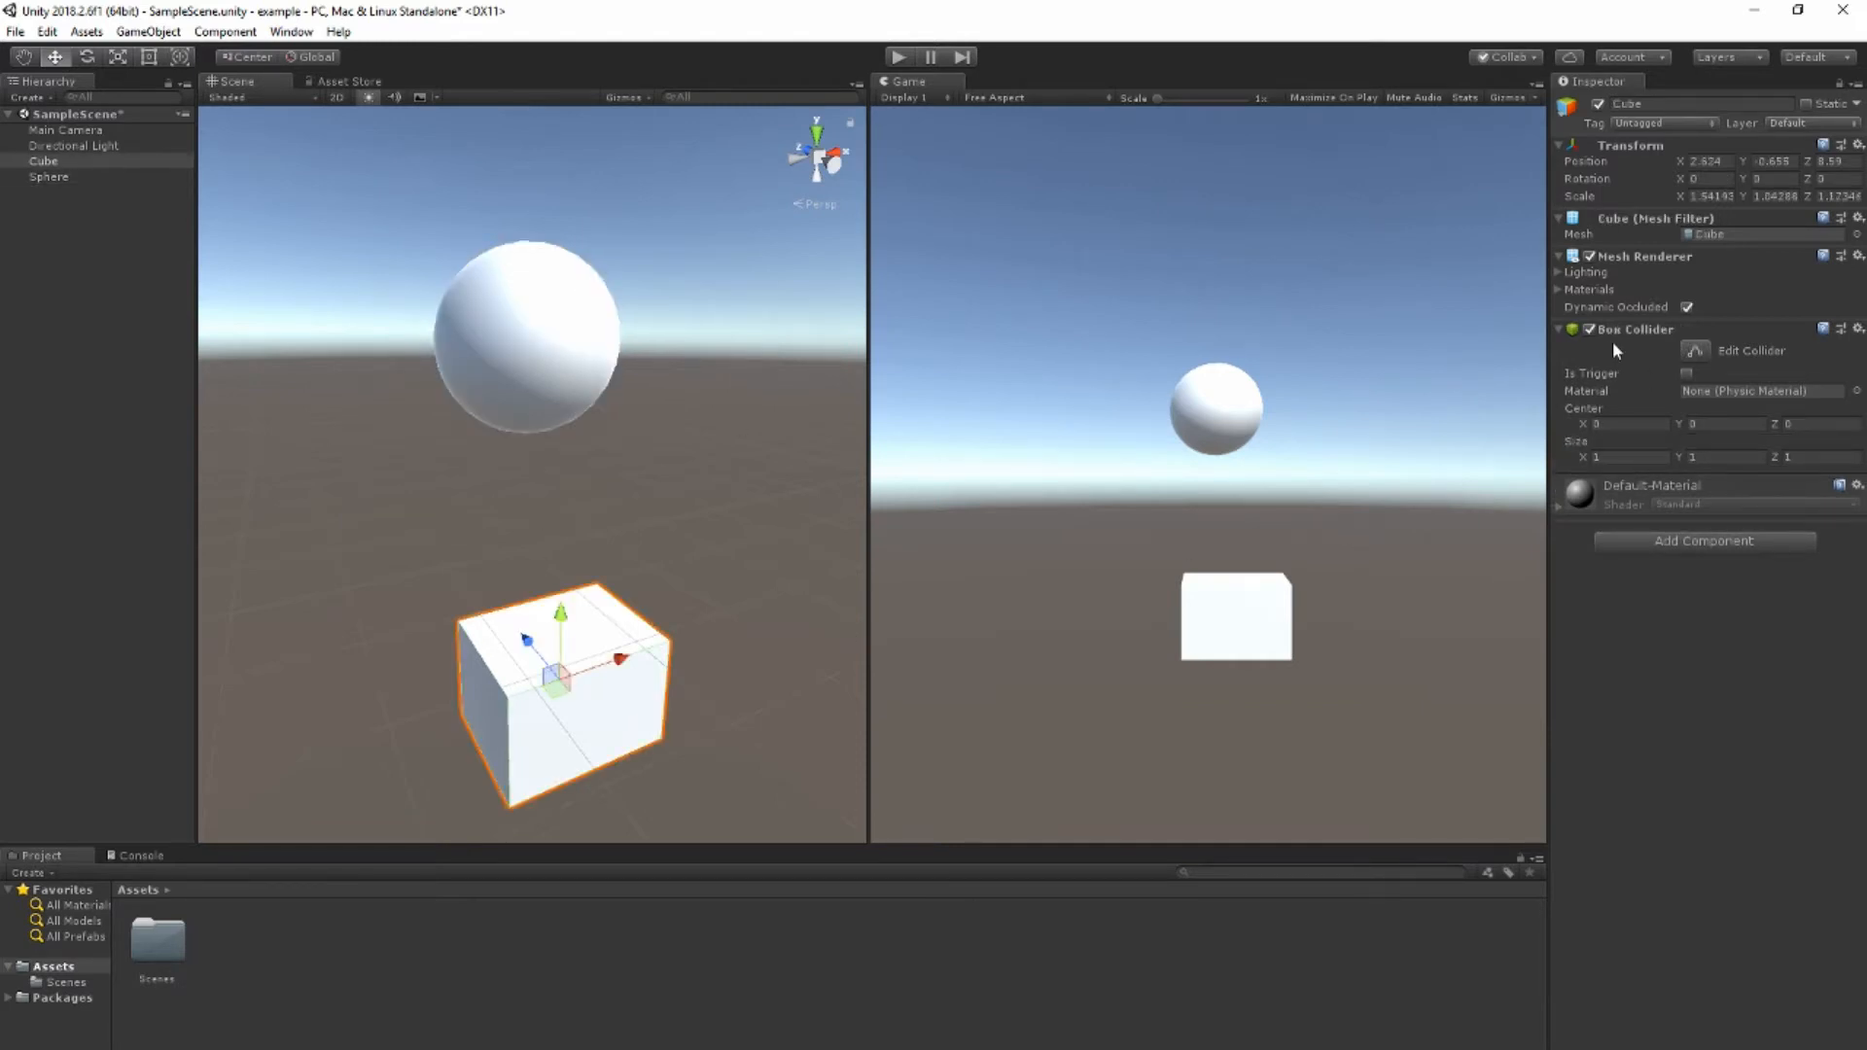
mouse_move(1305, 735)
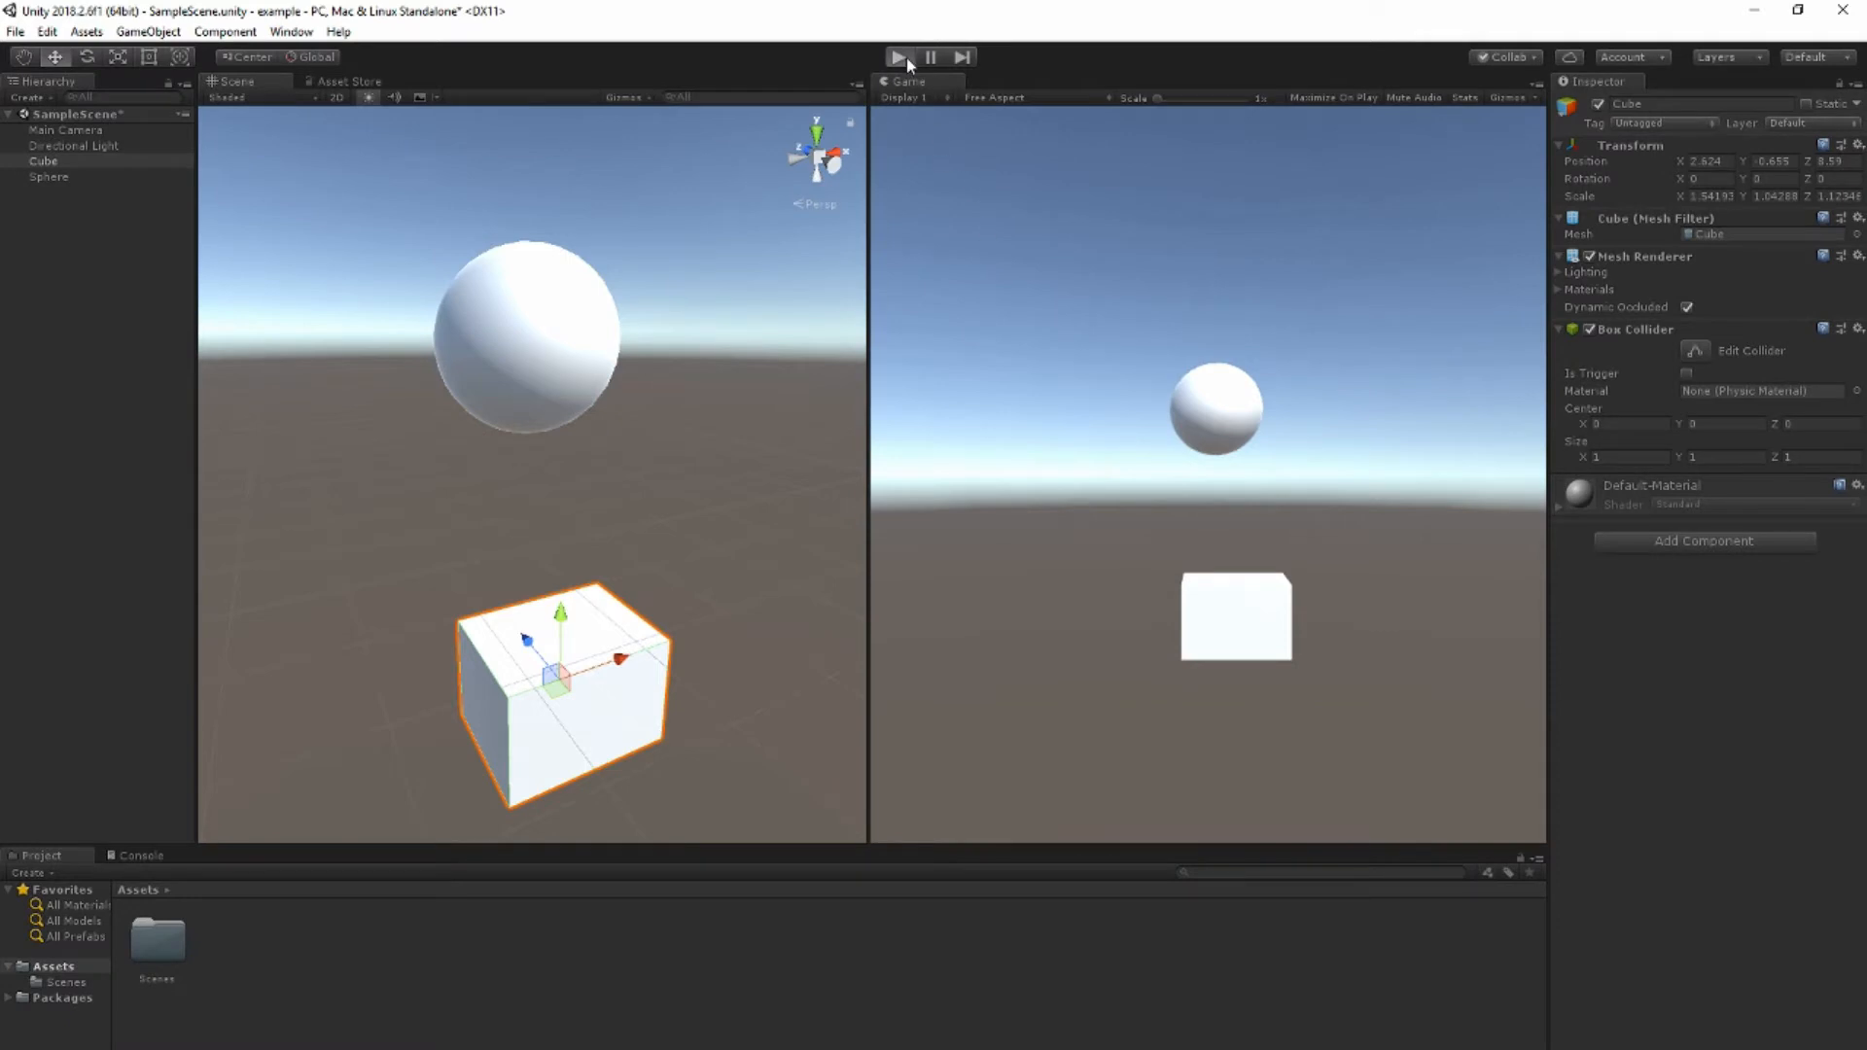
Step: Add a gravity-enabled Rigidbody to the Sphere from Add Component's Physics list
click(898, 56)
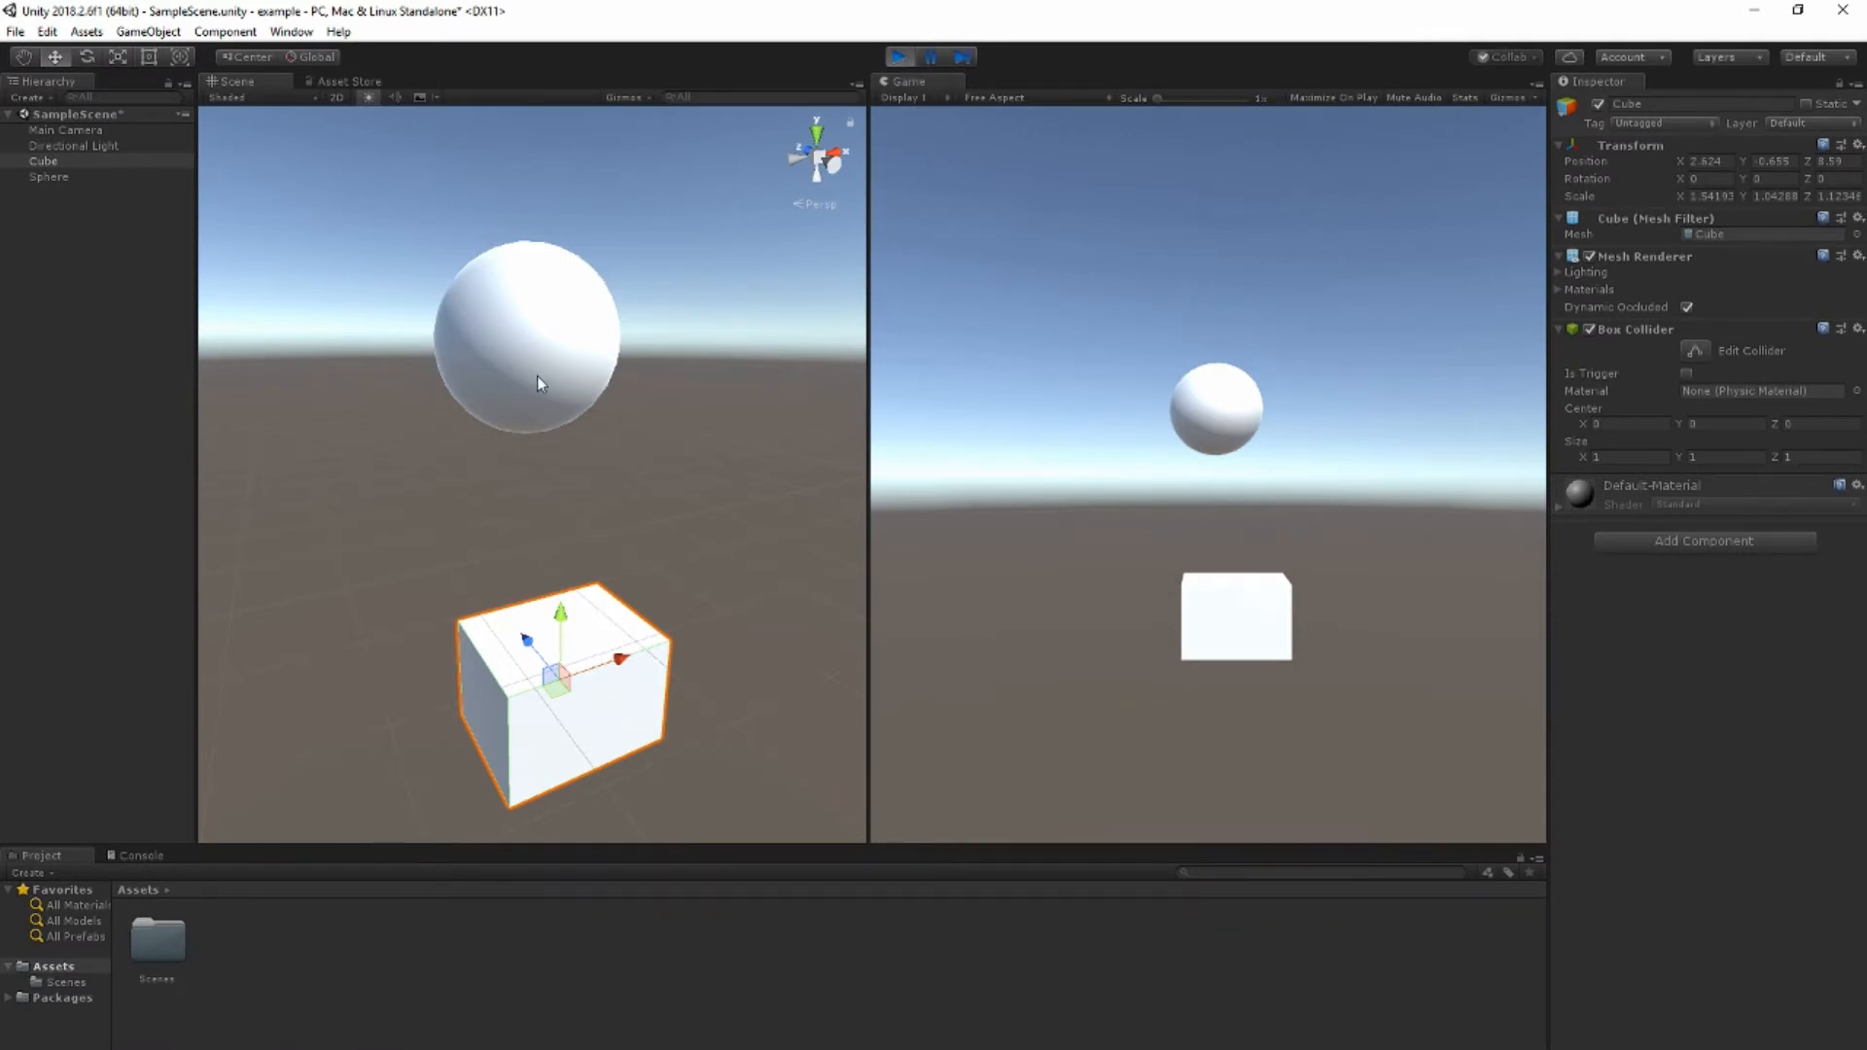
click(521, 334)
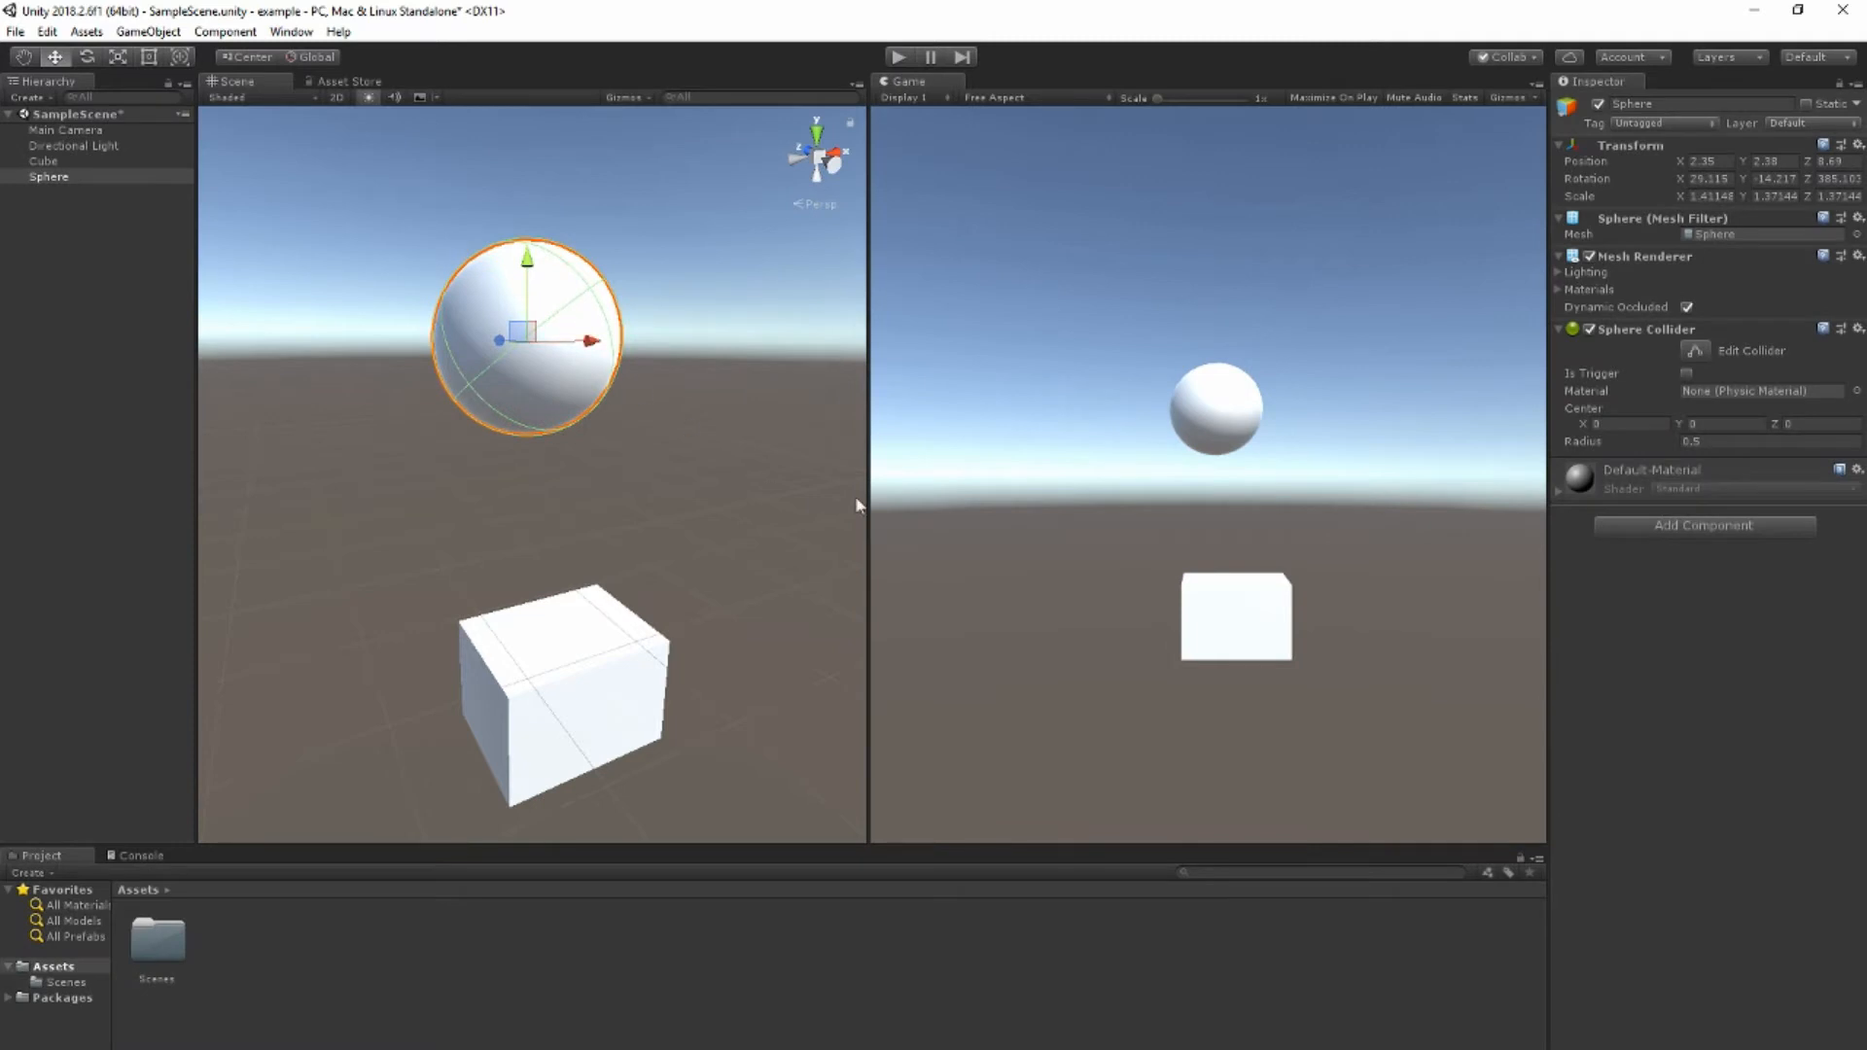
mouse_move(839, 827)
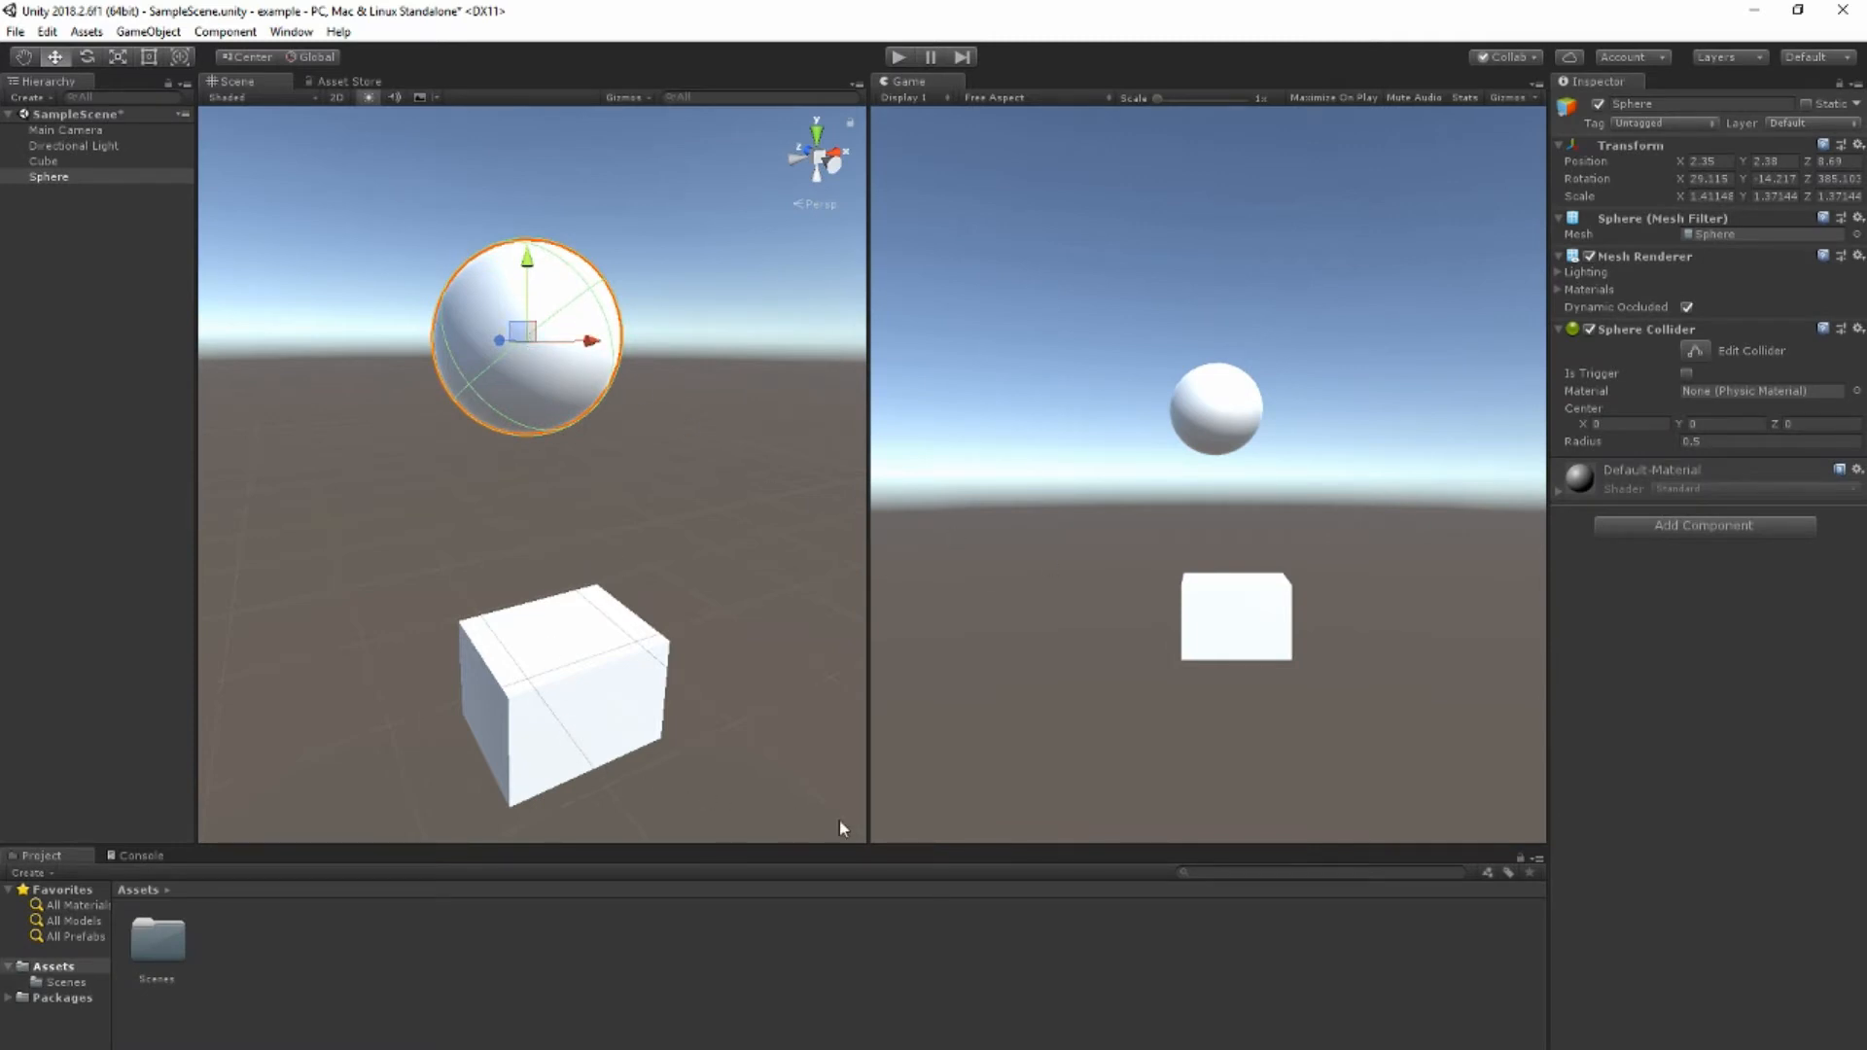
click(1701, 525)
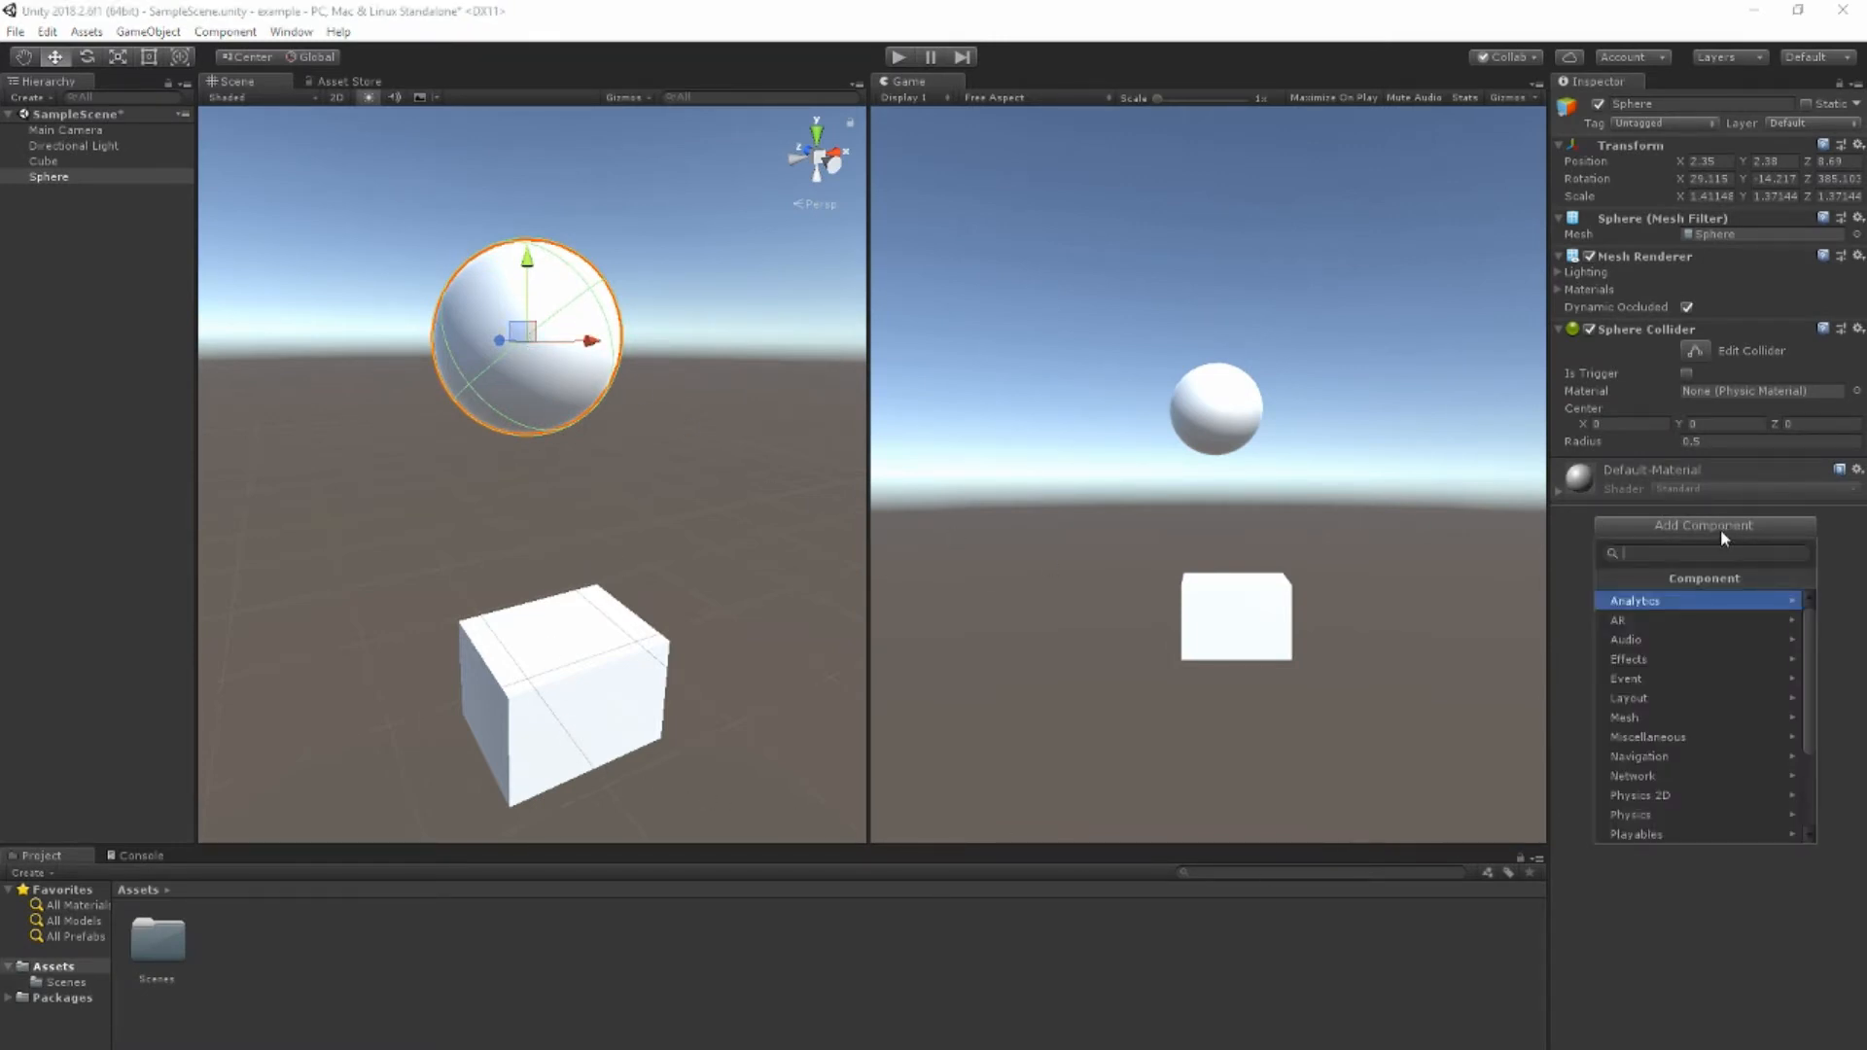
mouse_move(1643, 814)
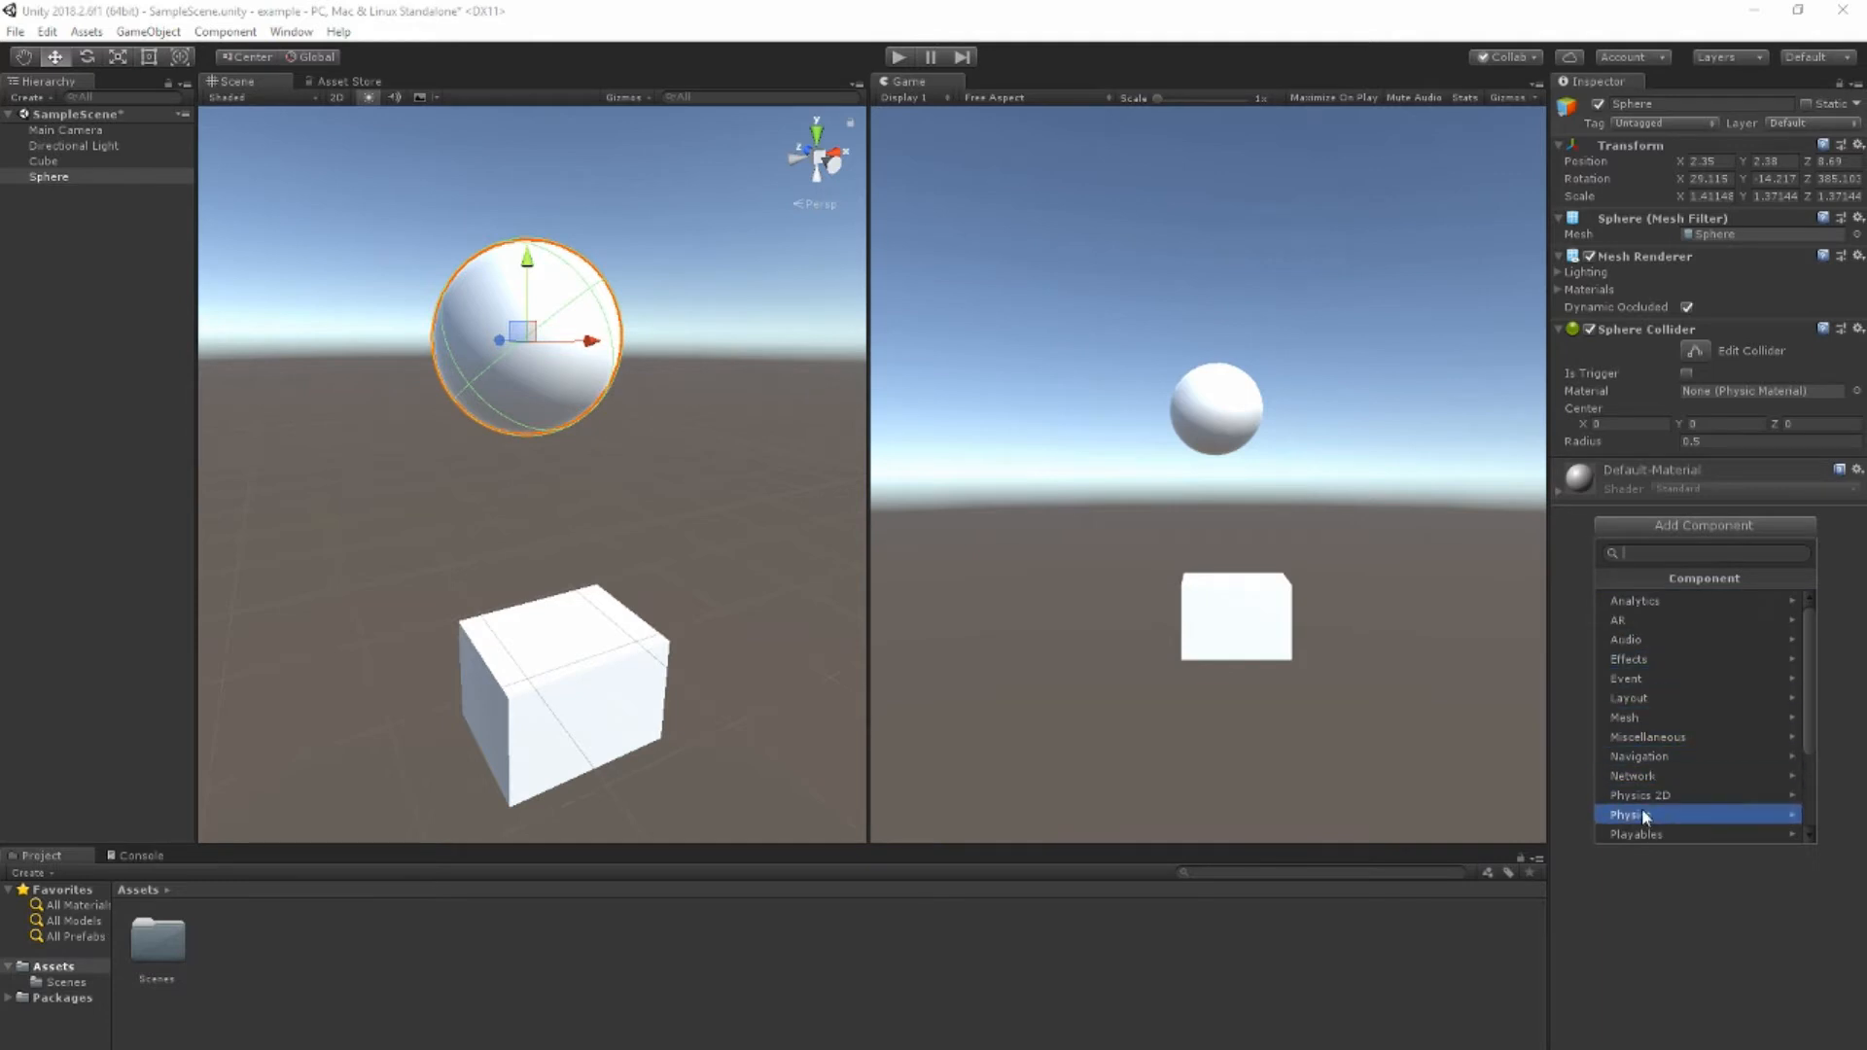
mouse_move(1735, 822)
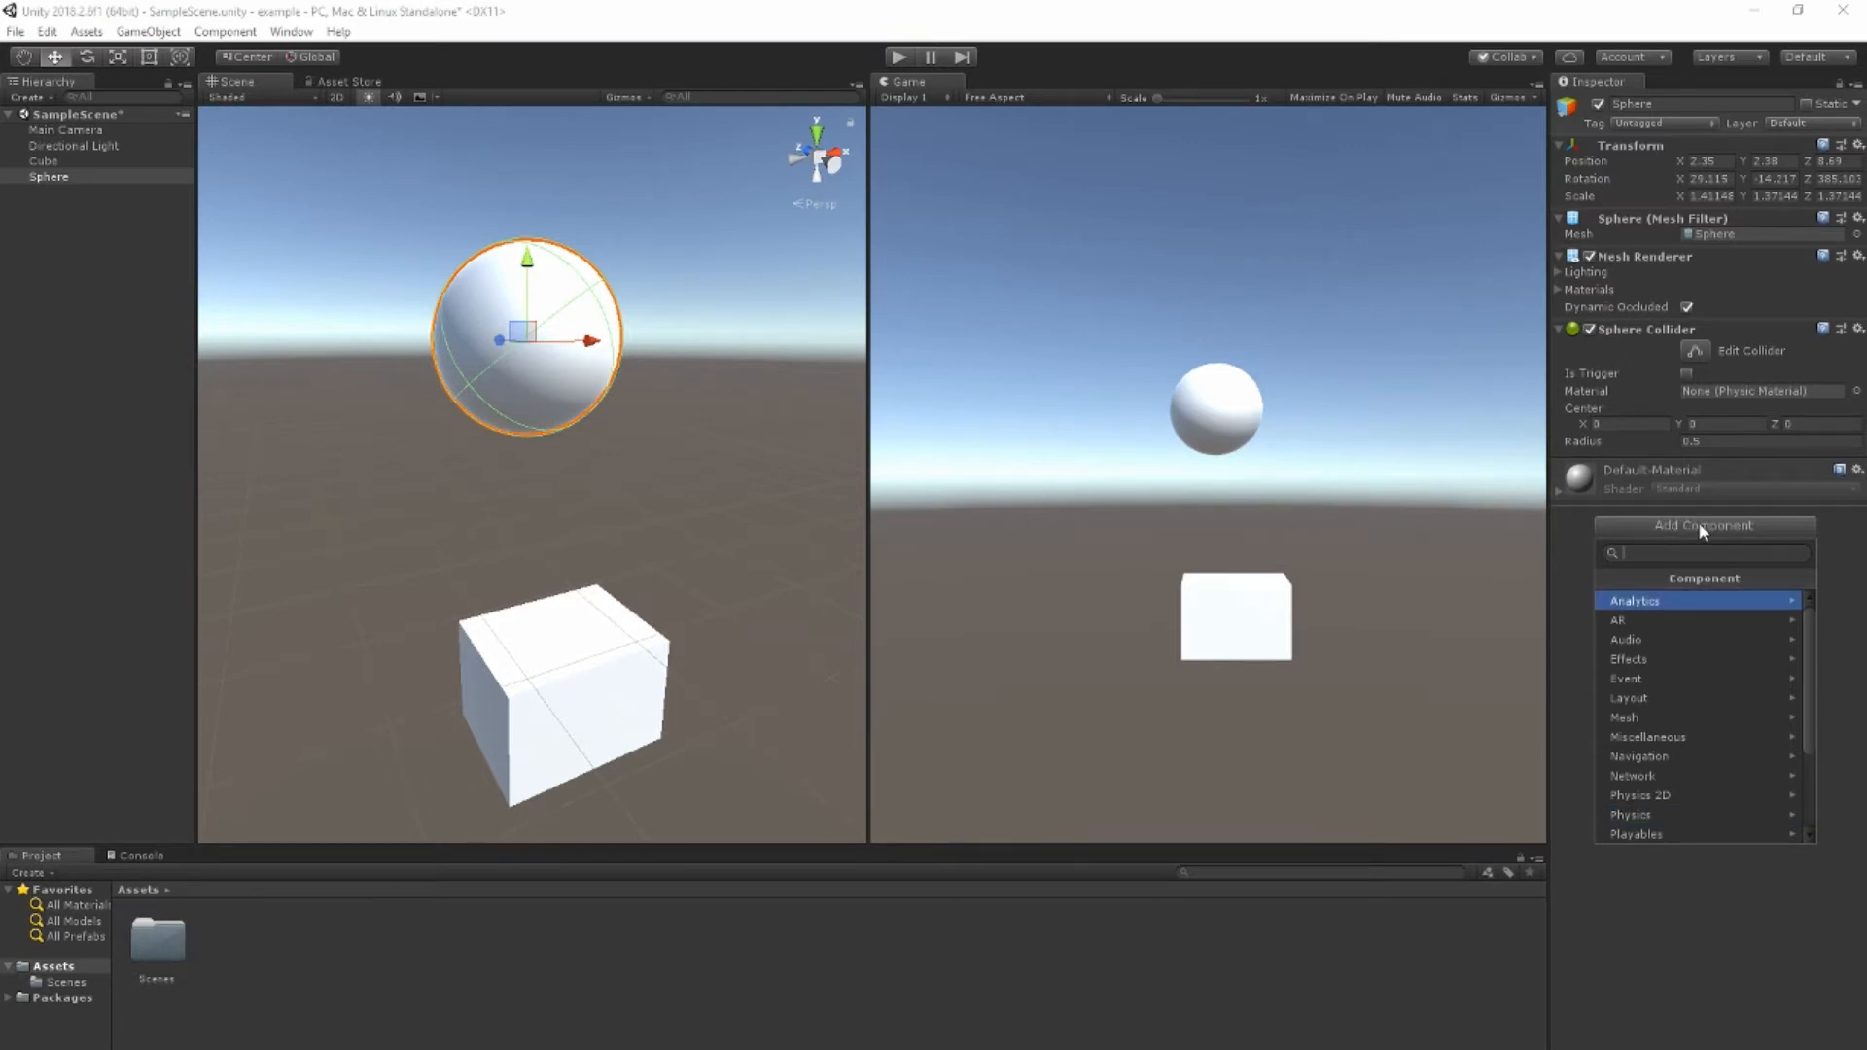
mouse_move(1619, 619)
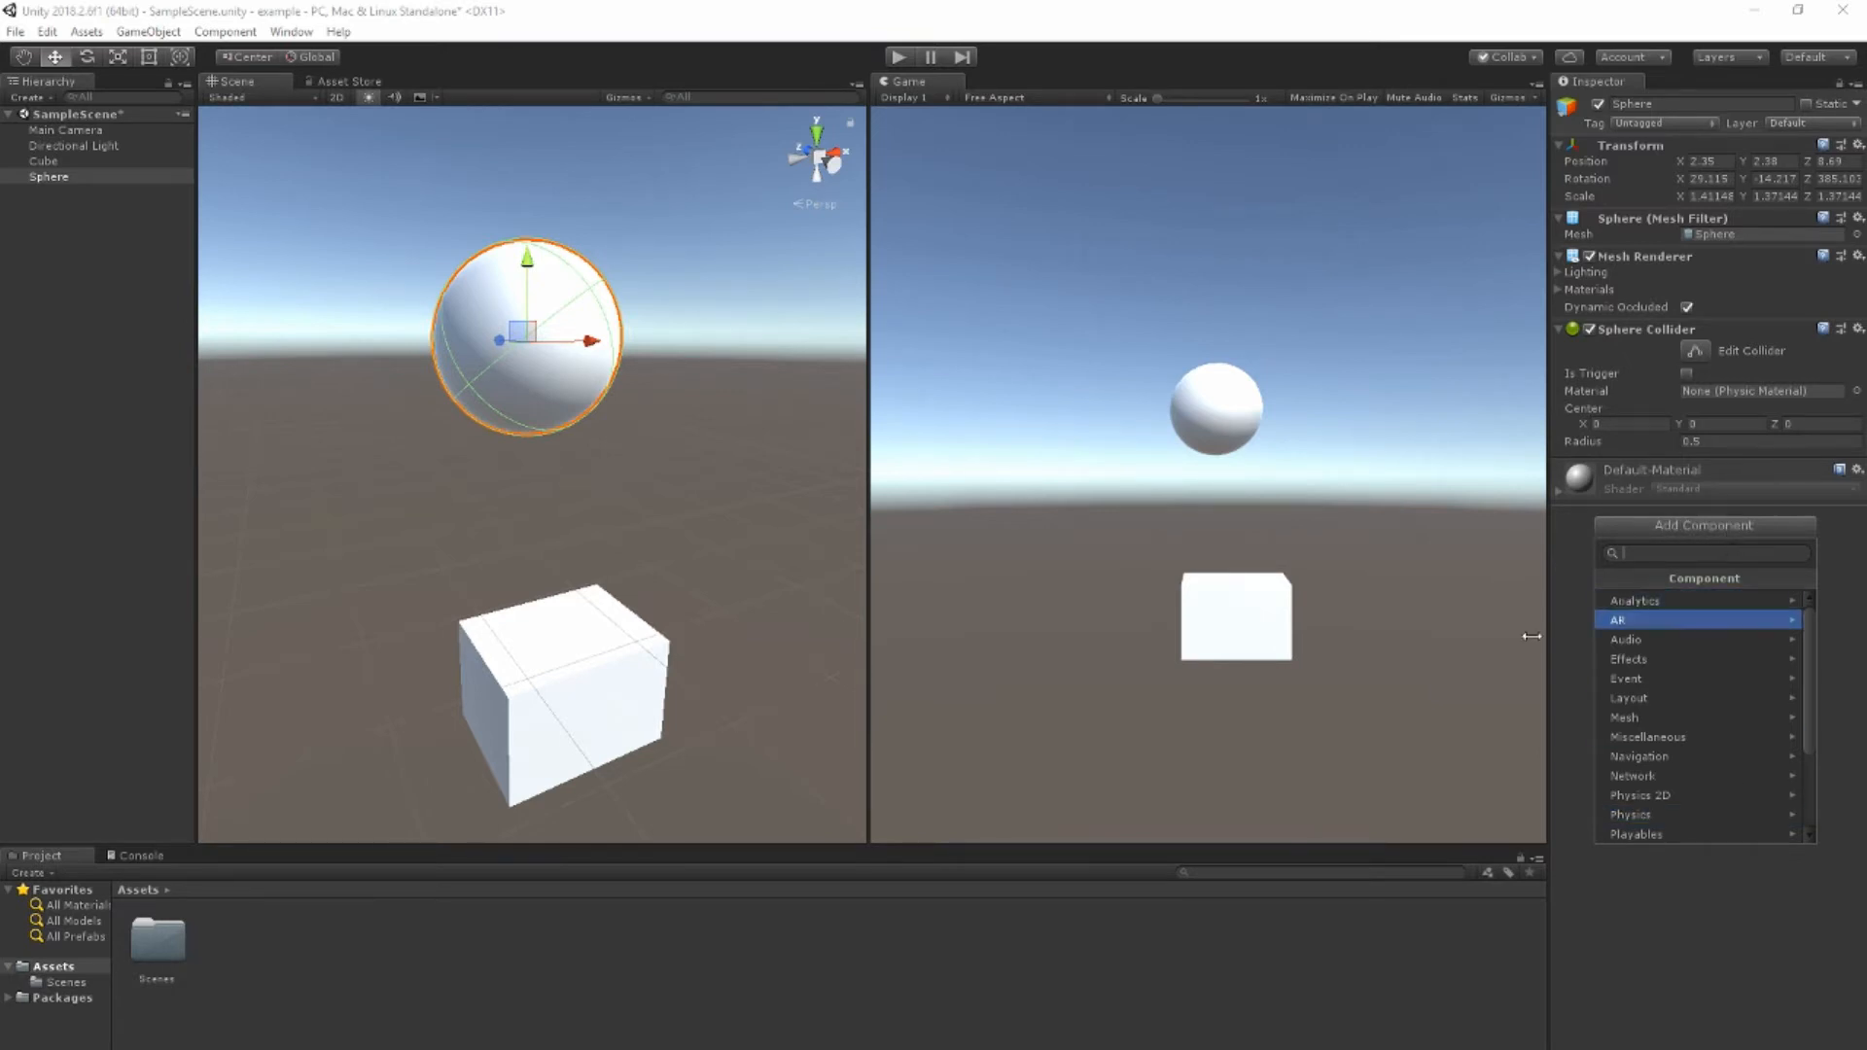
click(49, 176)
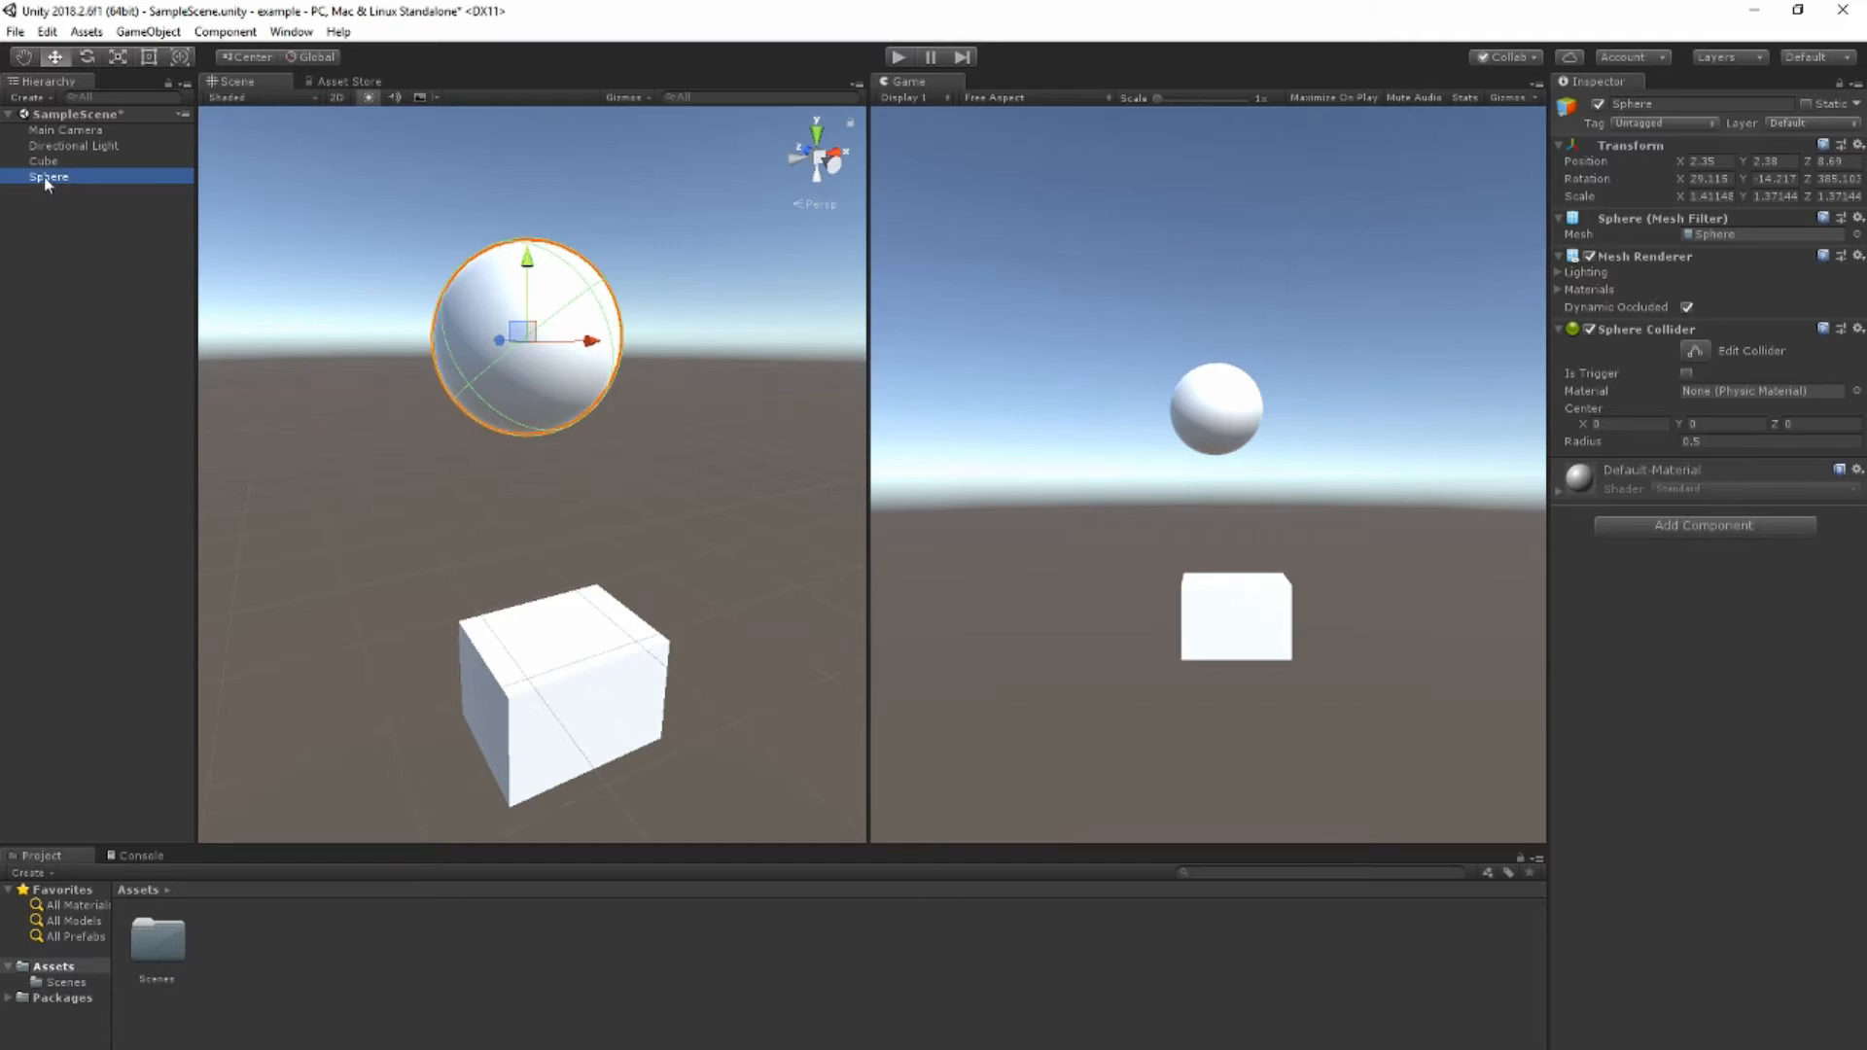
click(1702, 525)
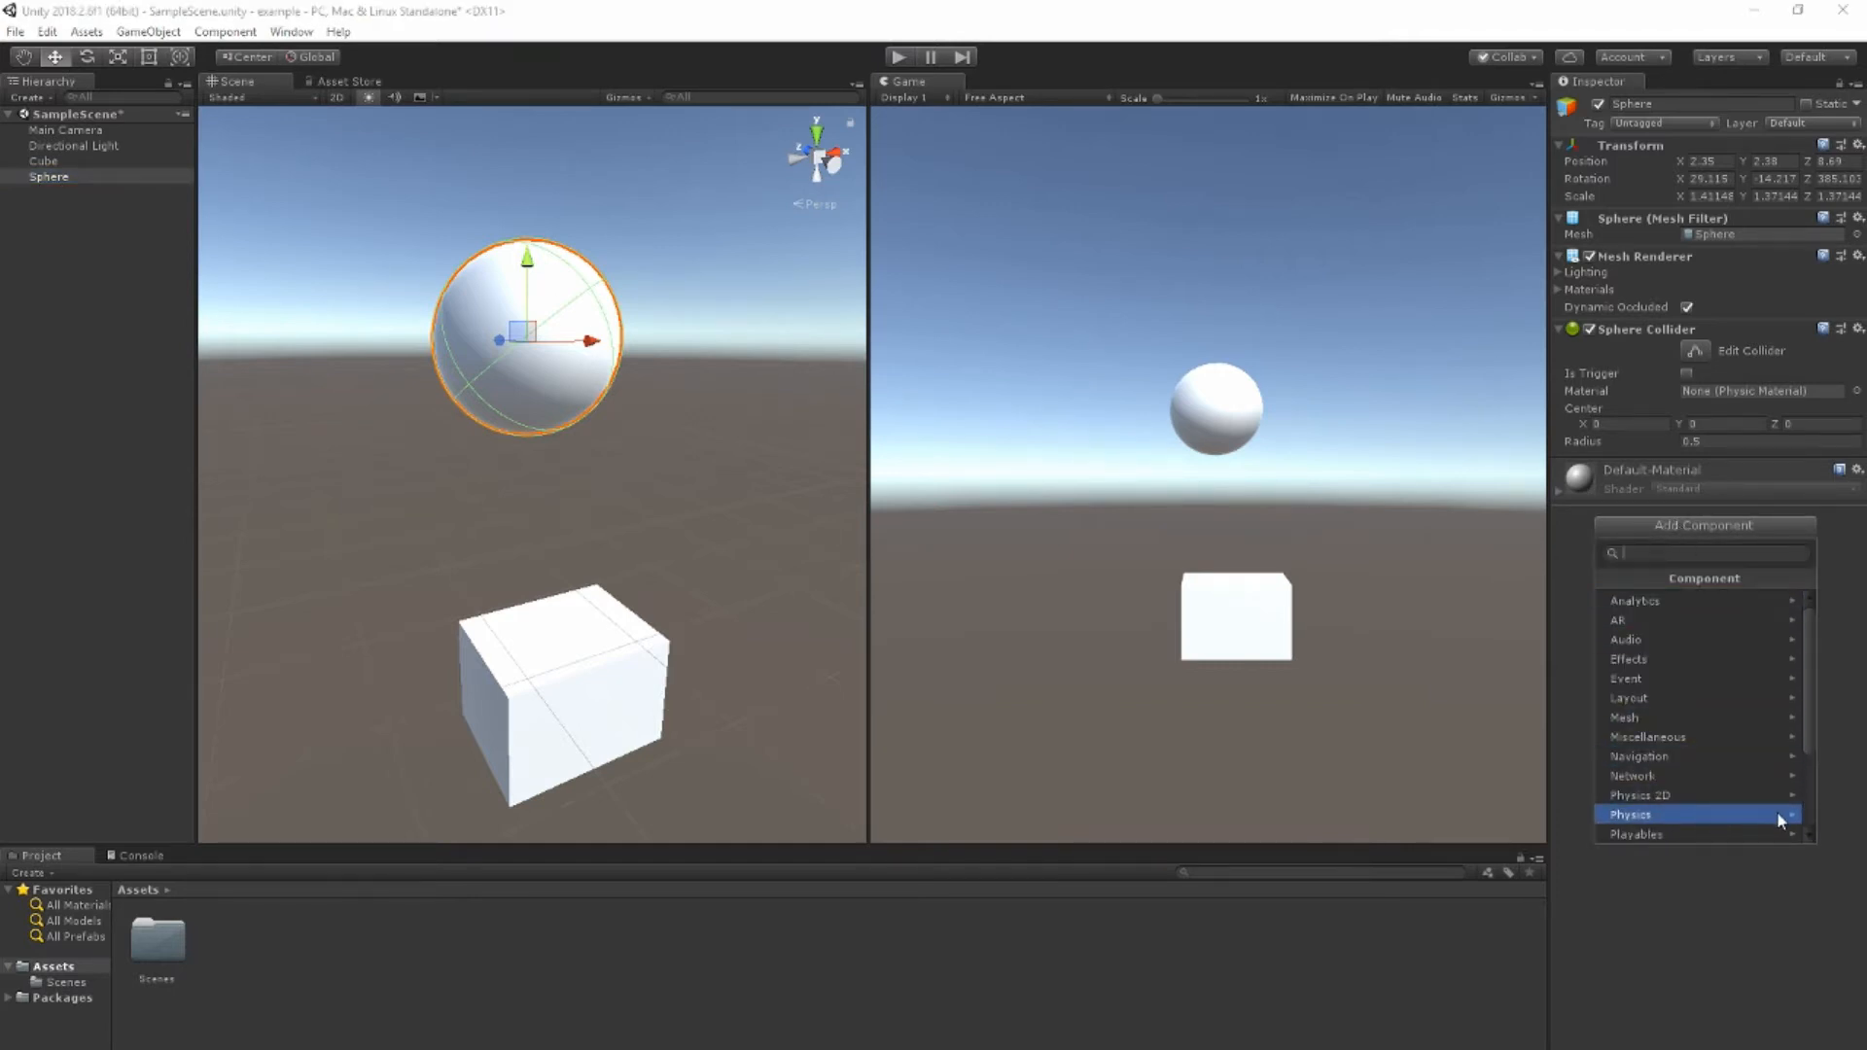
click(1685, 813)
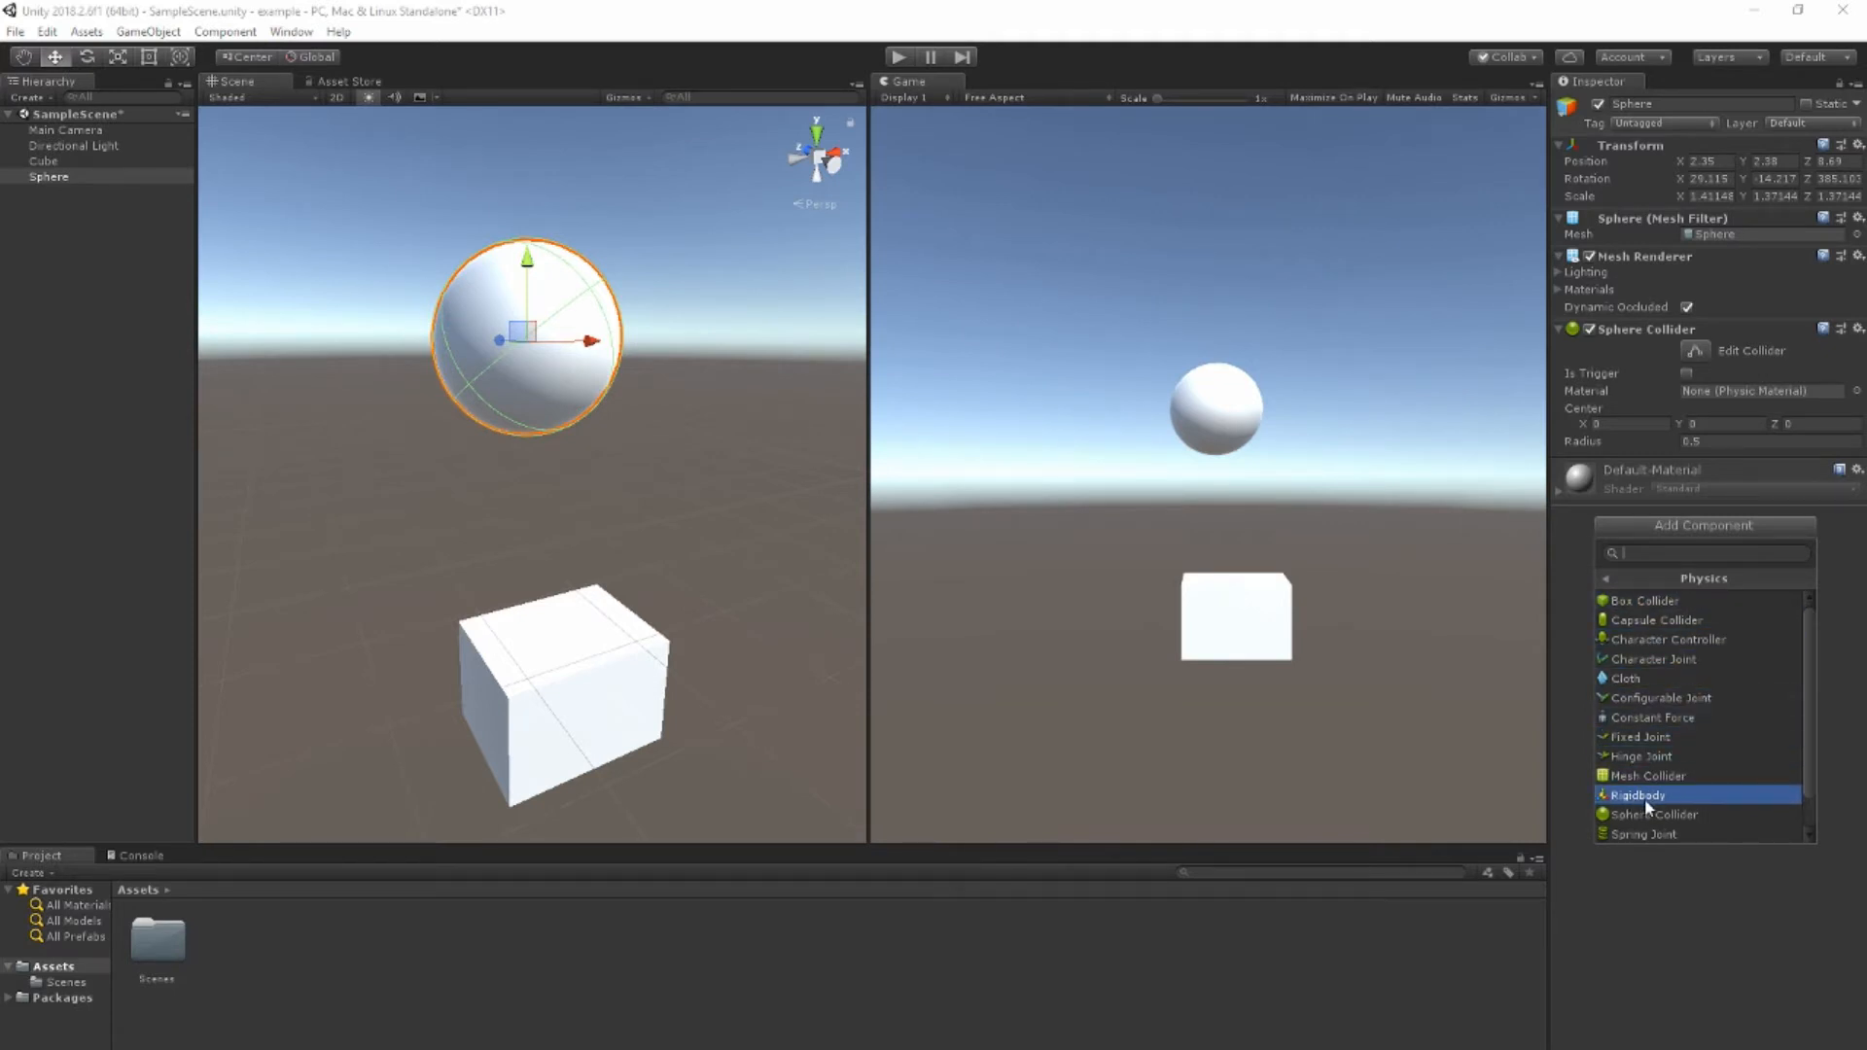
click(1637, 795)
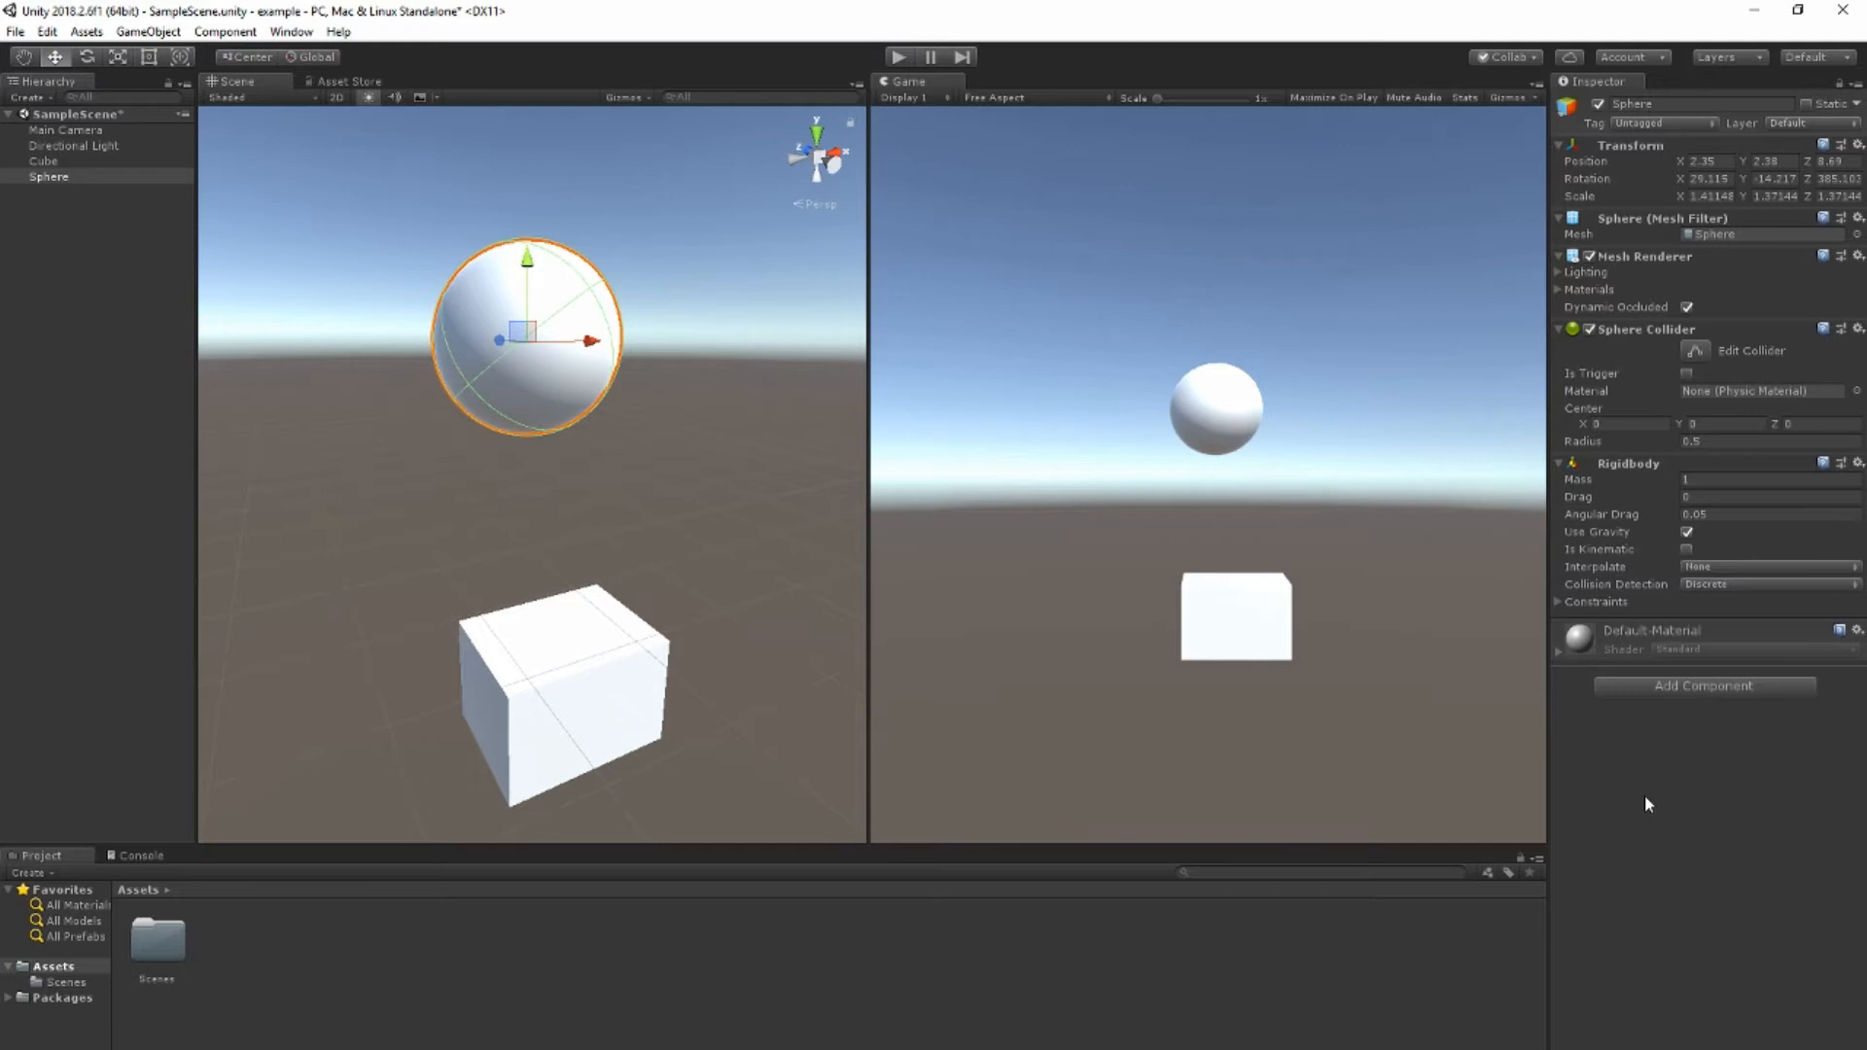
mouse_move(1623, 497)
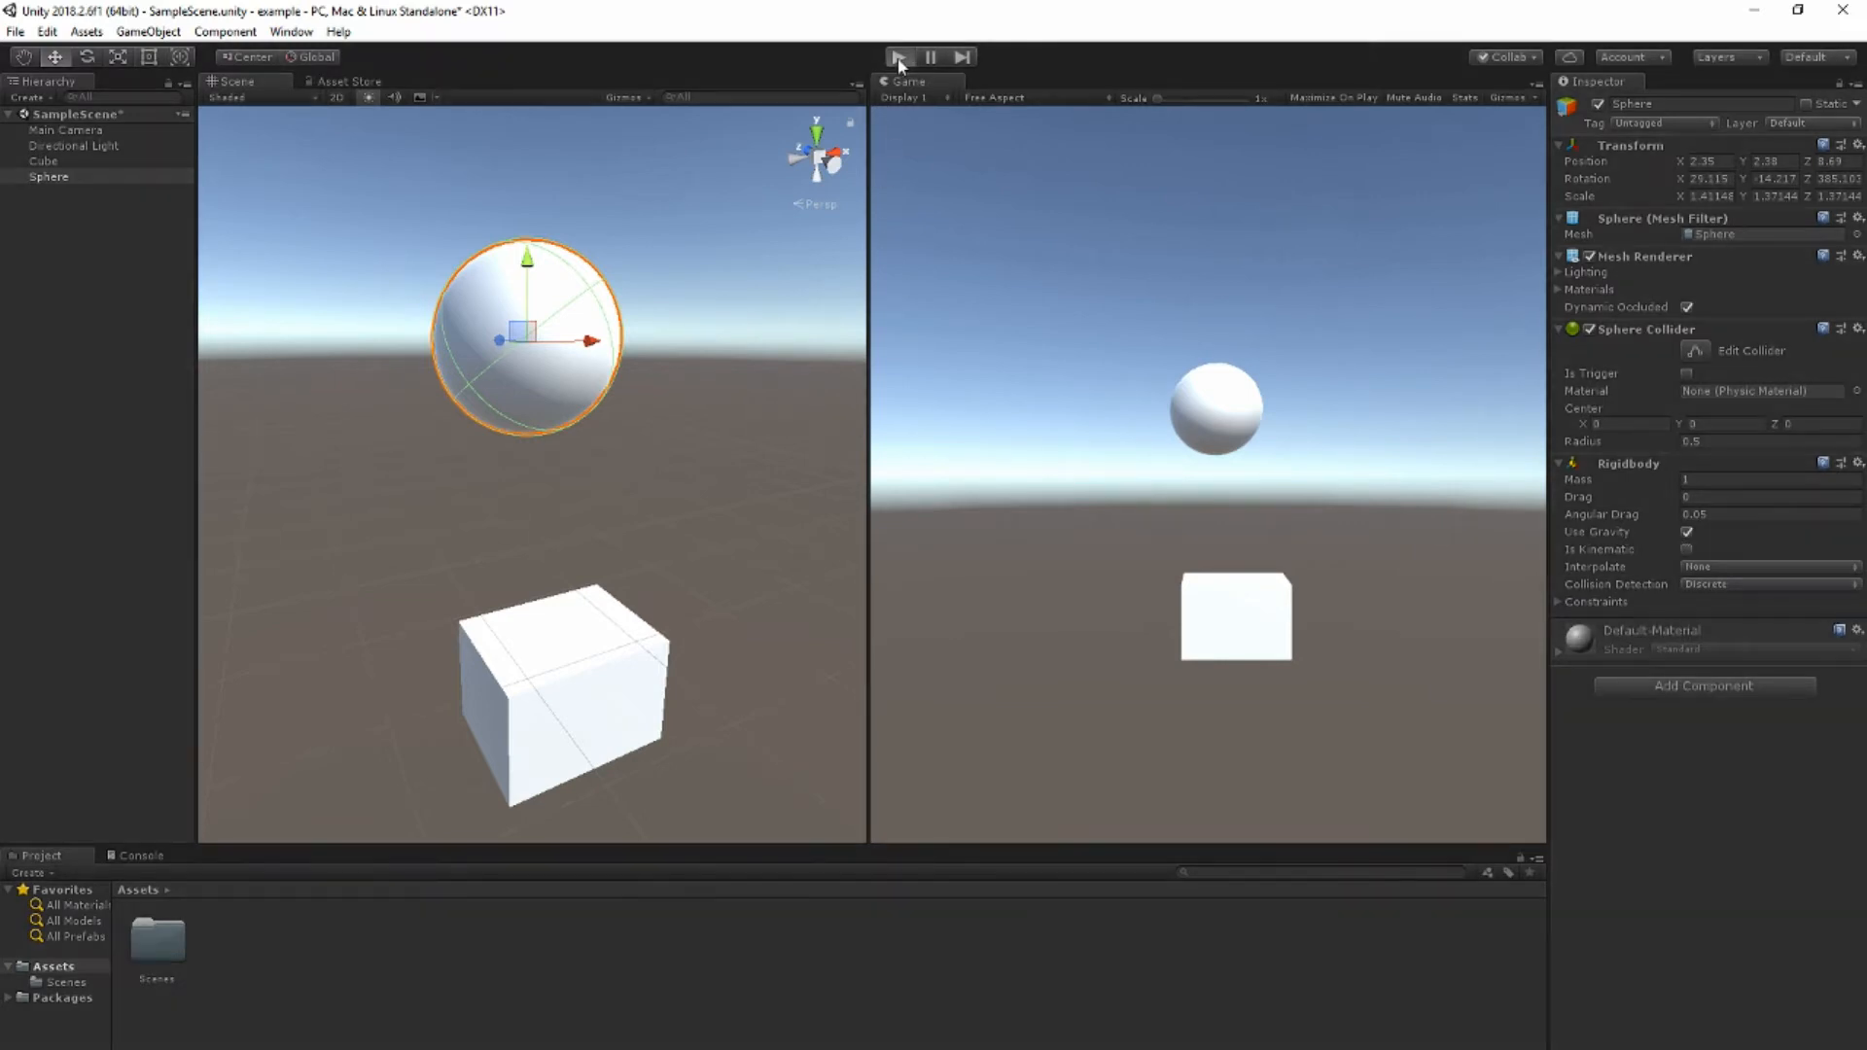
click(898, 56)
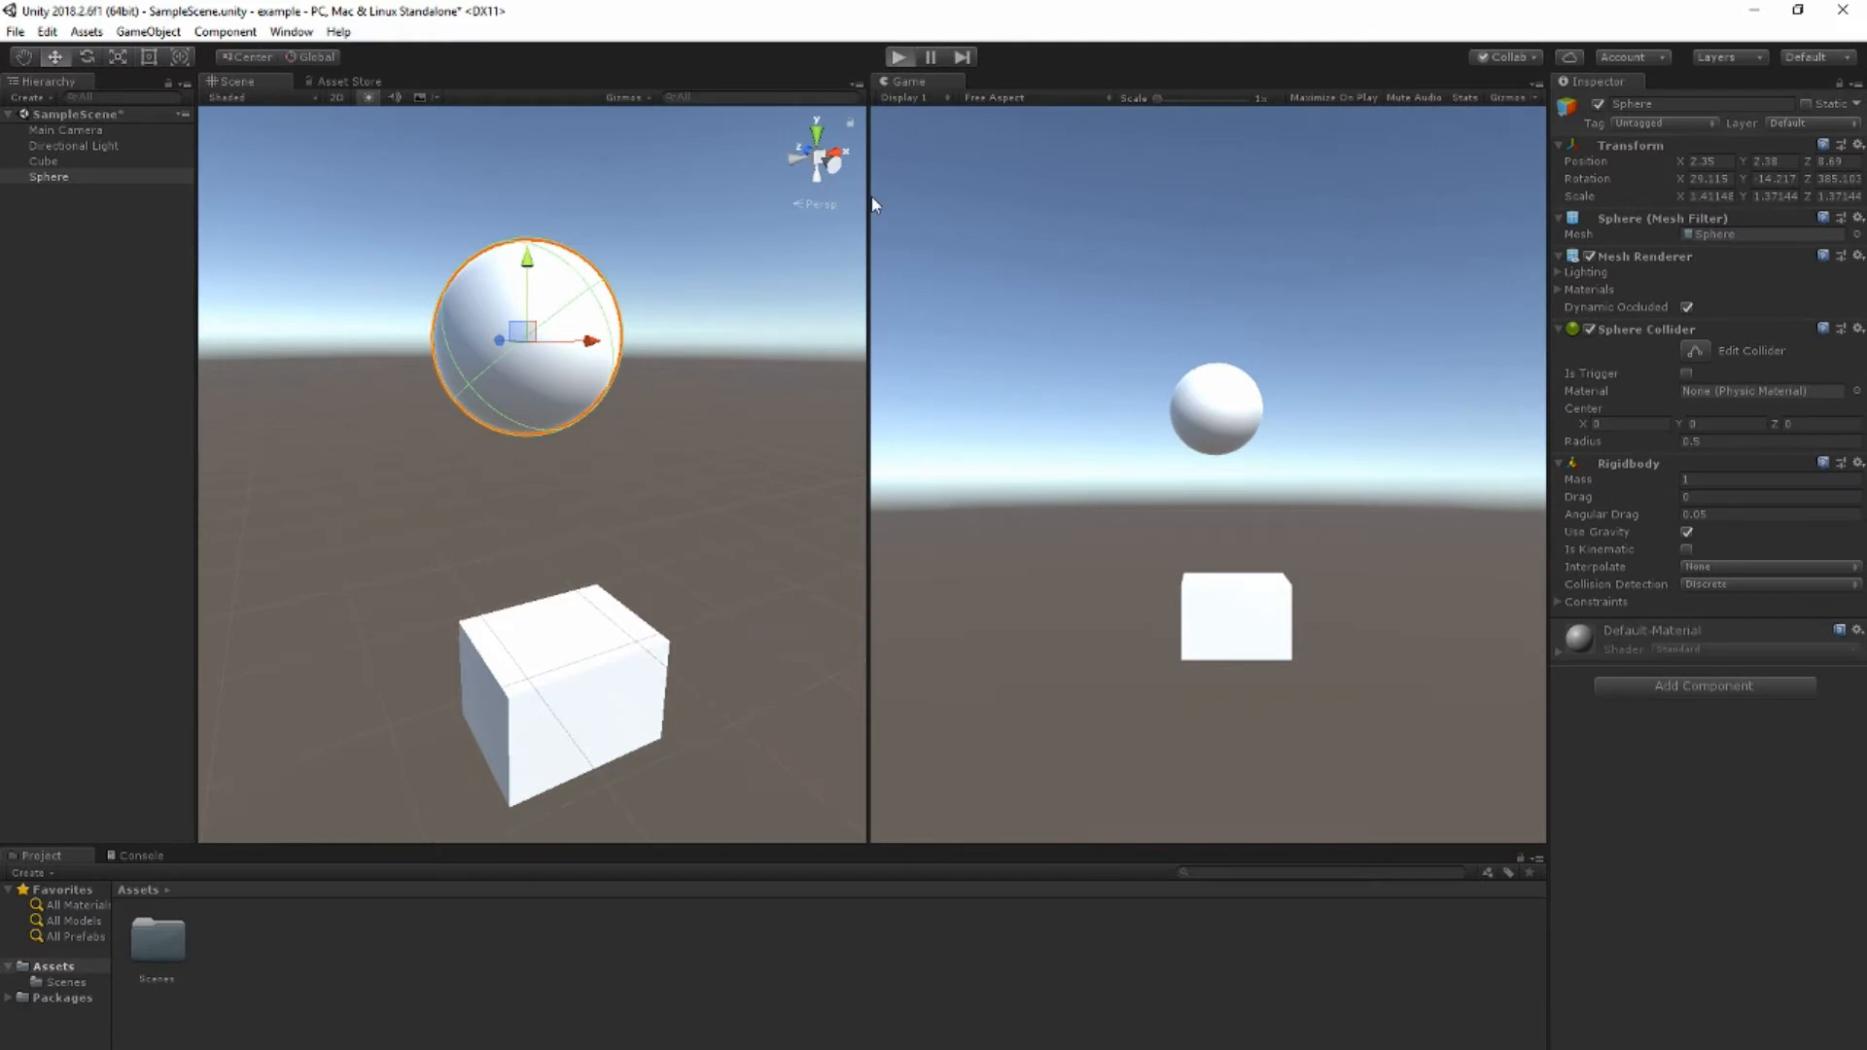
click(900, 56)
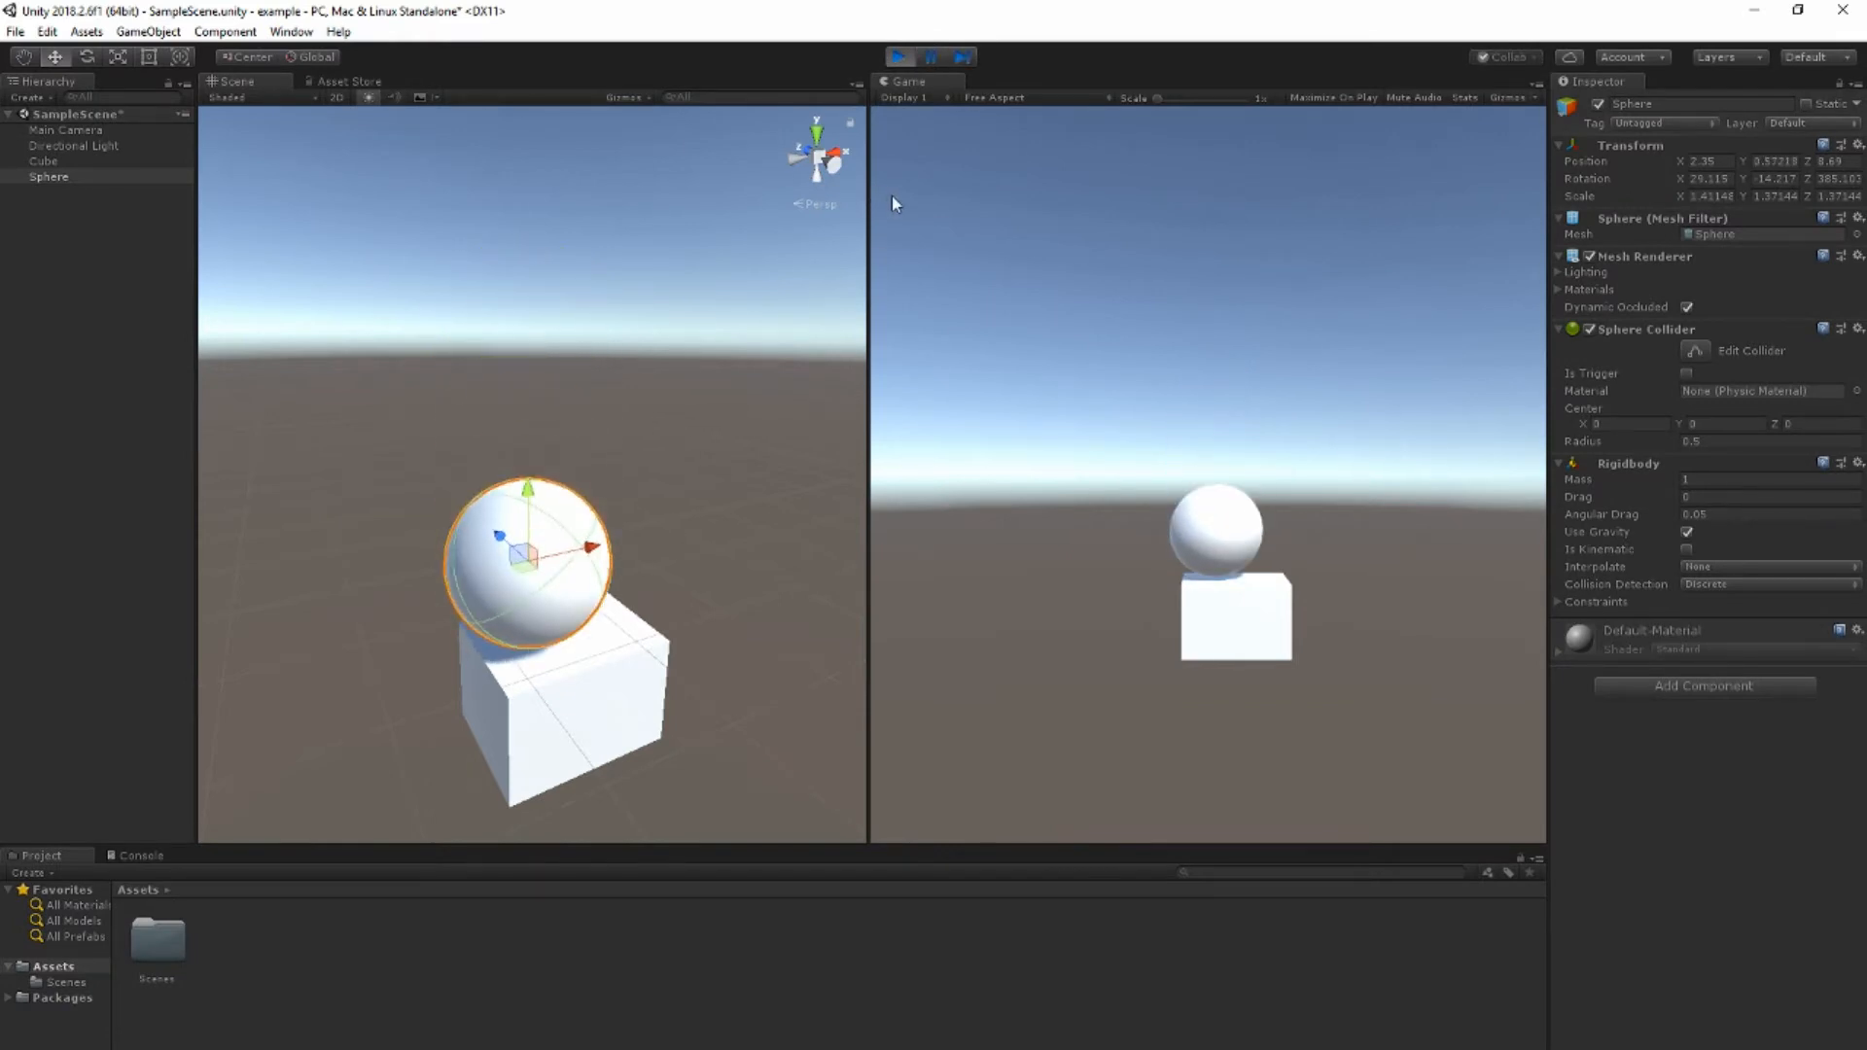
mouse_move(926, 30)
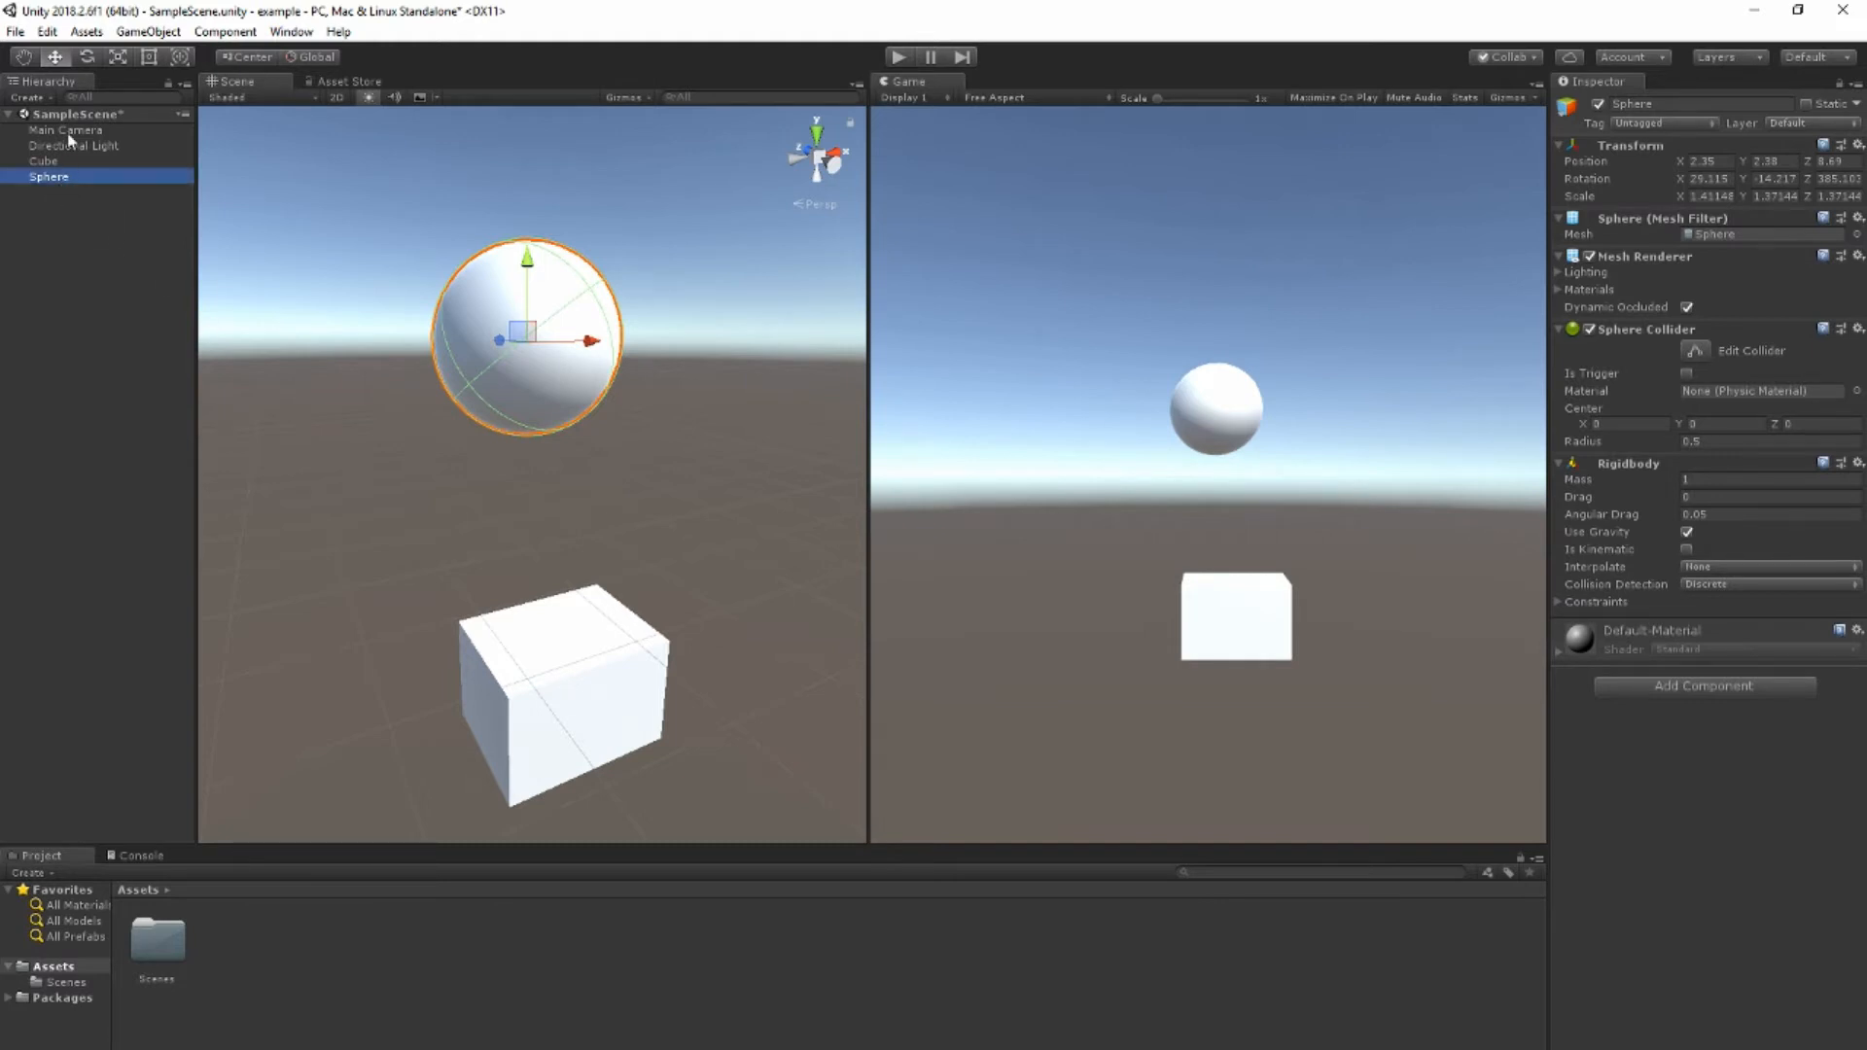
mouse_move(67, 177)
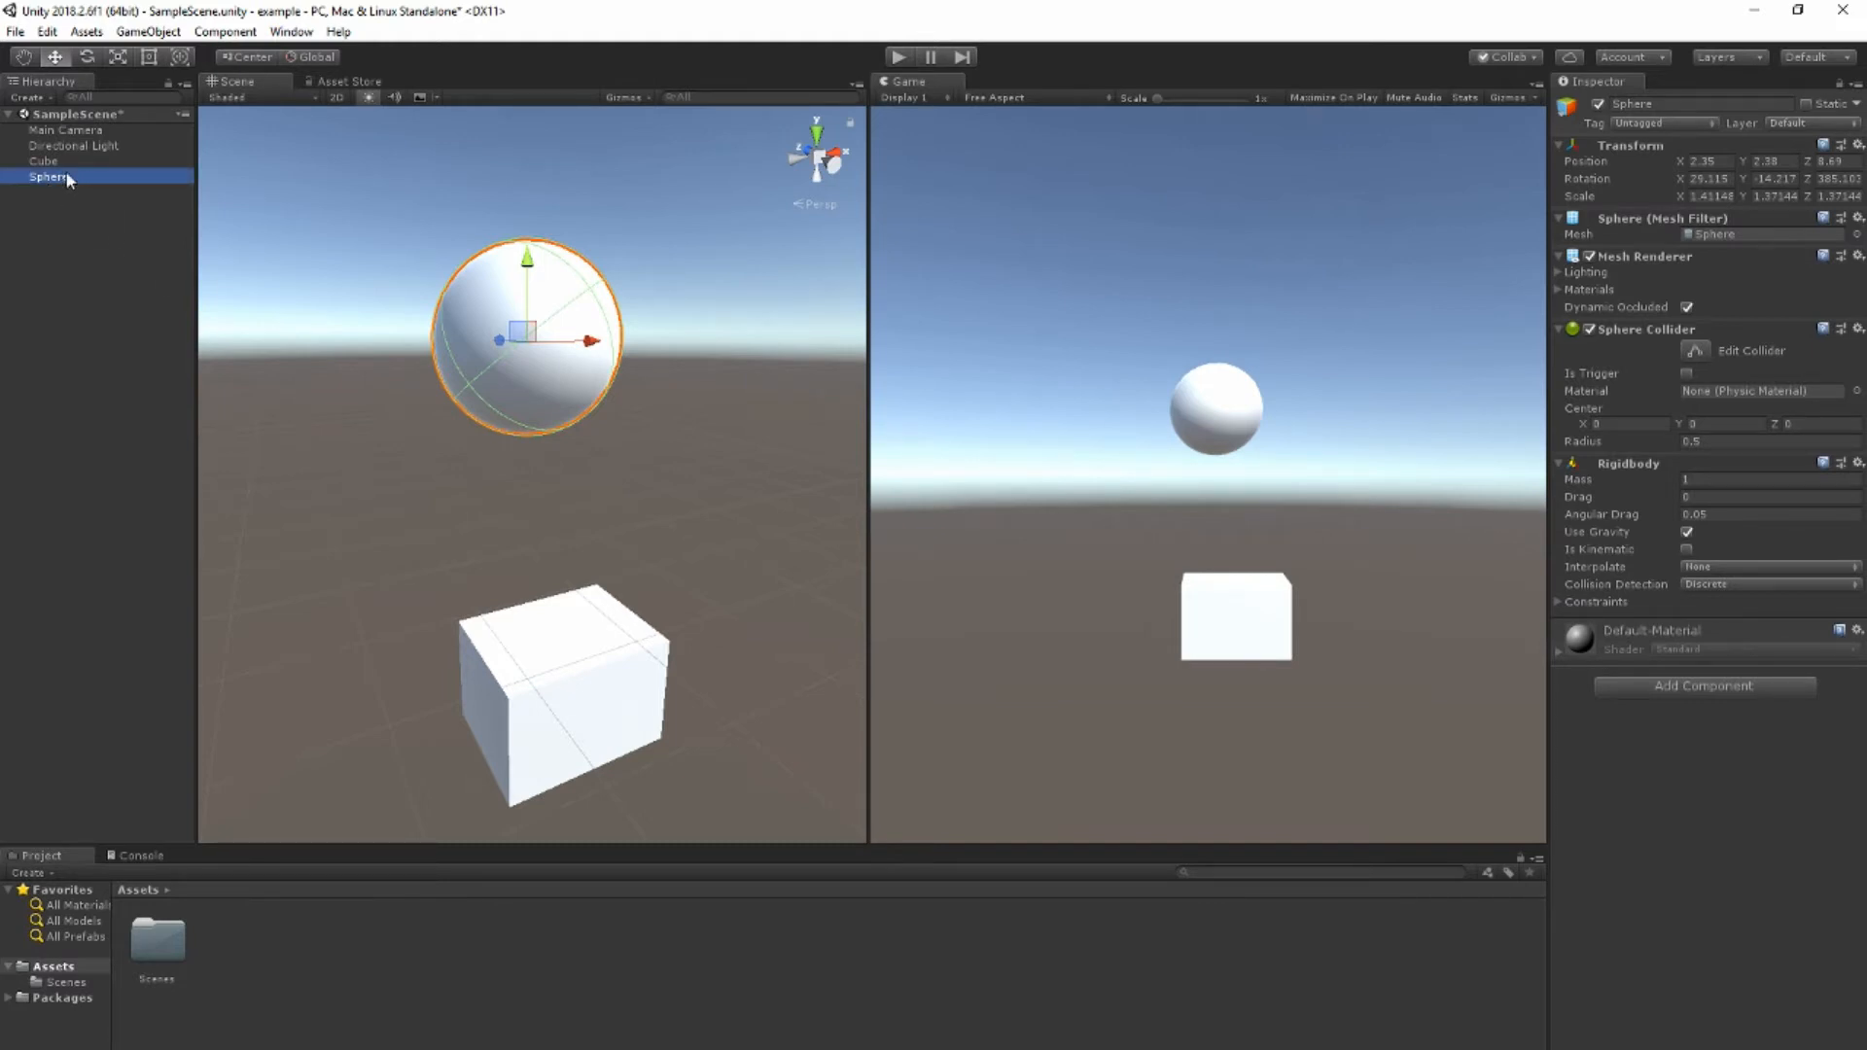
Step: Rename the Sphere to 'ball' and the Cube to 'floor'
right_click(50, 176)
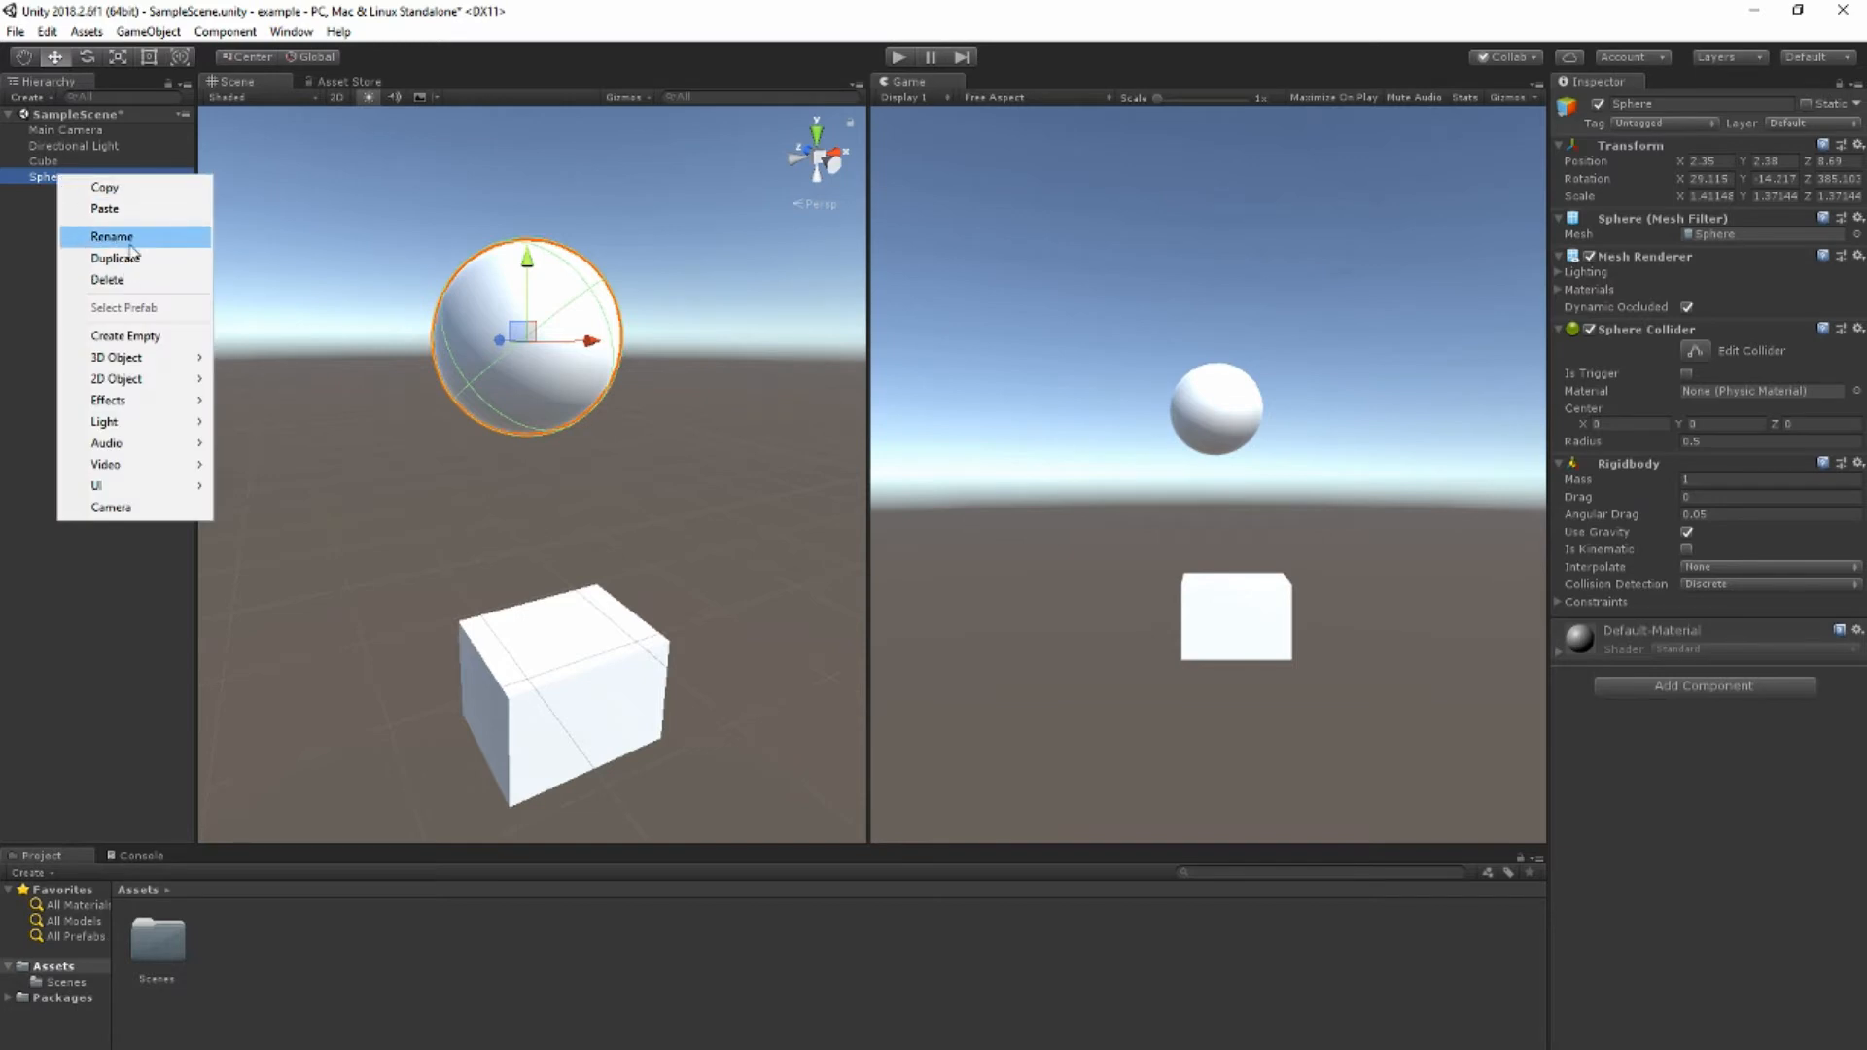
click(111, 235)
text(ball)
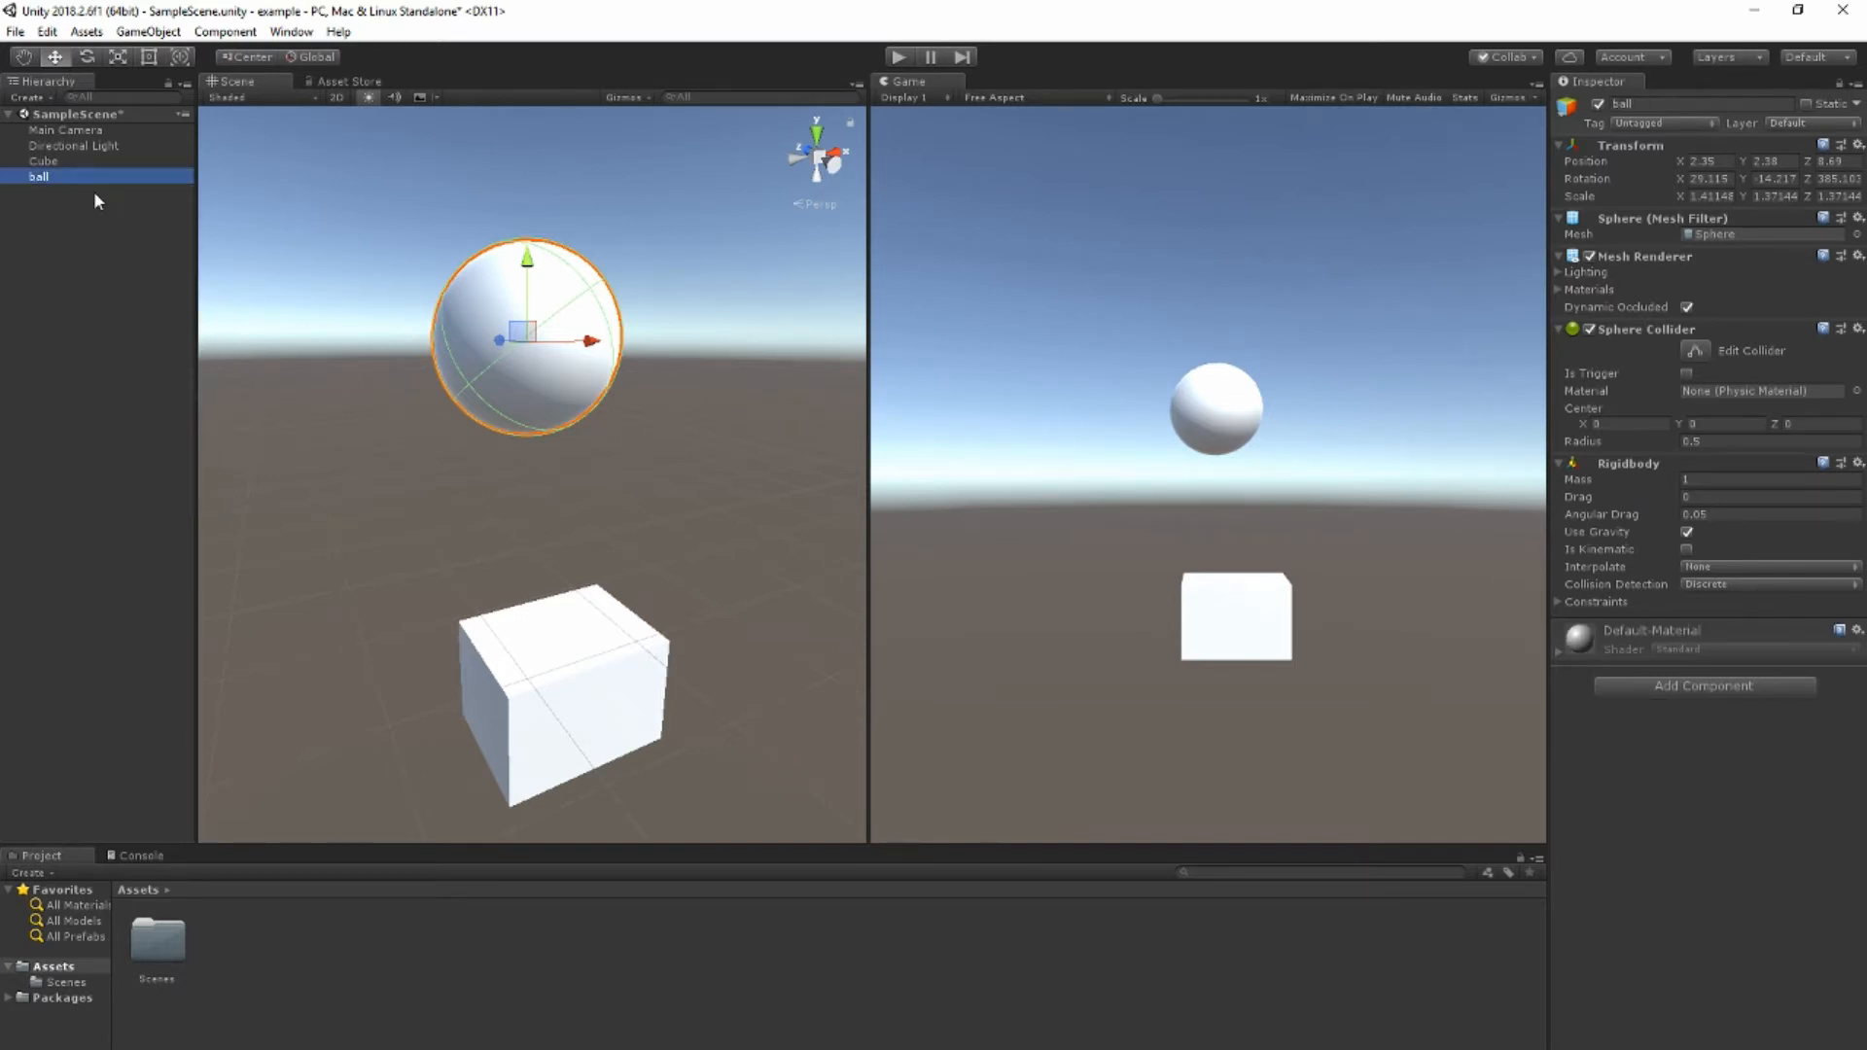
click(44, 161)
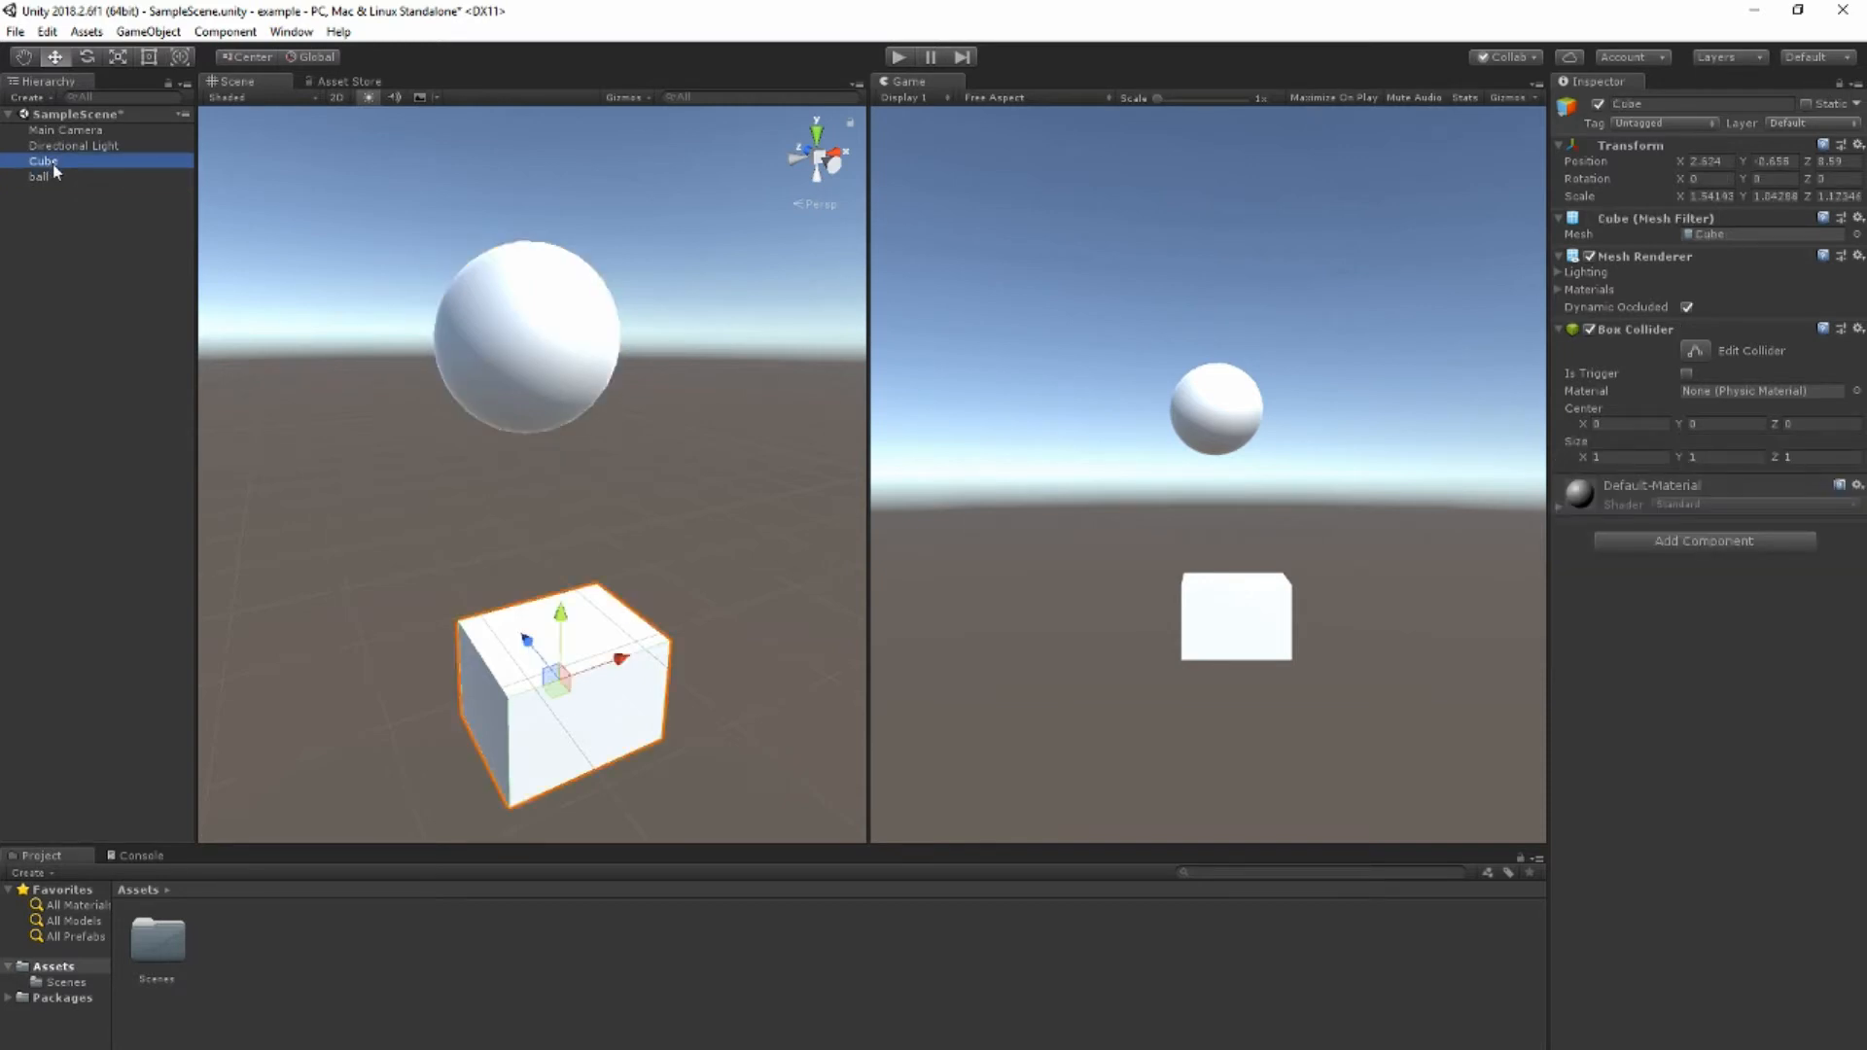
mouse_move(1640, 100)
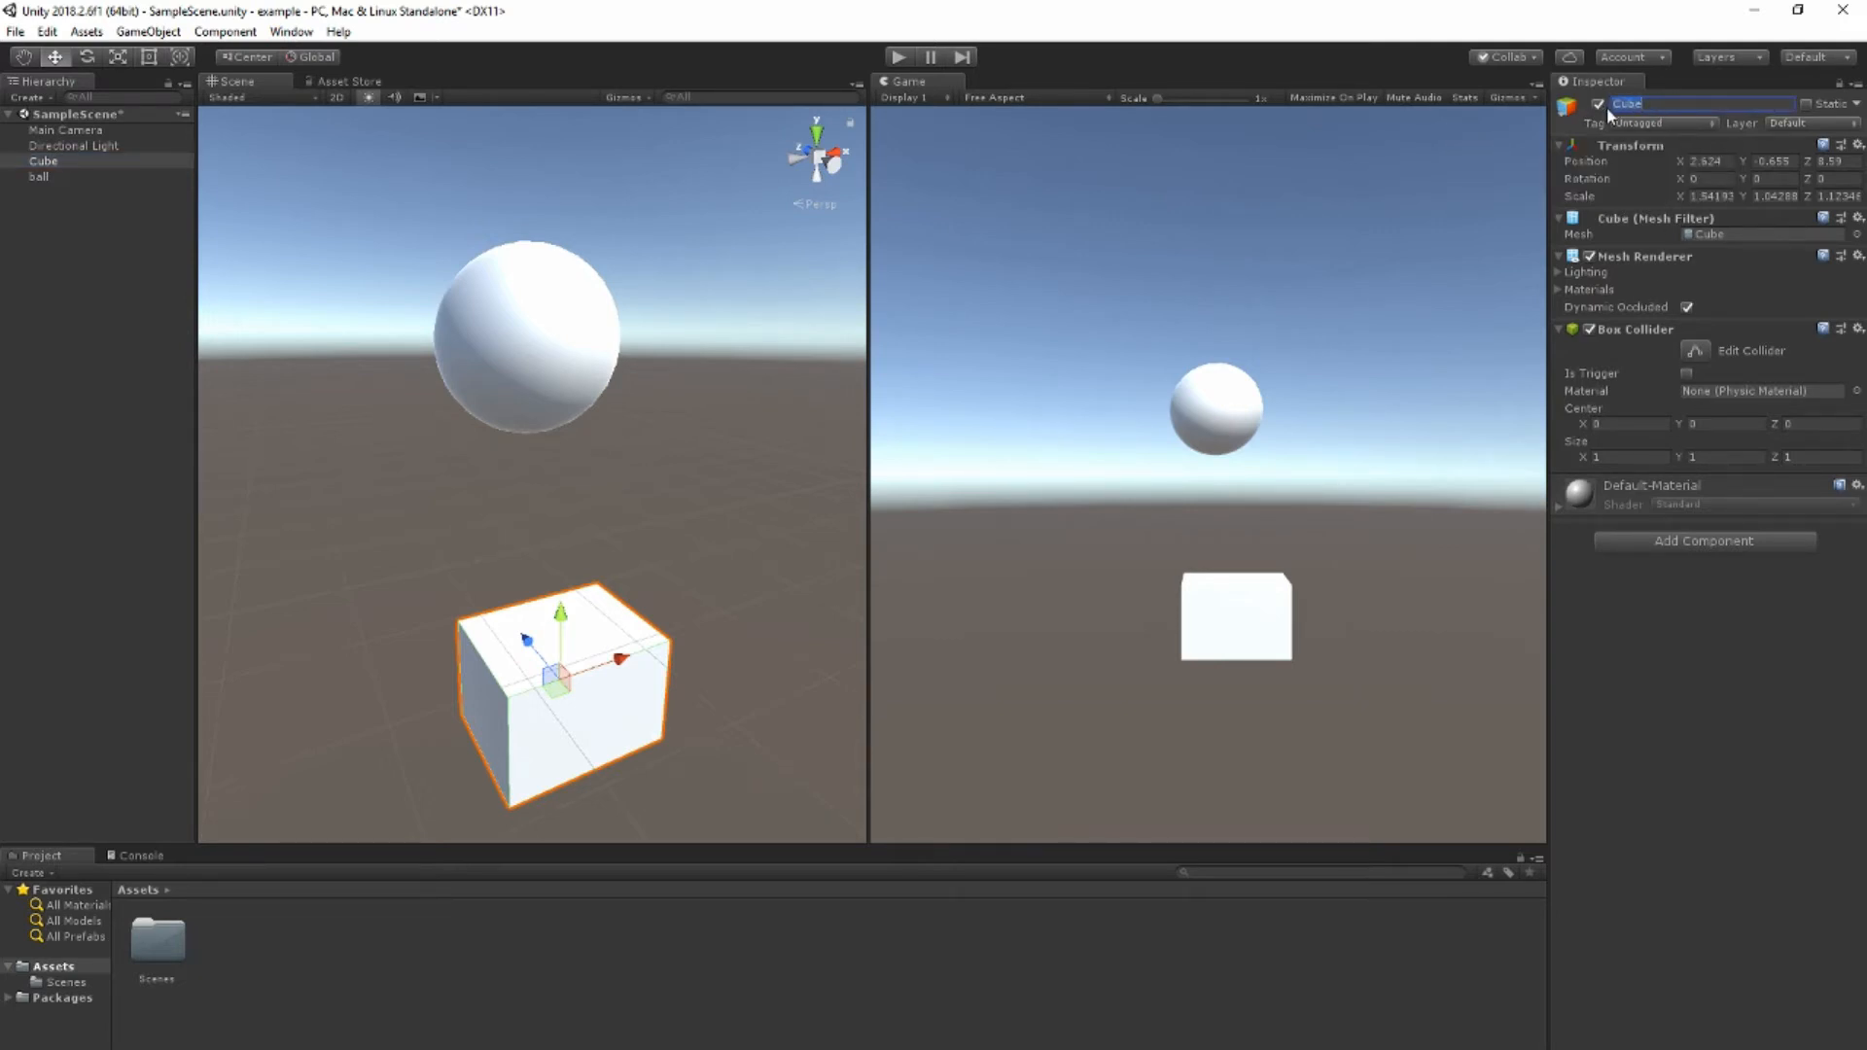
text(floor)
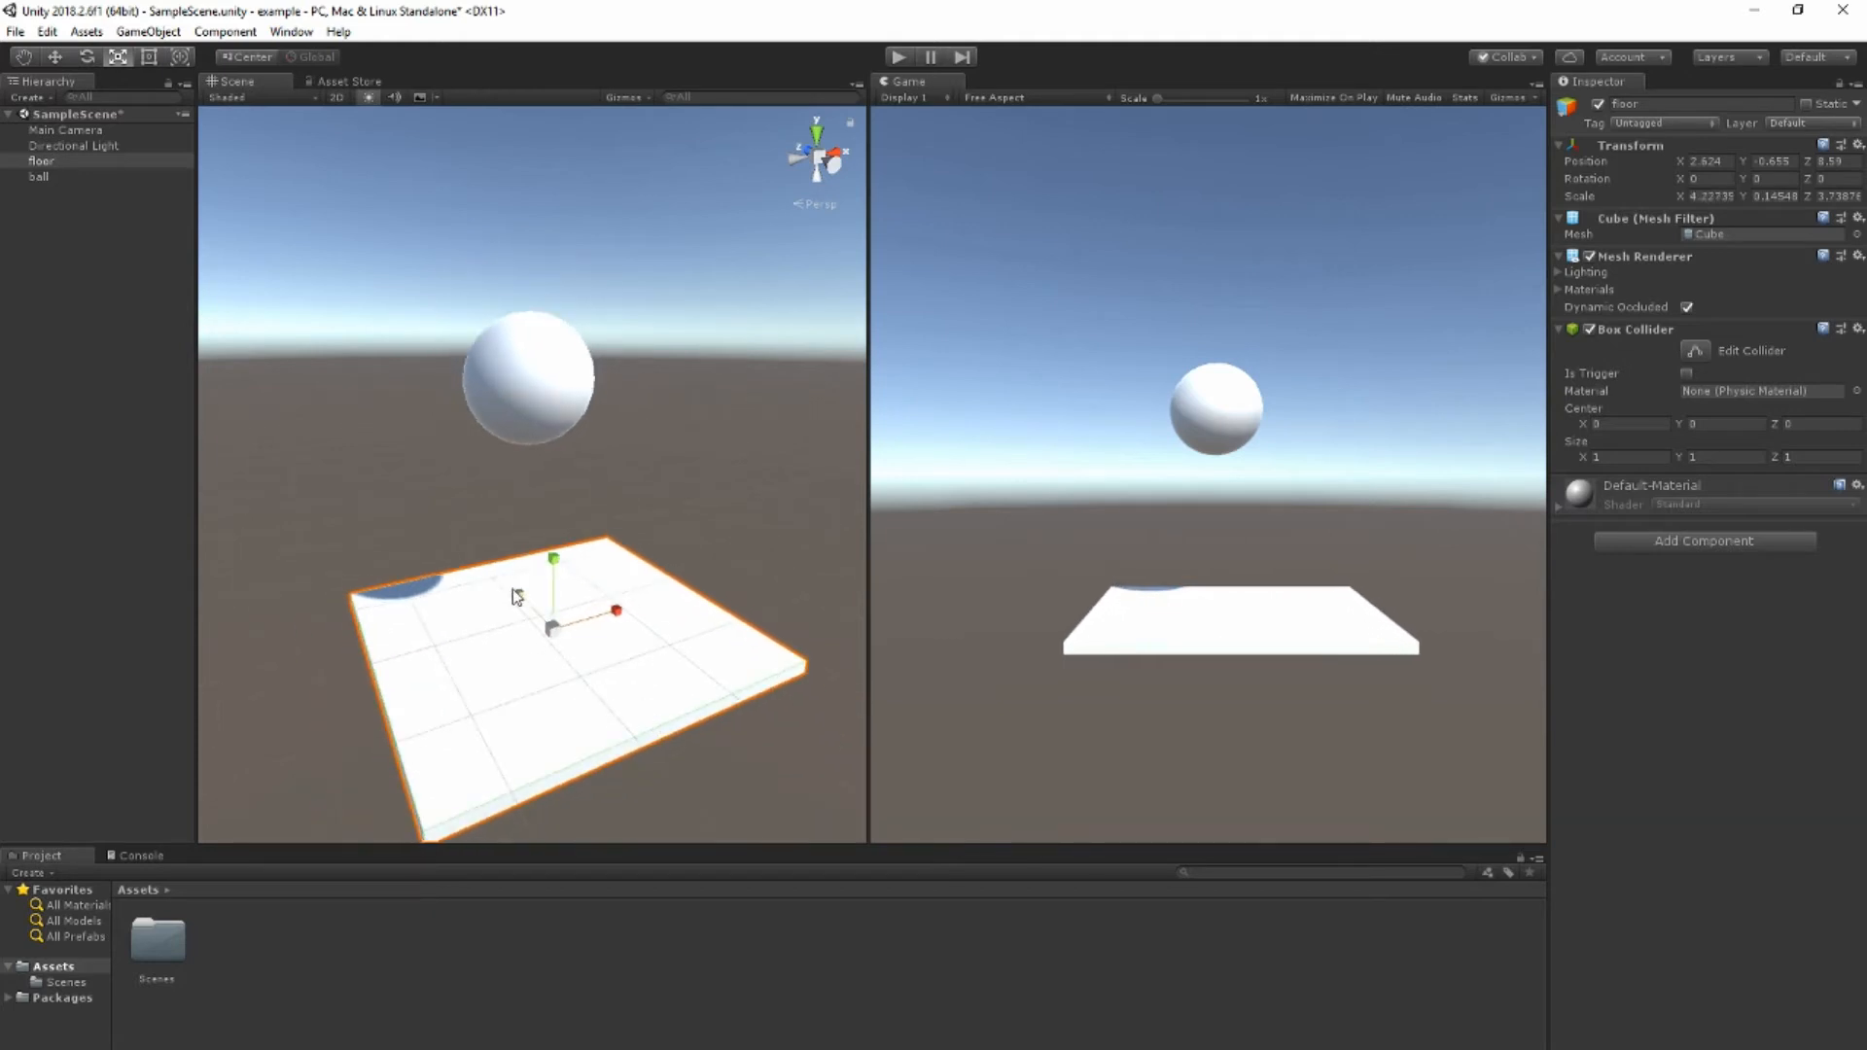
Step: Scale the floor into a narrower slab and orbit the Scene view to check it
drag(615, 610, 538, 626)
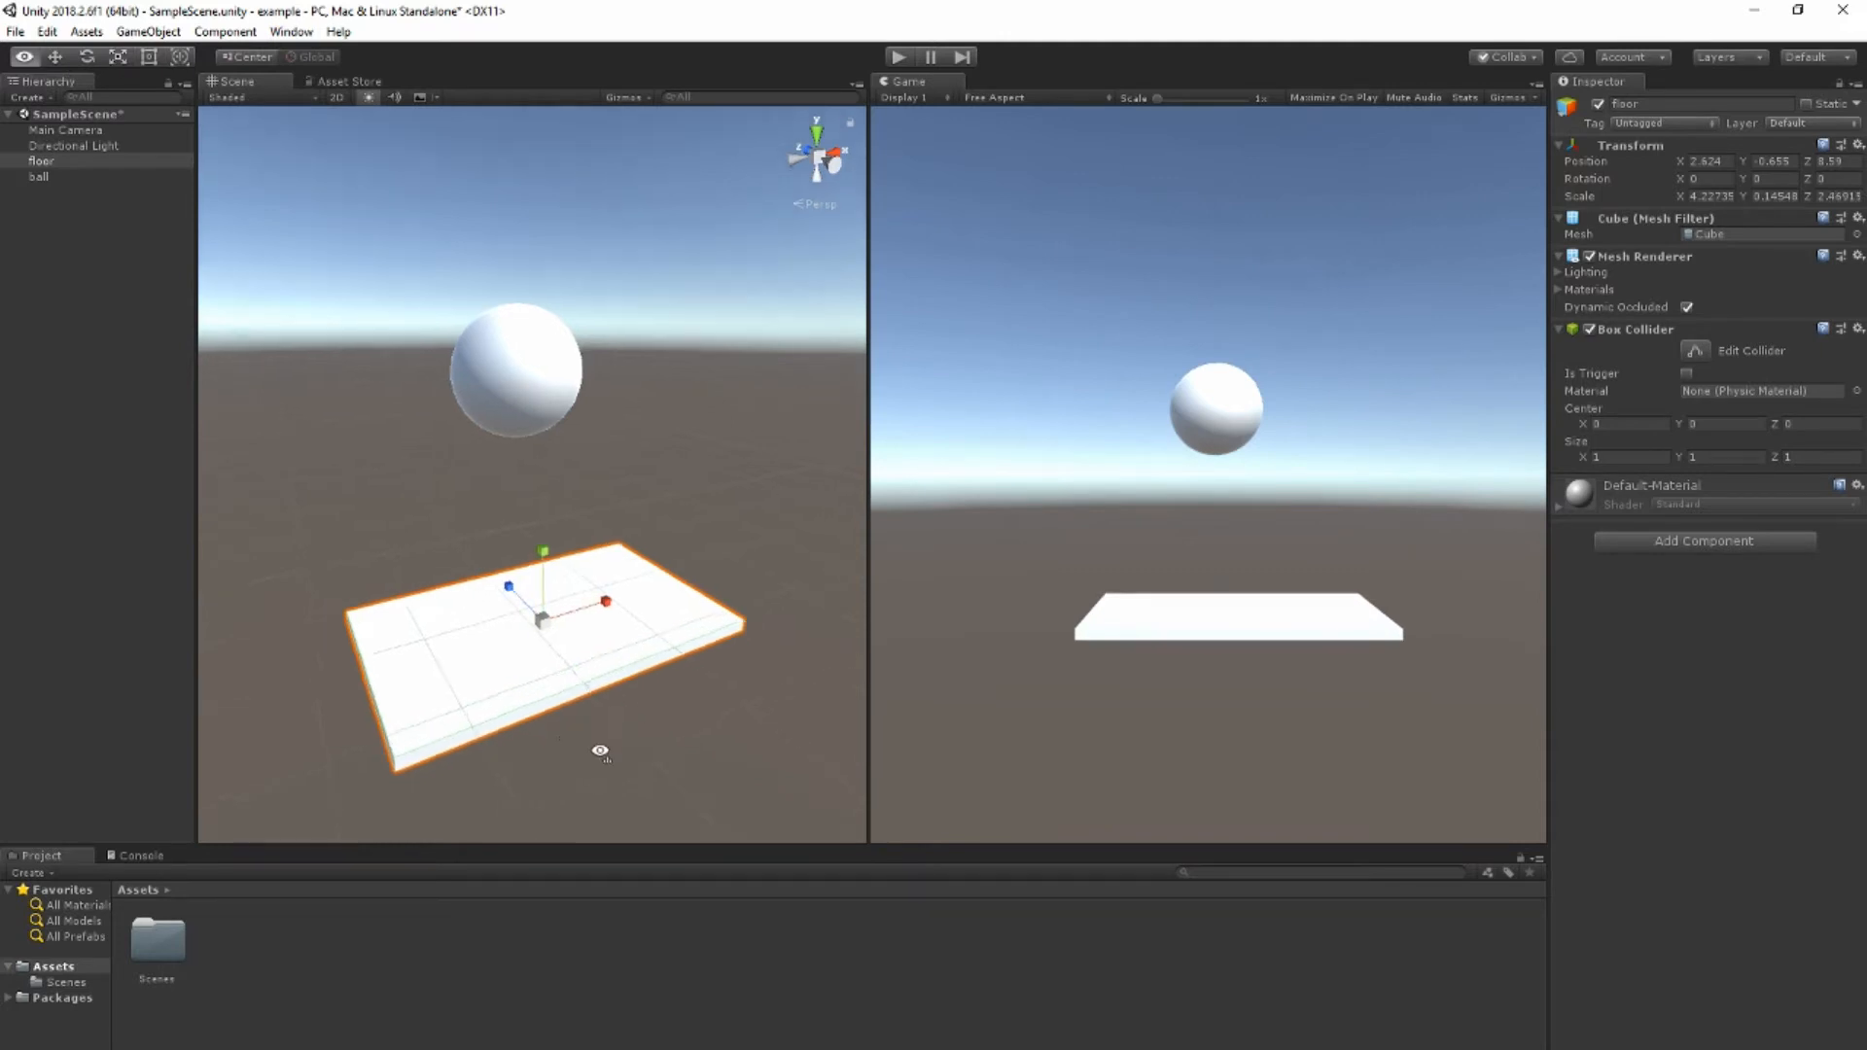
drag(600, 751, 524, 747)
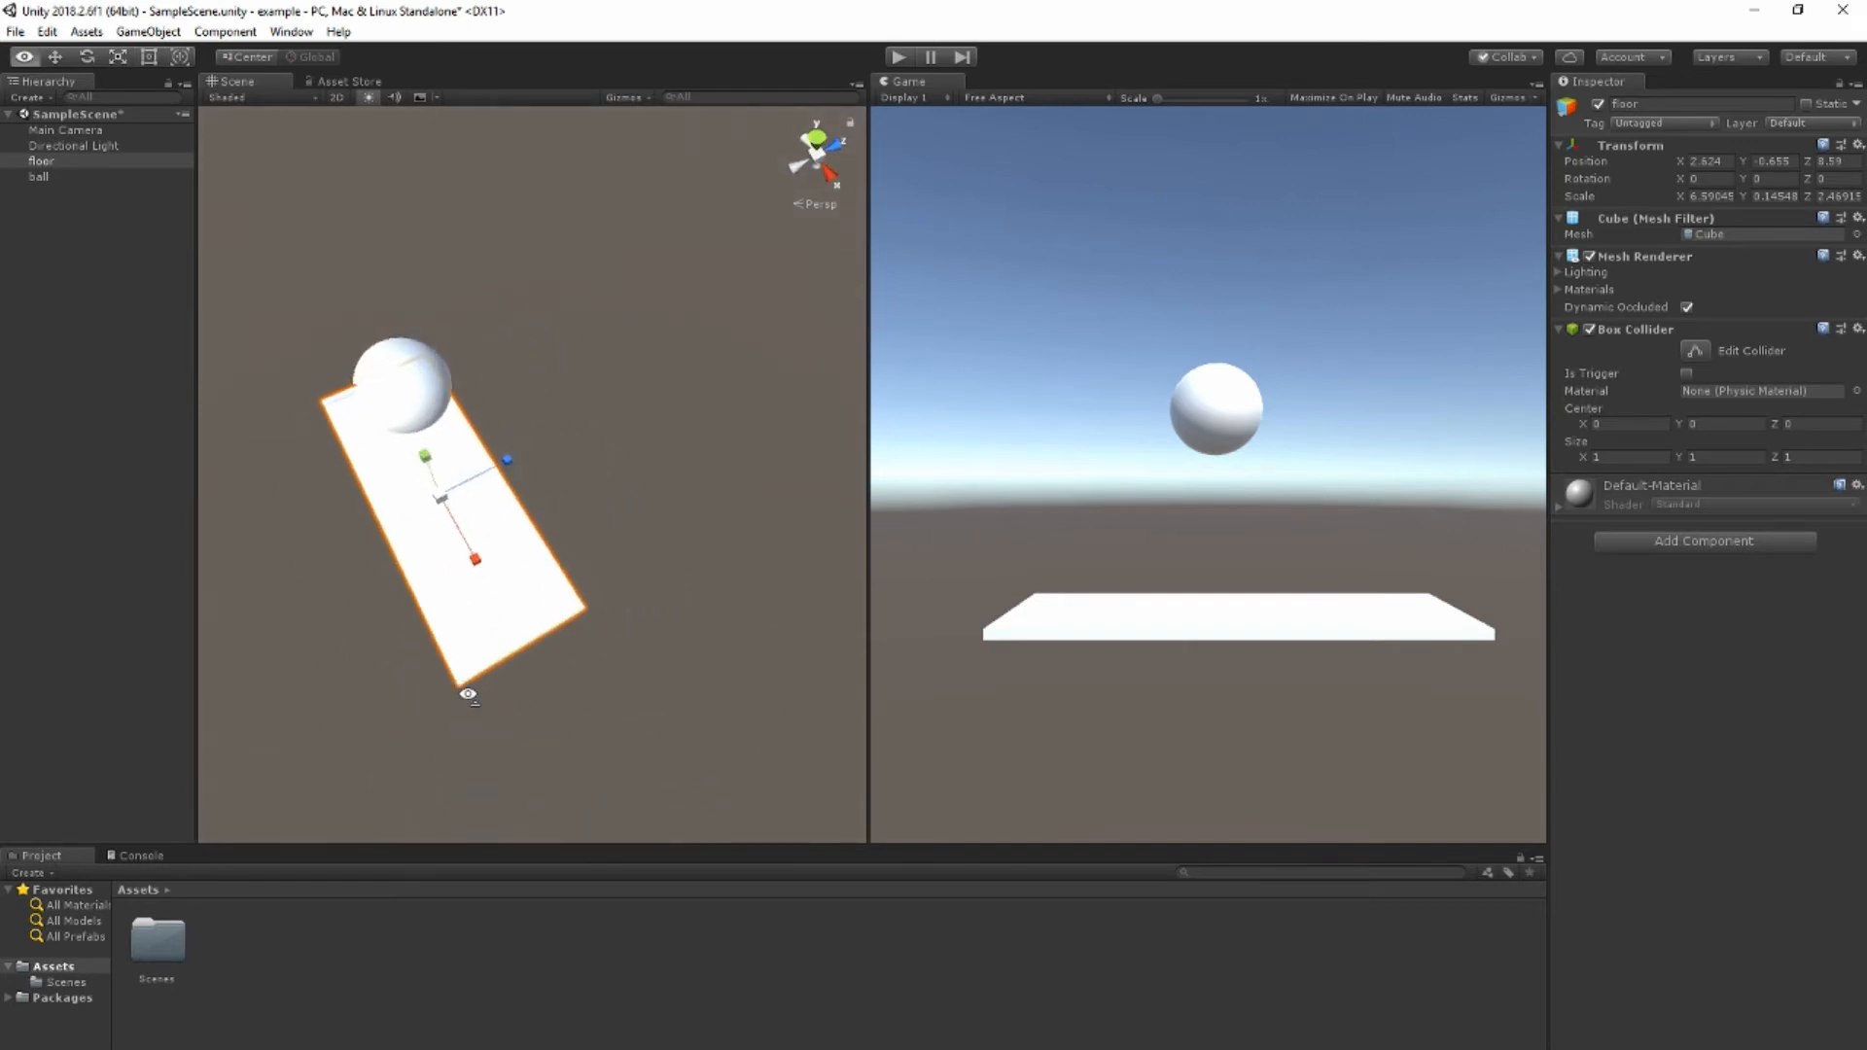
click(39, 176)
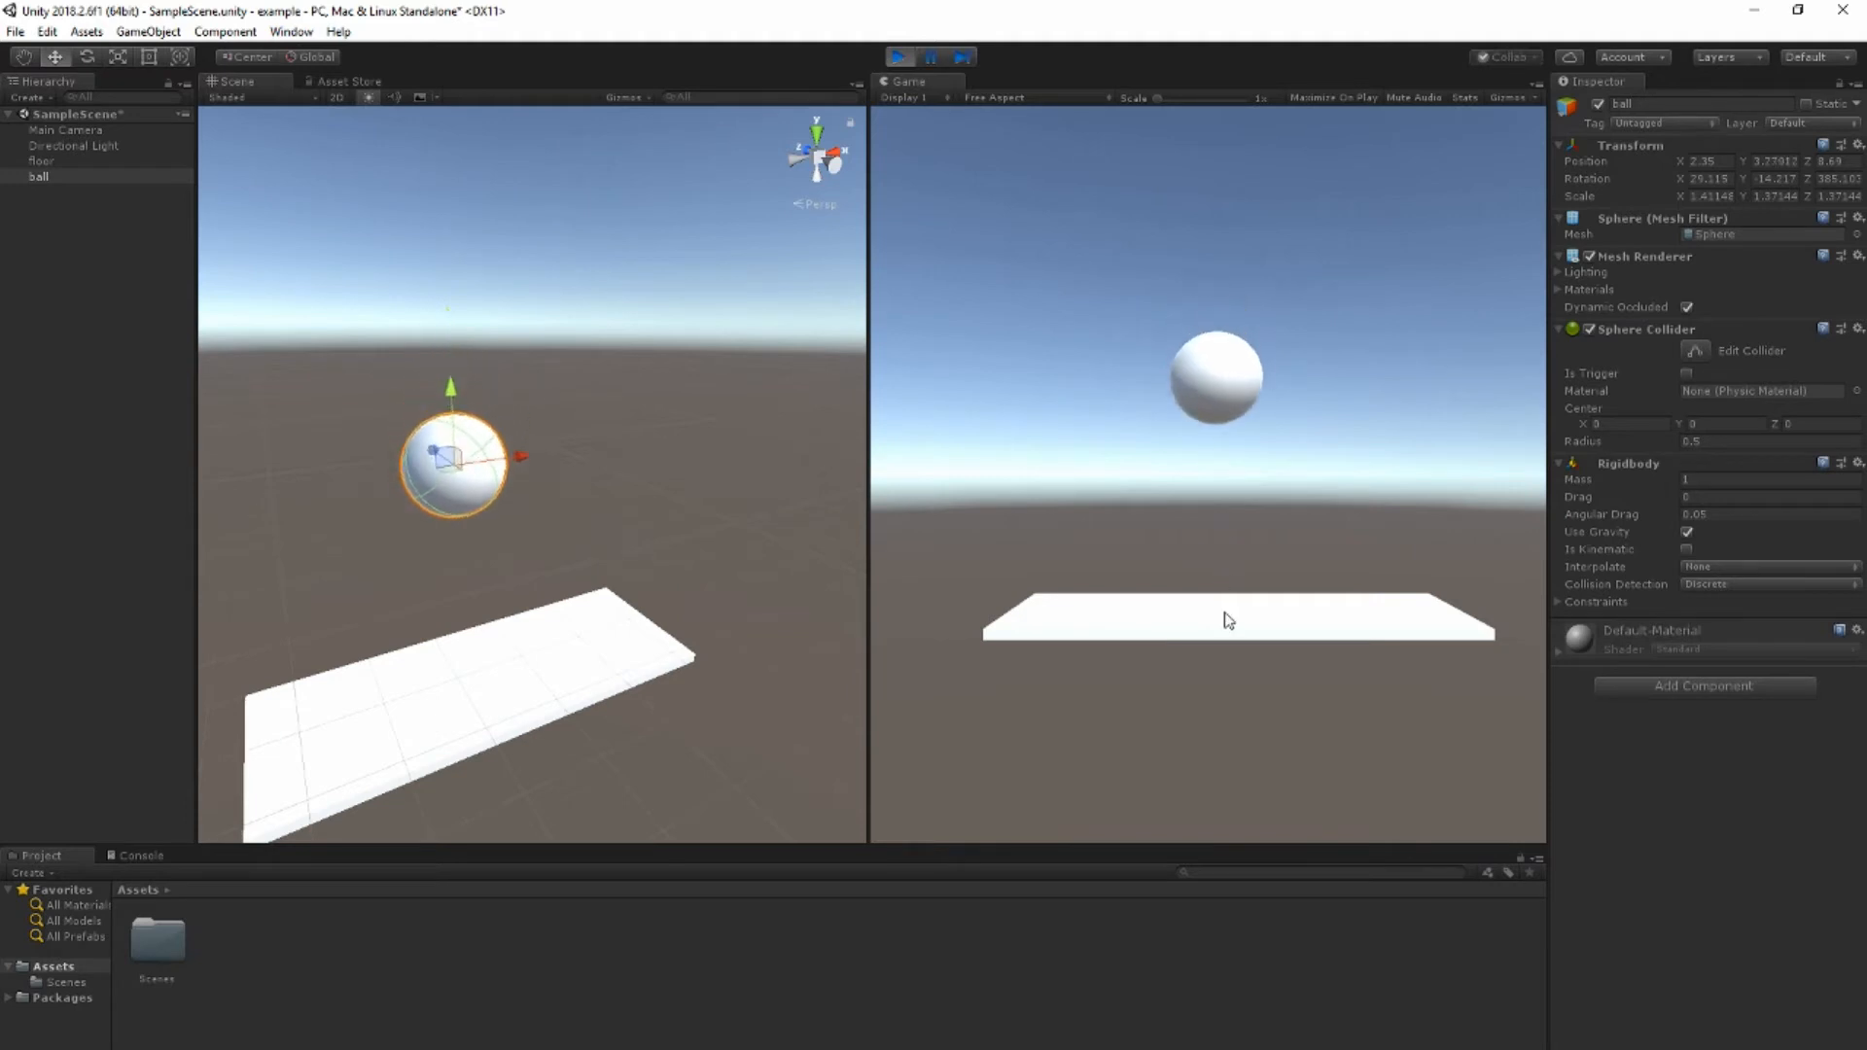
Step: Exit Play mode so the ball returns above the floor for editing
click(897, 58)
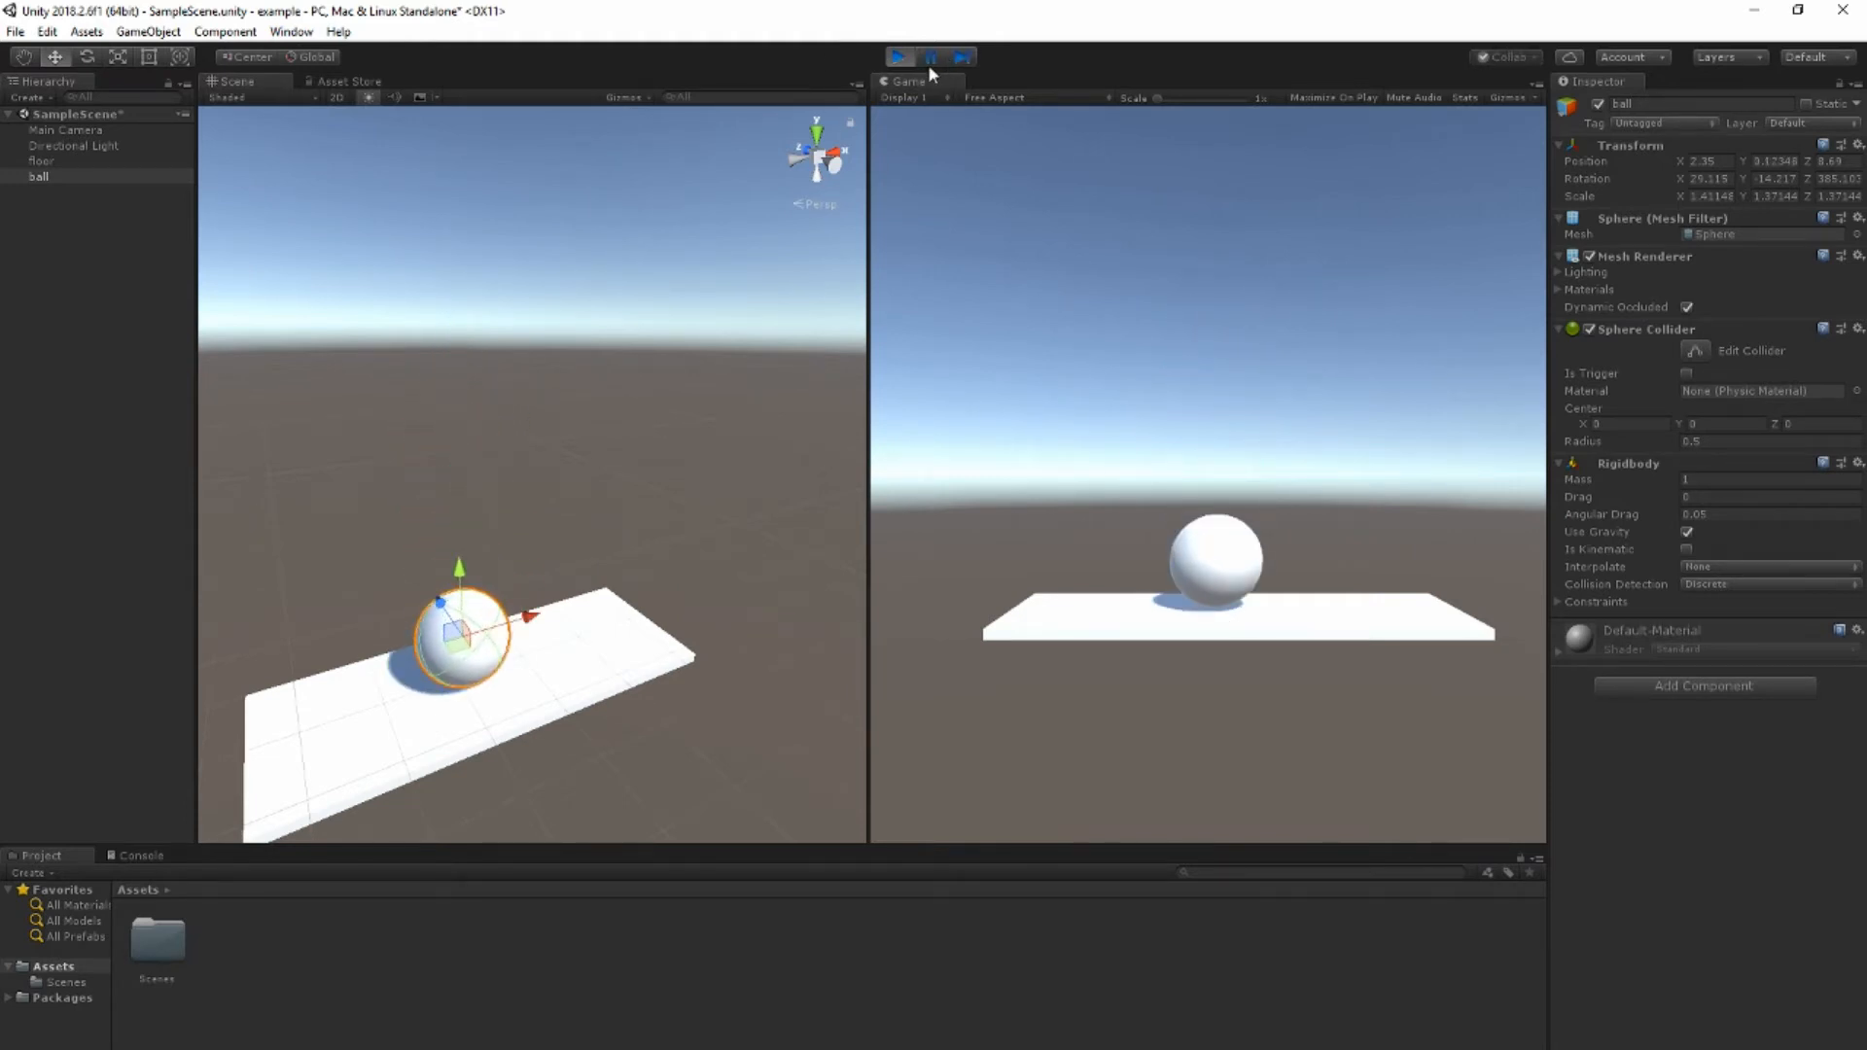
click(897, 56)
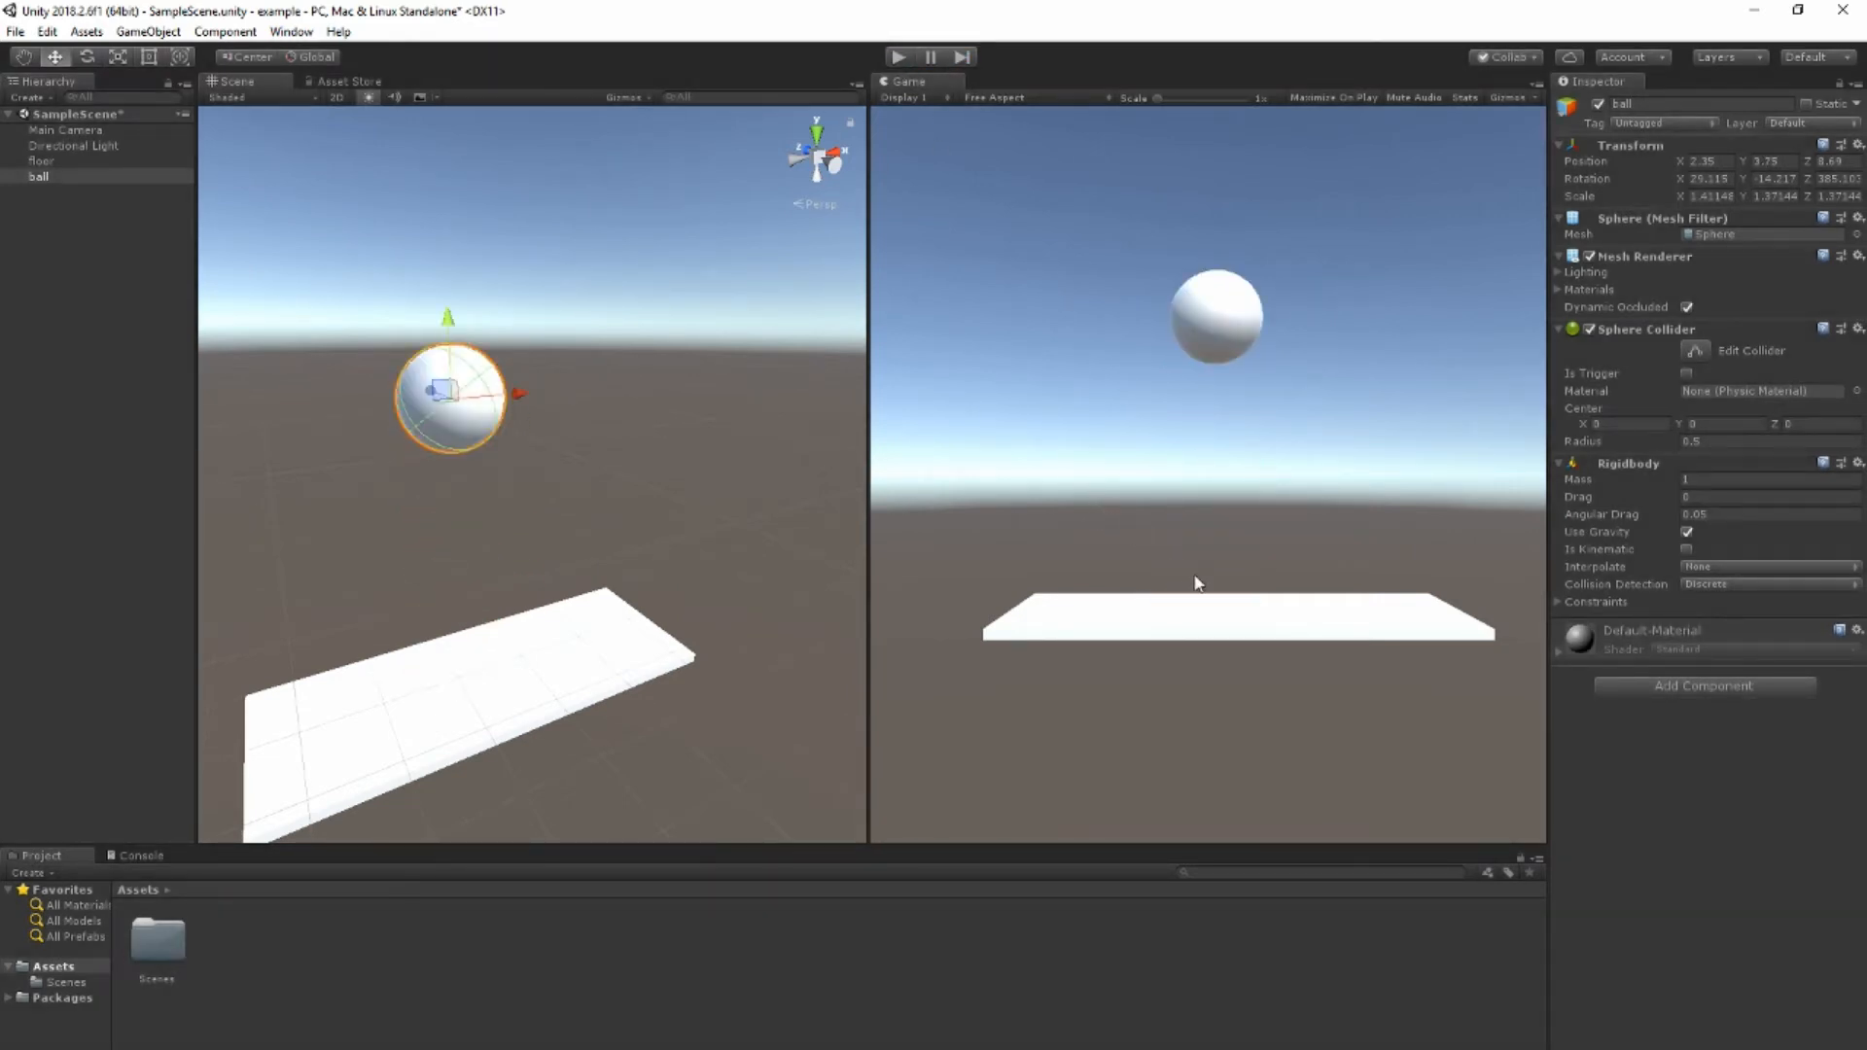
mouse_move(1226, 416)
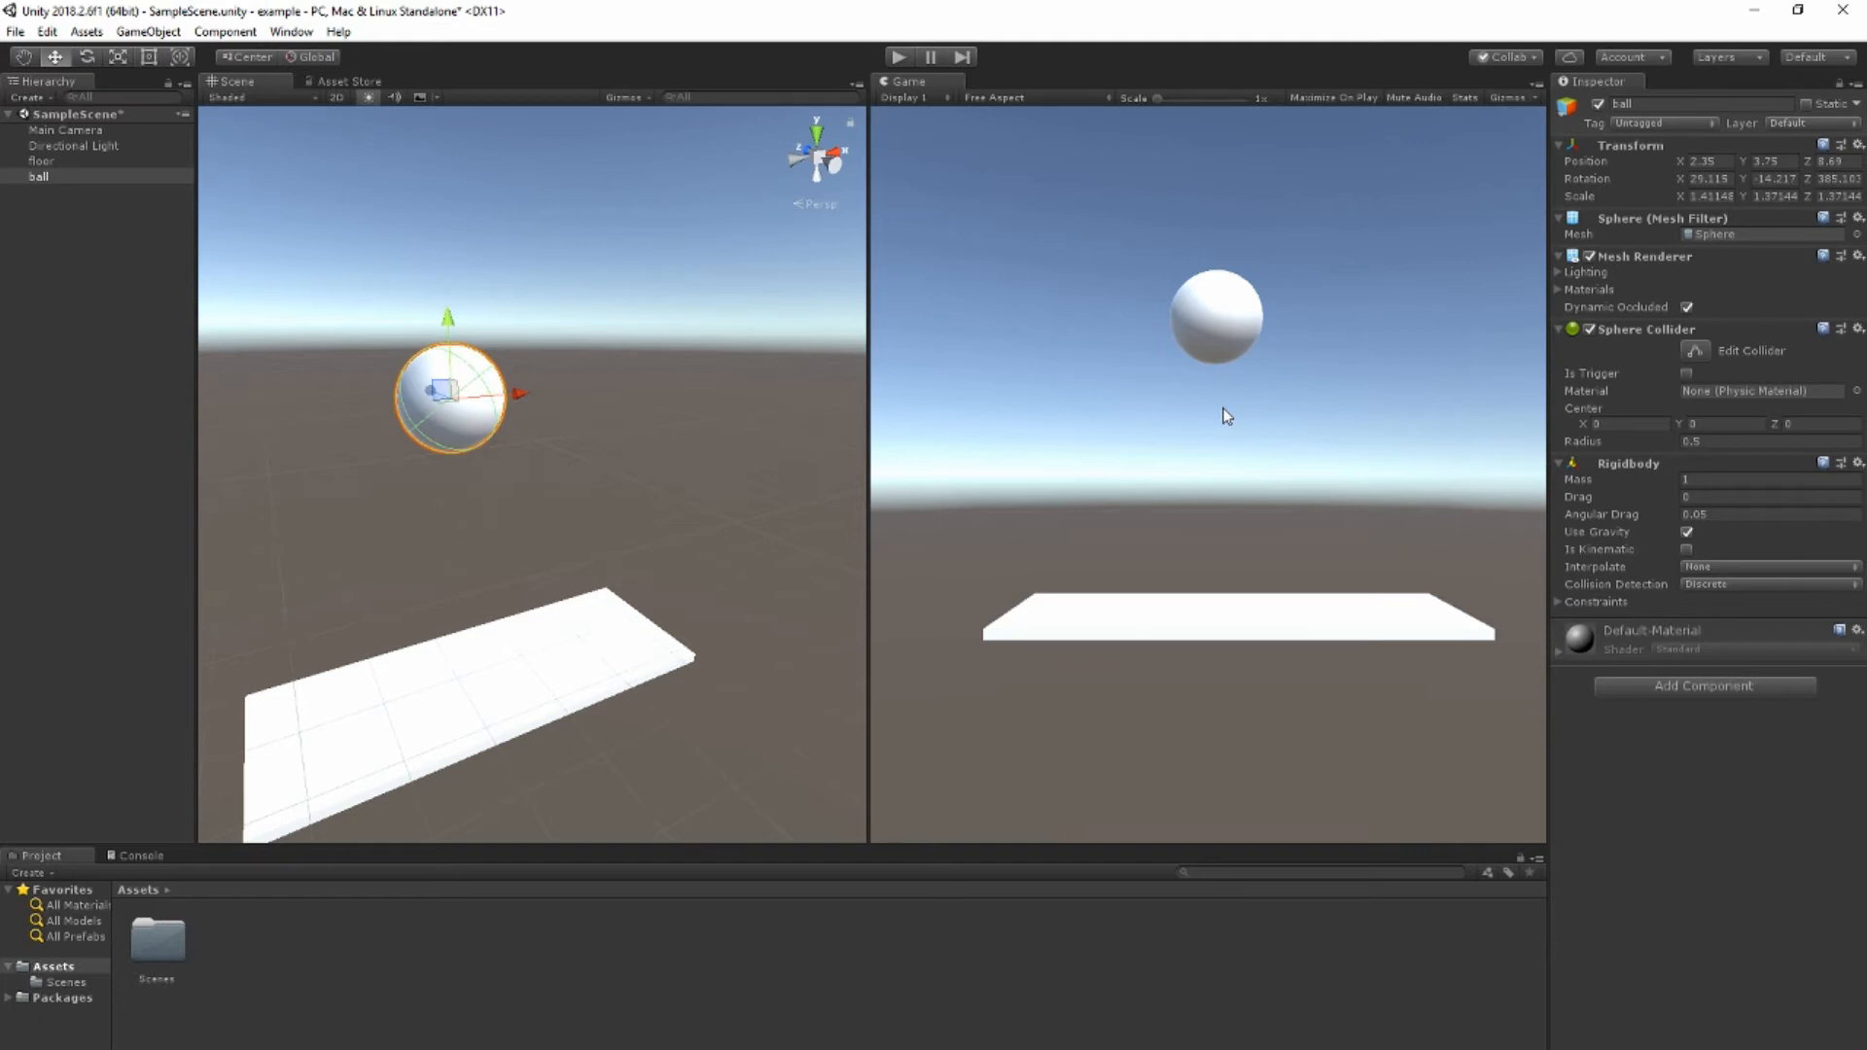
mouse_move(1679, 357)
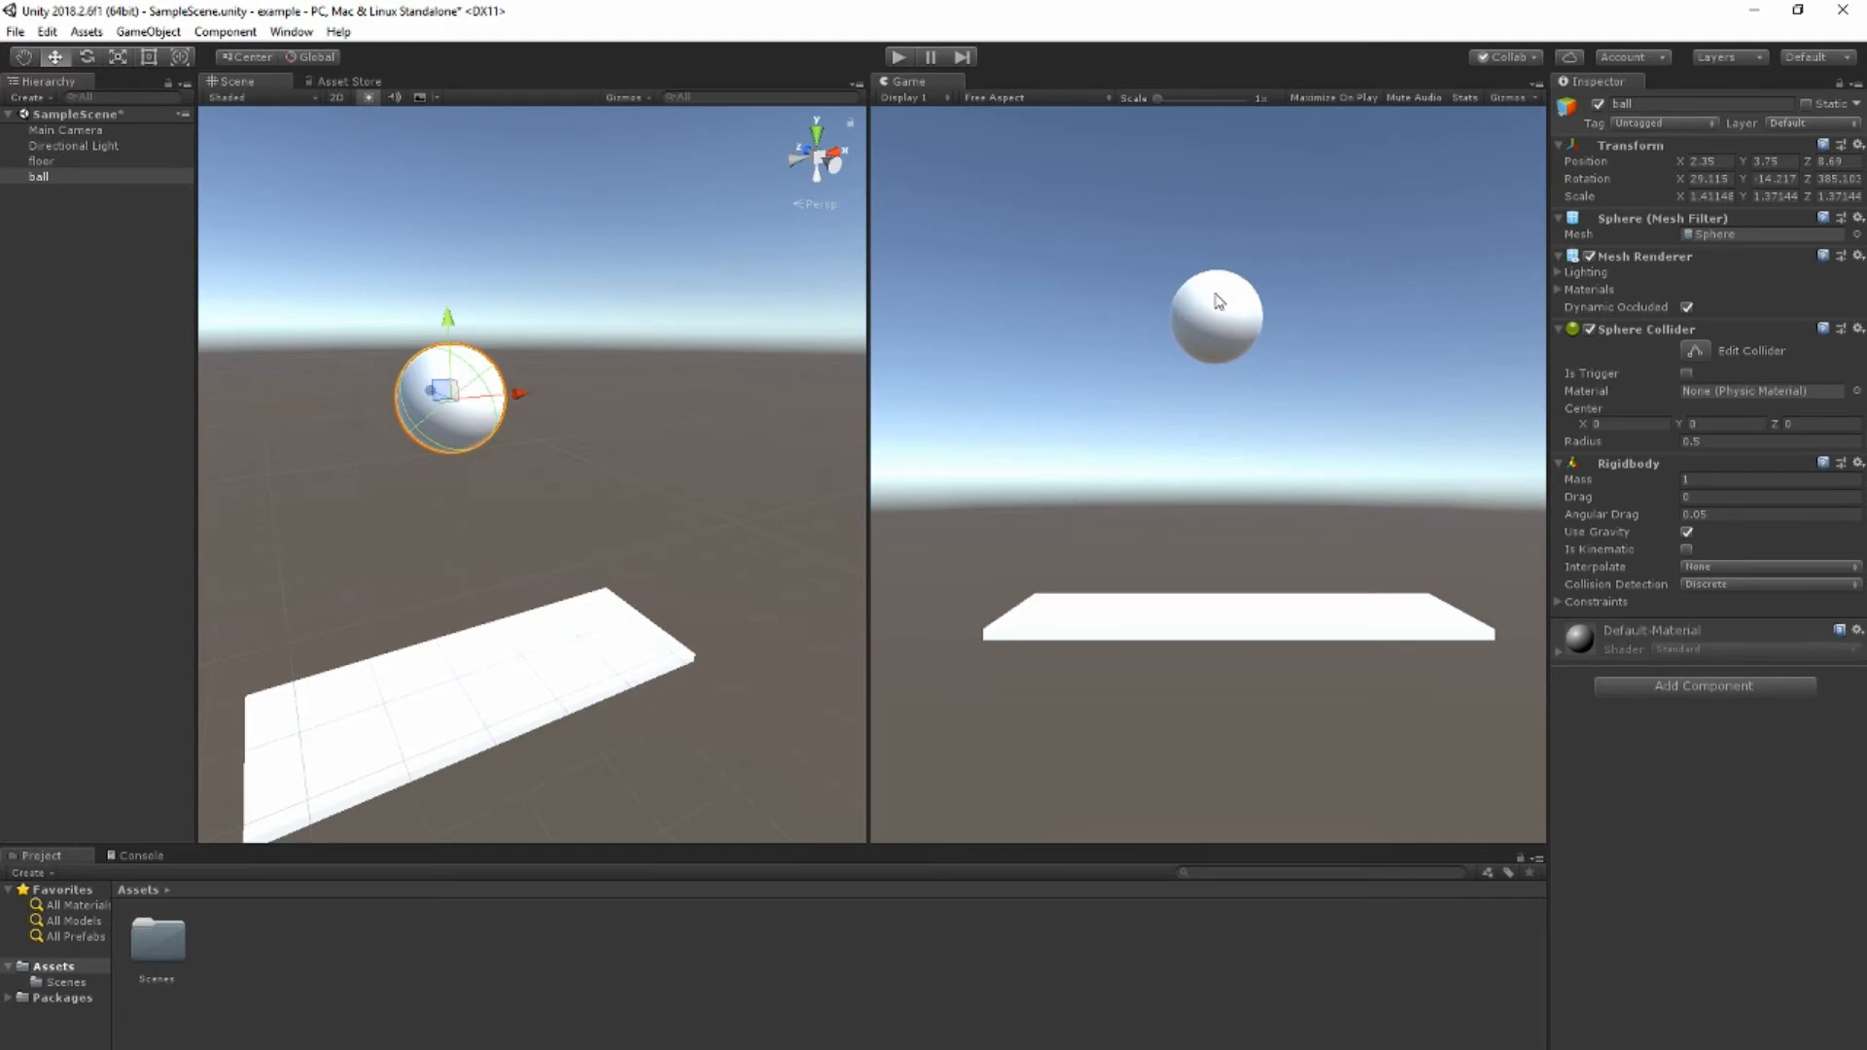
mouse_move(1238, 311)
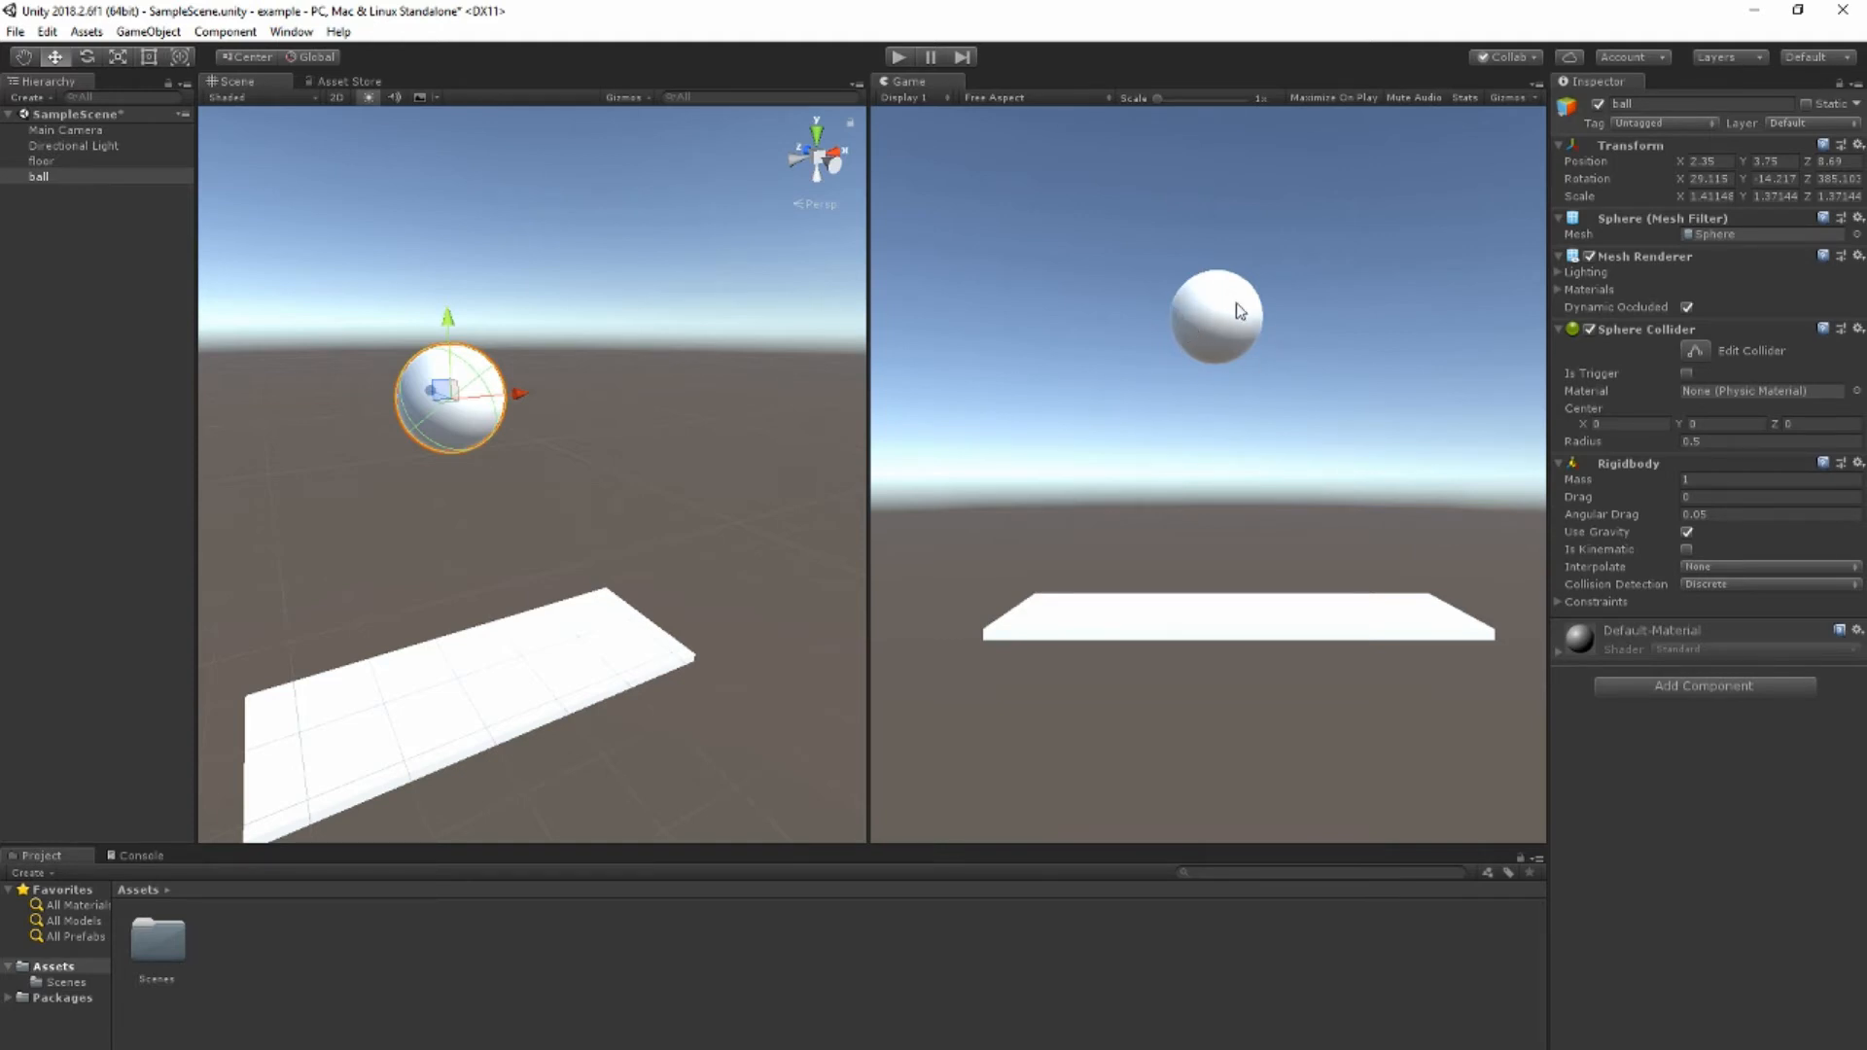
mouse_move(1712, 402)
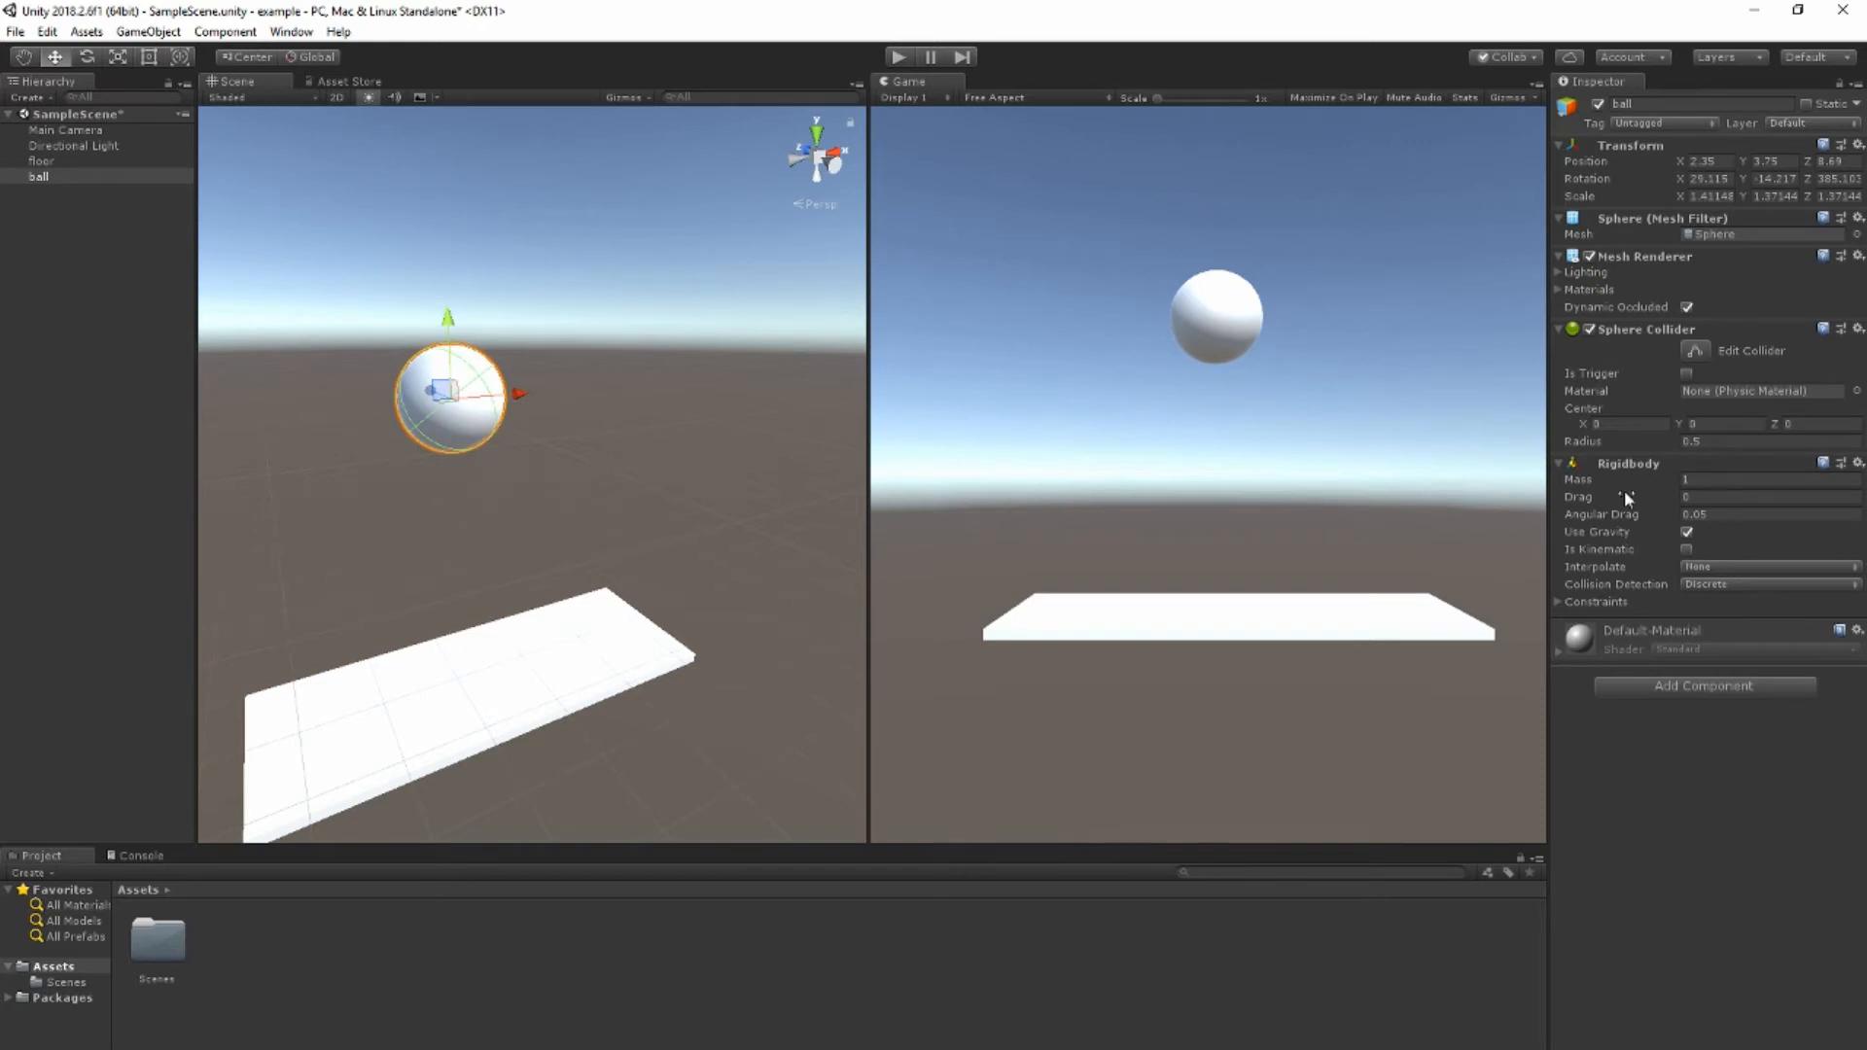
mouse_move(73, 642)
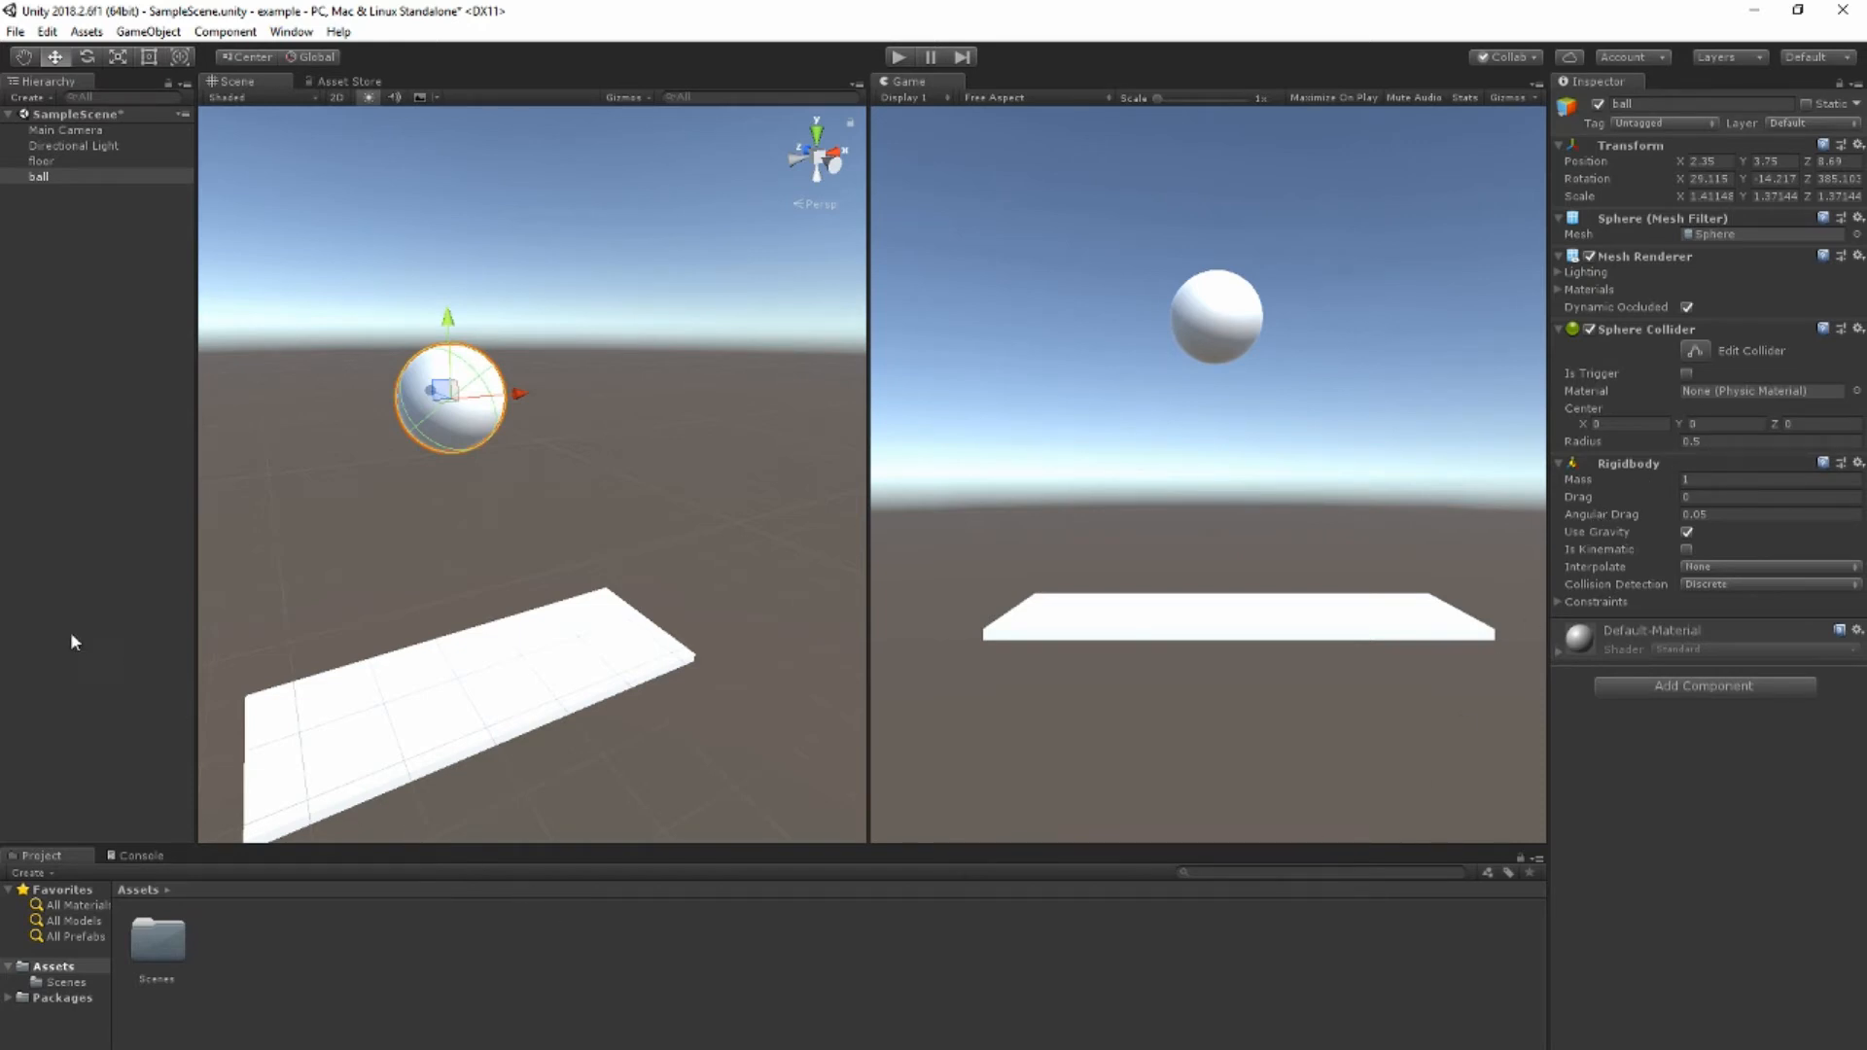
mouse_move(526, 992)
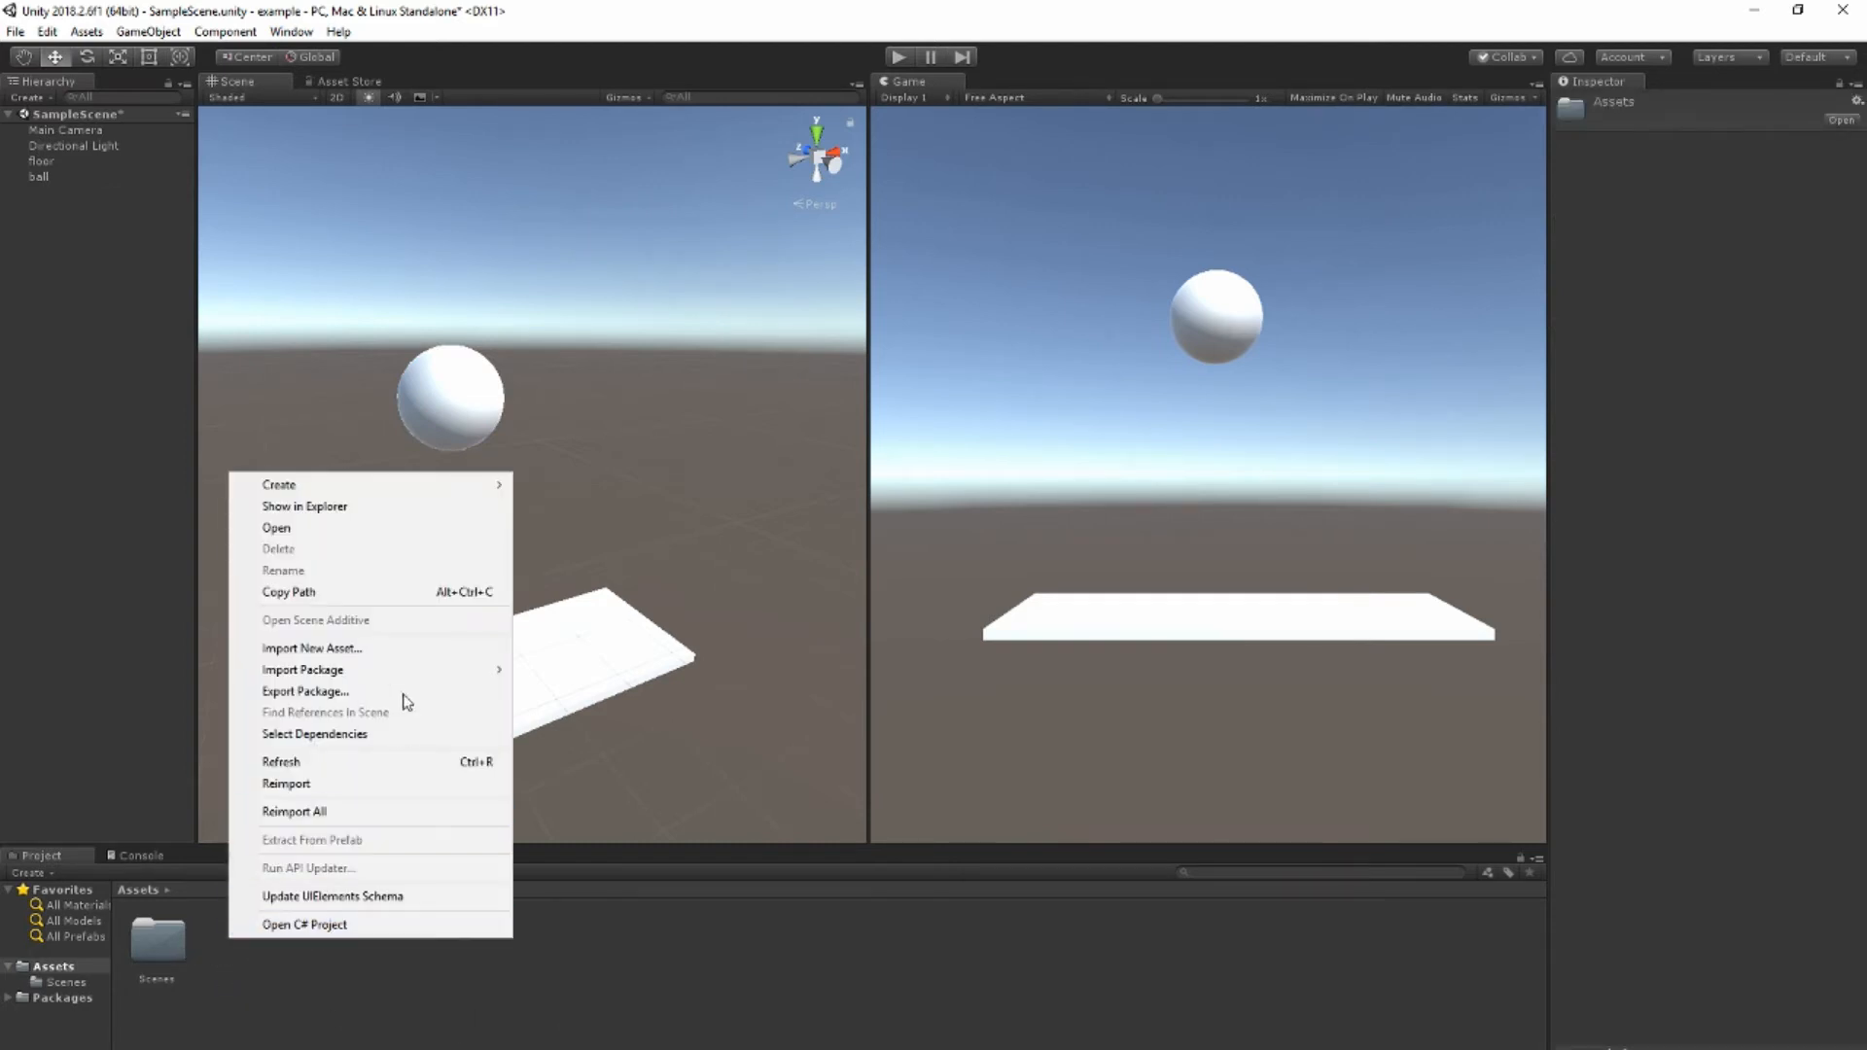
mouse_move(277, 483)
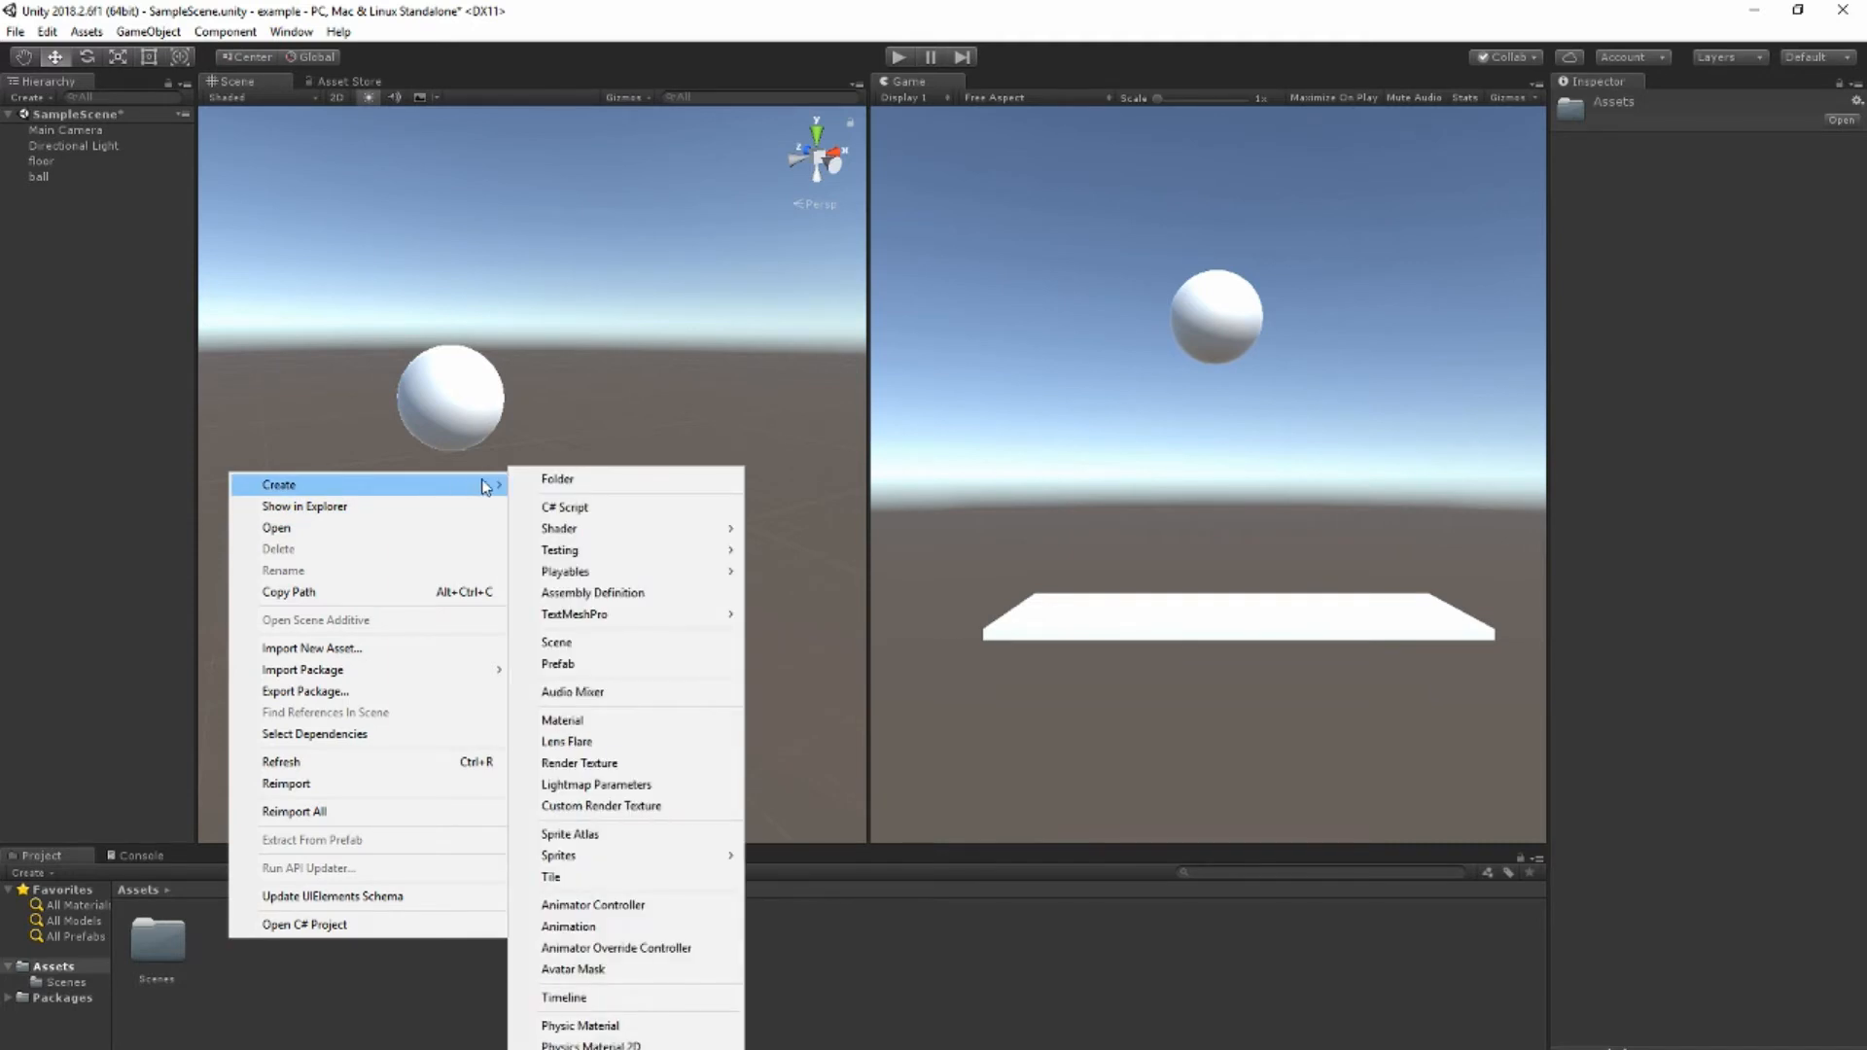
mouse_move(654, 1027)
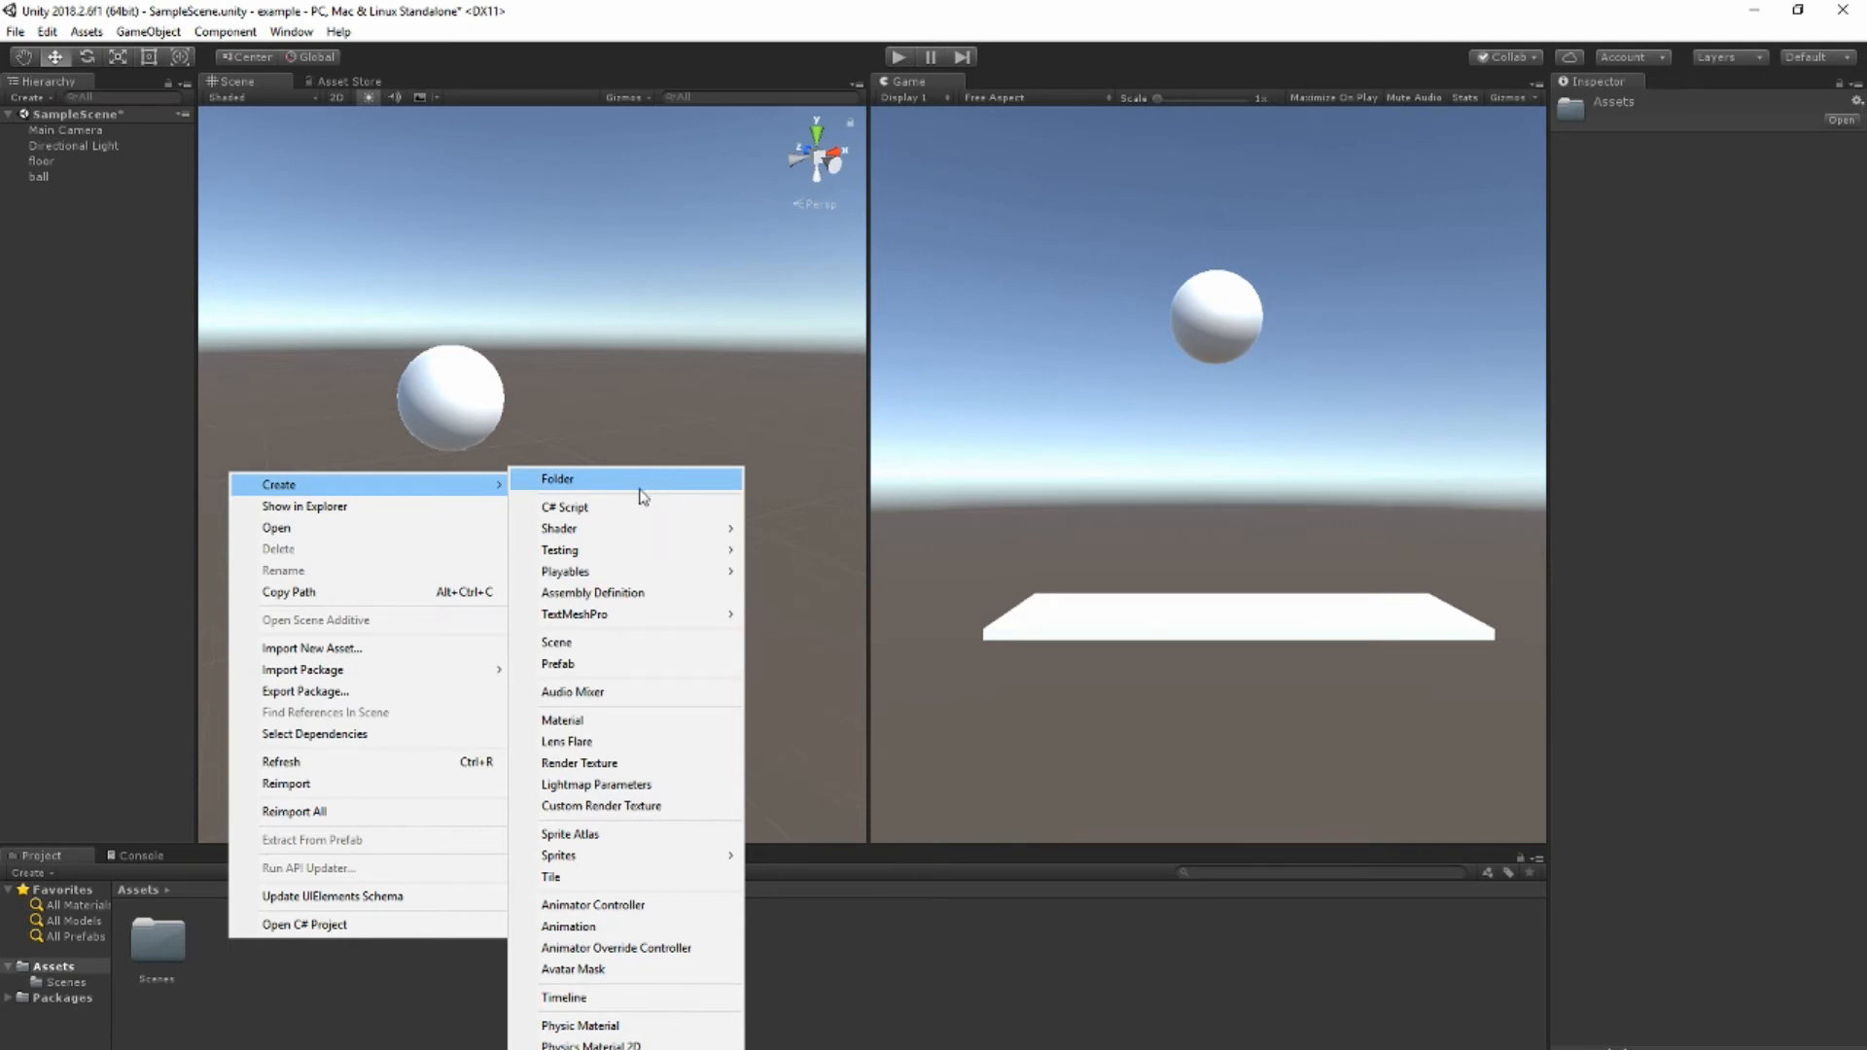
mouse_move(583, 529)
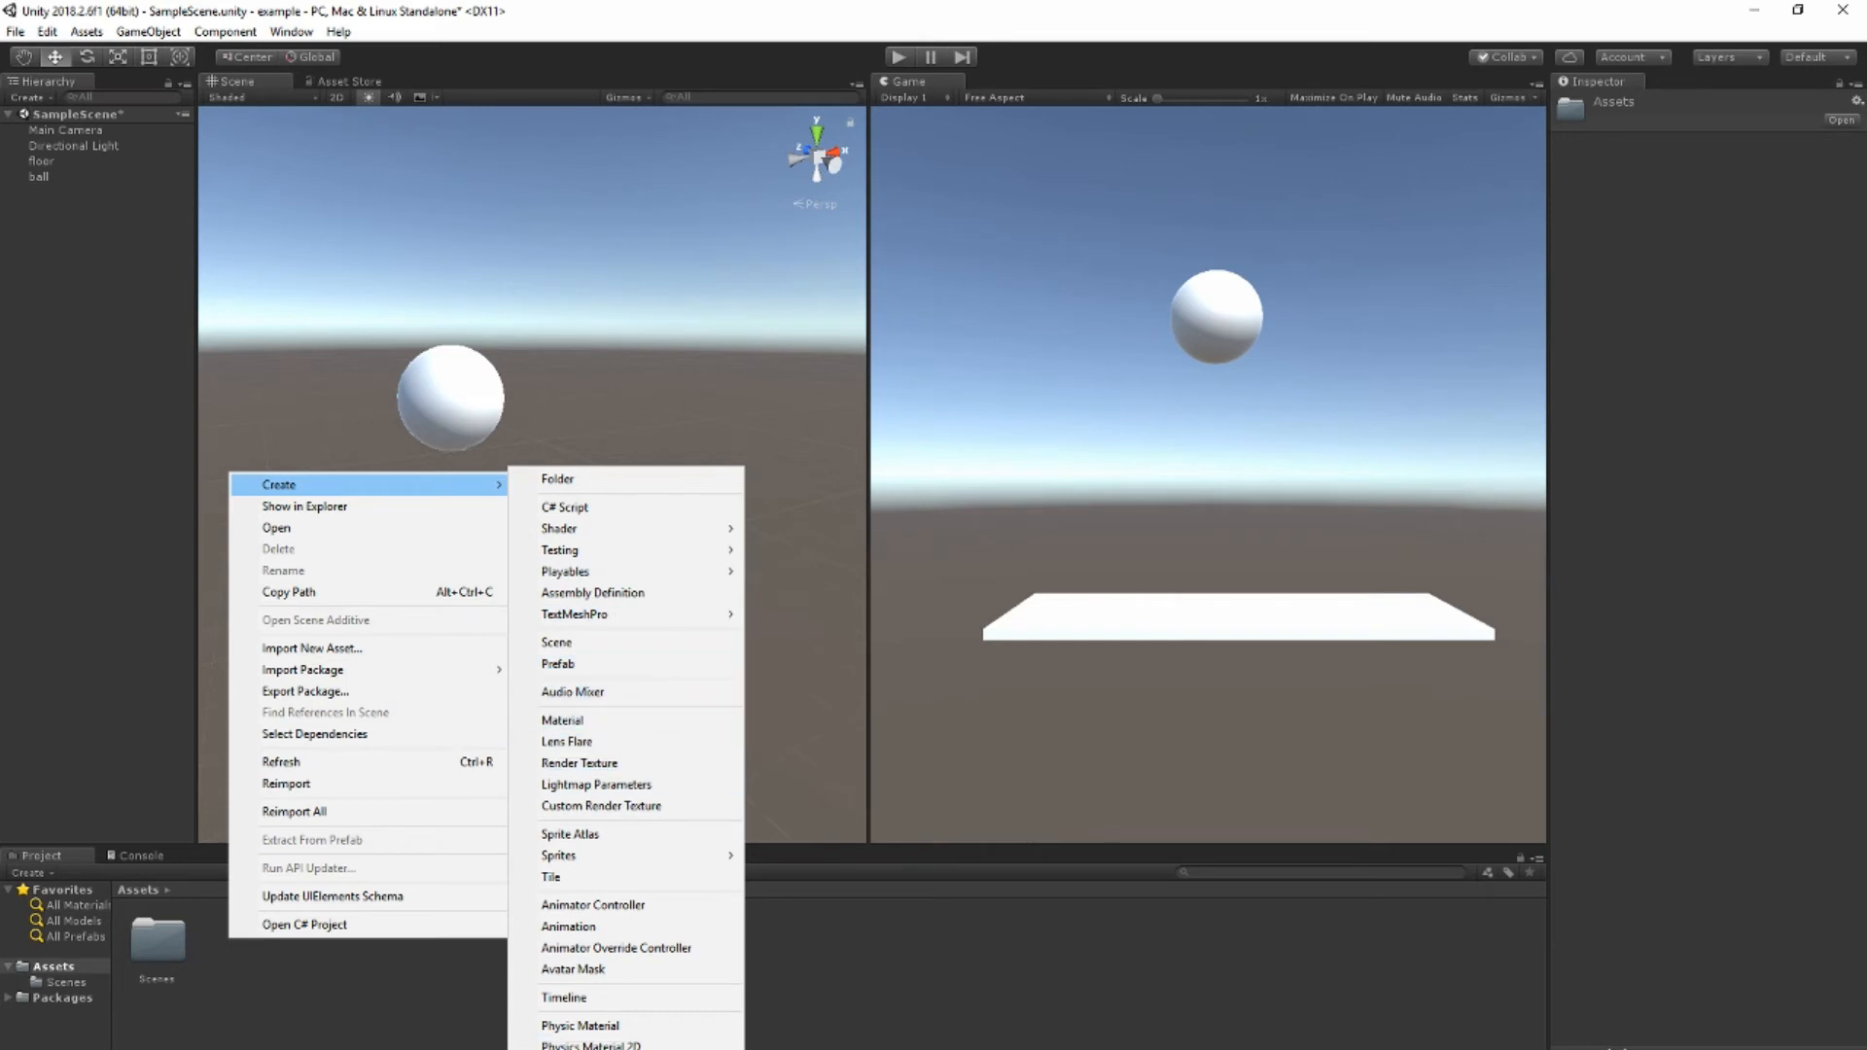
mouse_move(579, 1024)
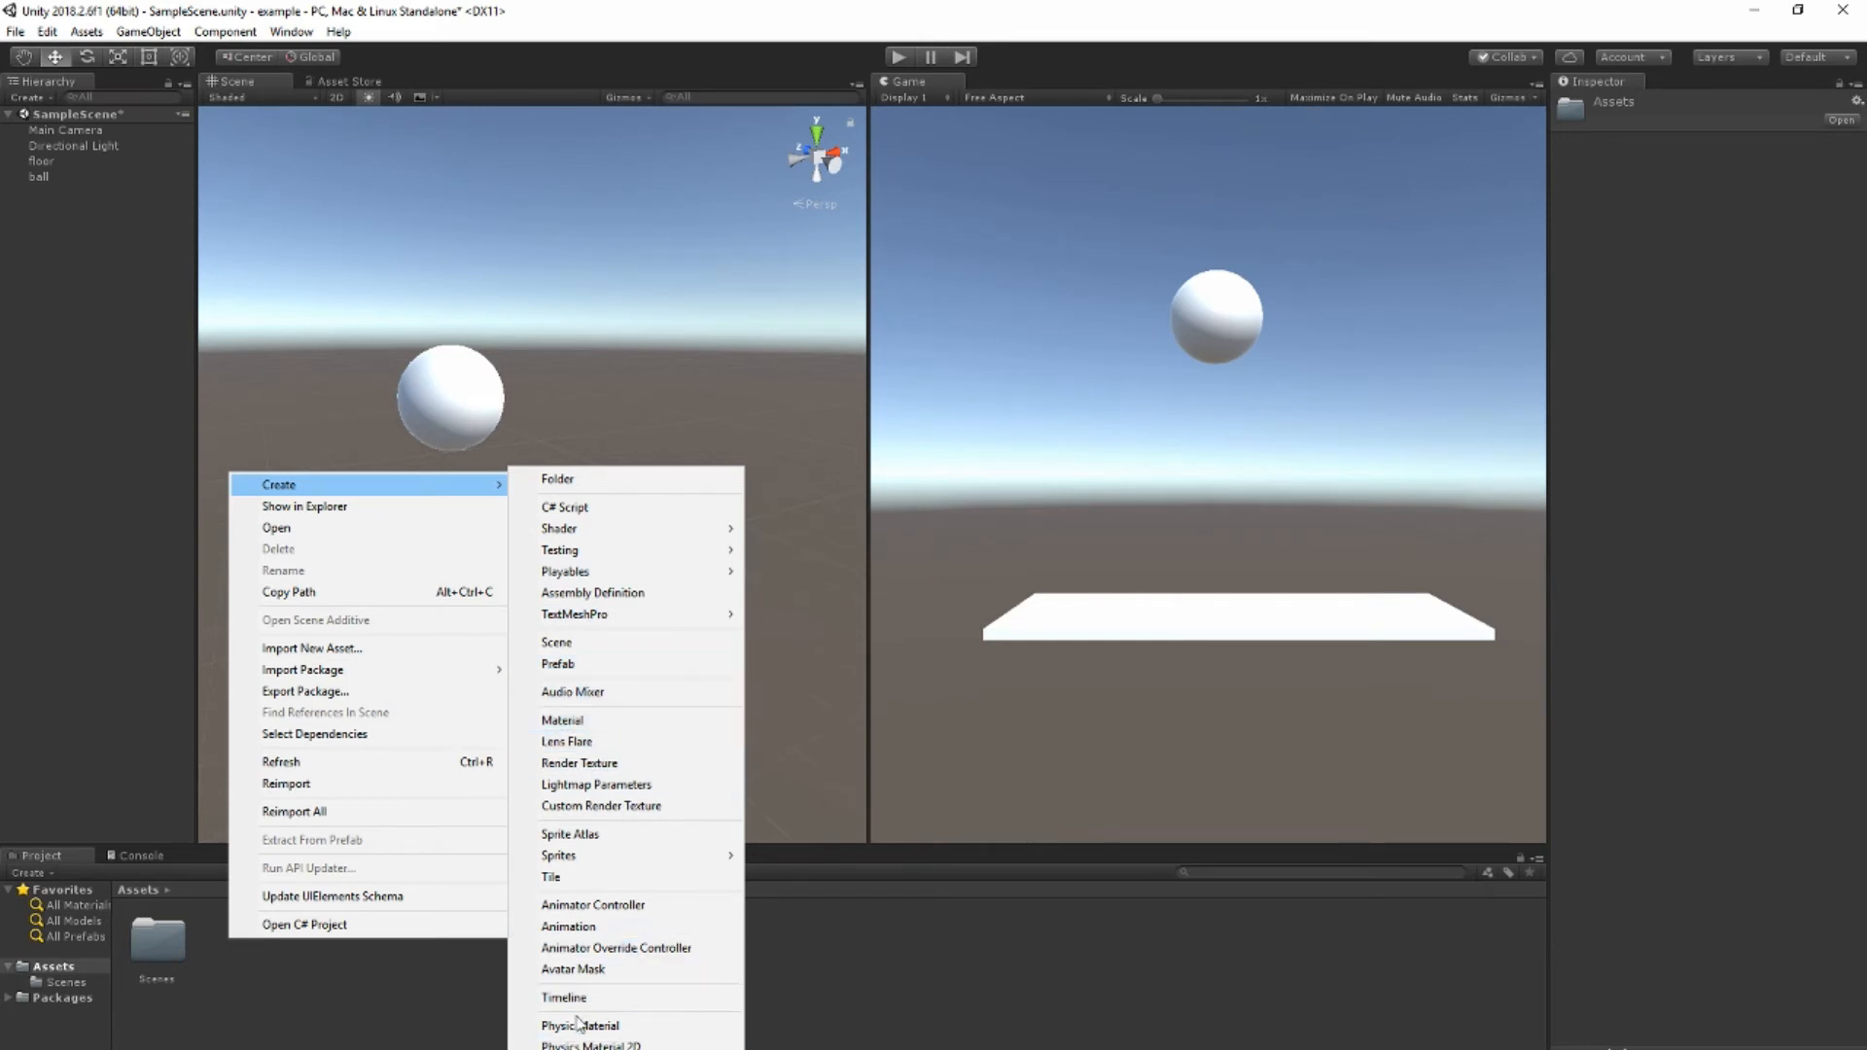
mouse_move(580, 1024)
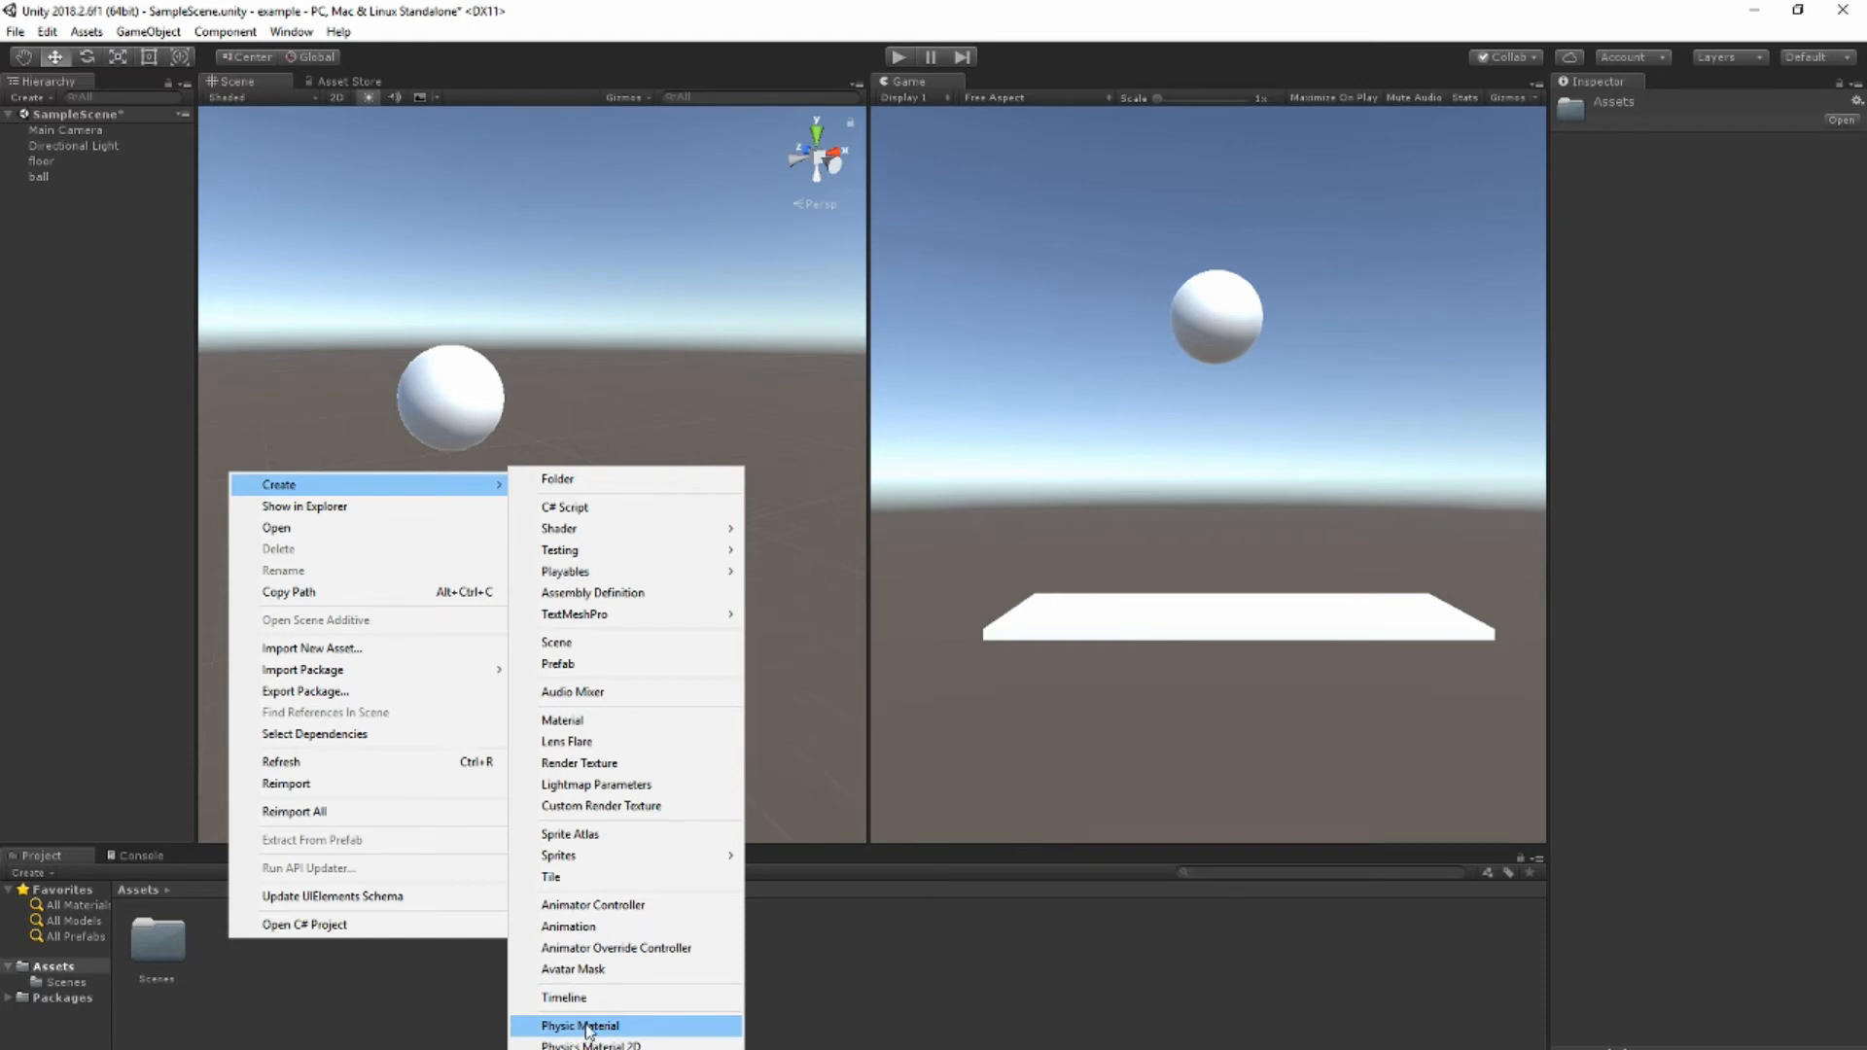
Step: Create a new Physic Material asset in the Assets folder
click(580, 1025)
text(bobbounce)
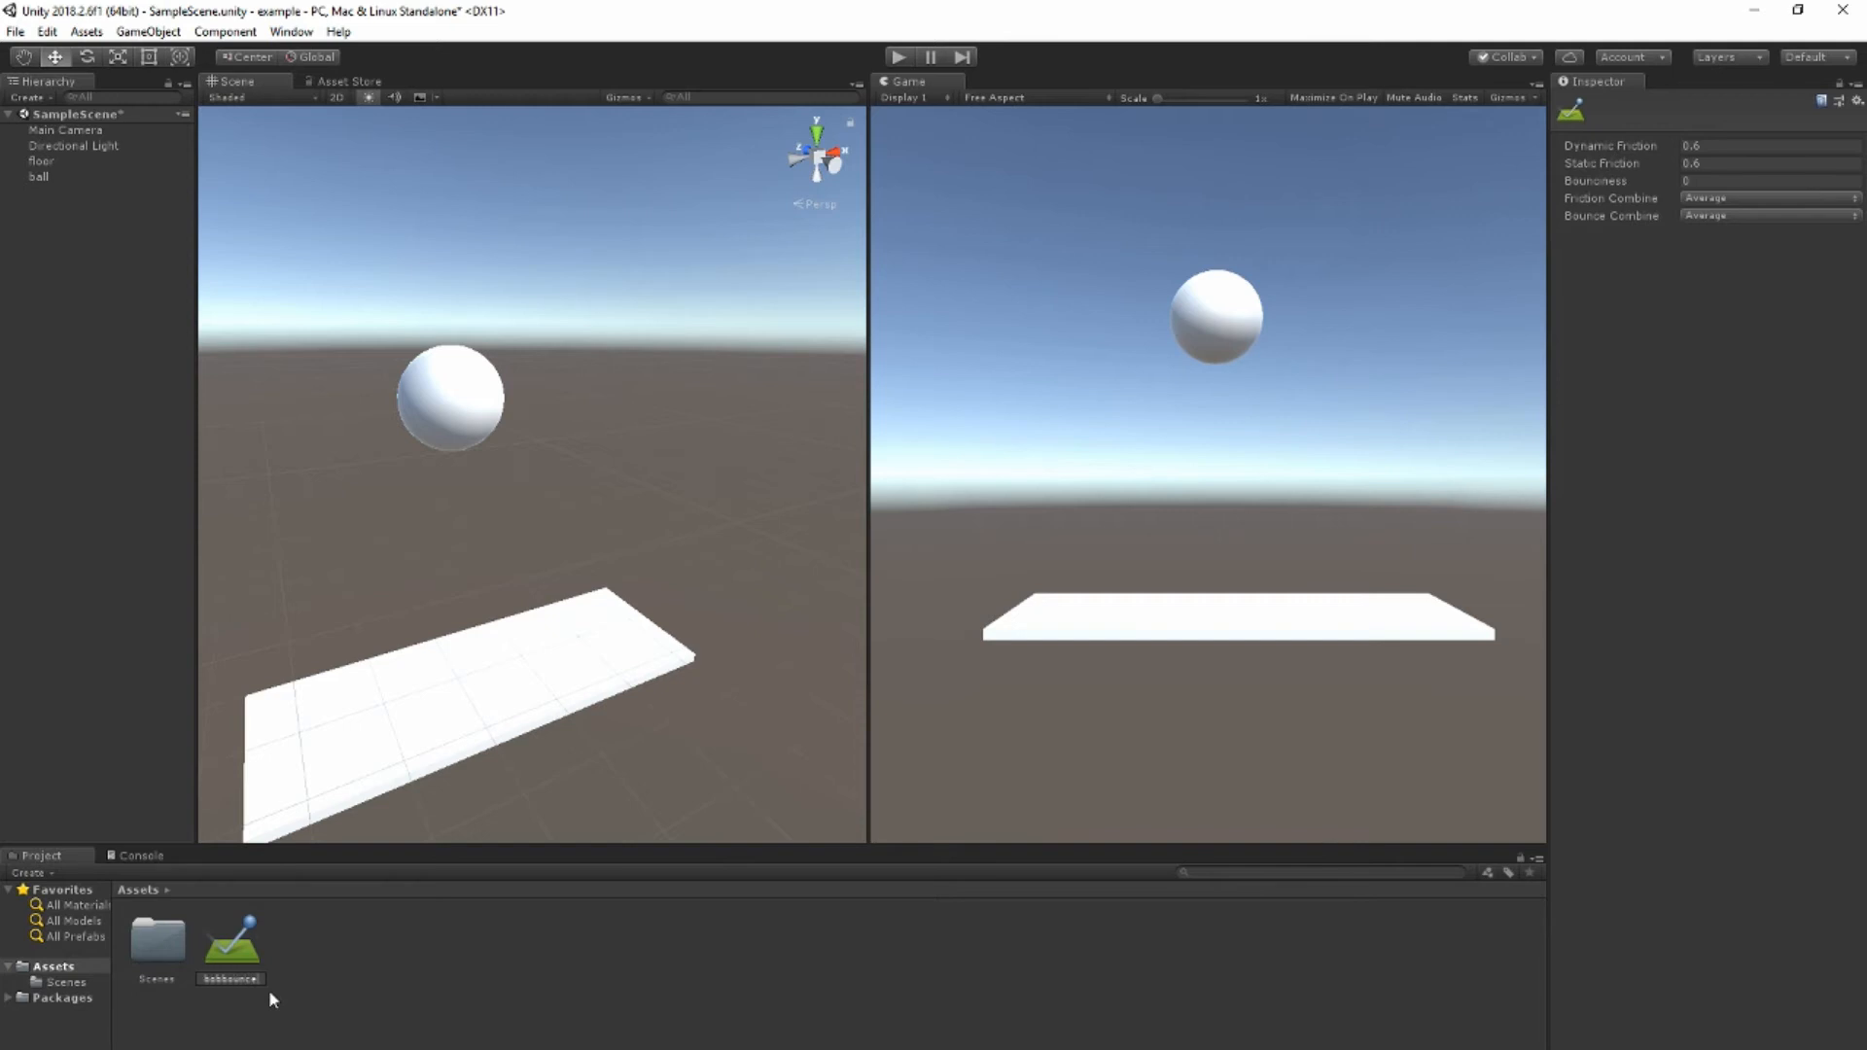
Step: Name the physic material 'bobbouncer' and give it Bounciness 1, leaving friction at 0.6
click(228, 940)
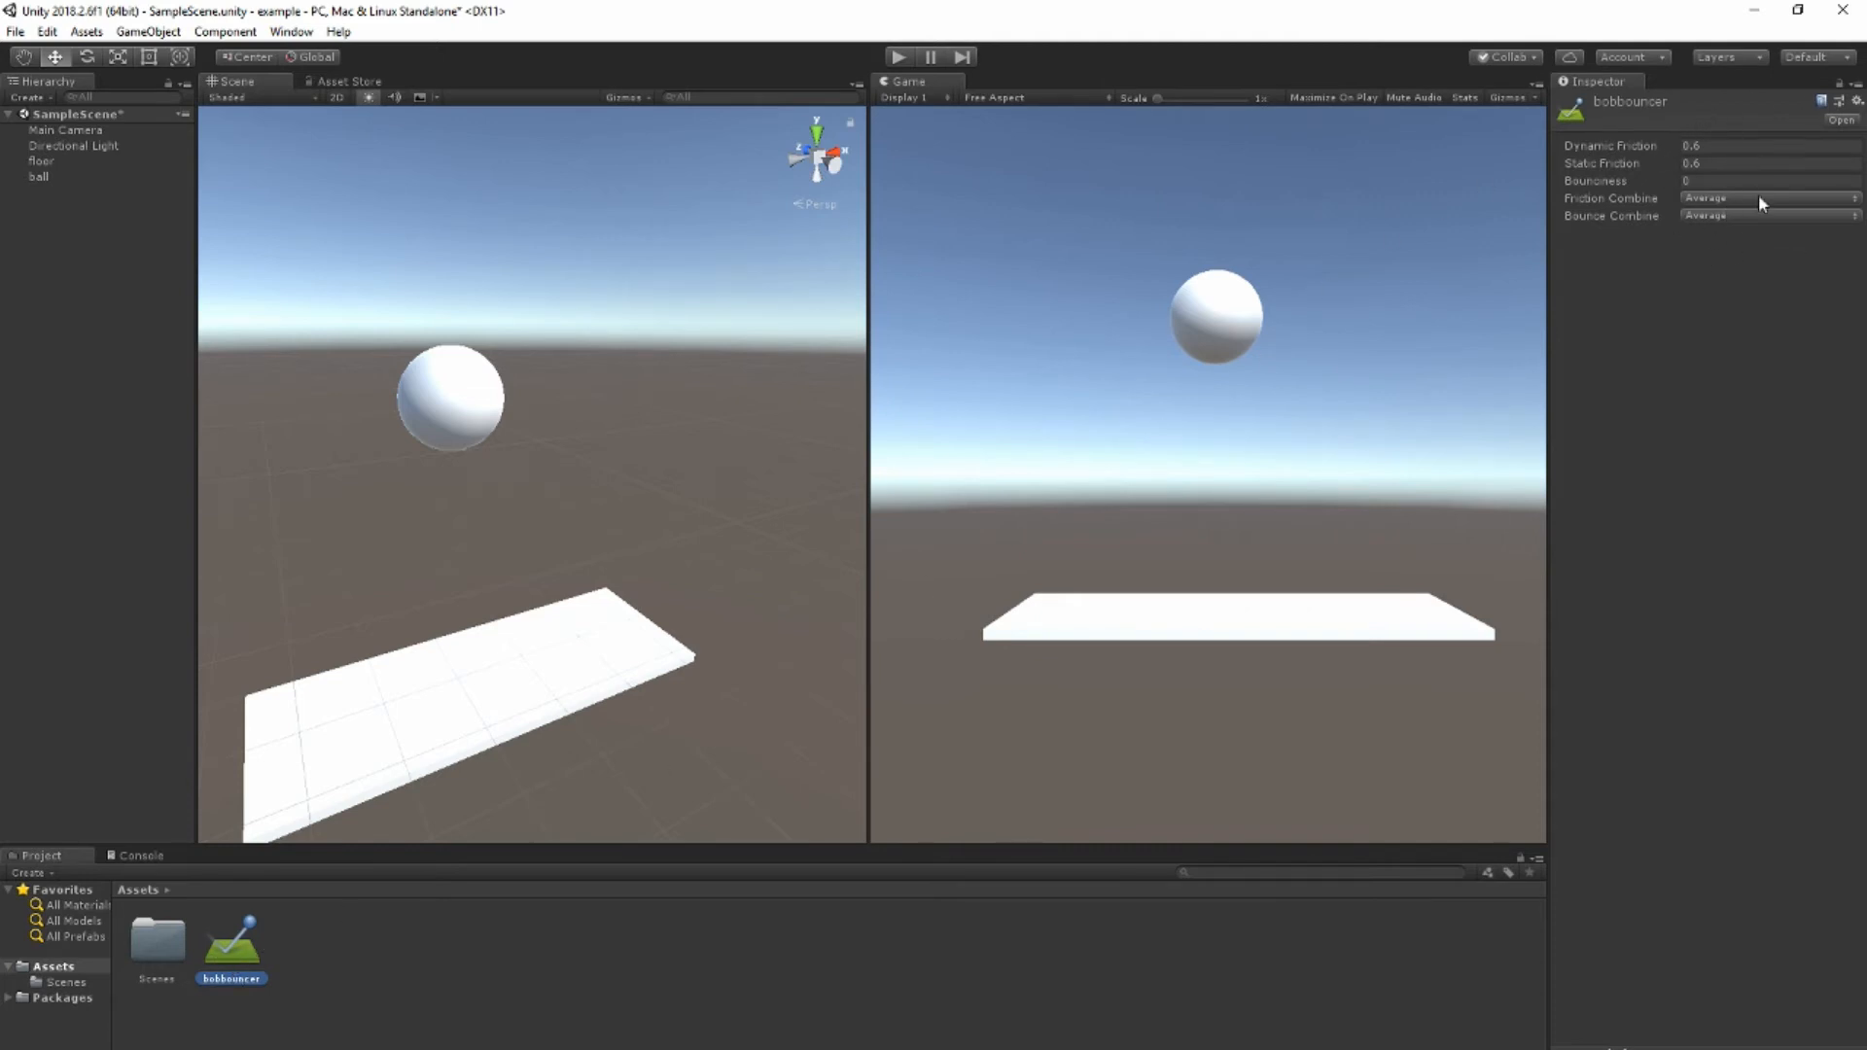
mouse_move(1584, 185)
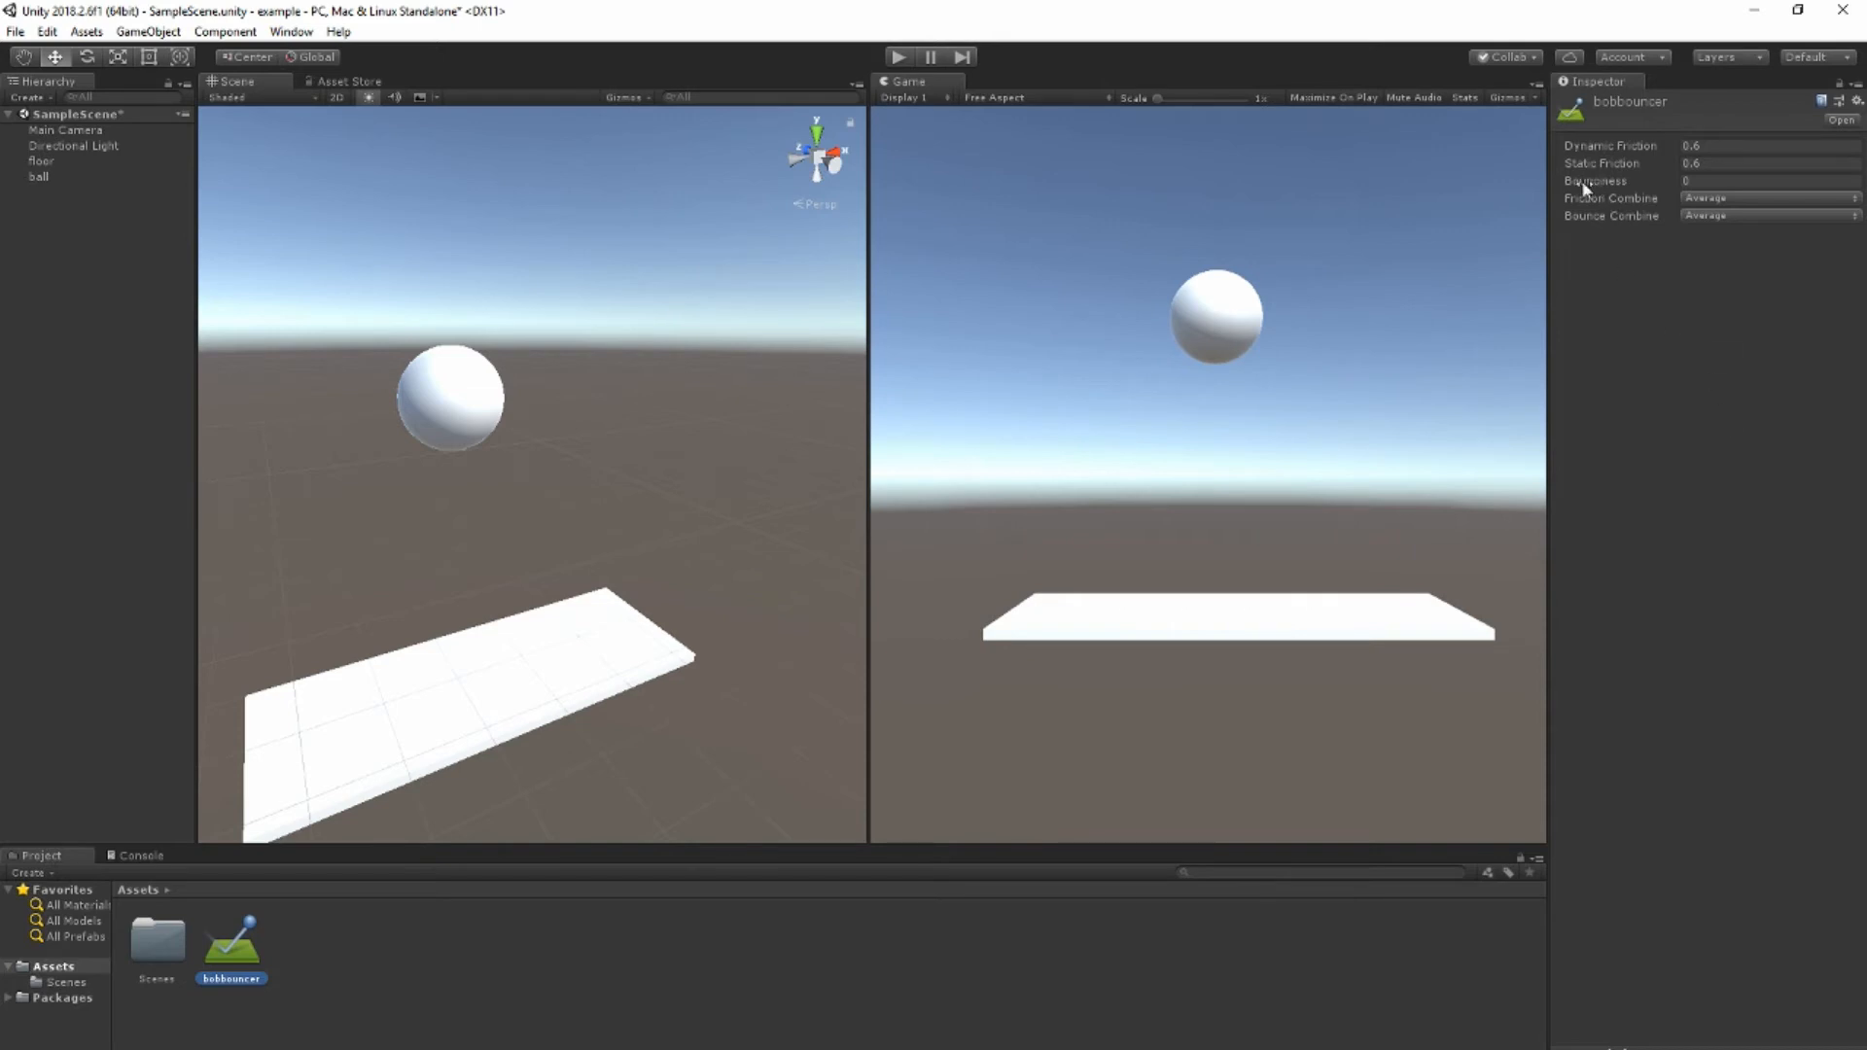
click(1768, 180)
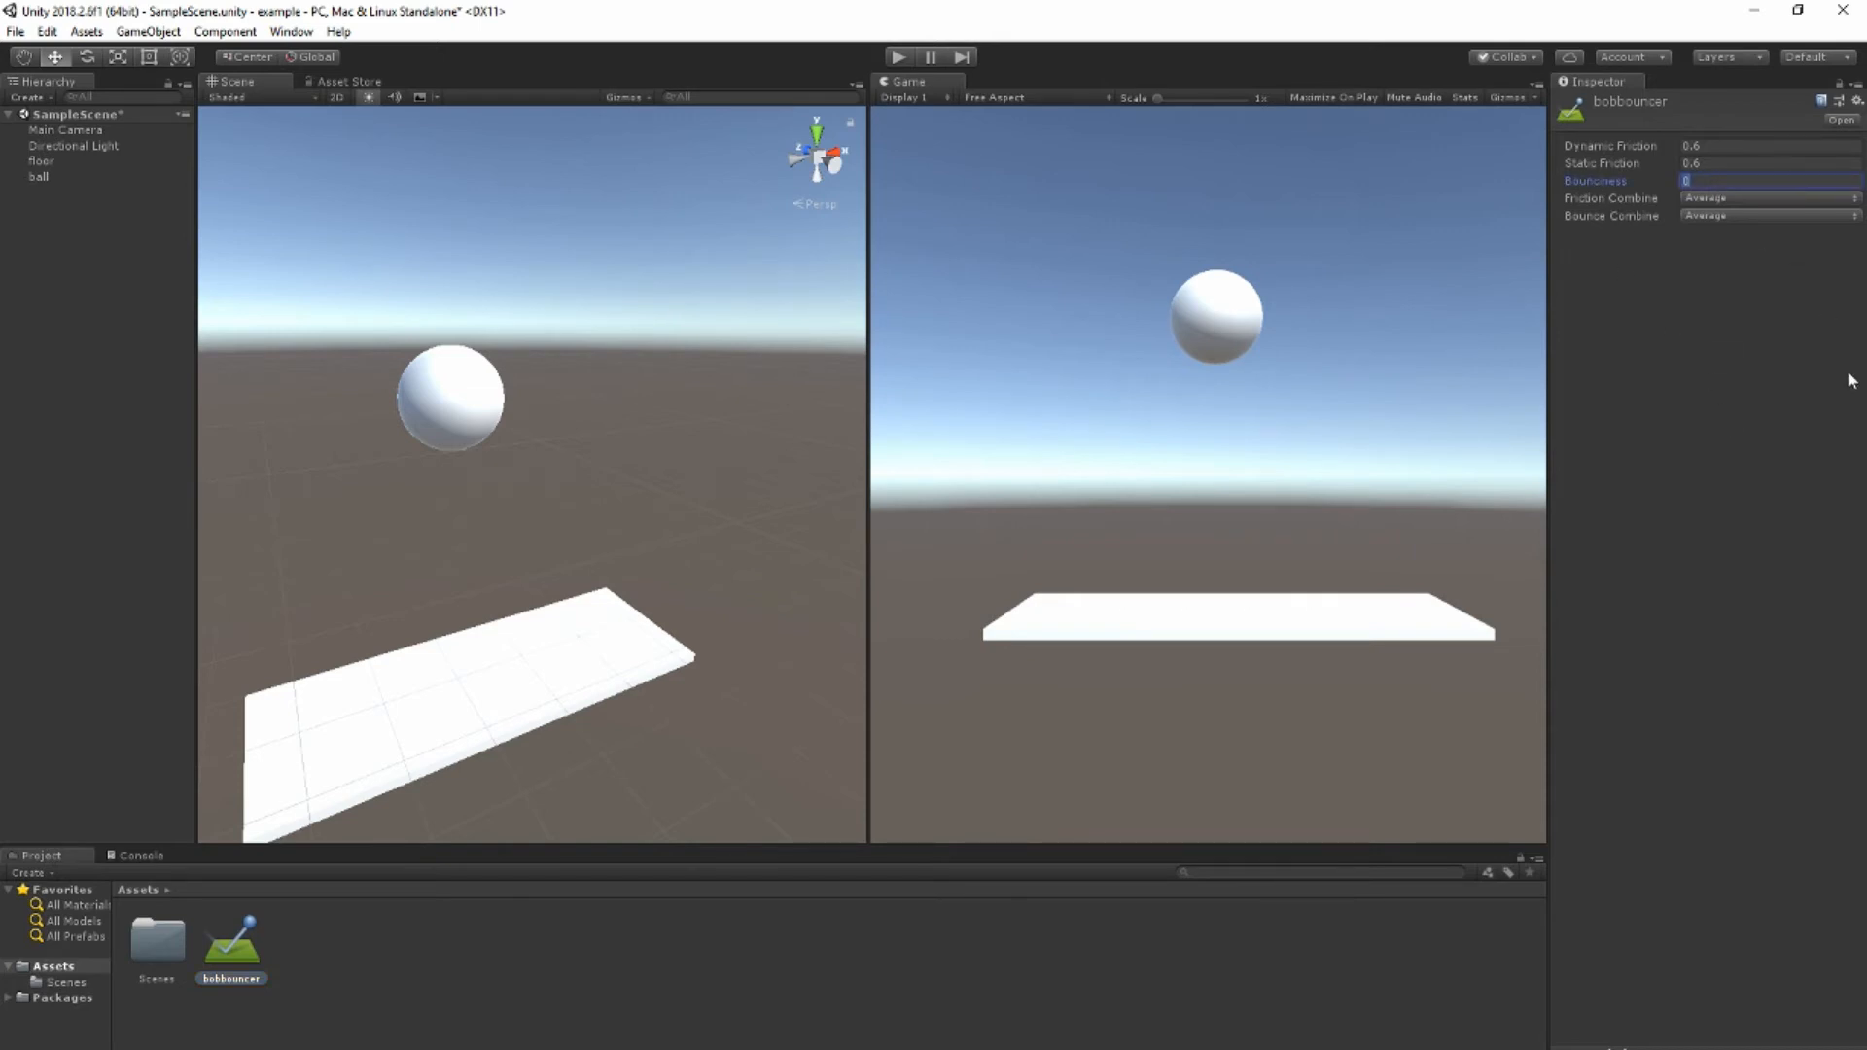
text(1)
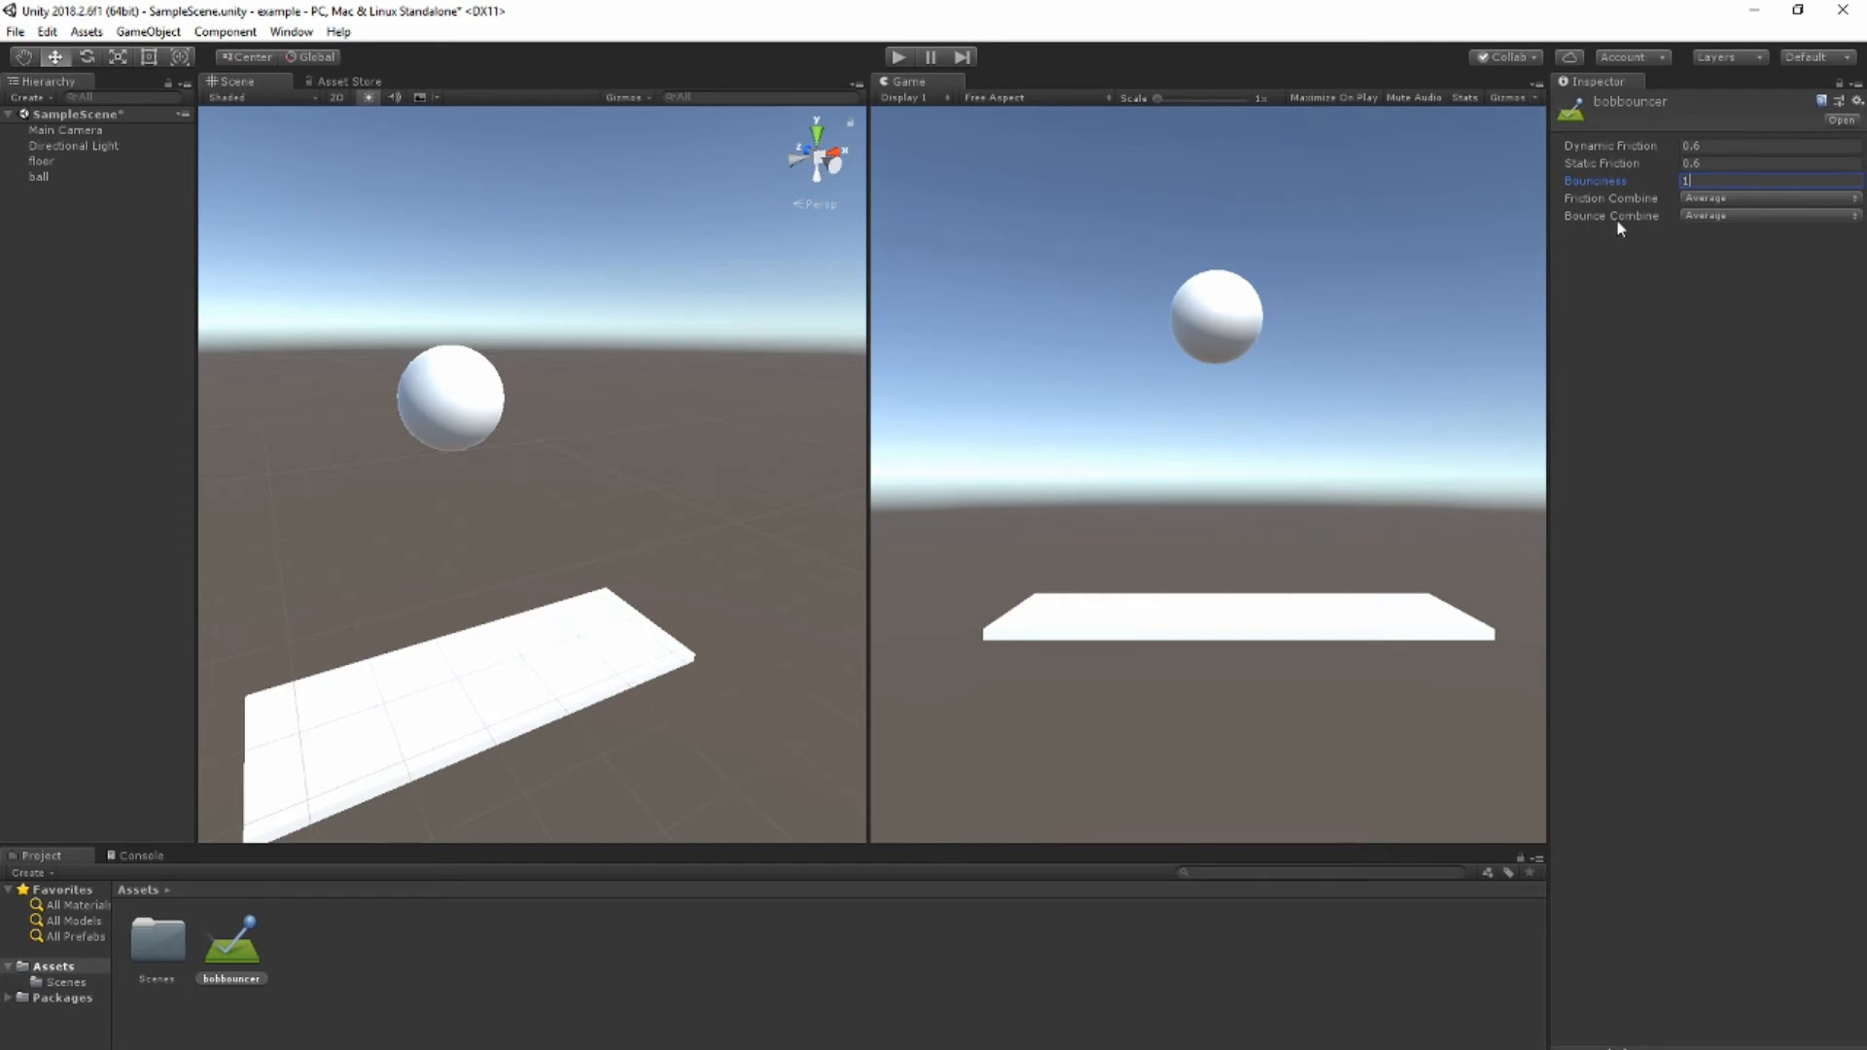
mouse_move(1661, 230)
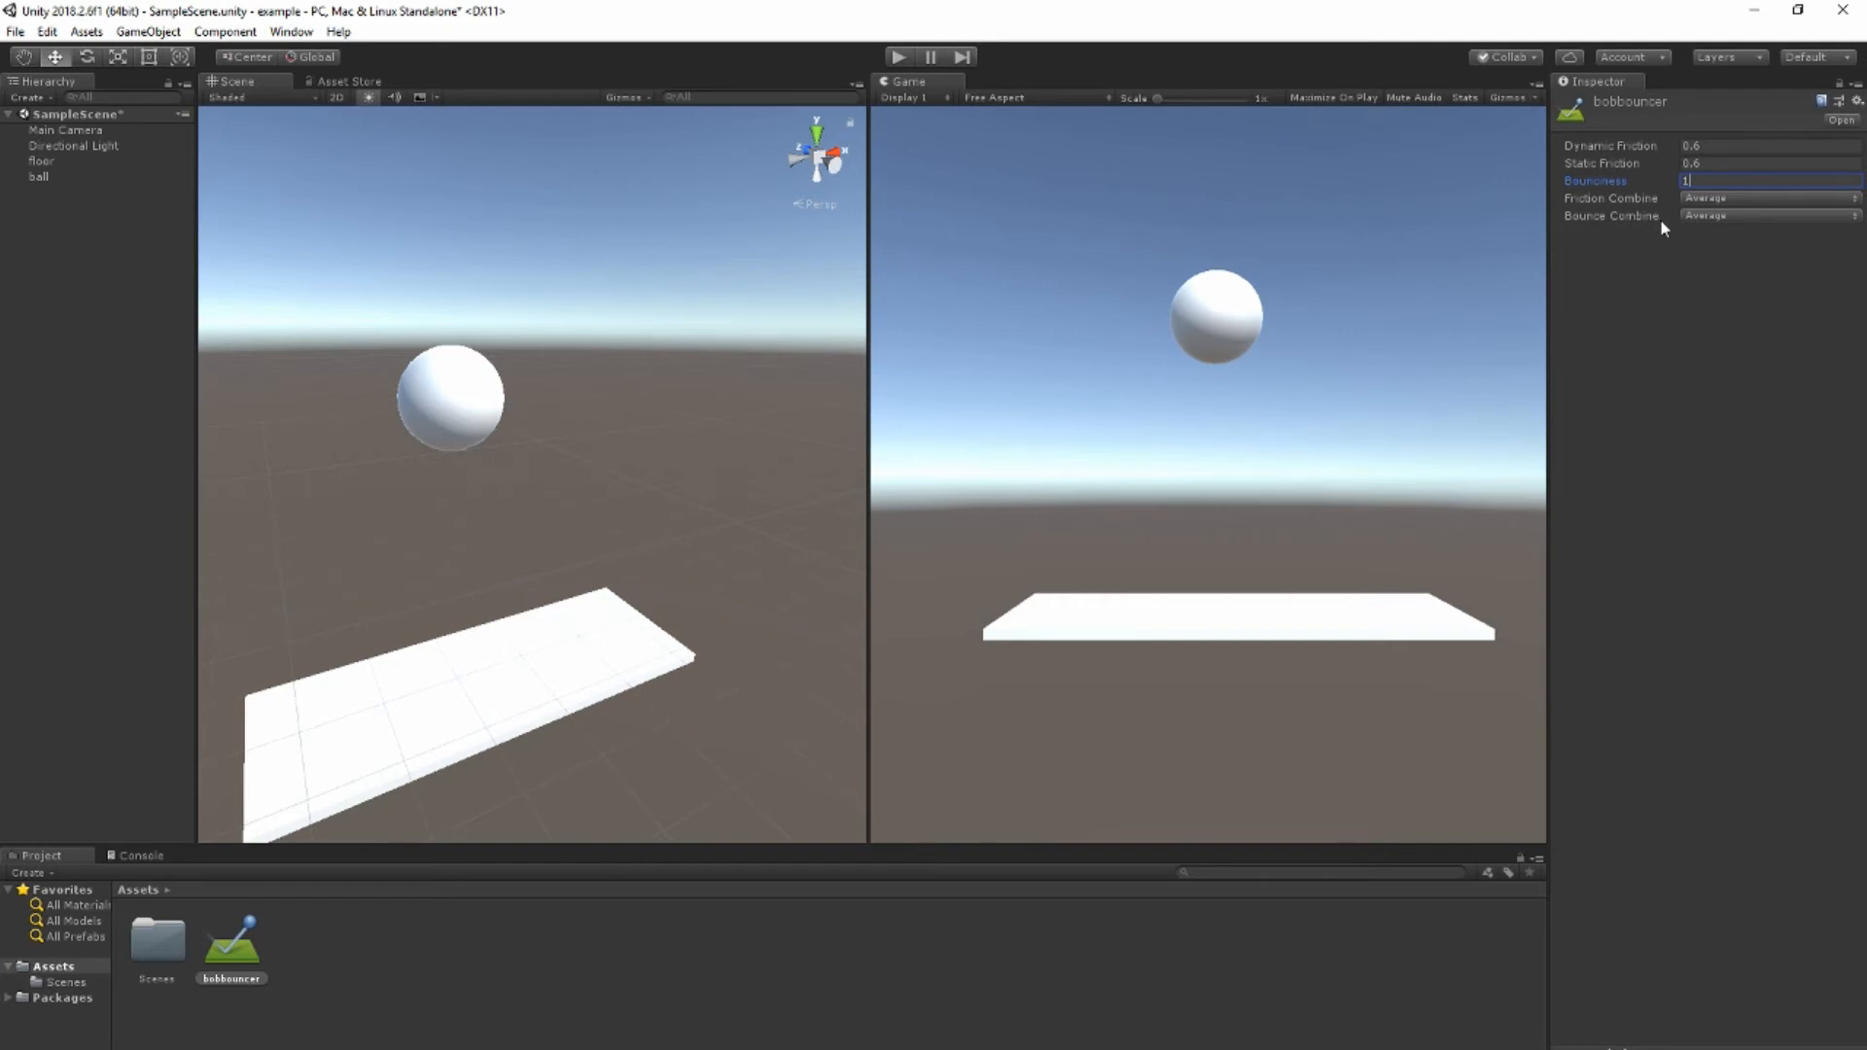
click(1768, 216)
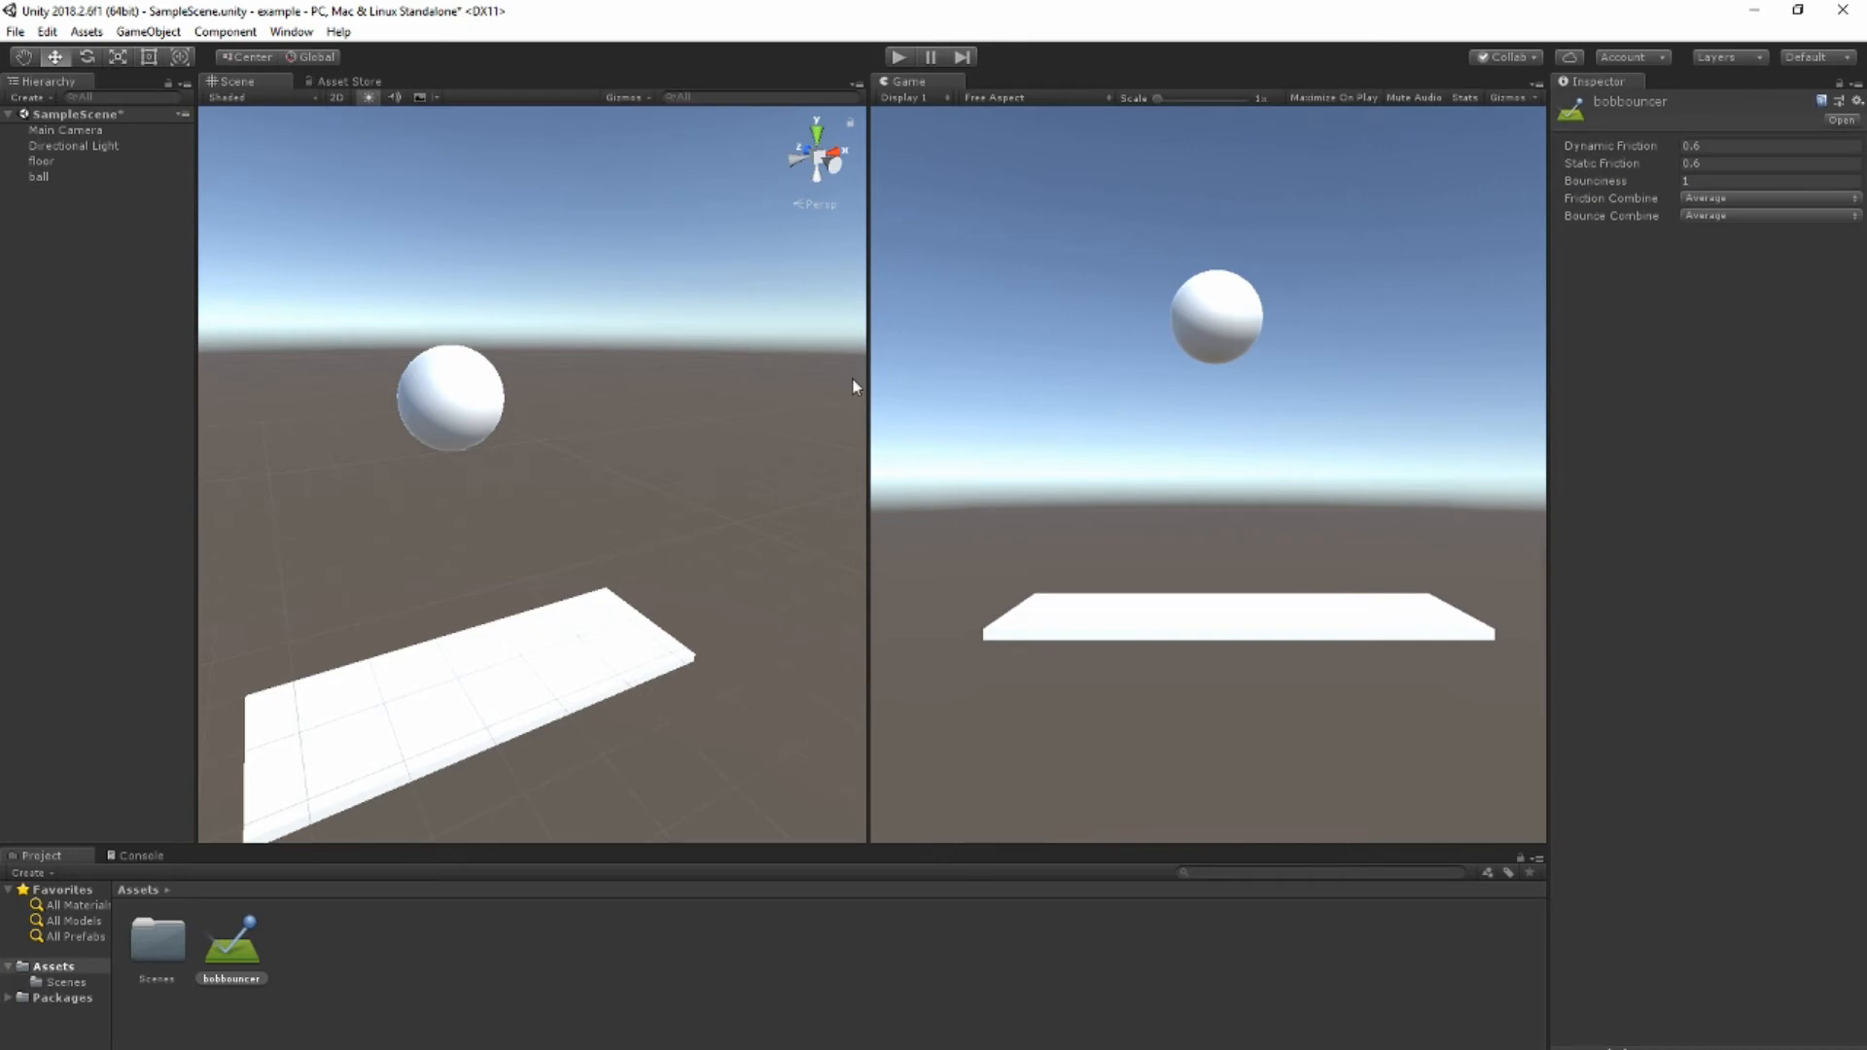
mouse_move(36, 224)
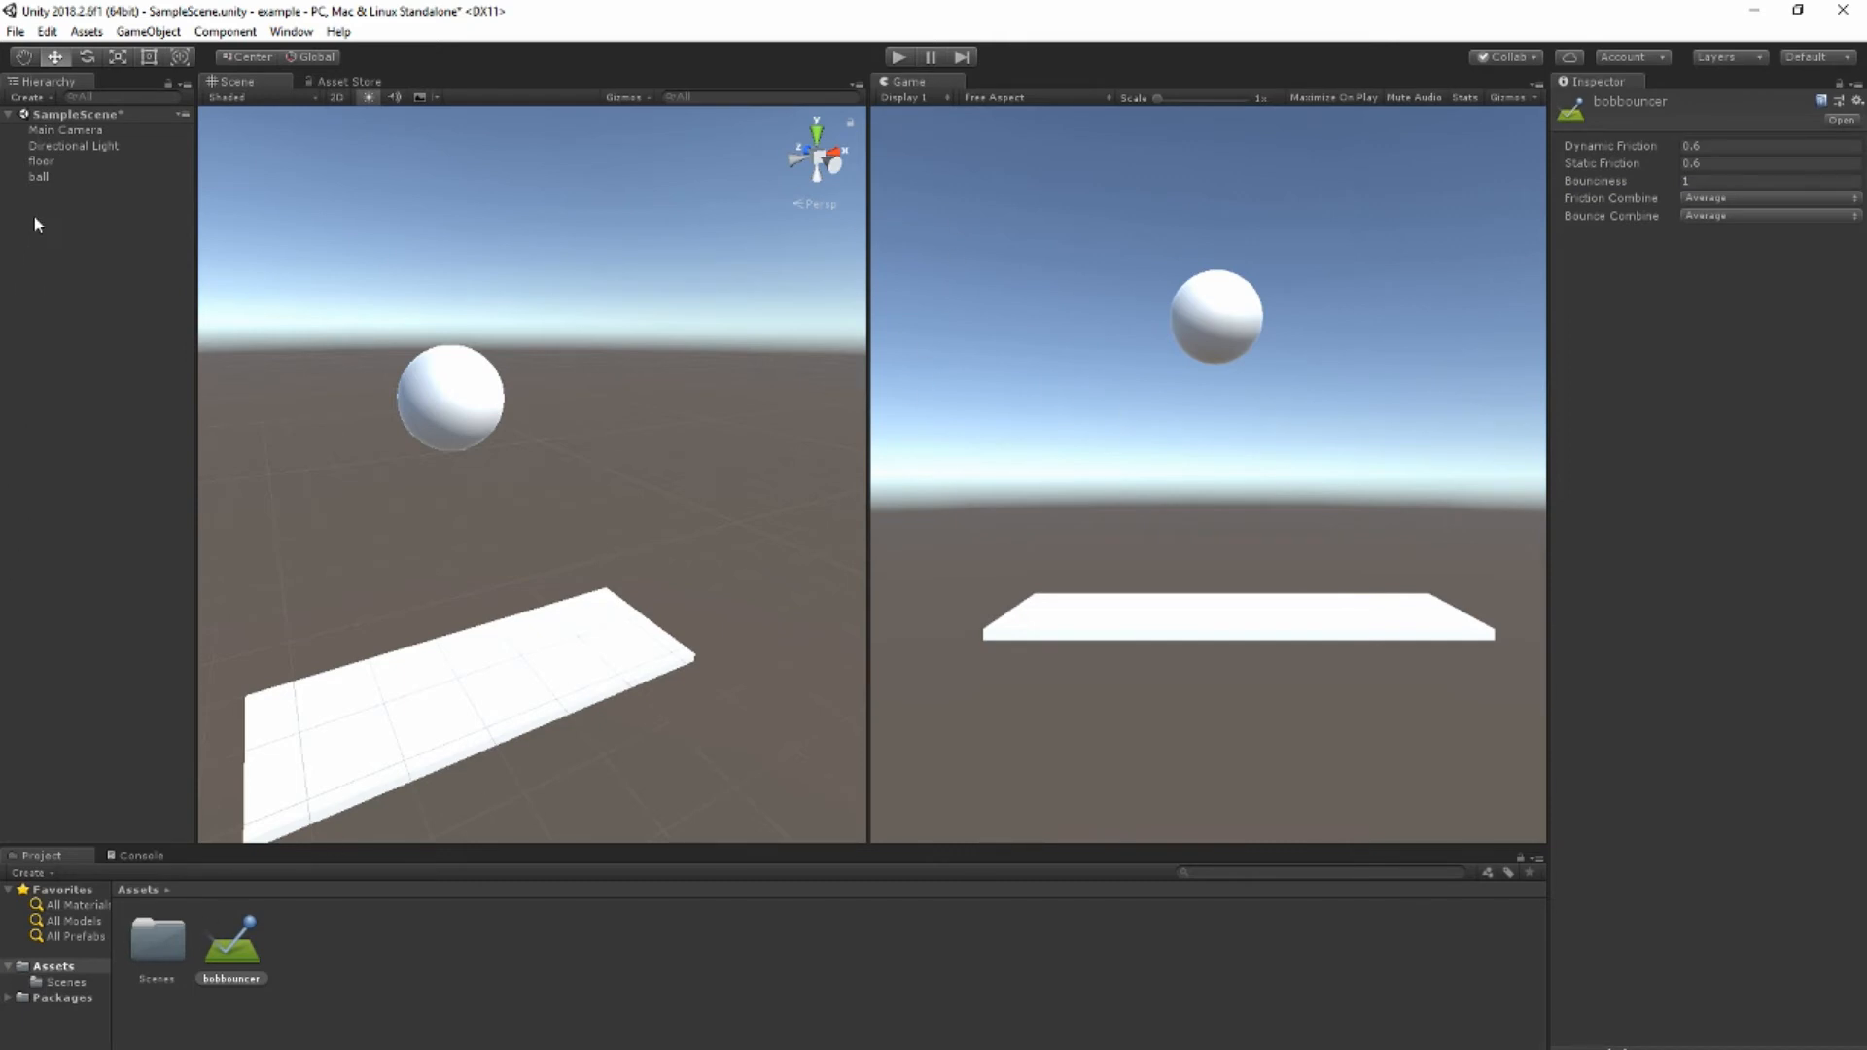
Step: Put bobbouncer in the ball's Sphere Collider Material slot and start a test run
click(38, 176)
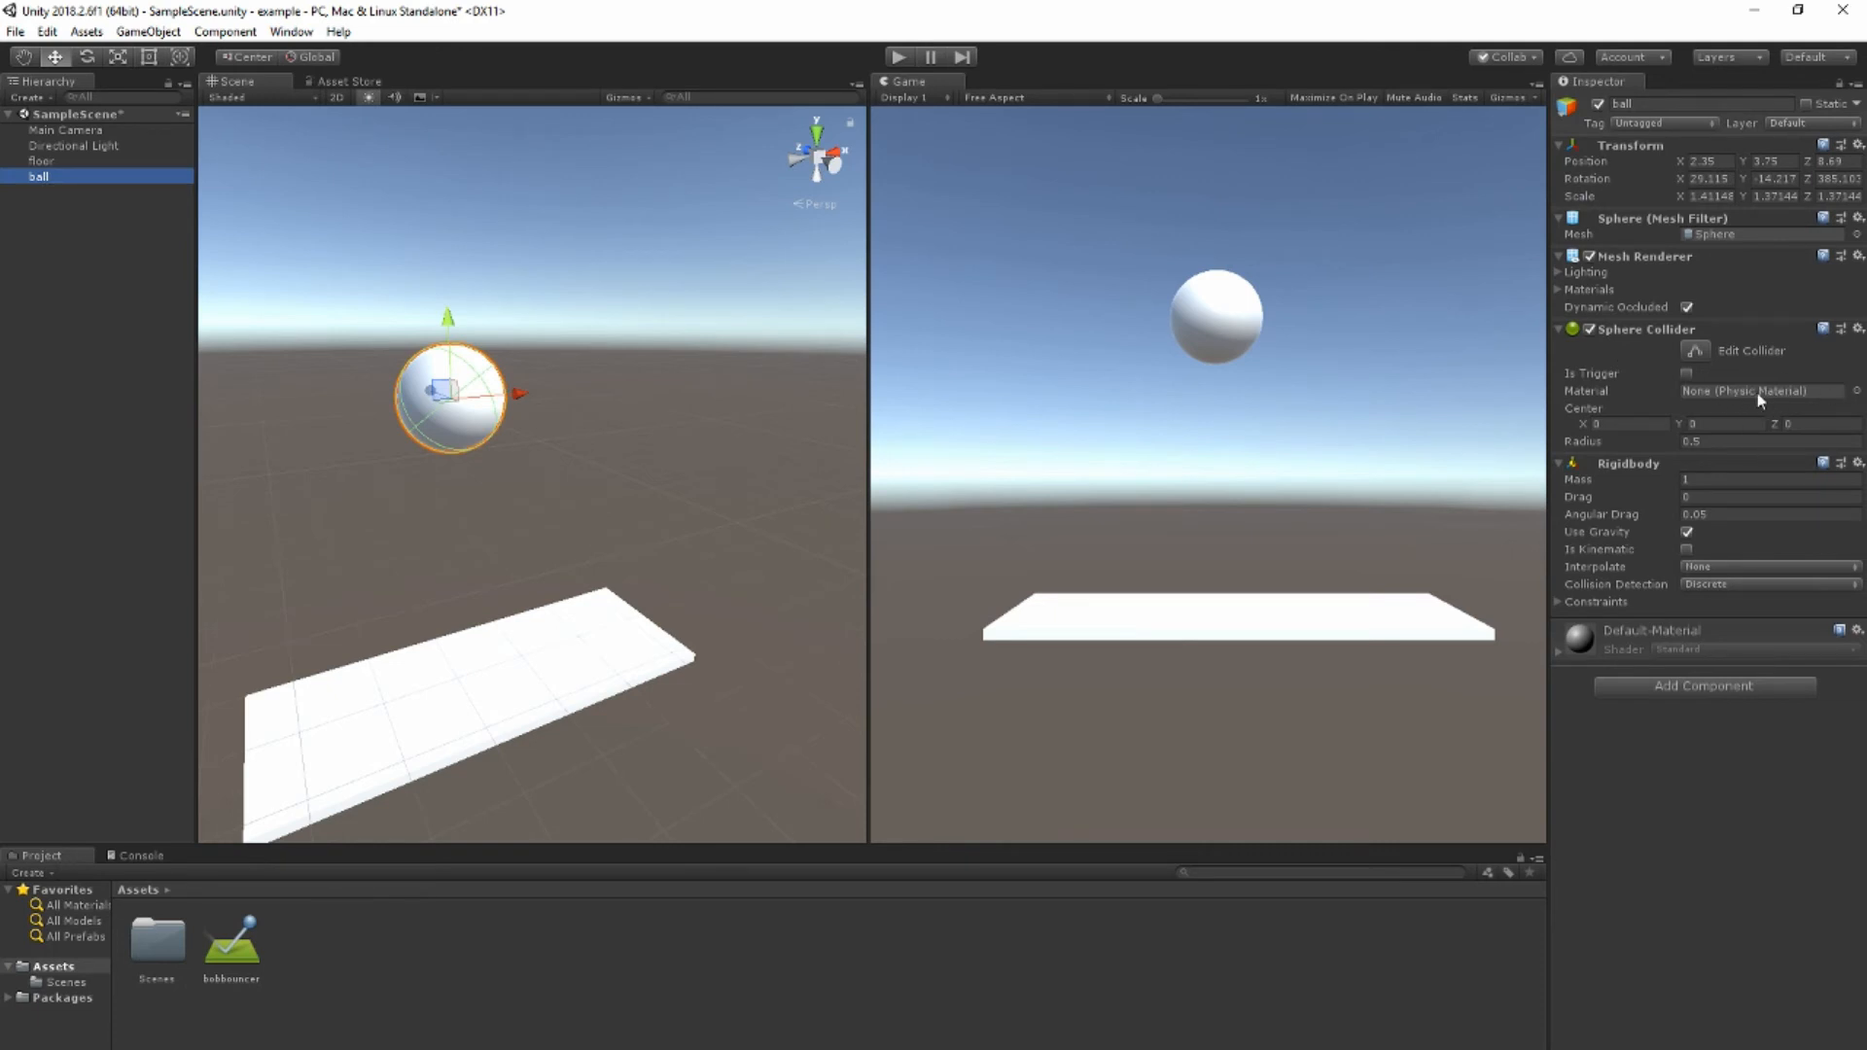
mouse_move(228, 972)
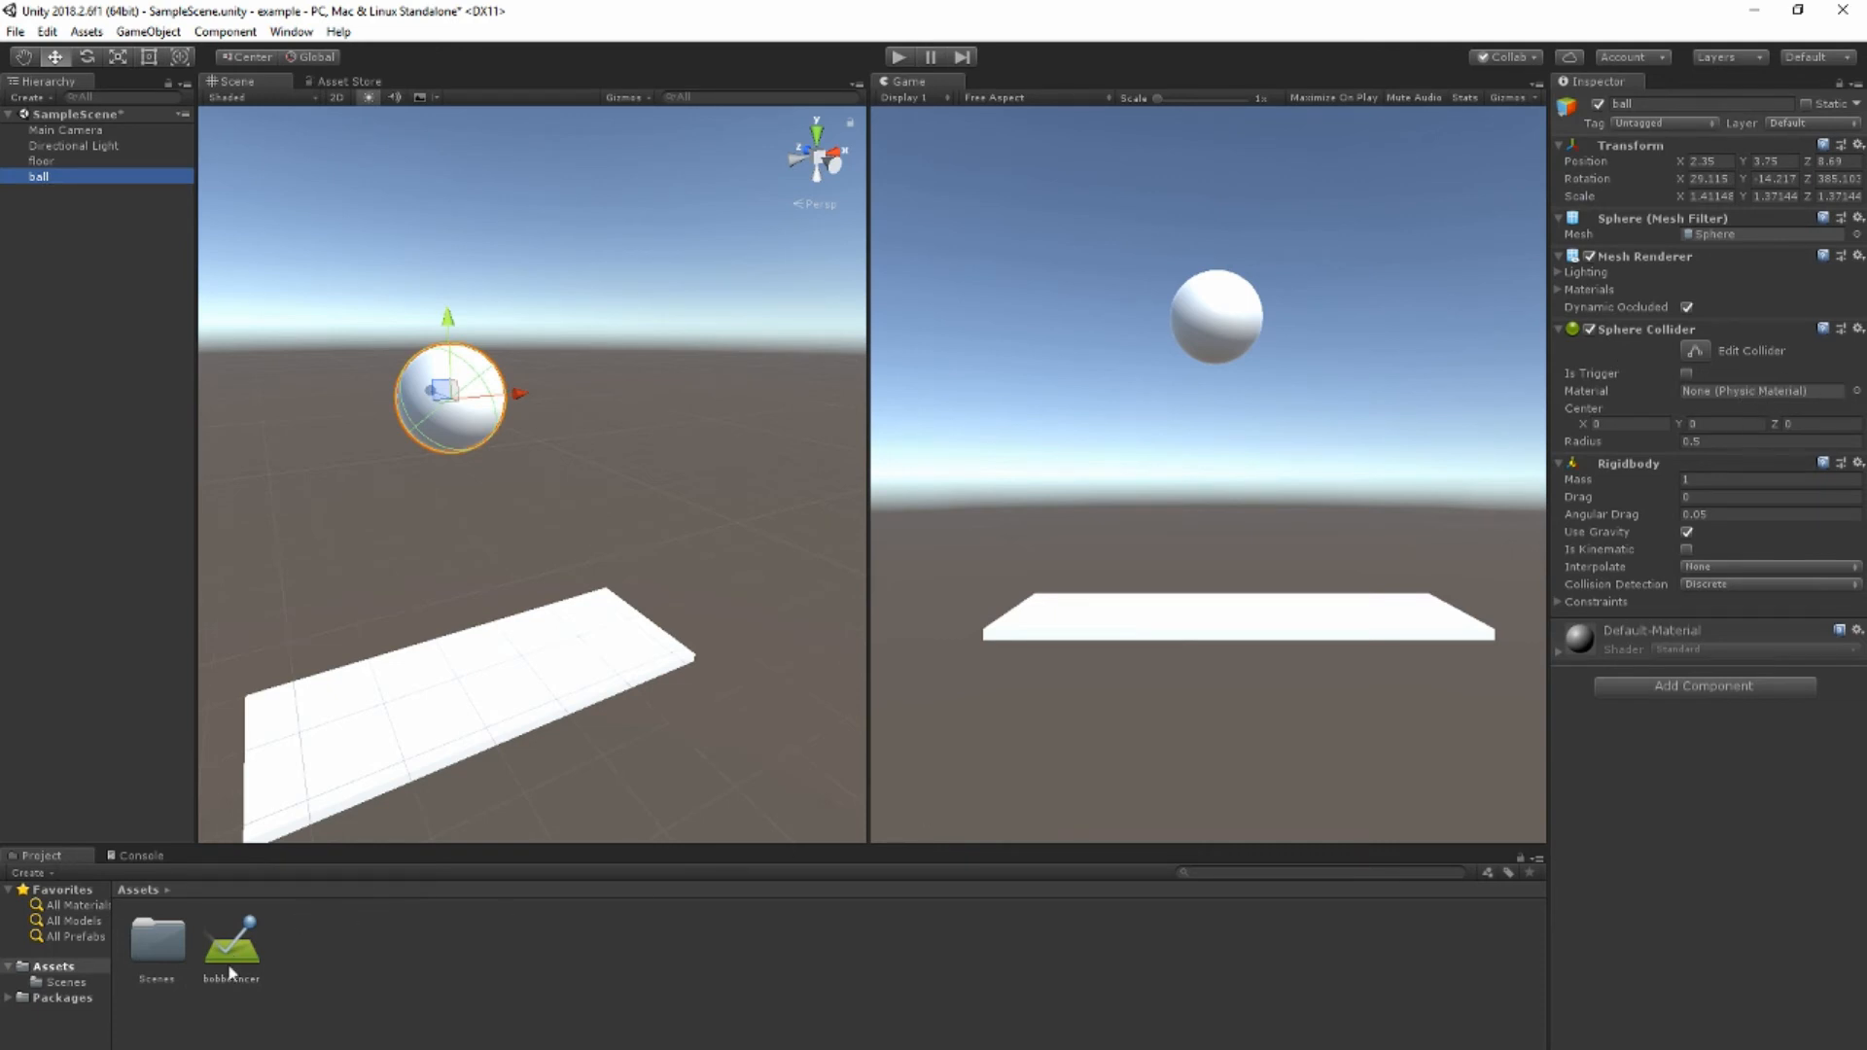
click(230, 940)
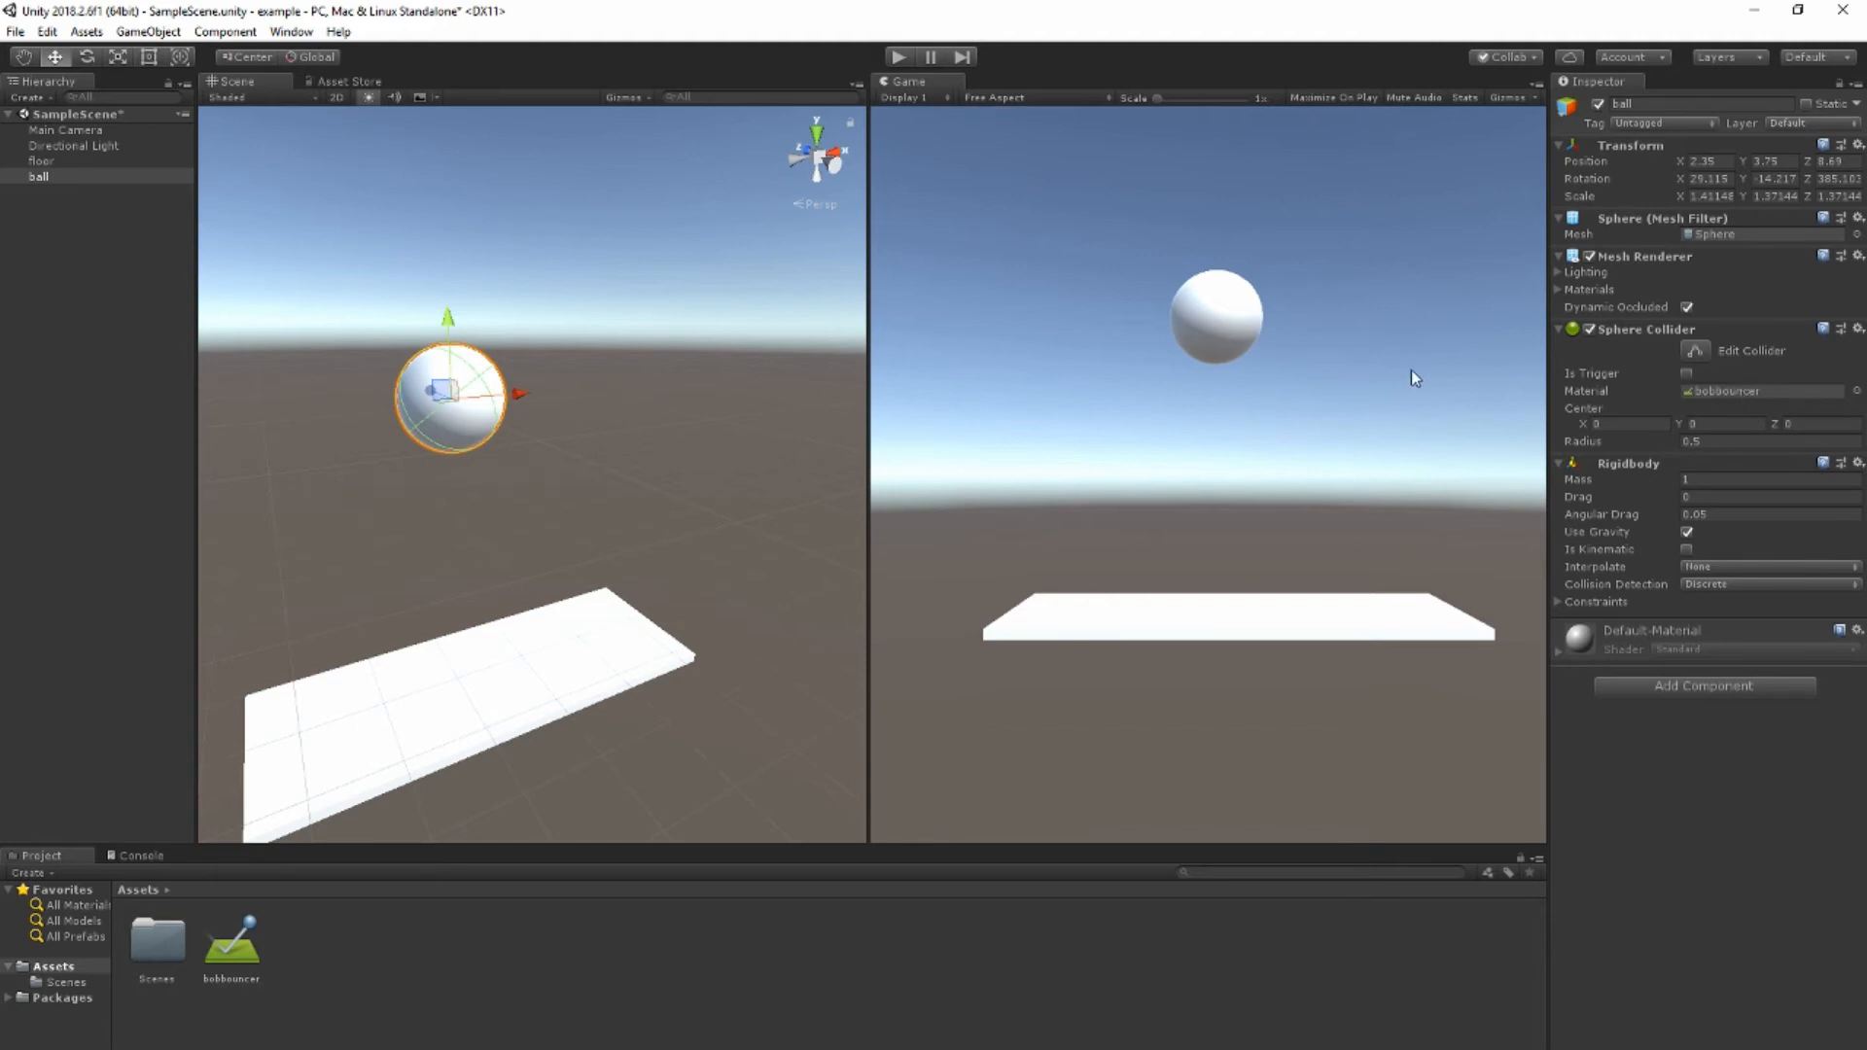
mouse_move(1708, 467)
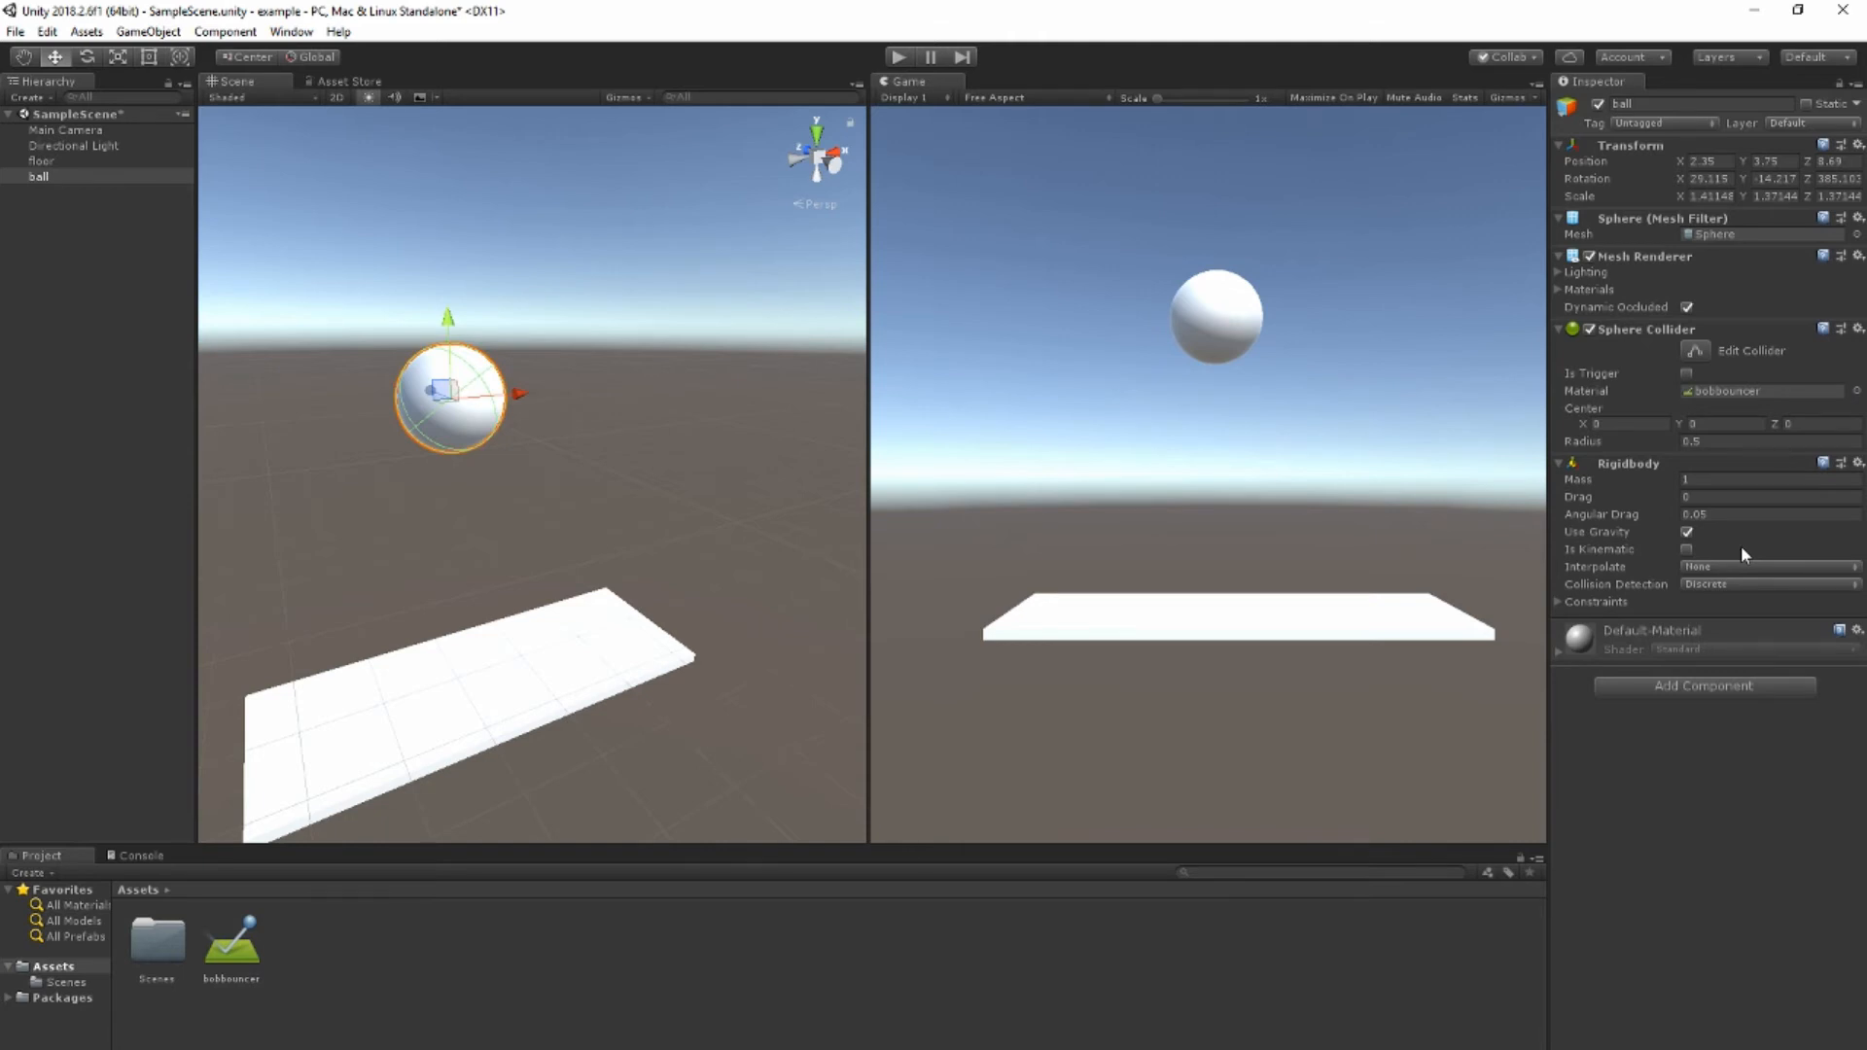
mouse_move(1660, 516)
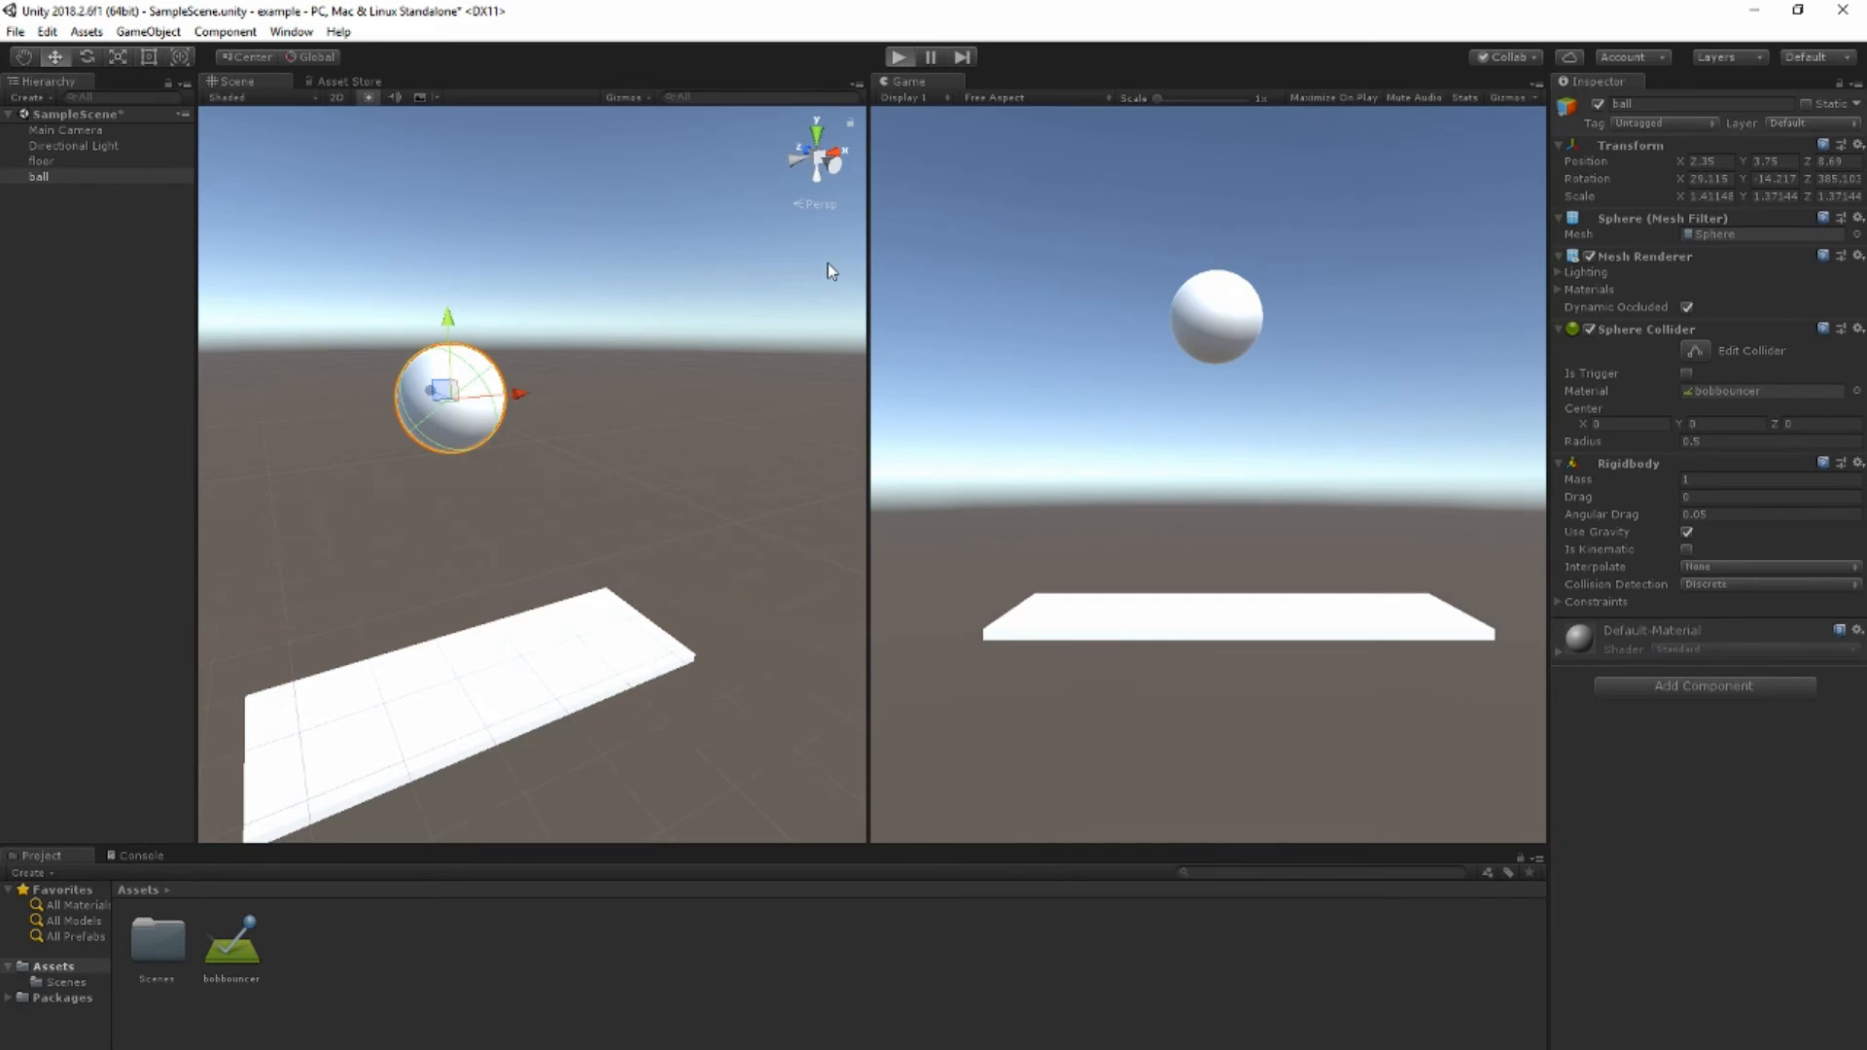
click(900, 57)
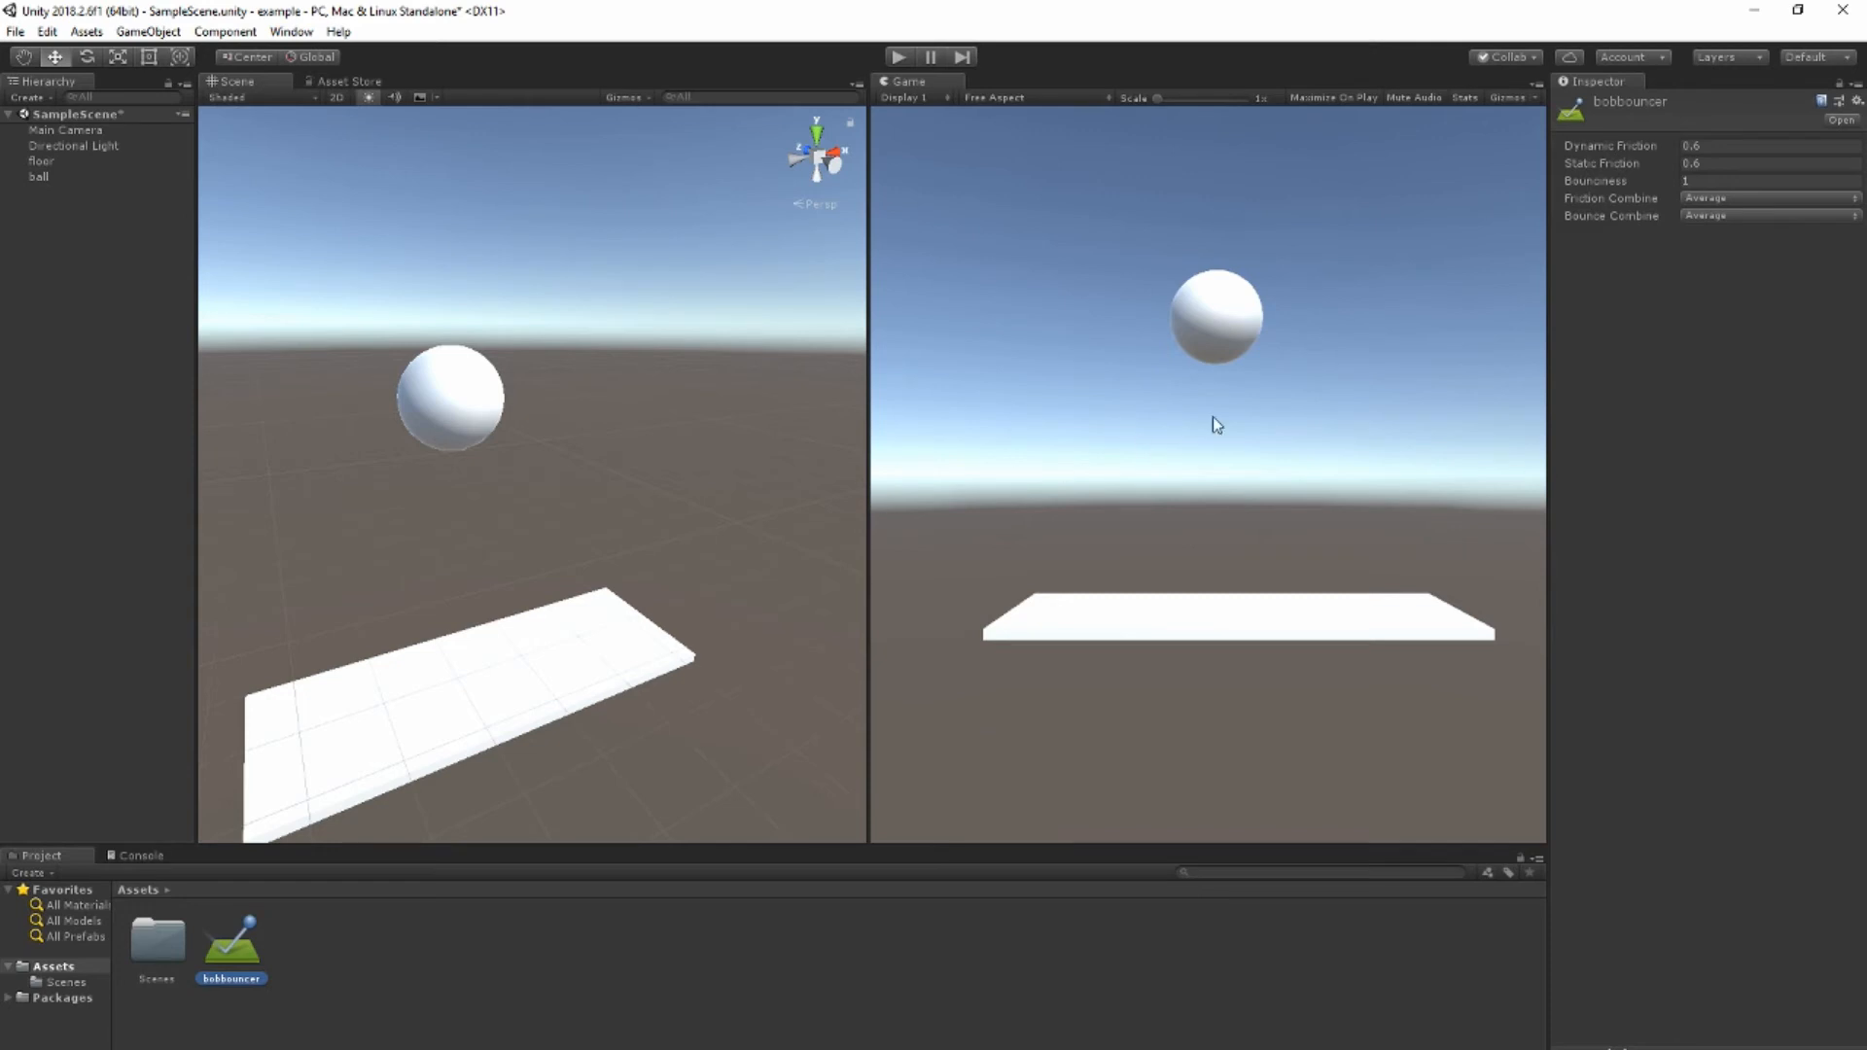
Step: Set bobbouncer's Bounce Combine to Maximum and run the scene
click(1767, 216)
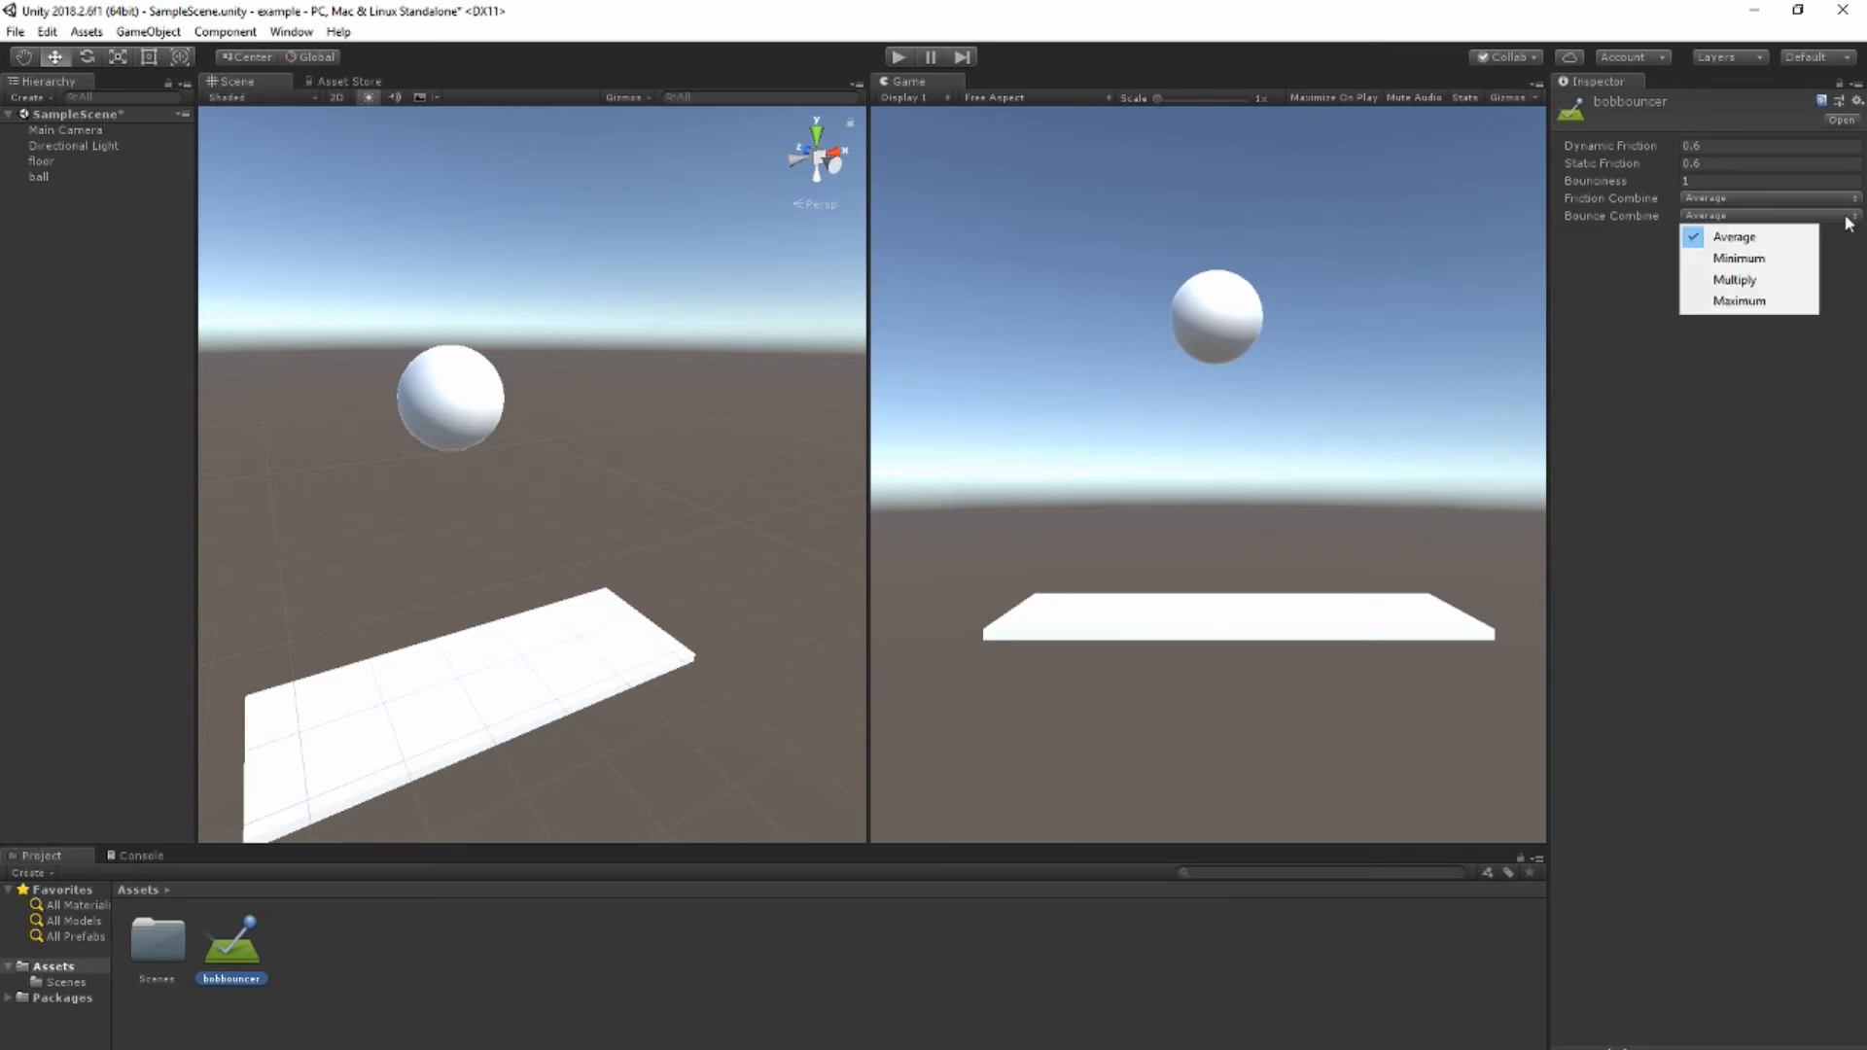
click(1738, 301)
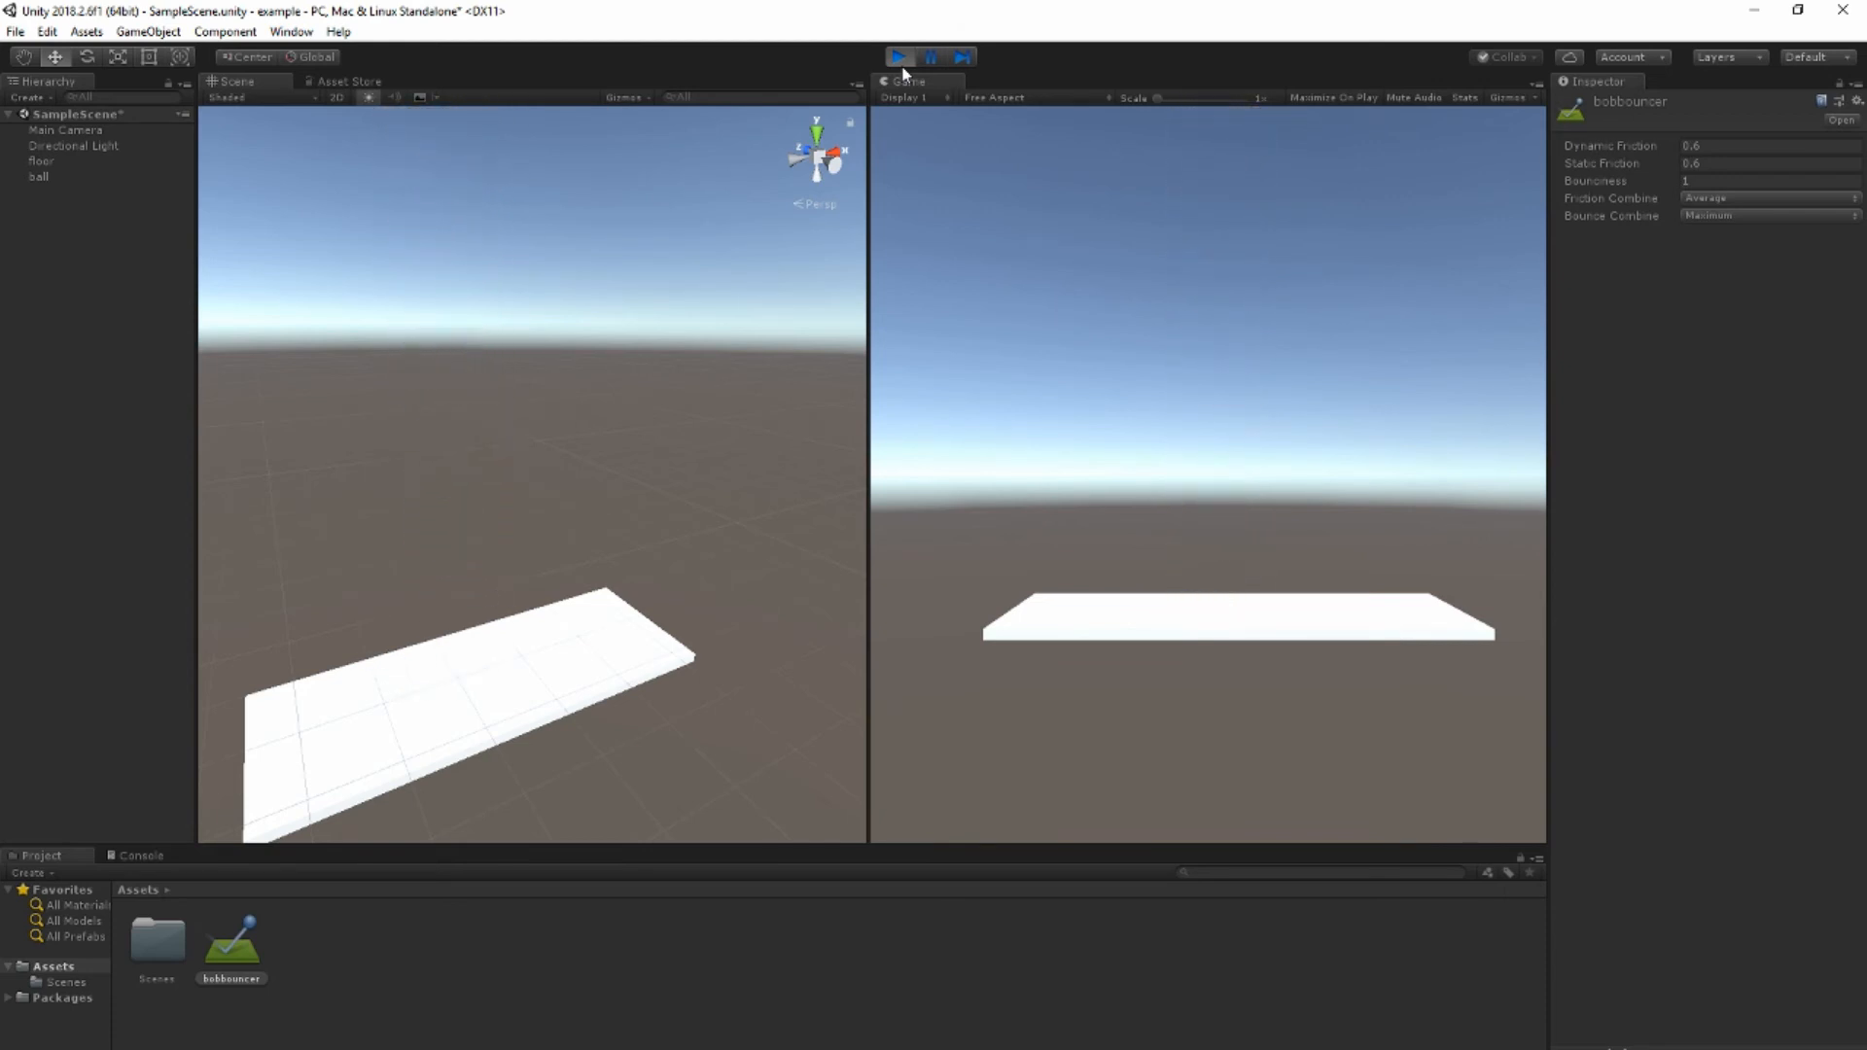
click(897, 57)
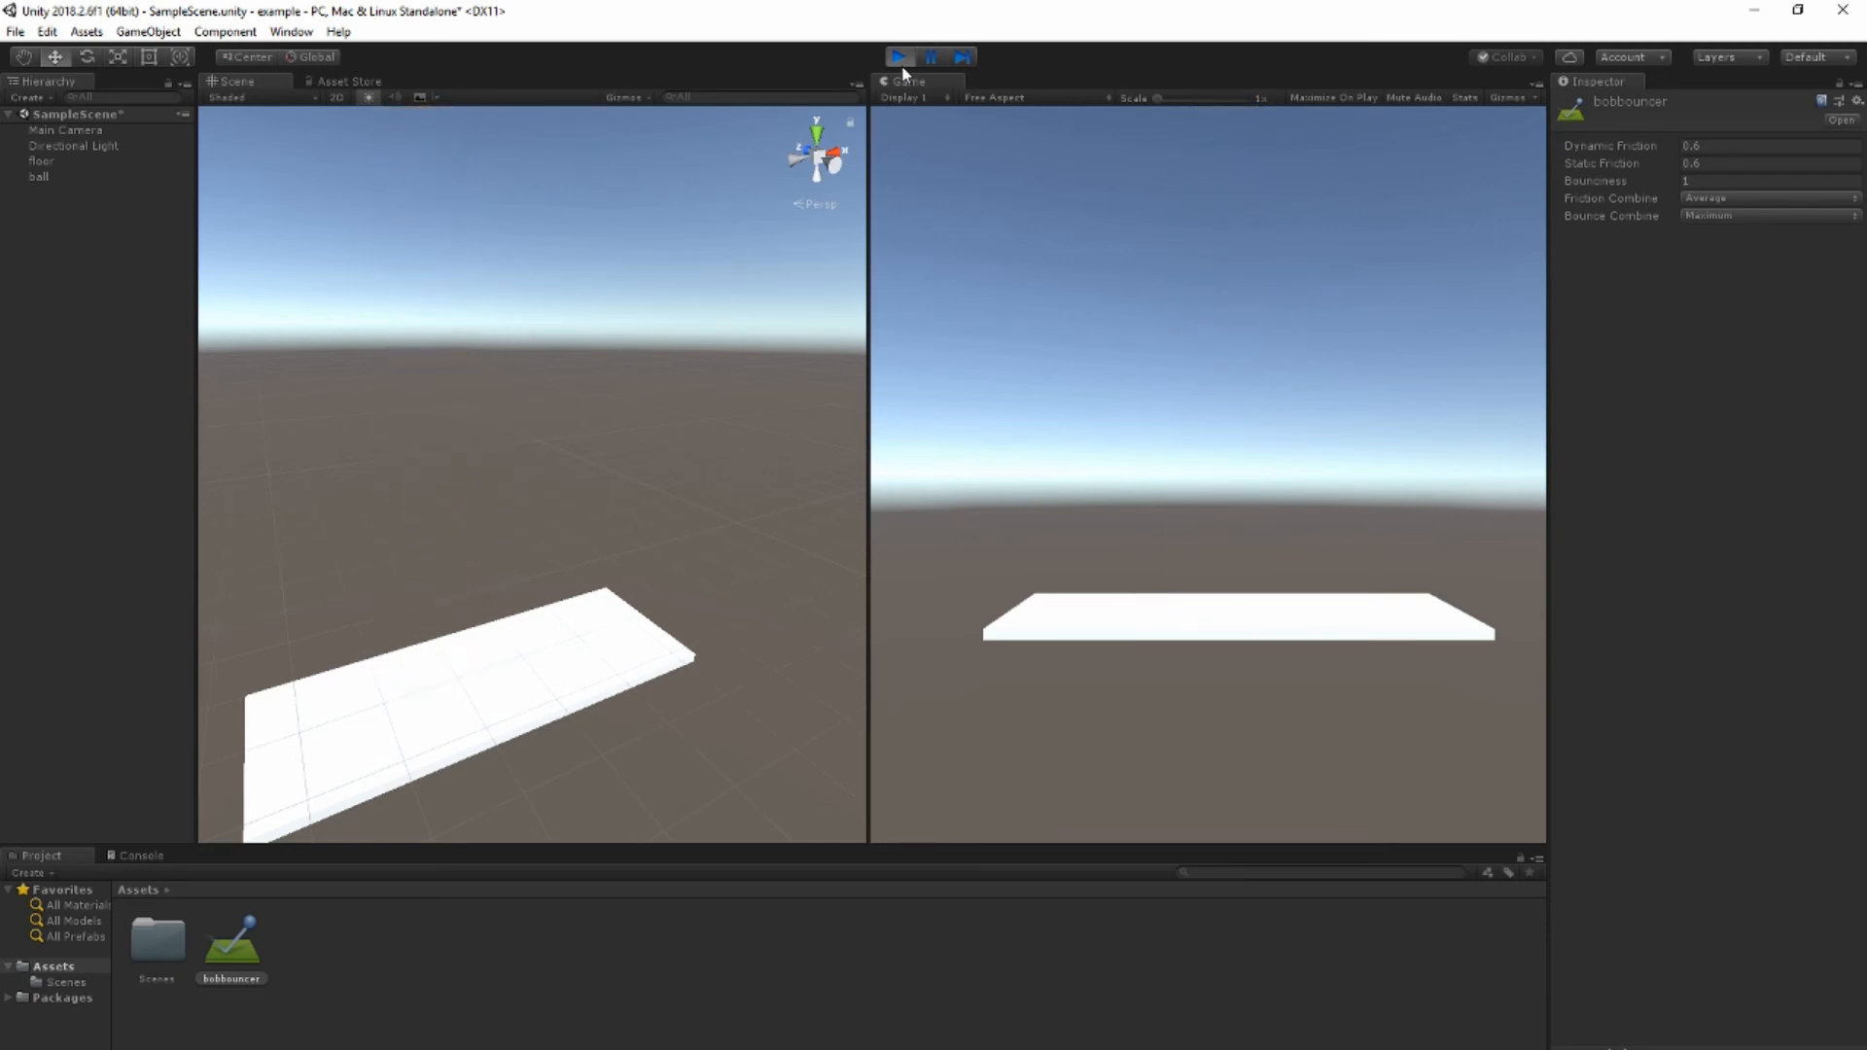
Step: Stop Play mode and add a Cube above the floor from GameObject > 3D Object
click(897, 58)
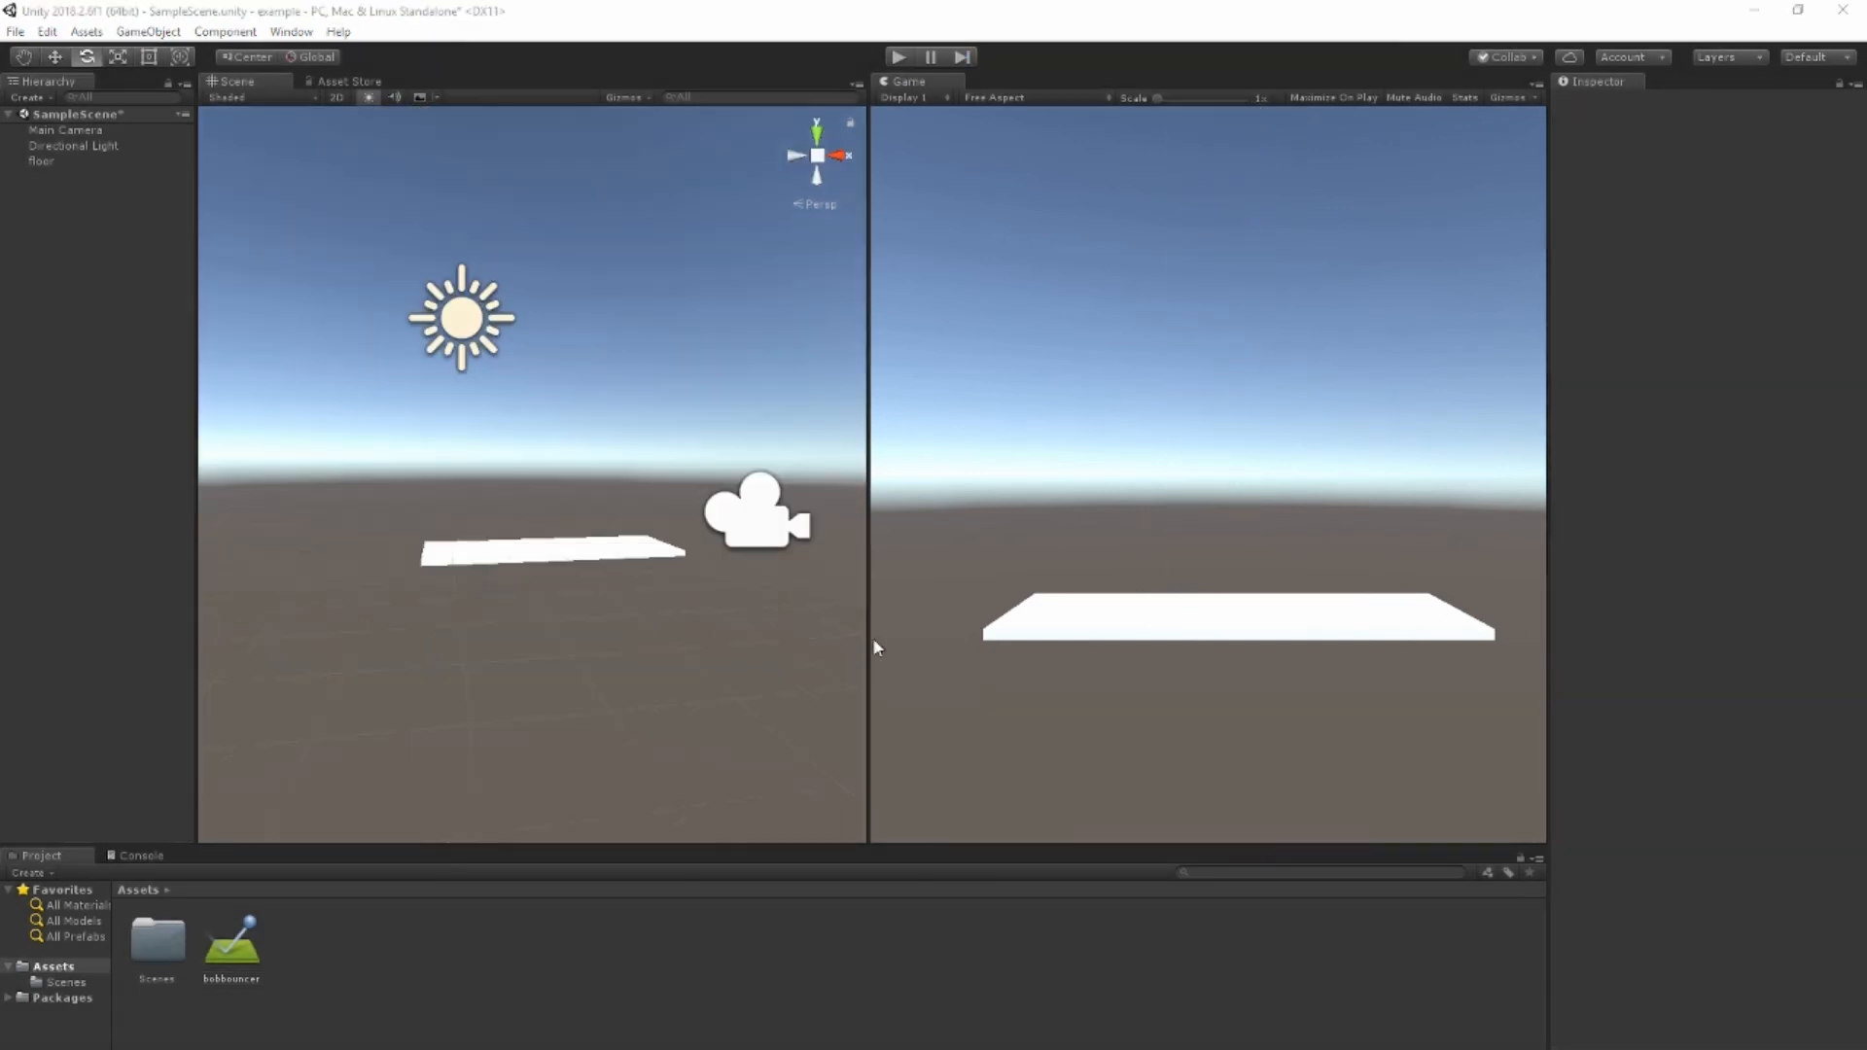
mouse_move(867, 449)
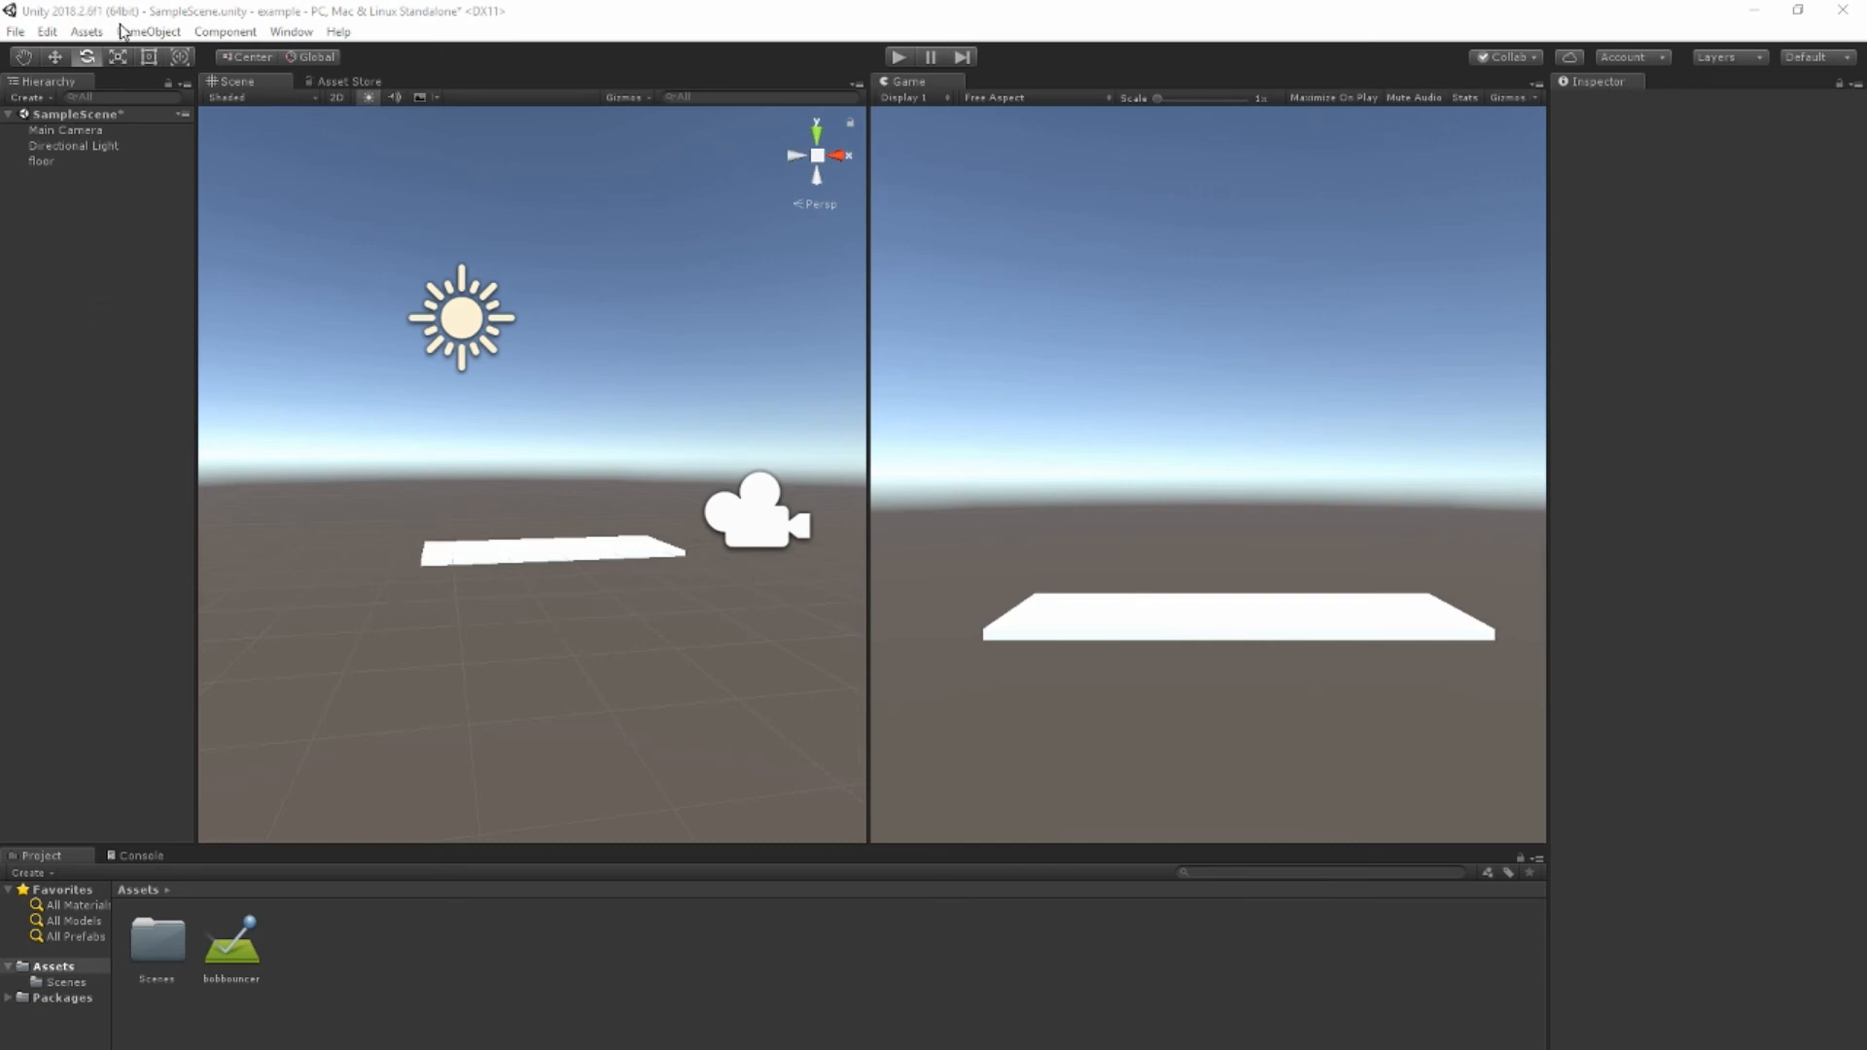
click(148, 31)
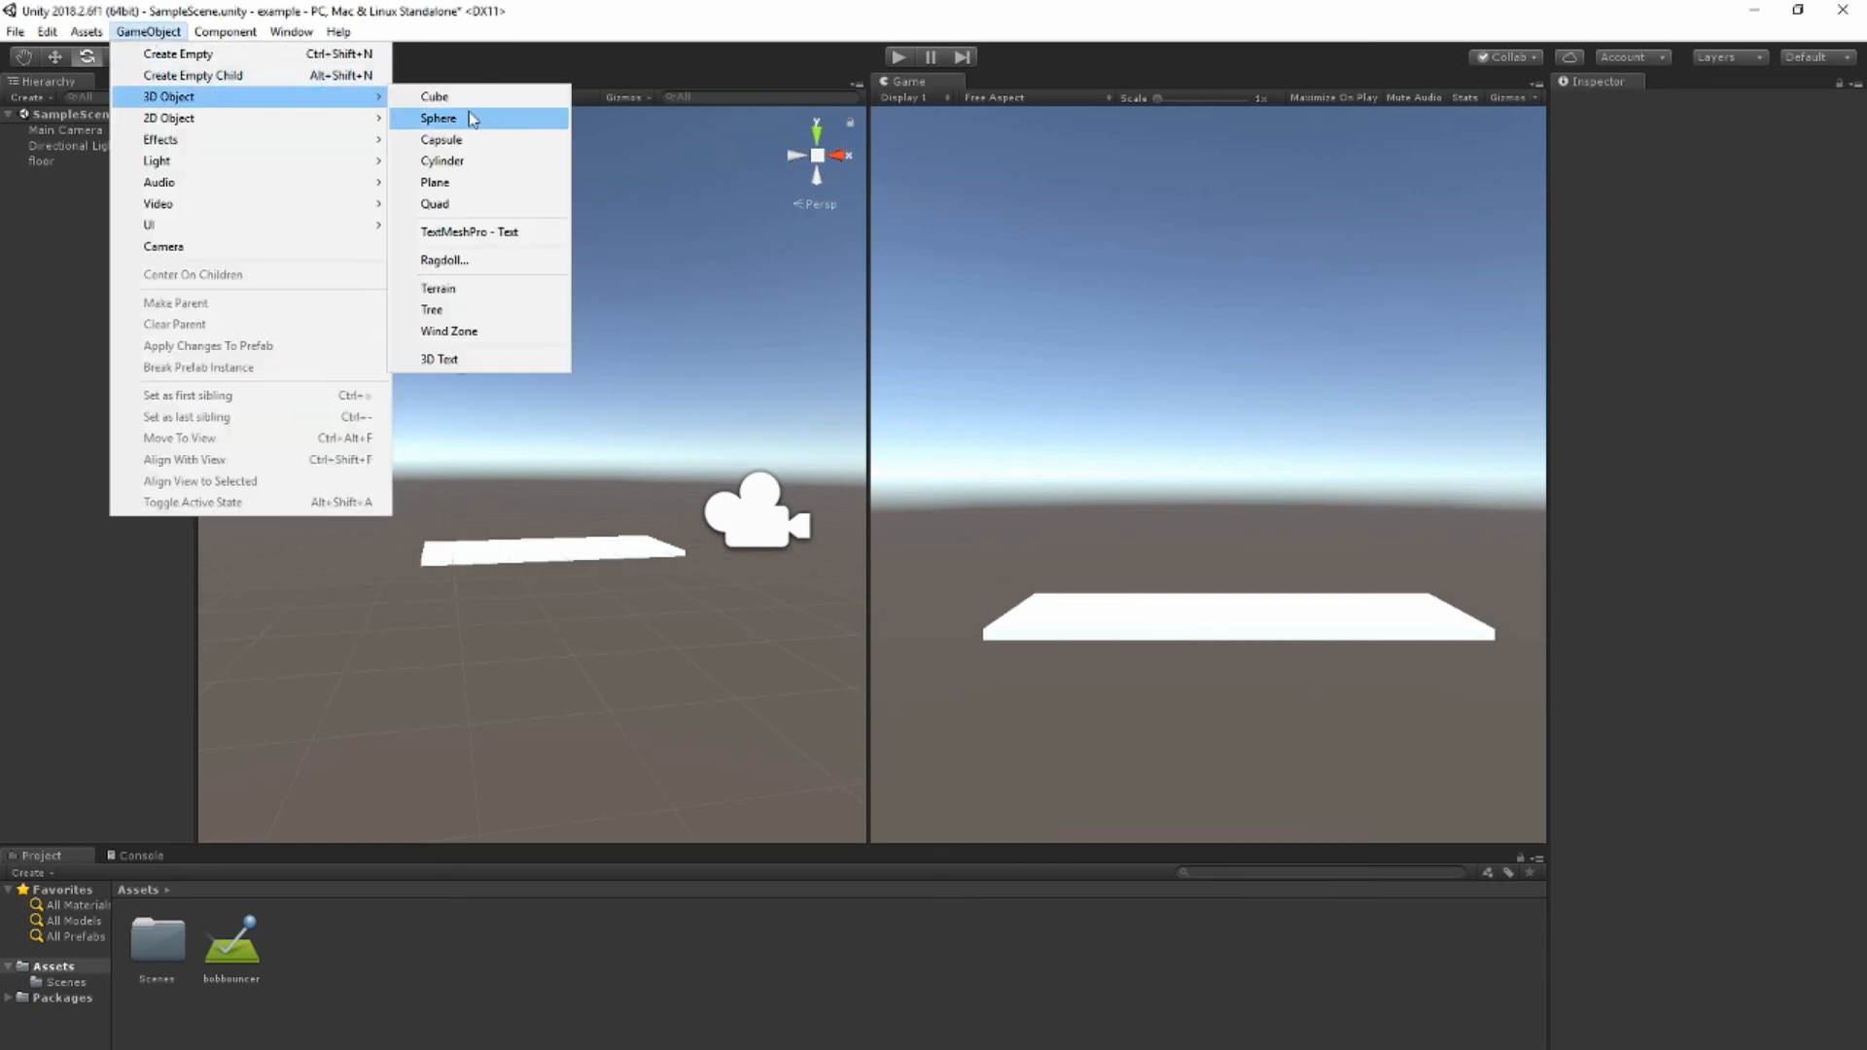
click(434, 96)
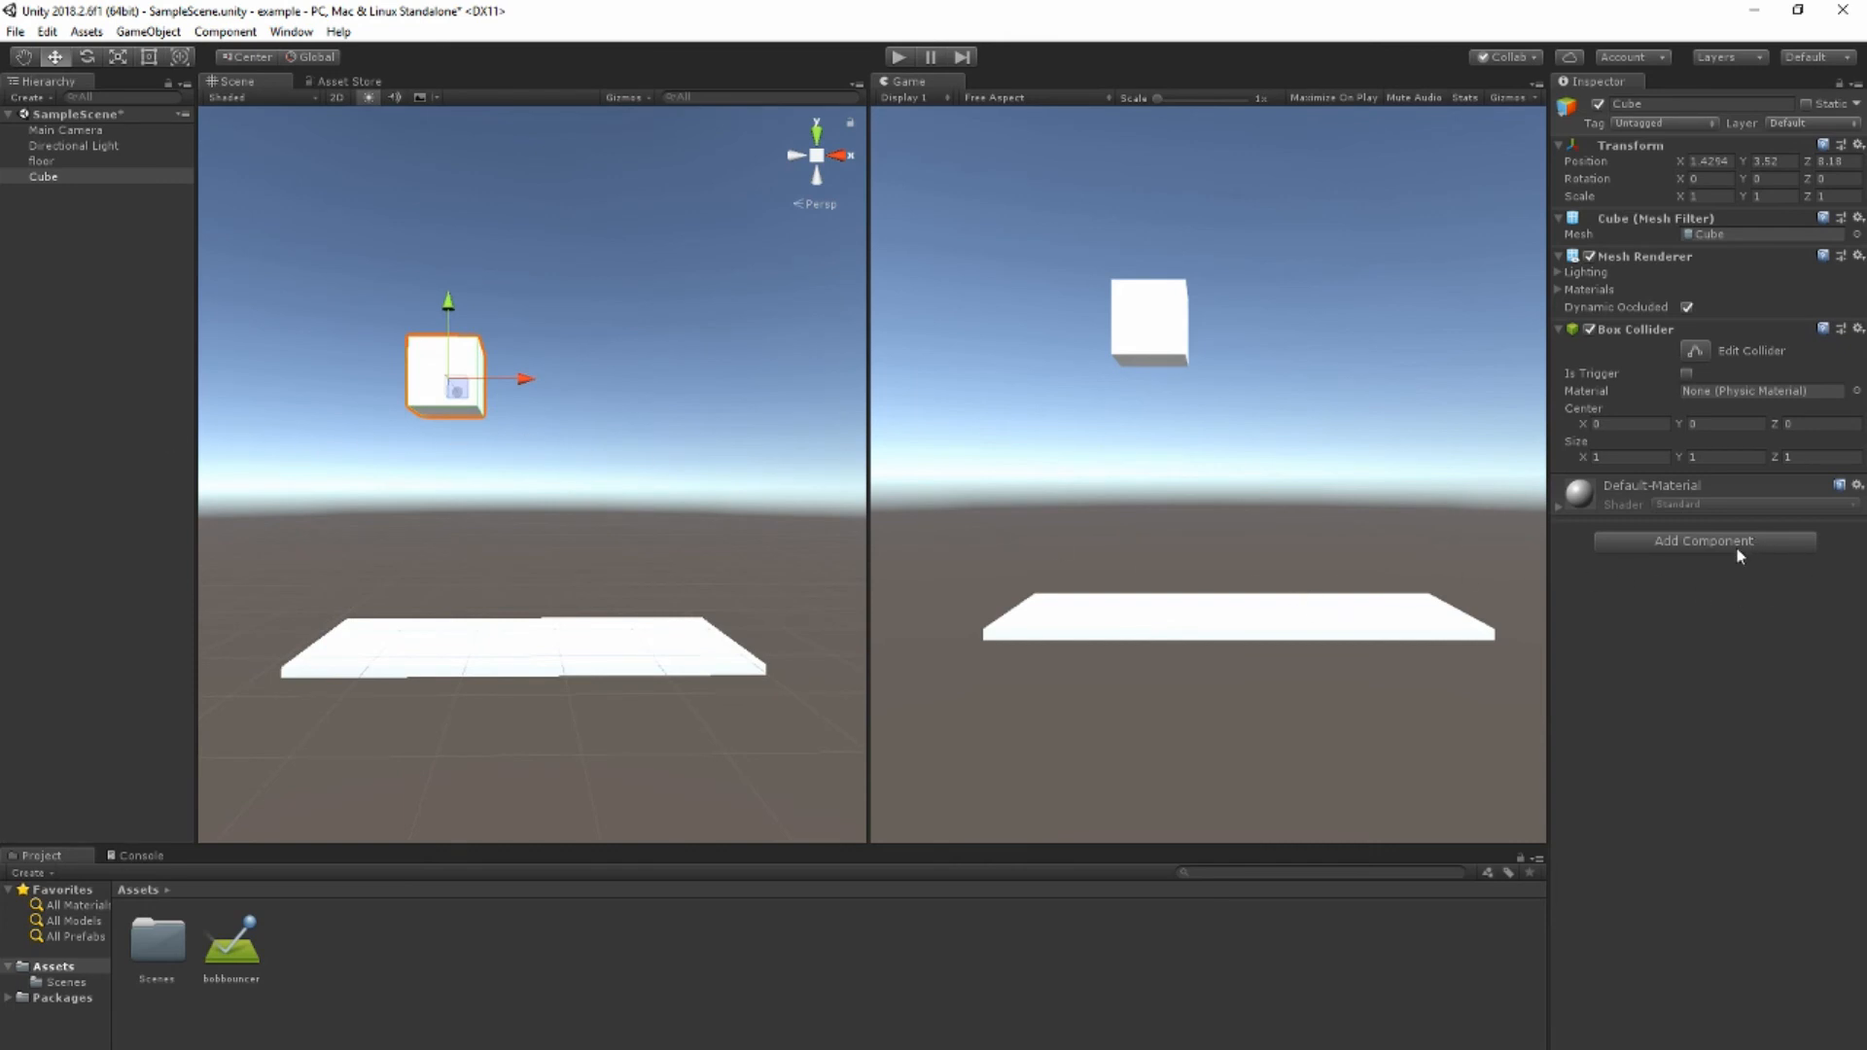
Step: Give the cube a Rigidbody and bobbouncer collider material, then stop the test run
click(1702, 540)
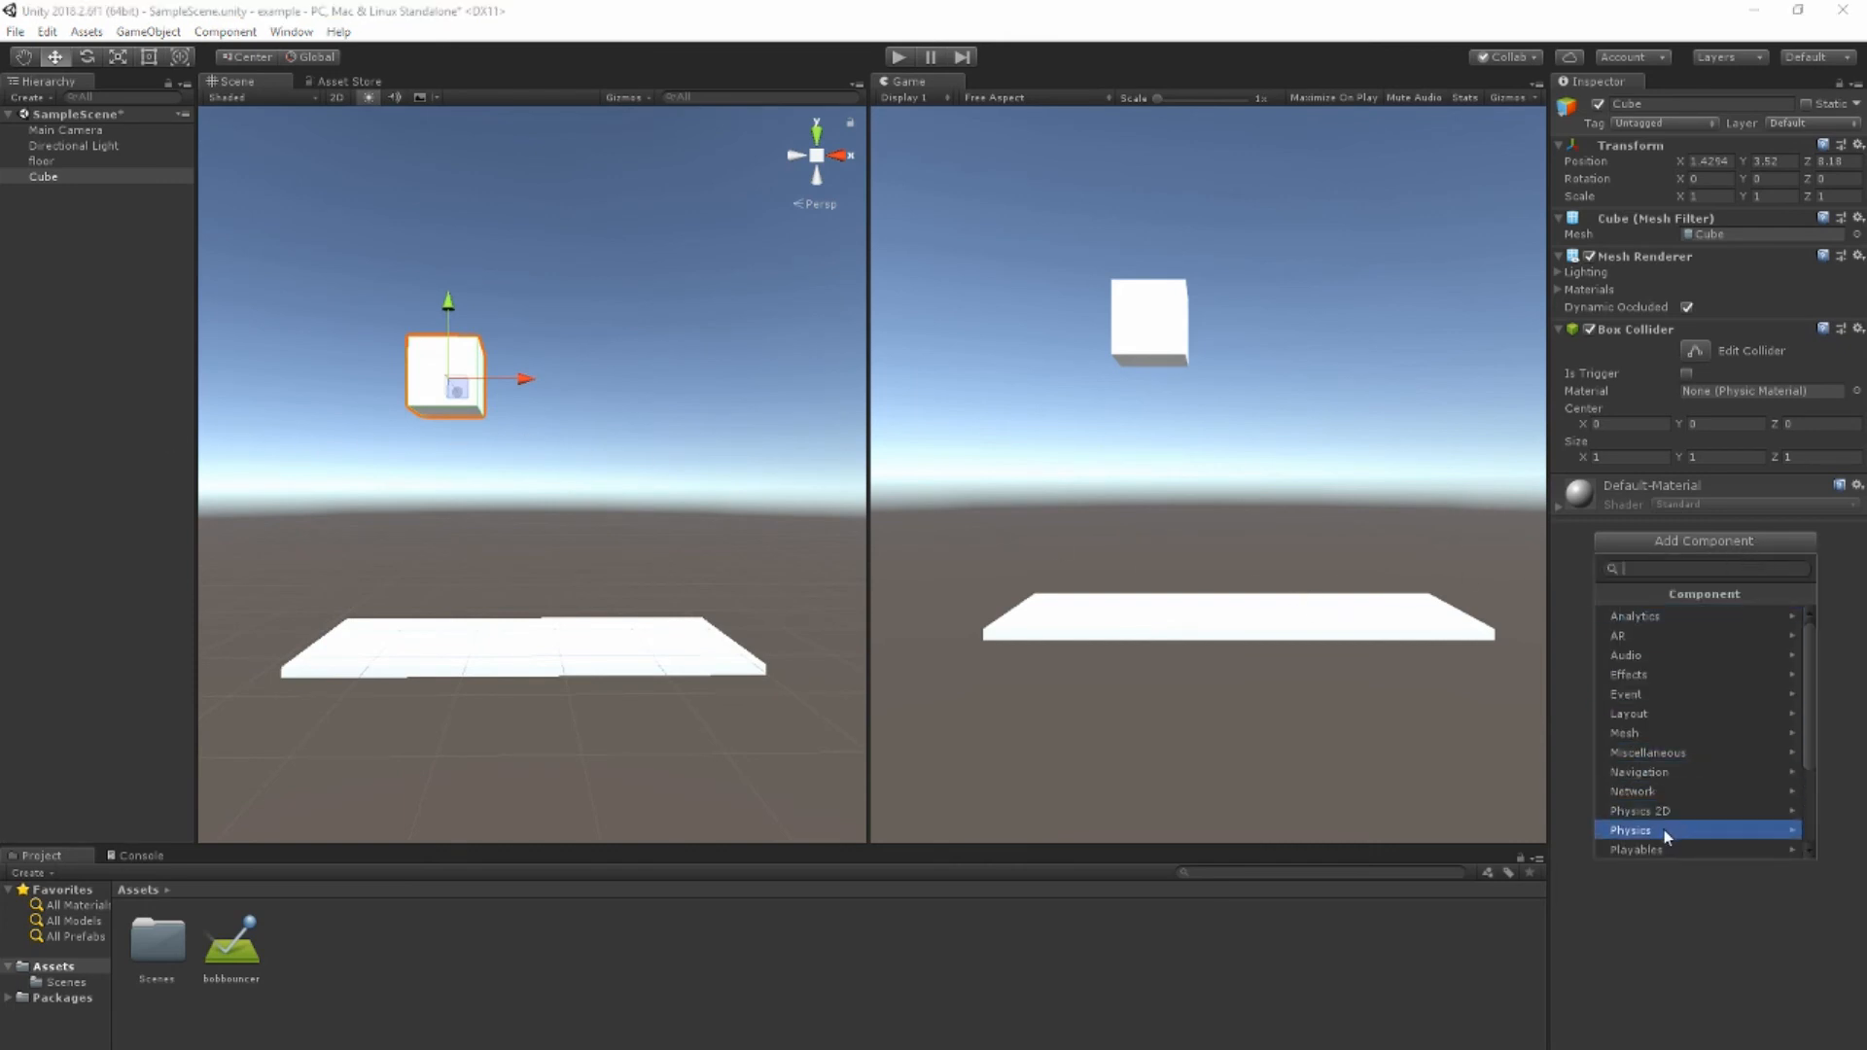
click(1632, 829)
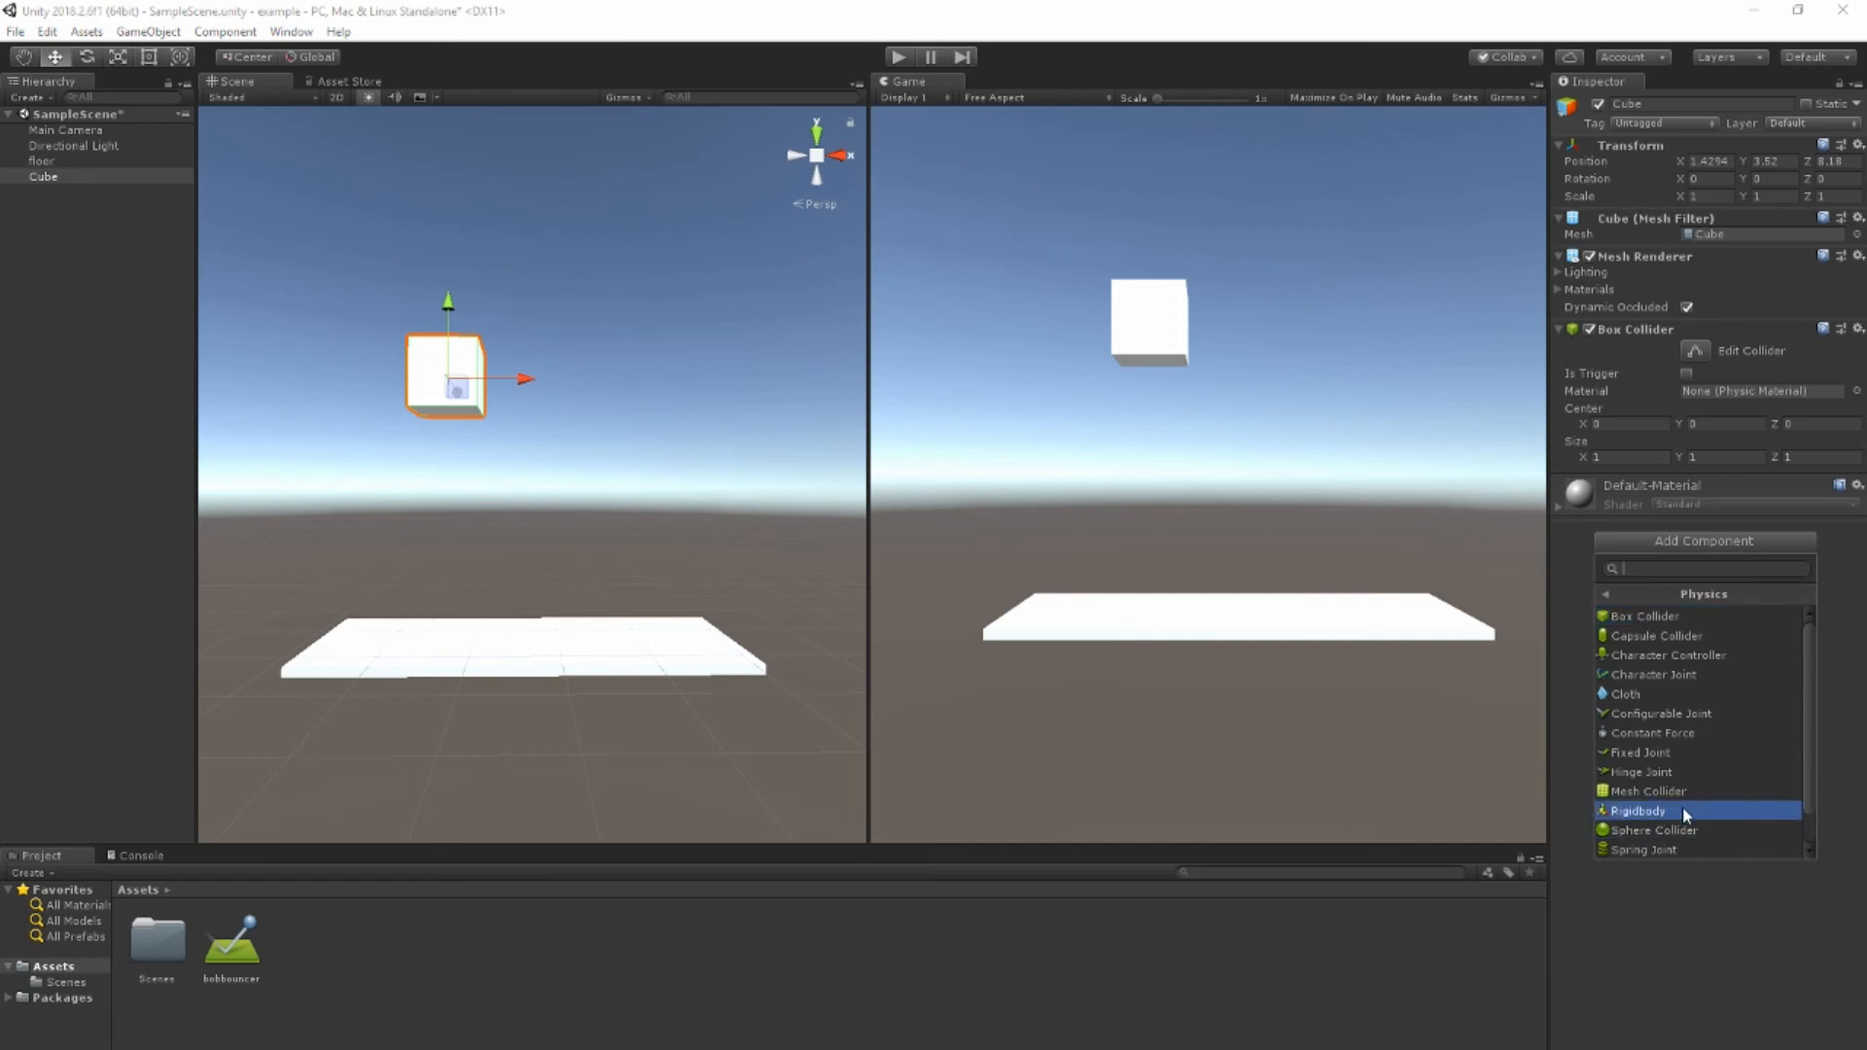
mouse_move(1690, 816)
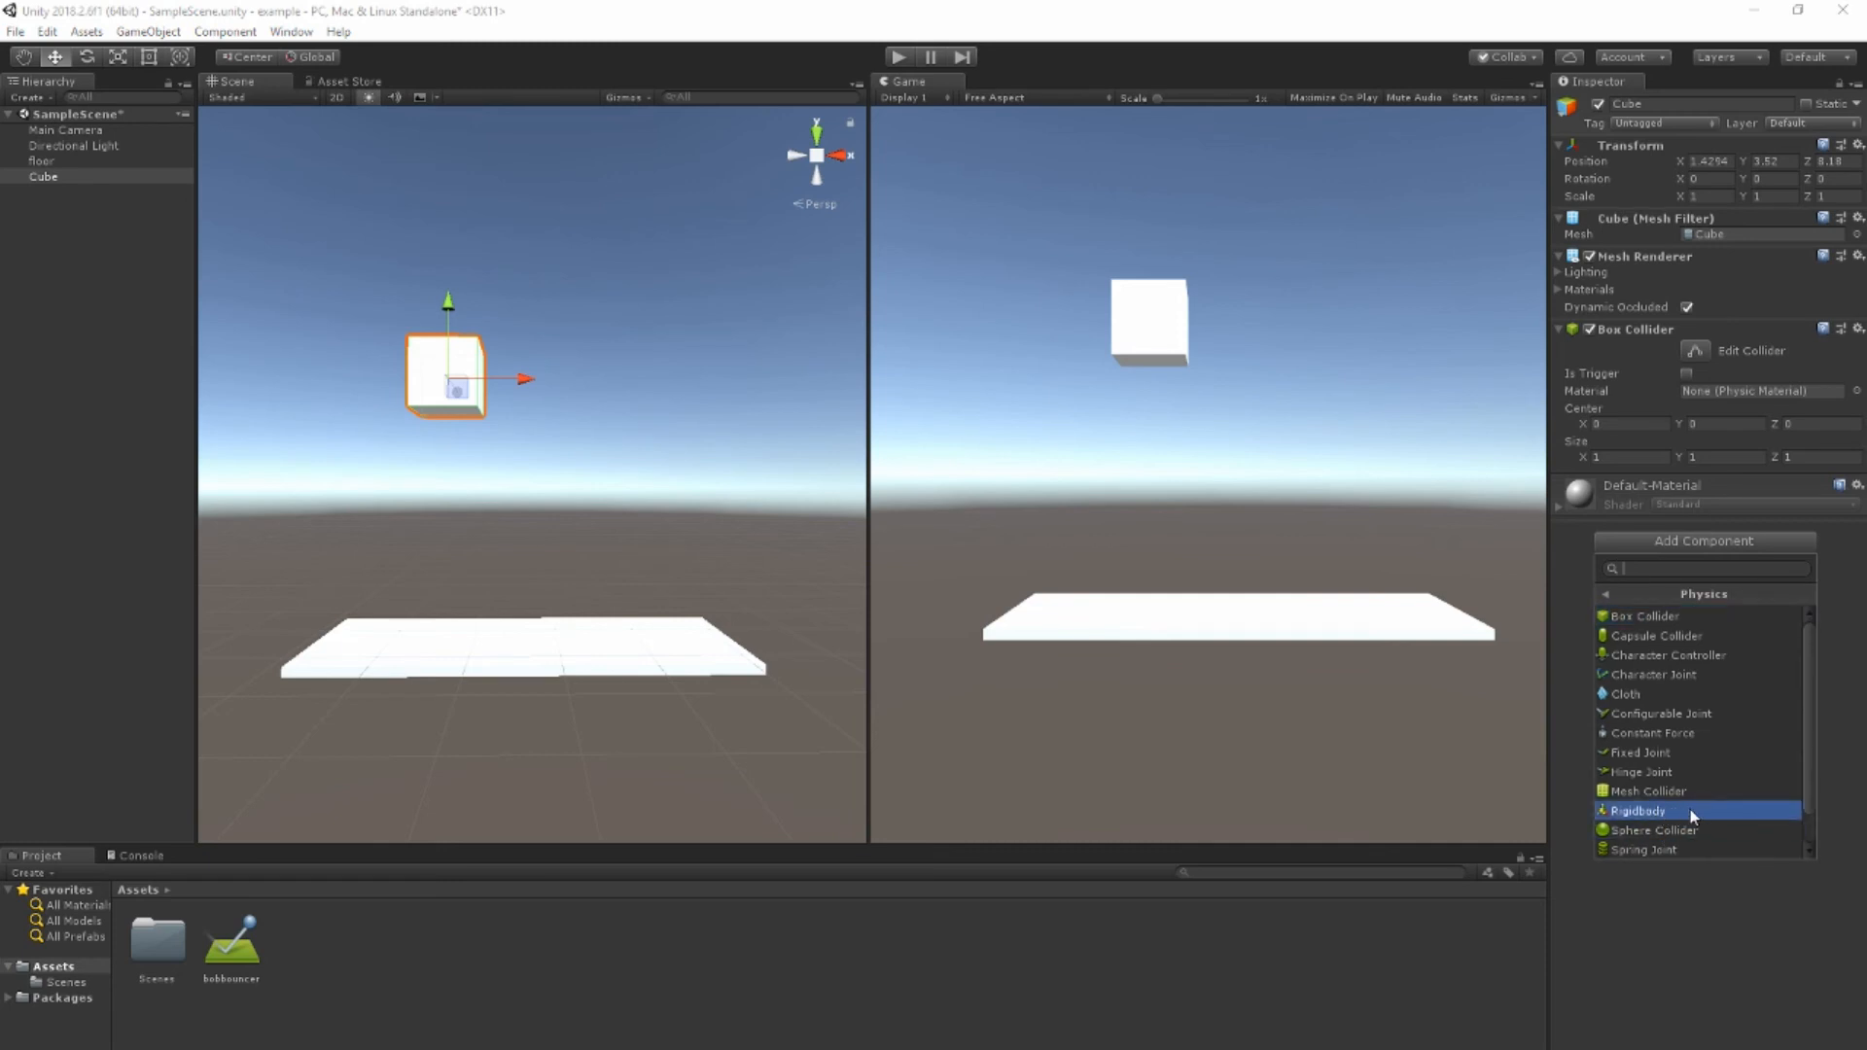
click(1636, 811)
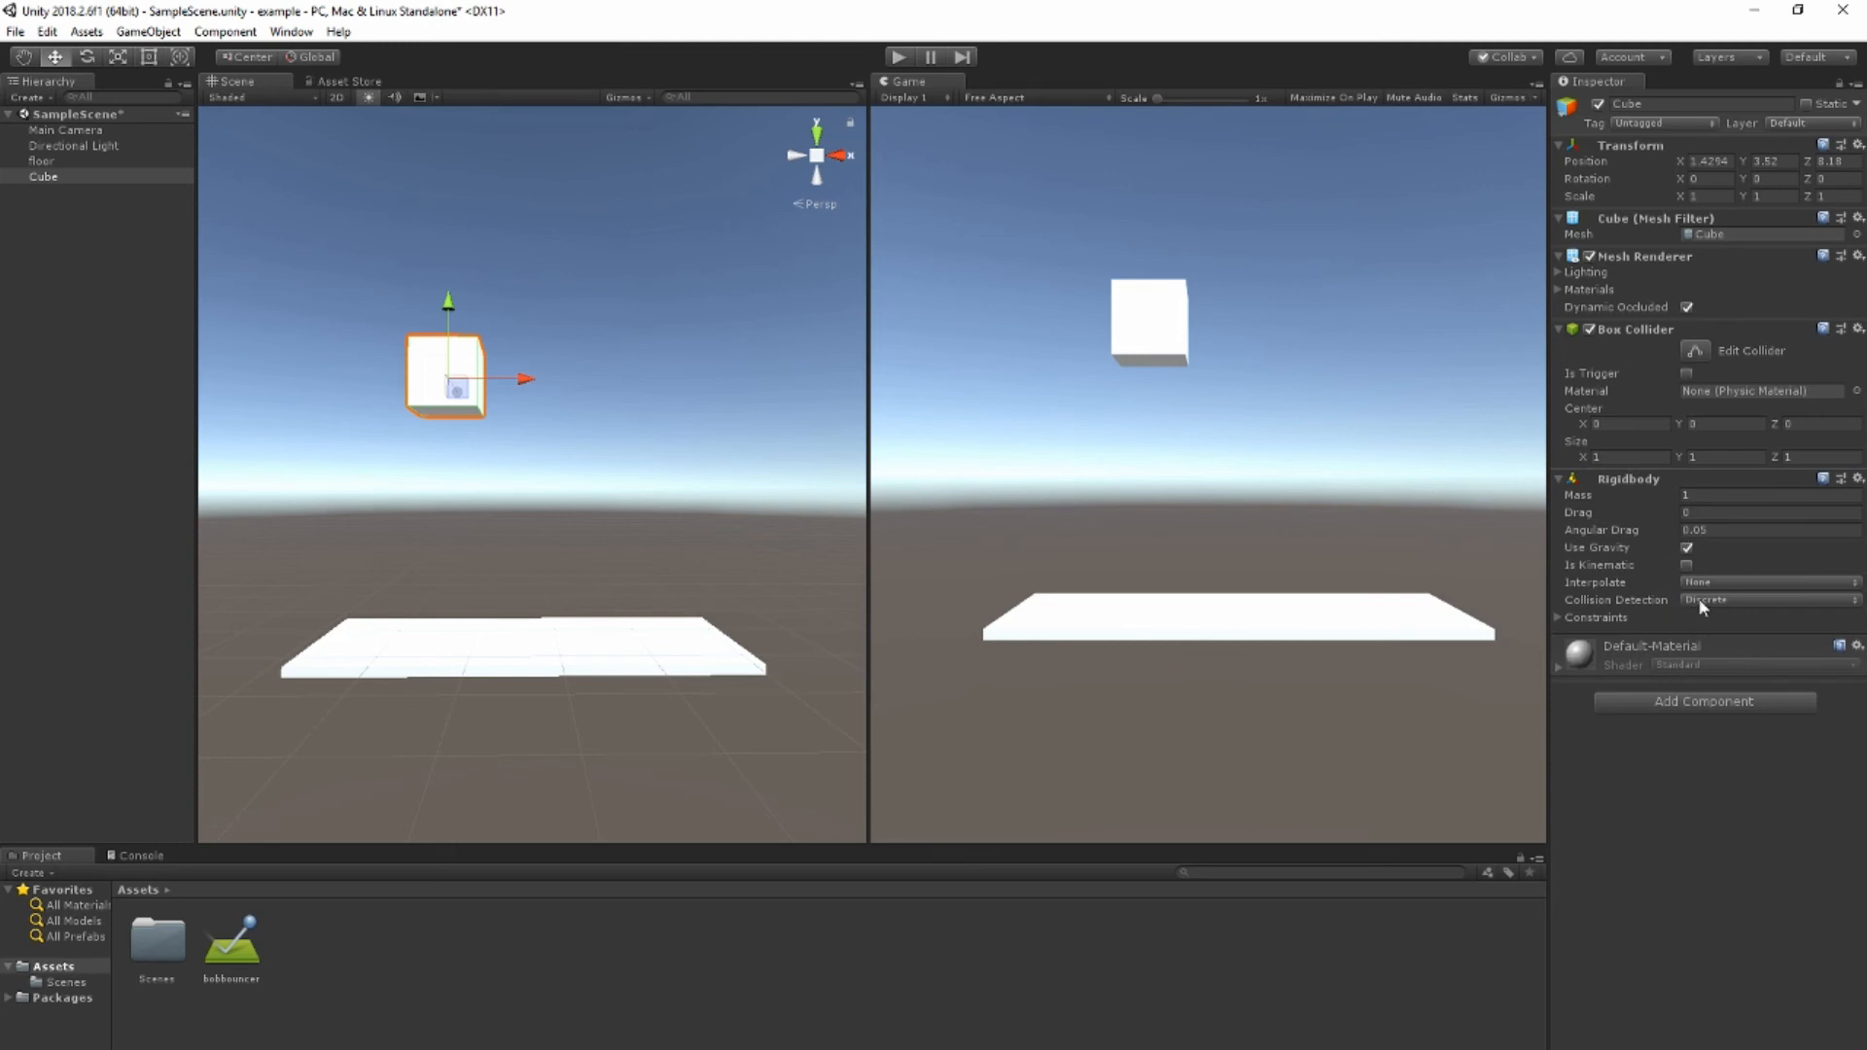
mouse_move(1702, 610)
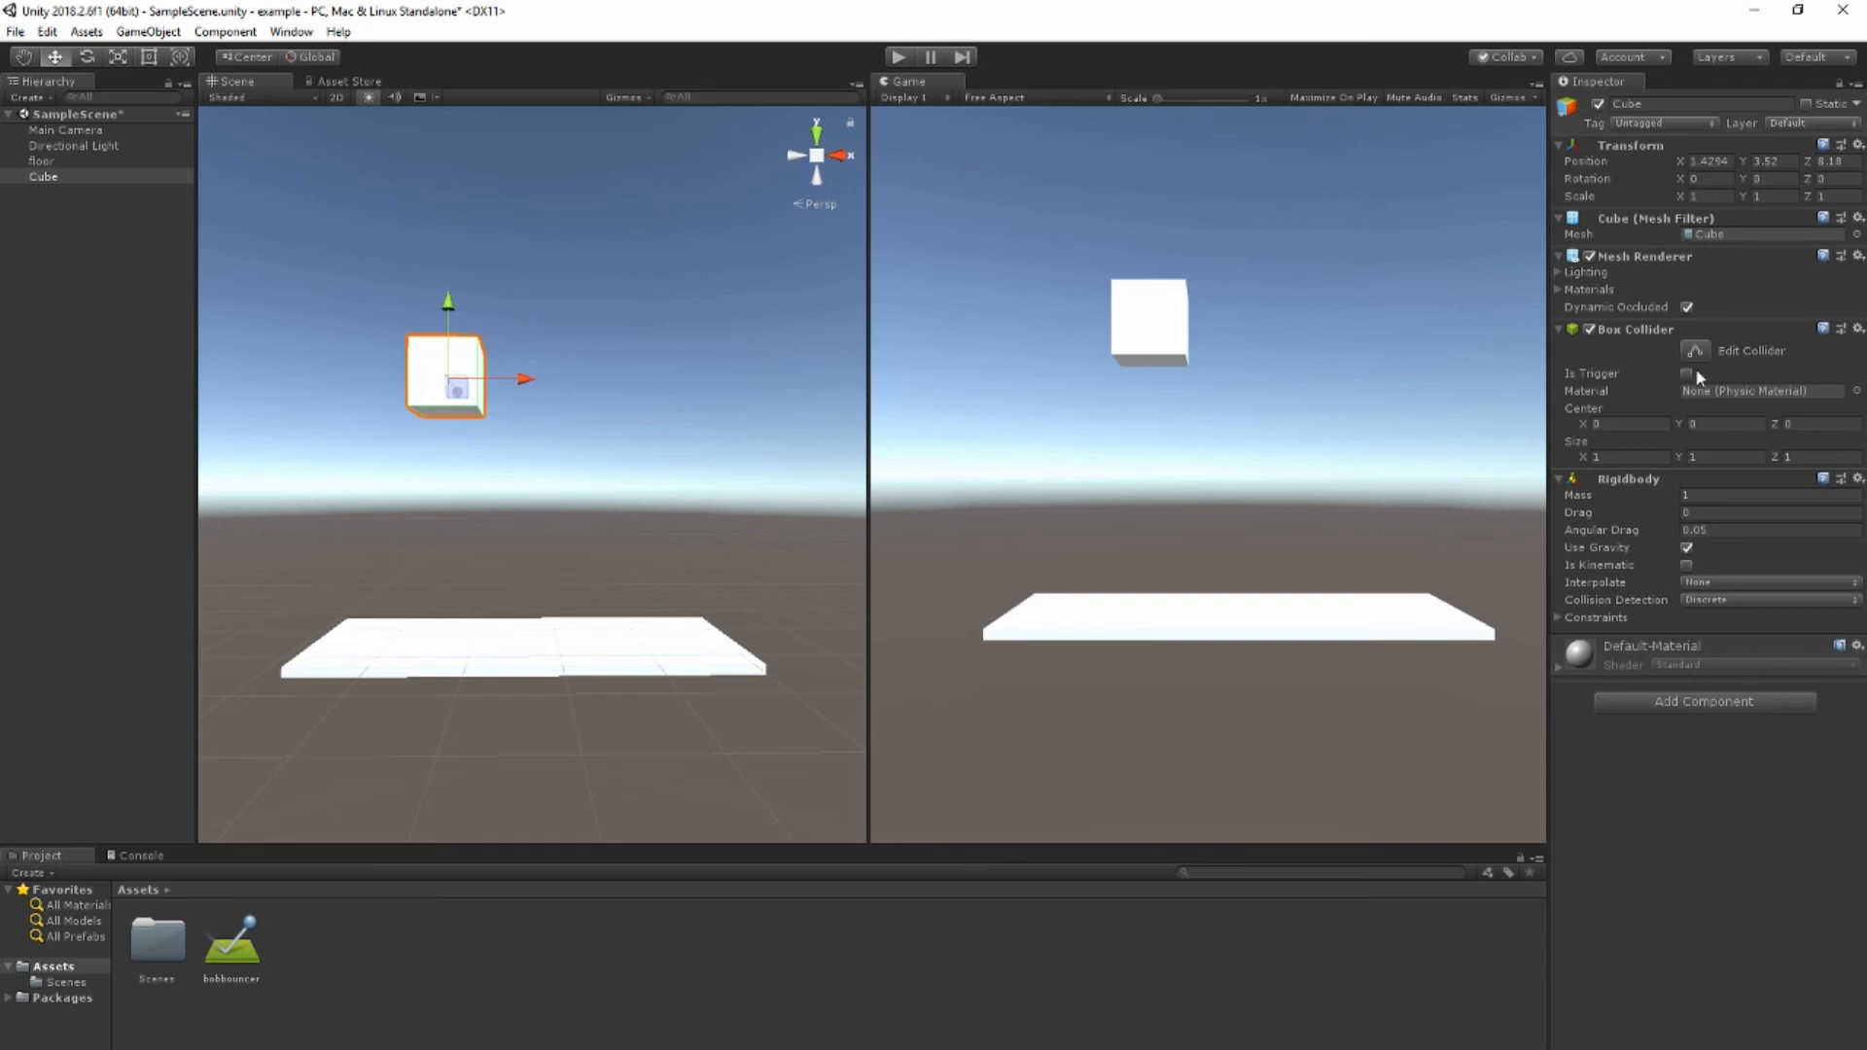
mouse_move(1724, 399)
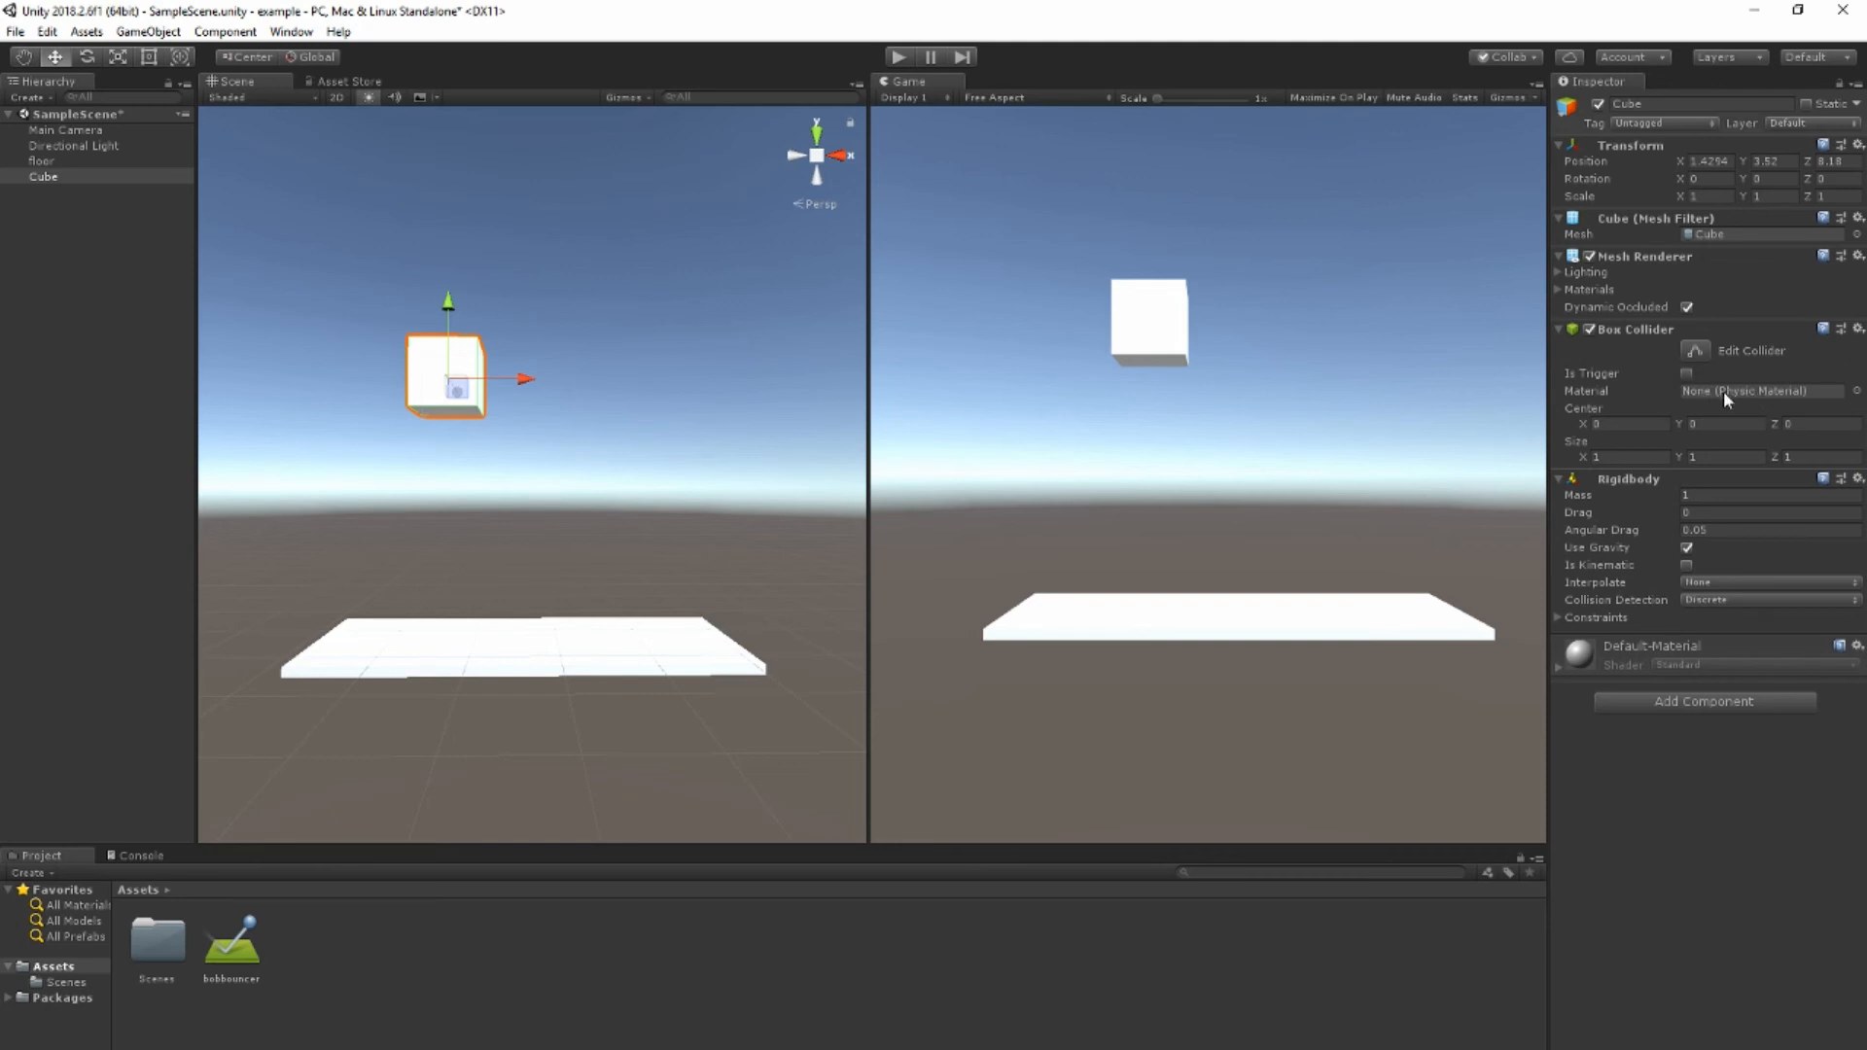
mouse_move(267, 956)
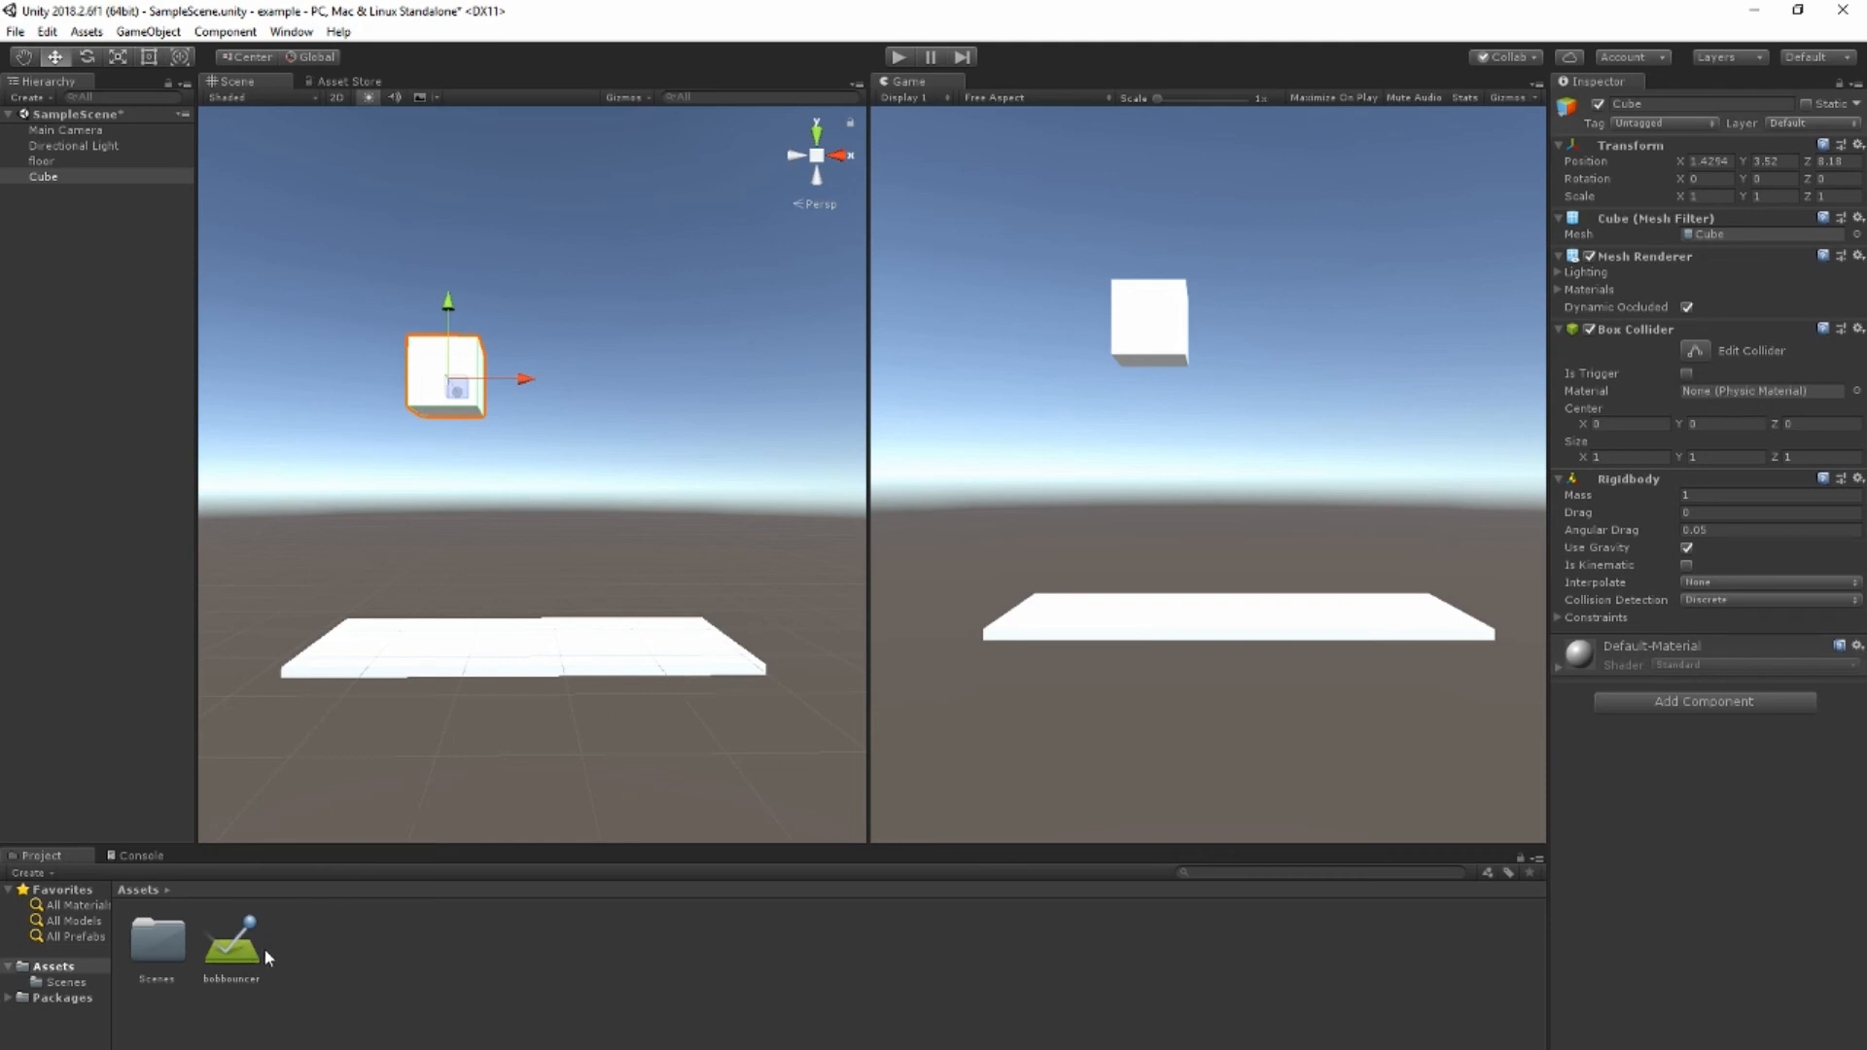
click(232, 944)
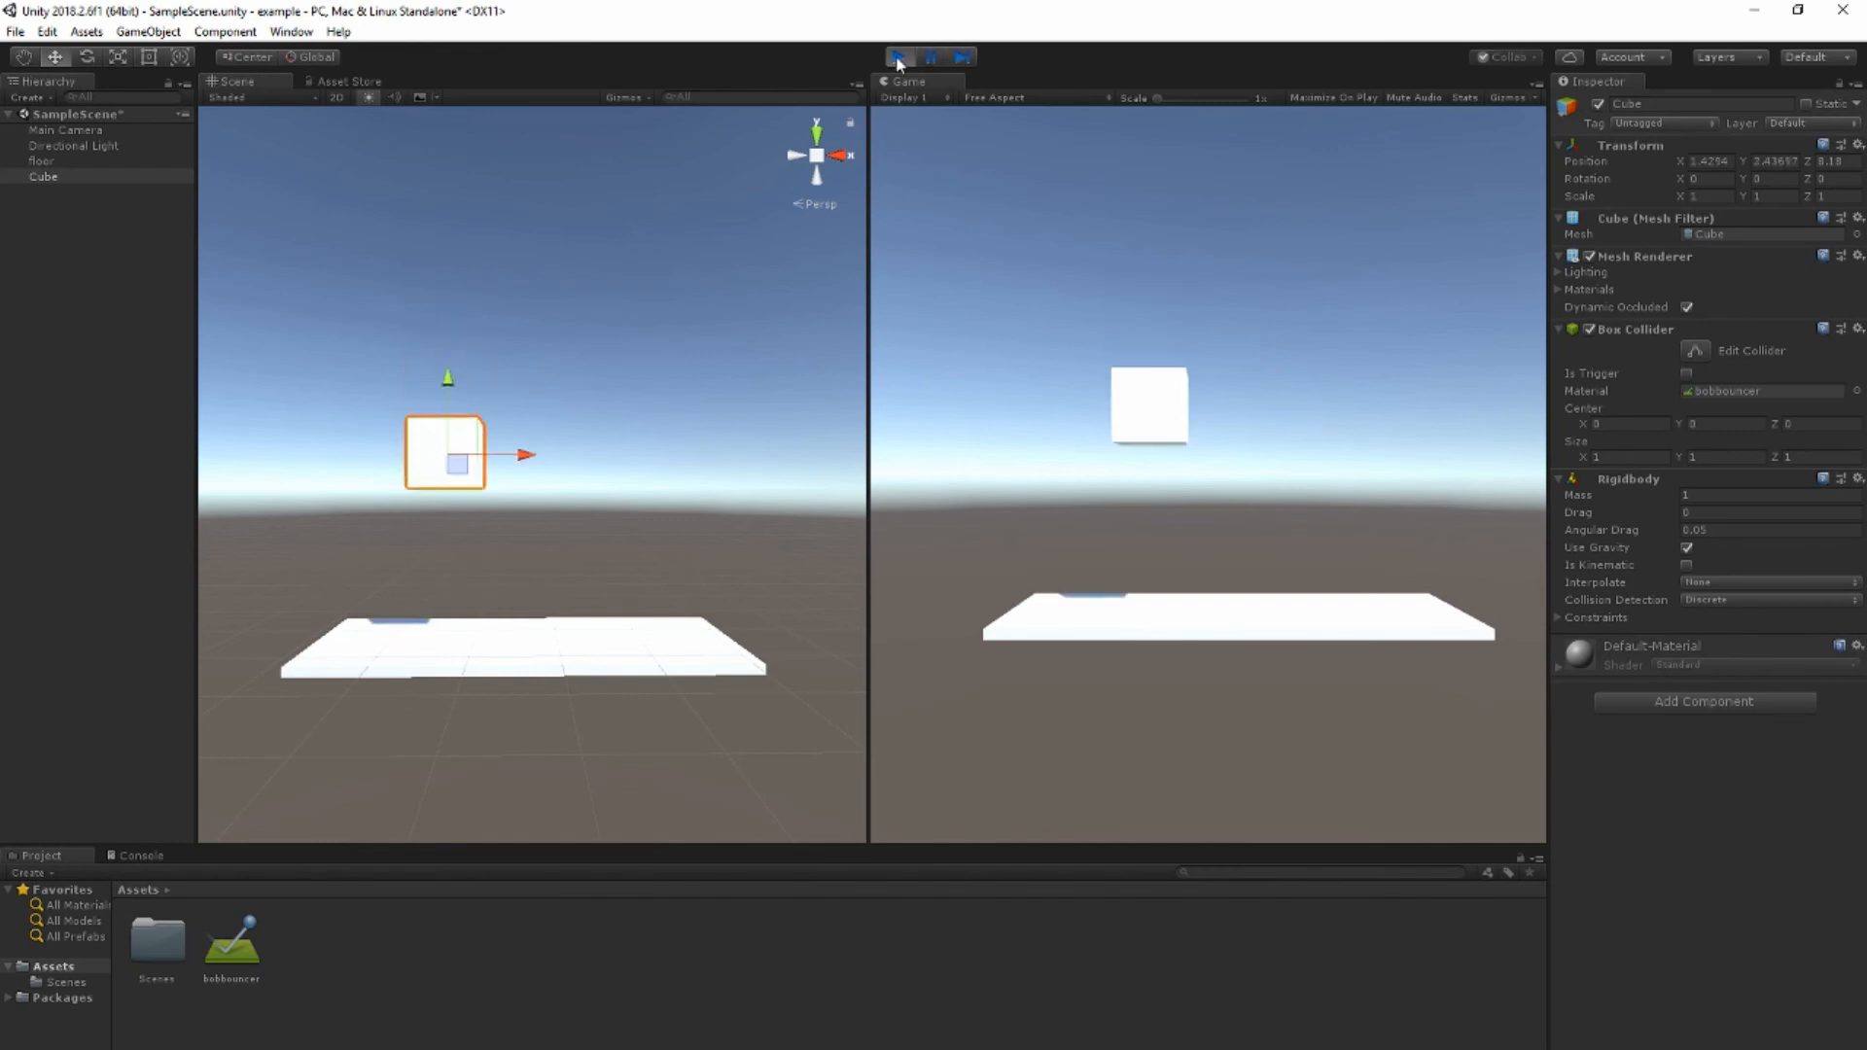
click(898, 56)
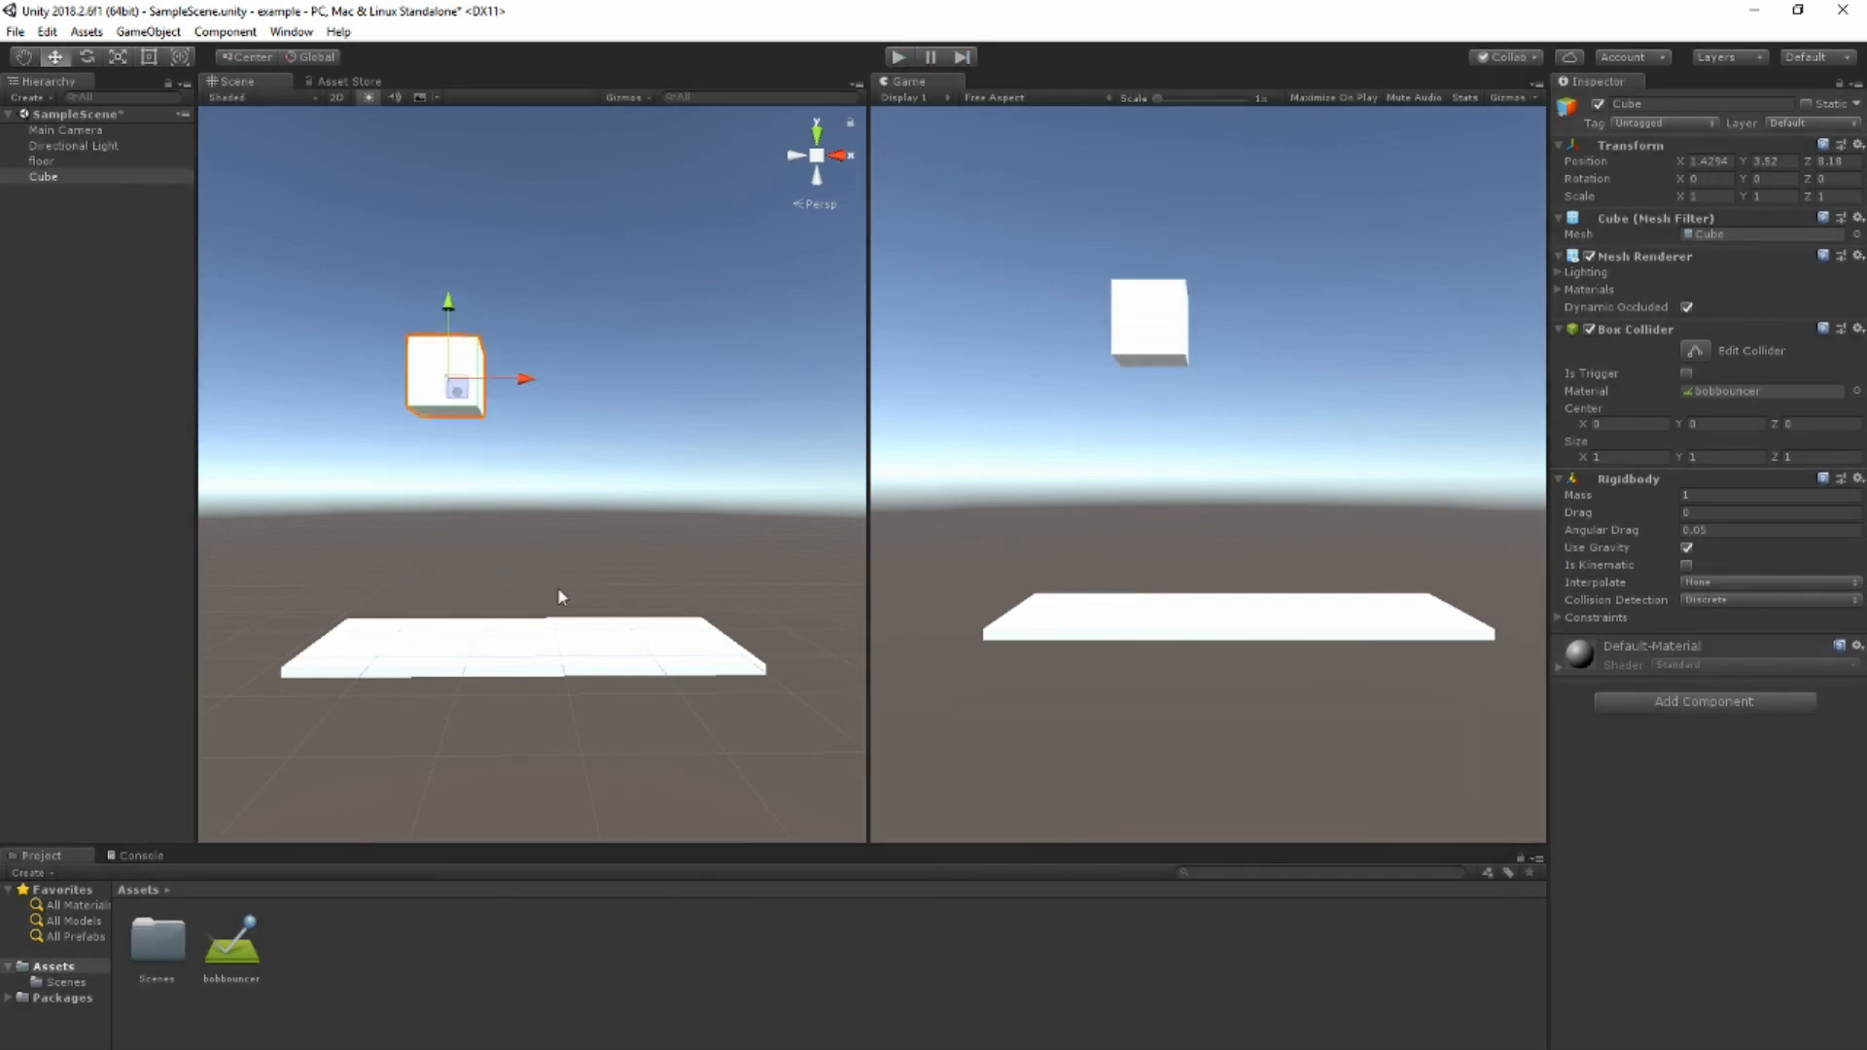
Step: Move the floor further left, tilt it into a slope, and test-run the scene
click(41, 160)
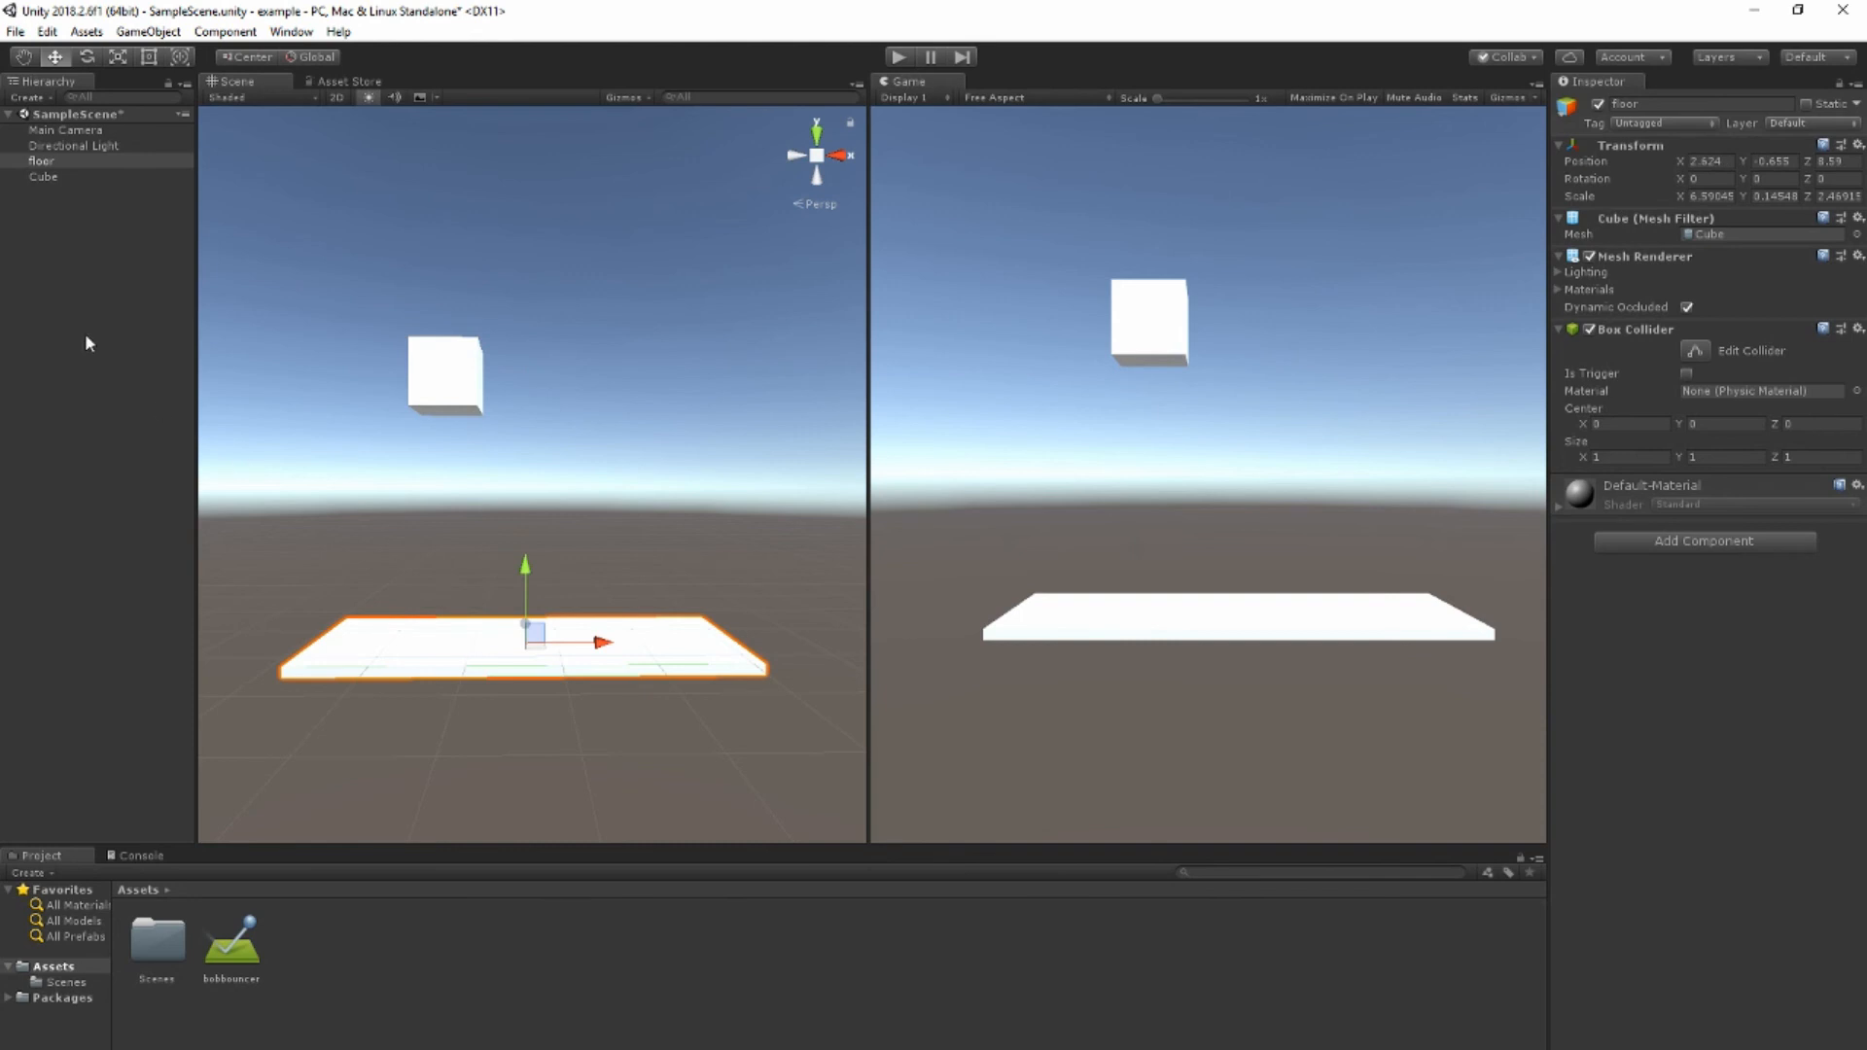
drag(595, 642, 530, 661)
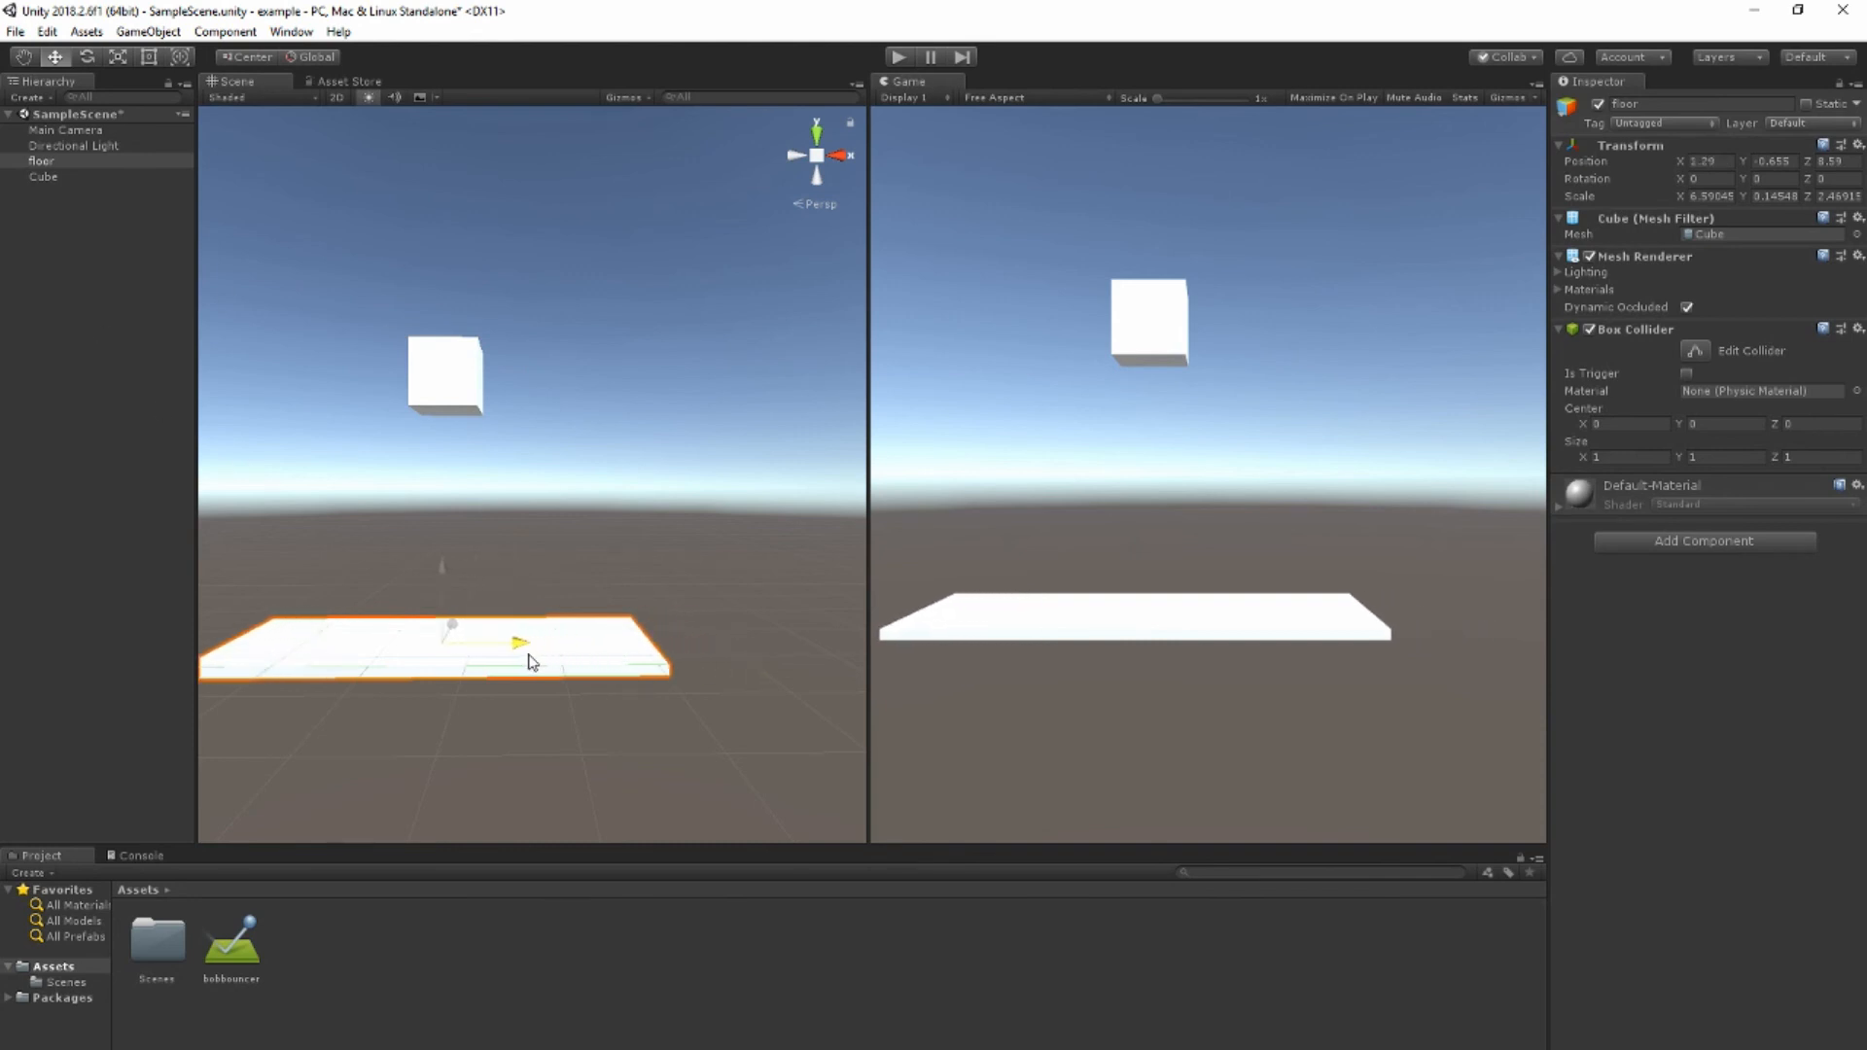
click(54, 56)
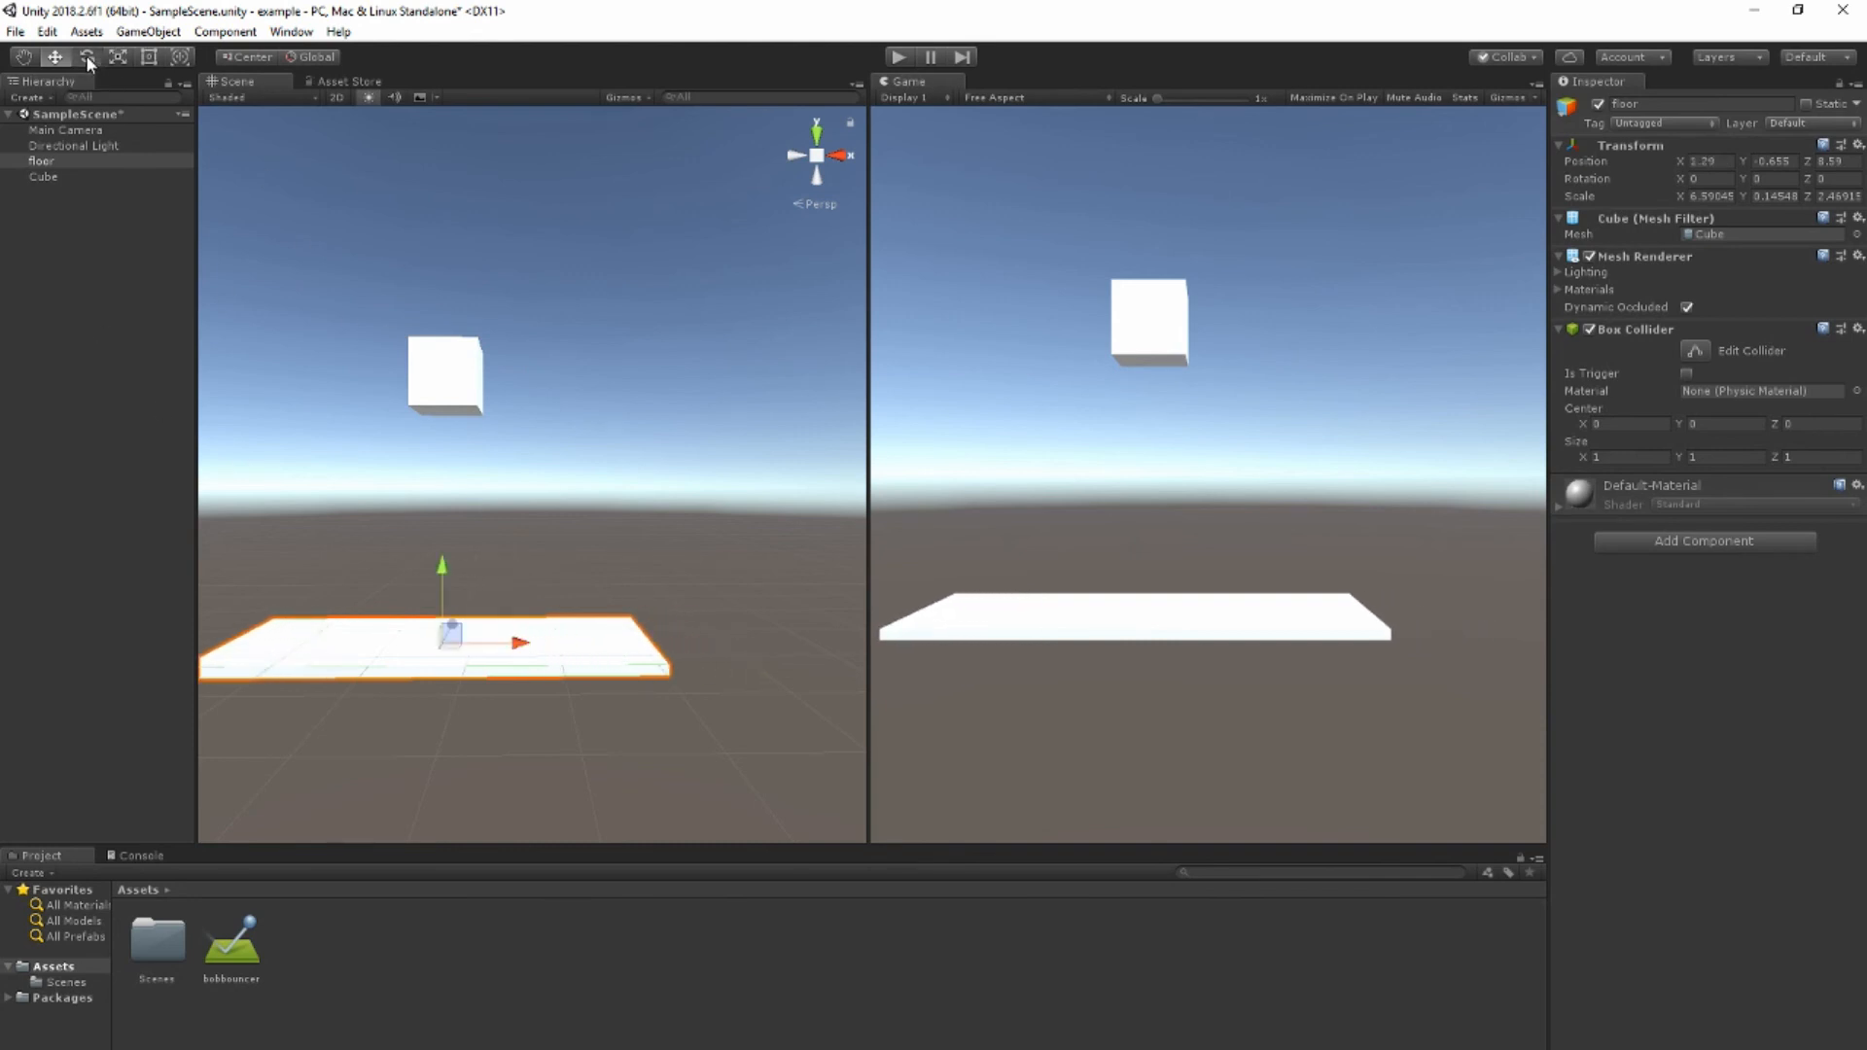
click(85, 58)
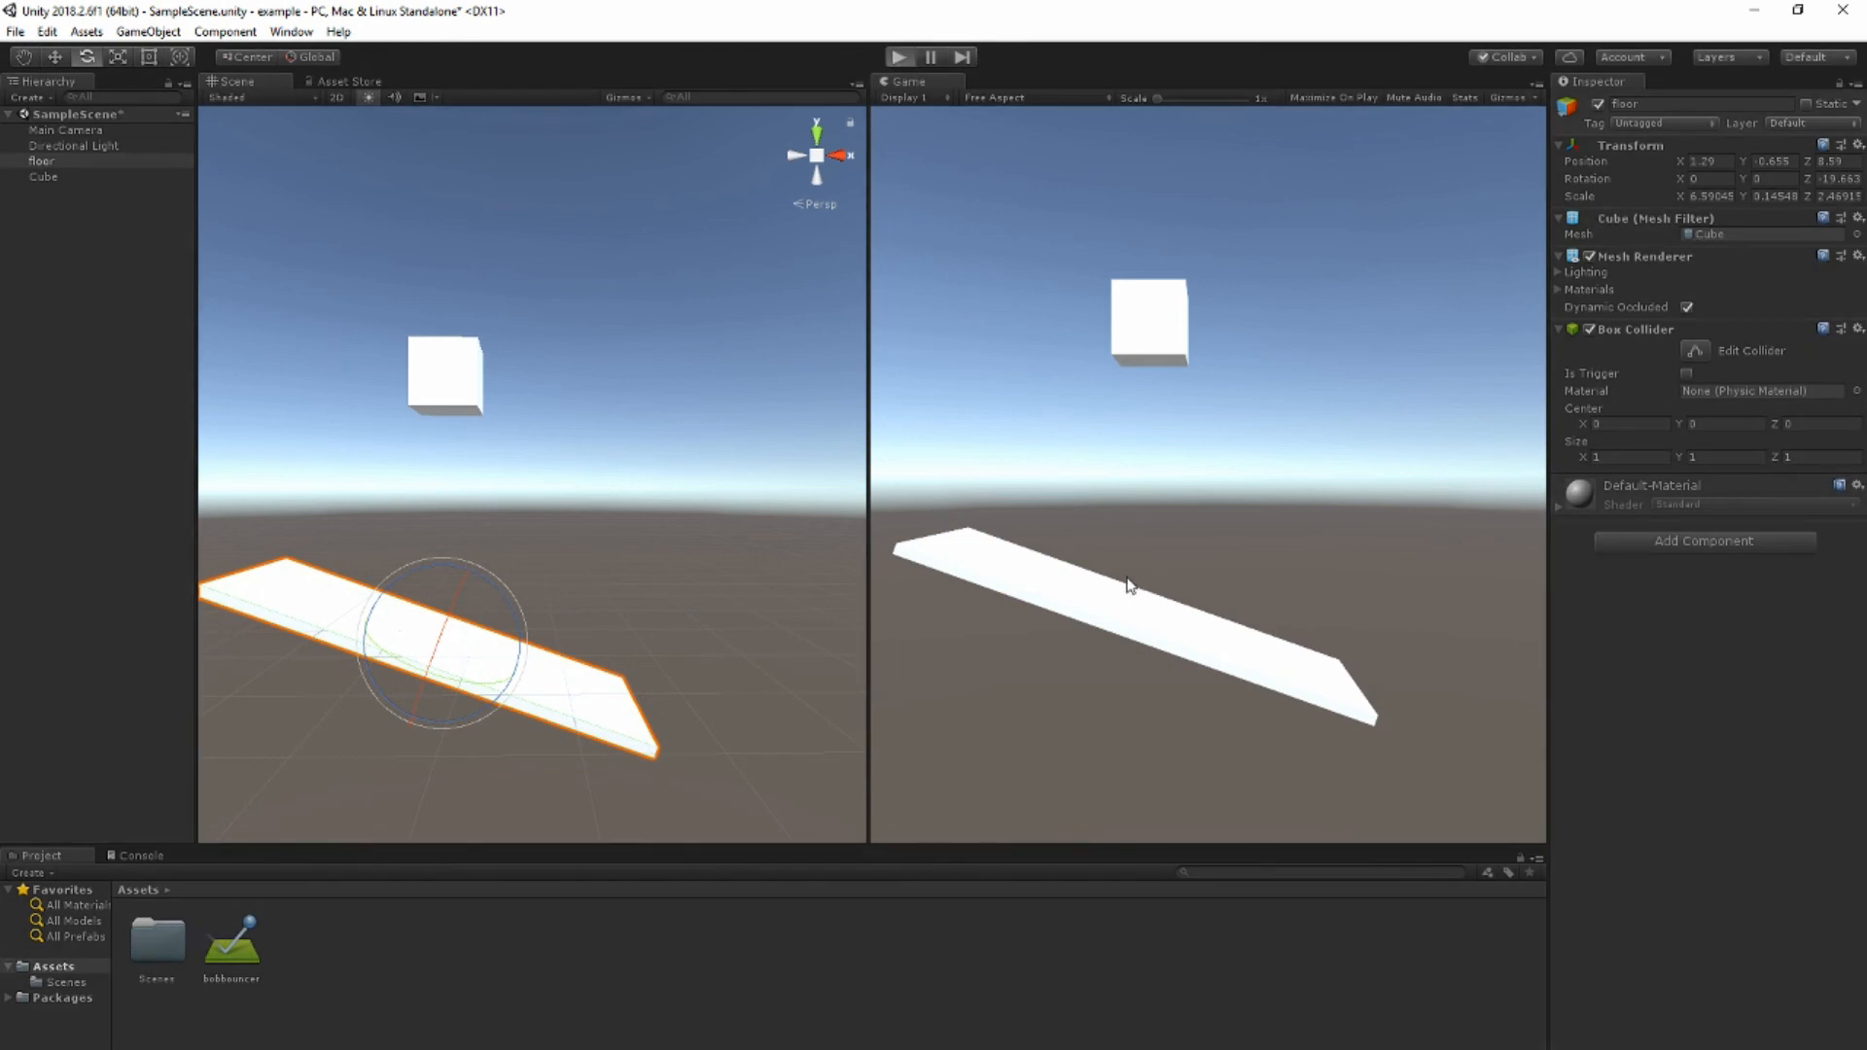
click(900, 56)
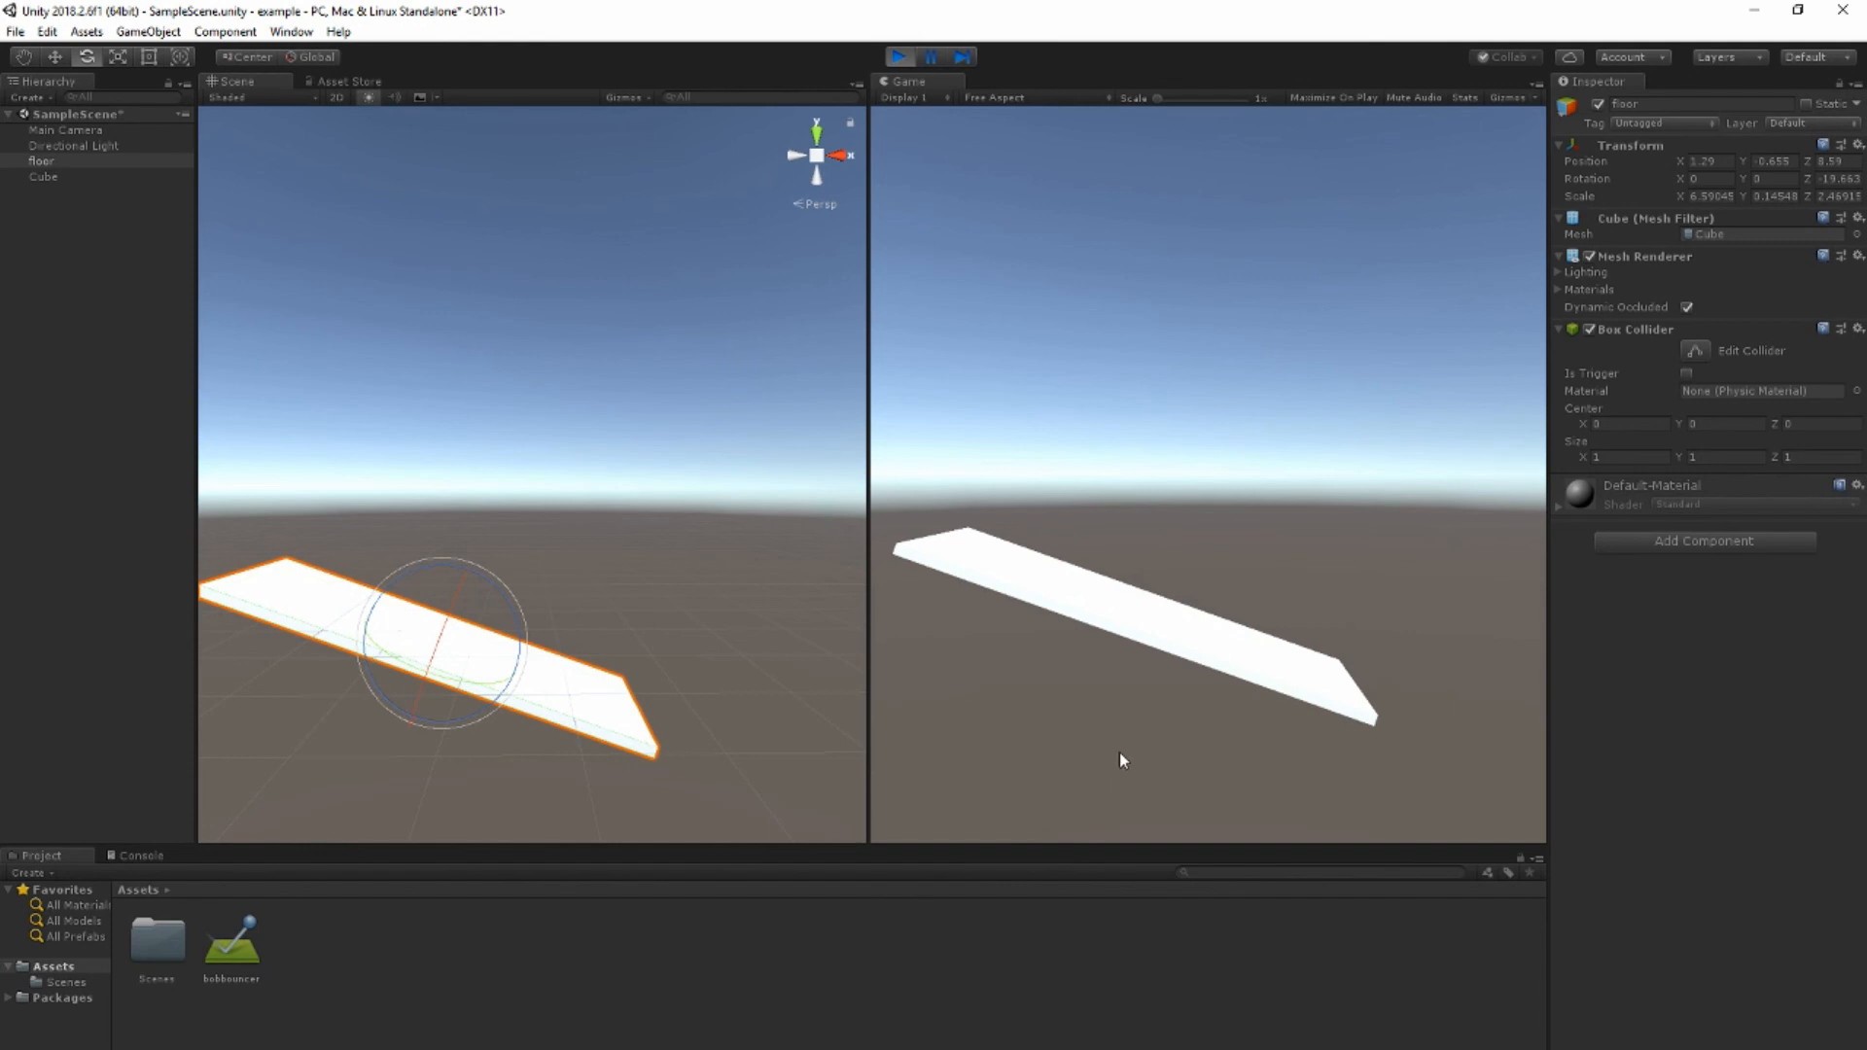
click(897, 57)
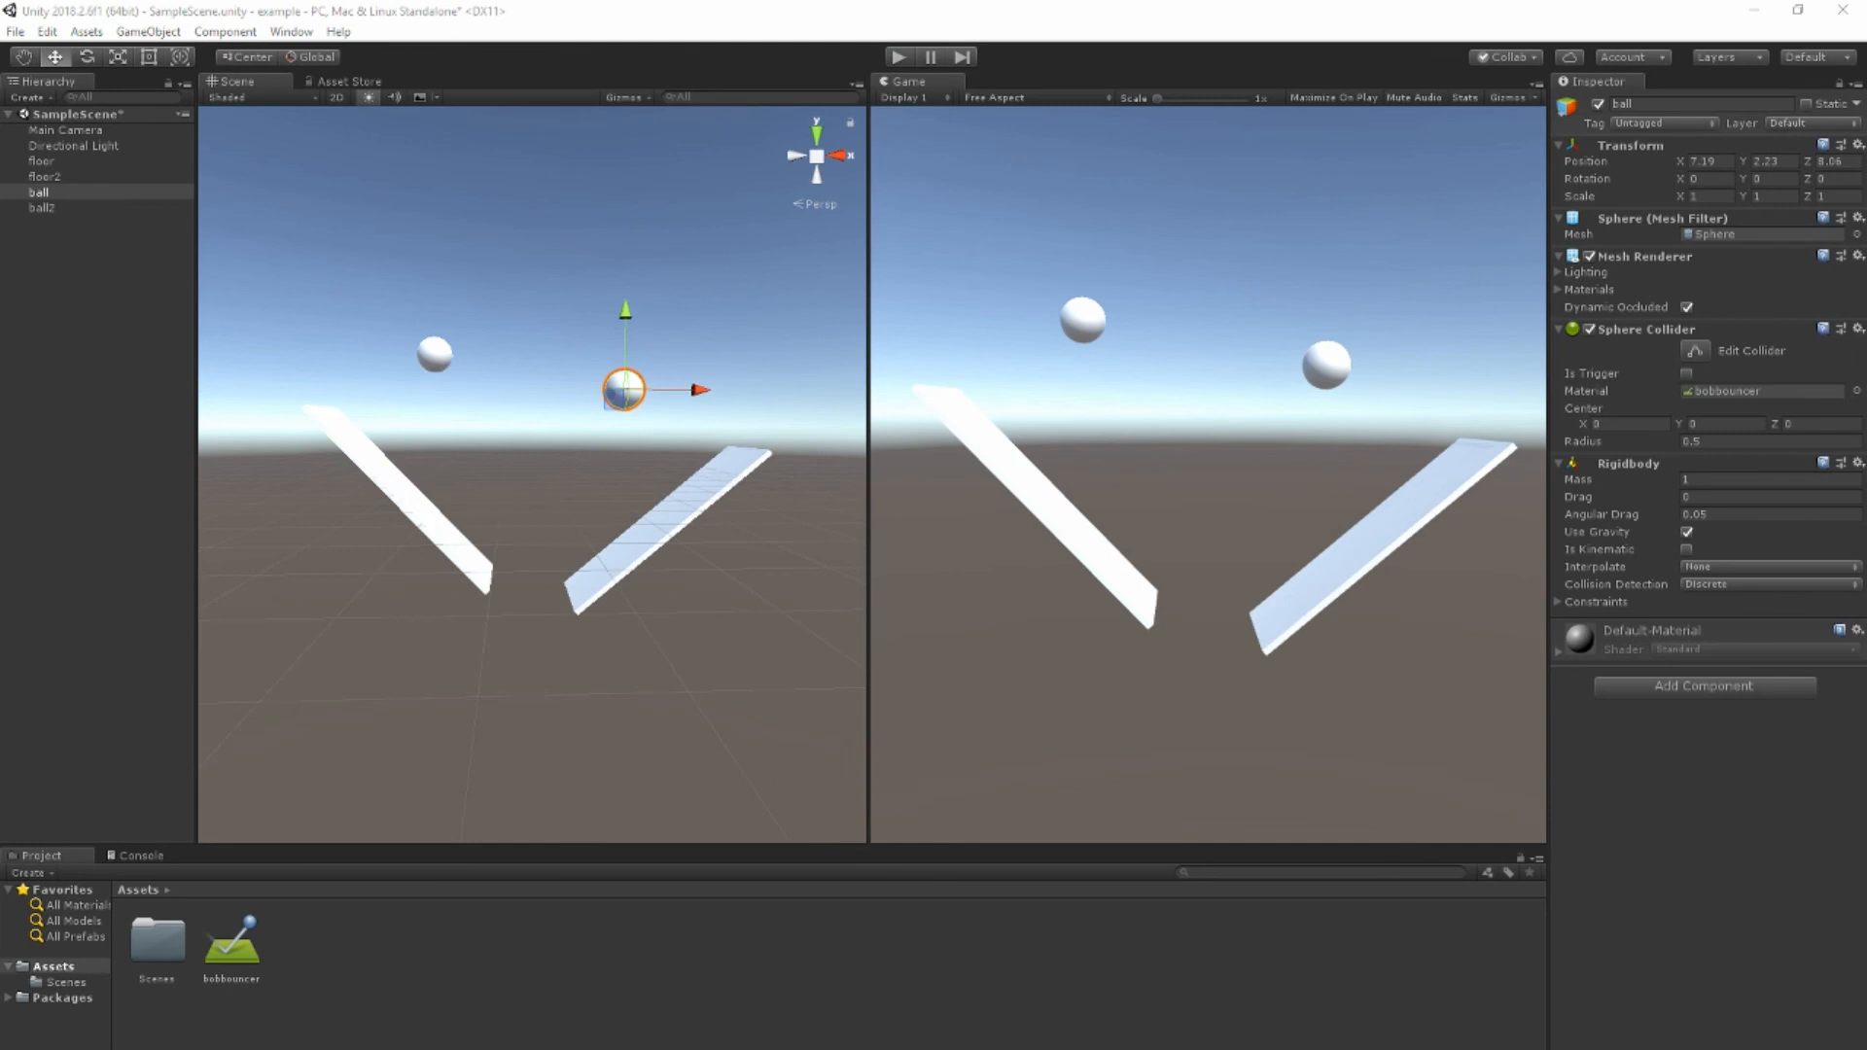
mouse_move(1384, 317)
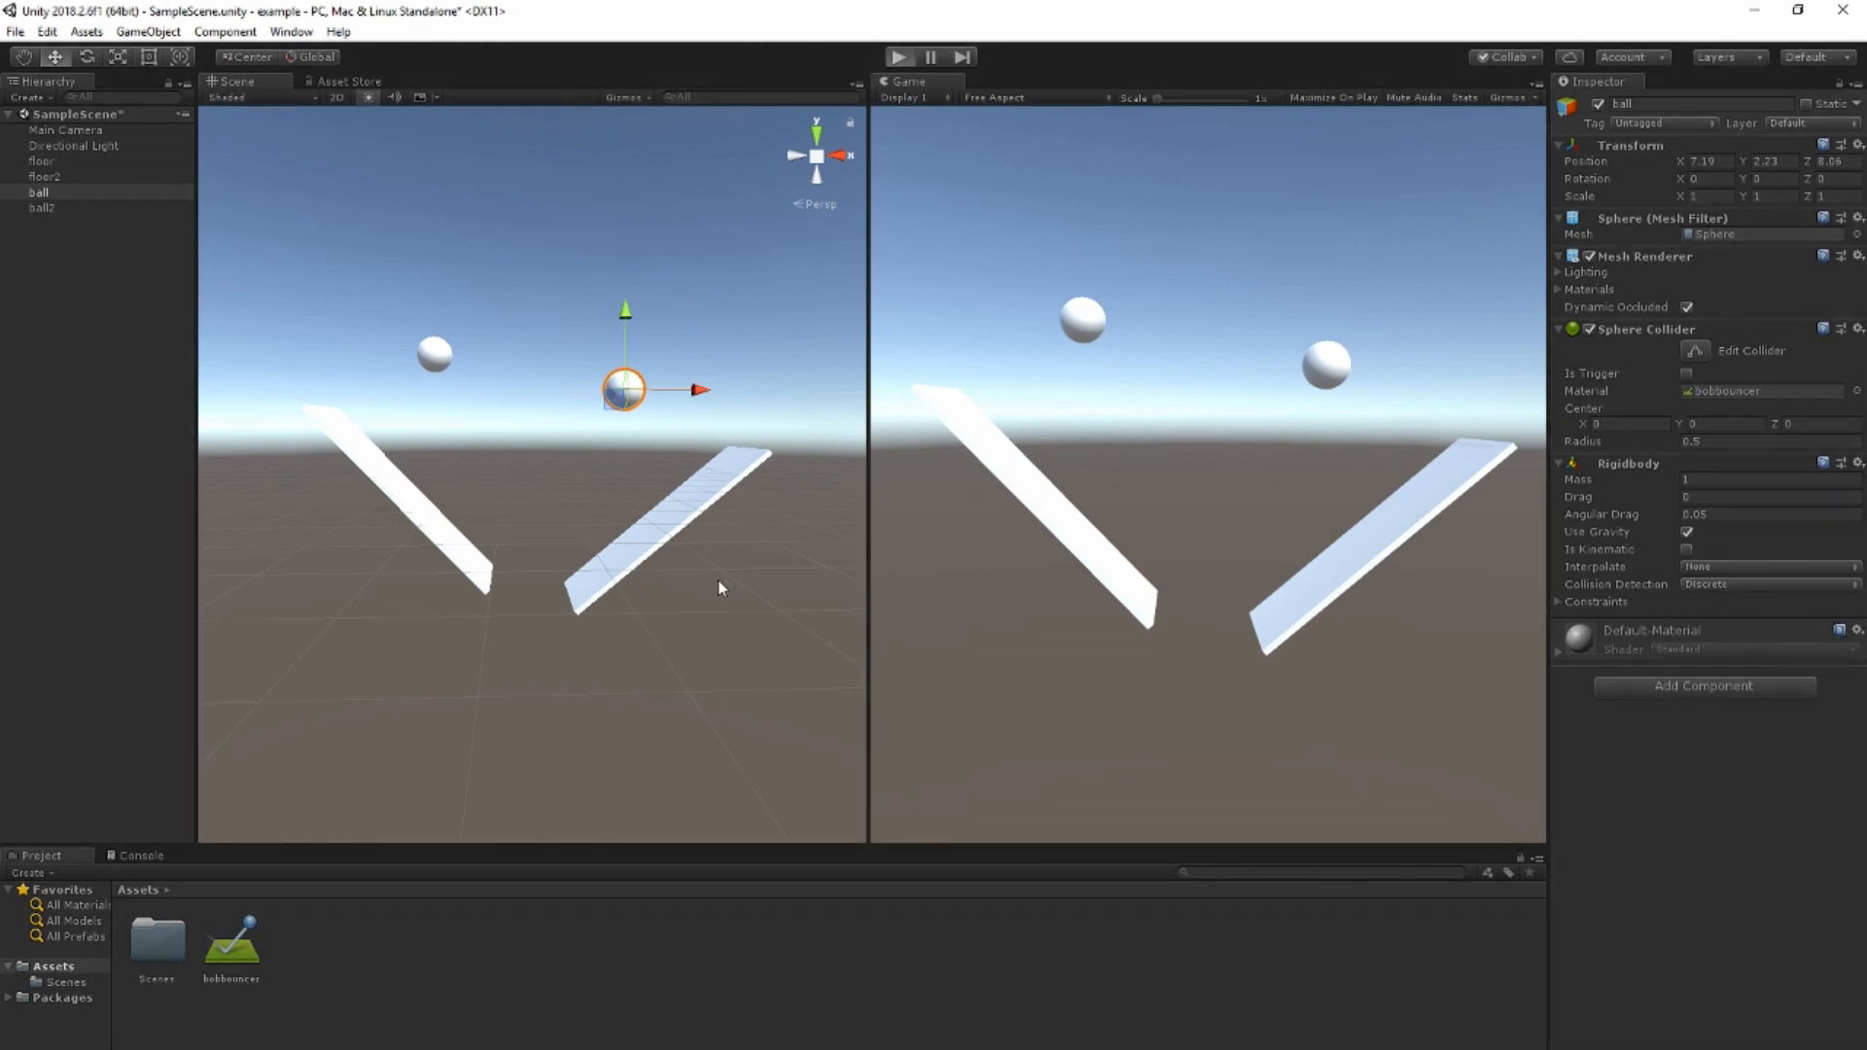
Step: Play the scene to watch both bobbouncer balls fall past the V-shaped floors, then stop
click(901, 57)
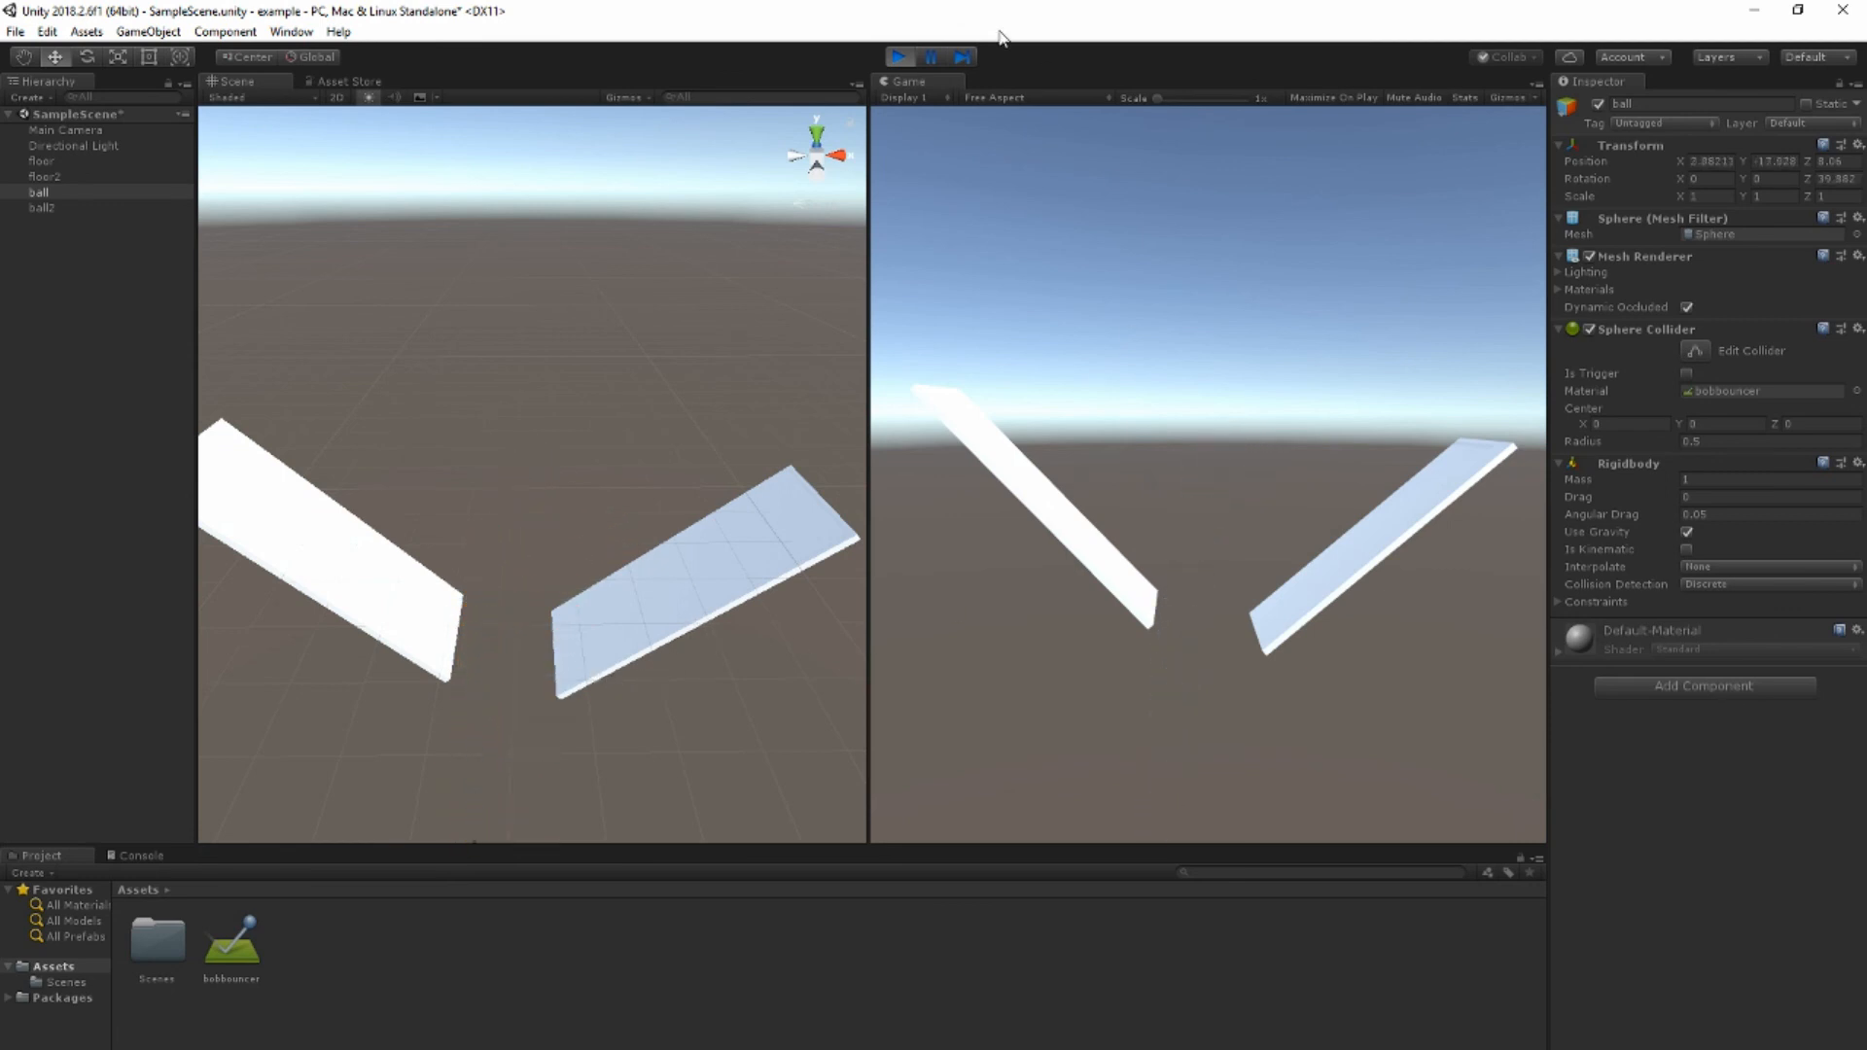
click(896, 56)
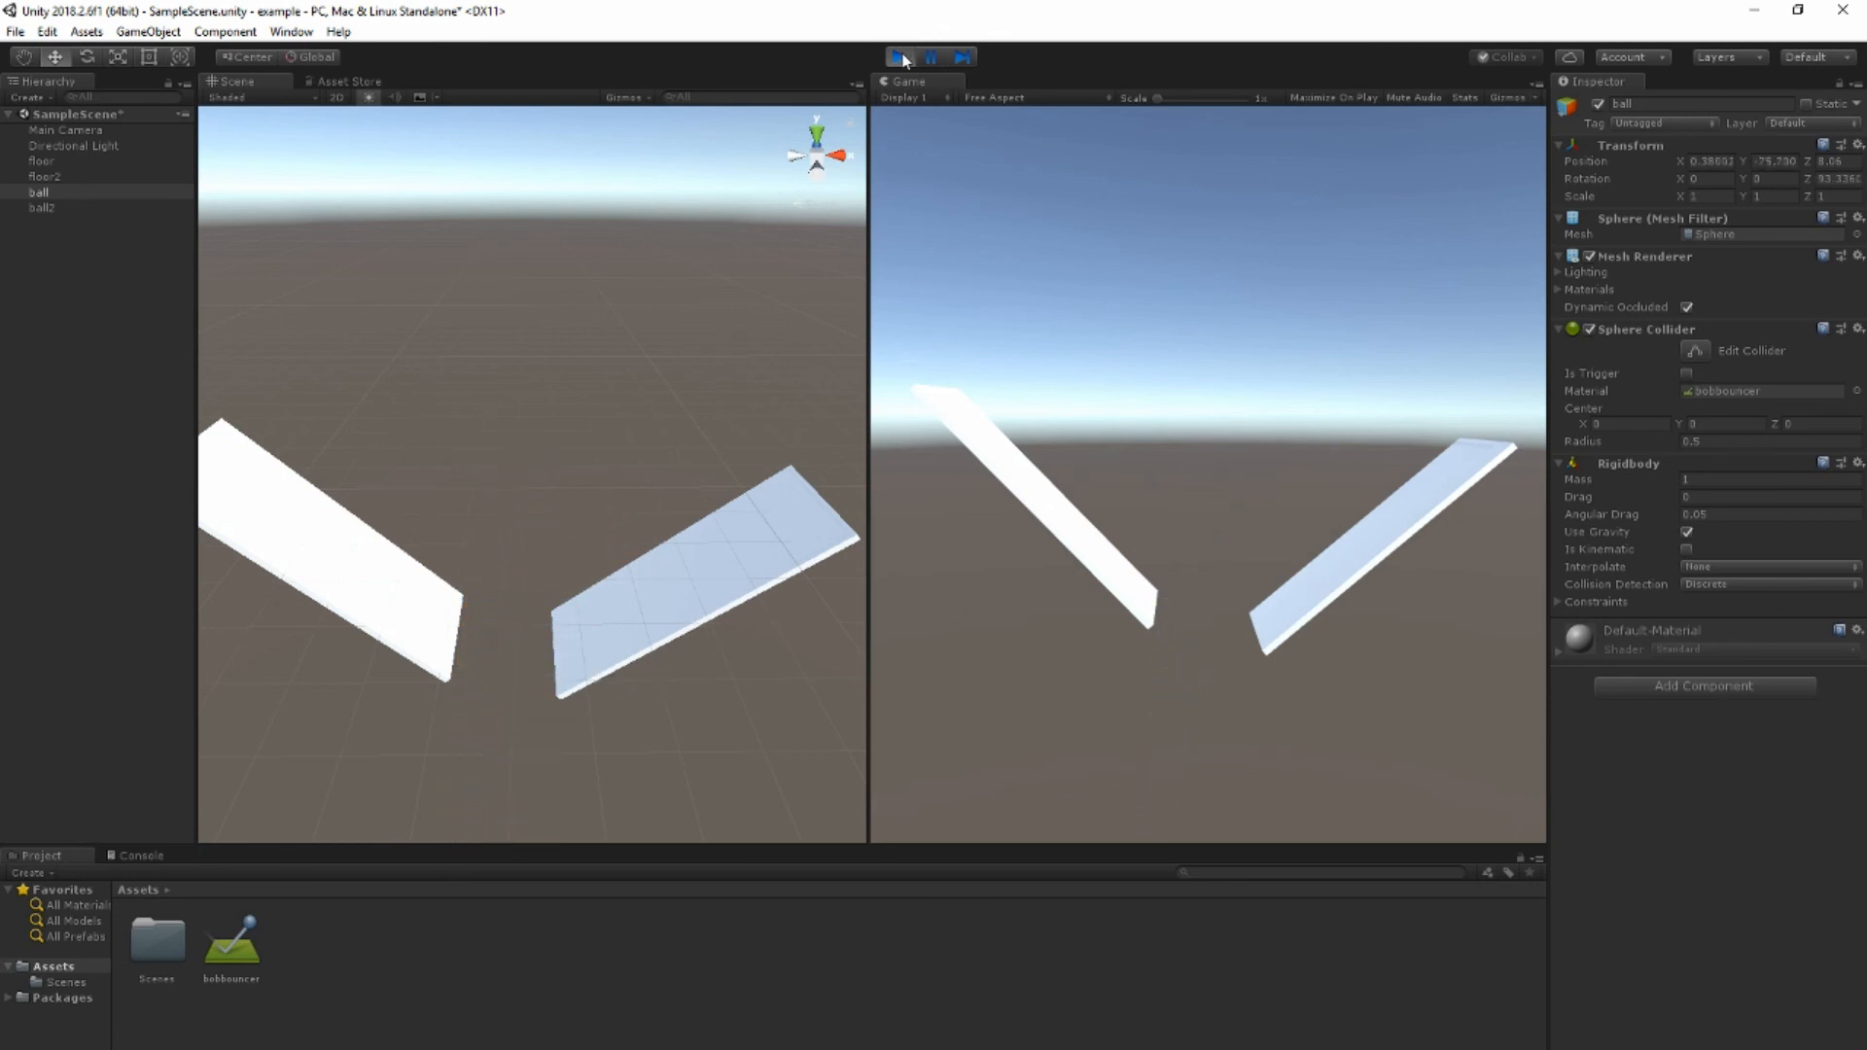